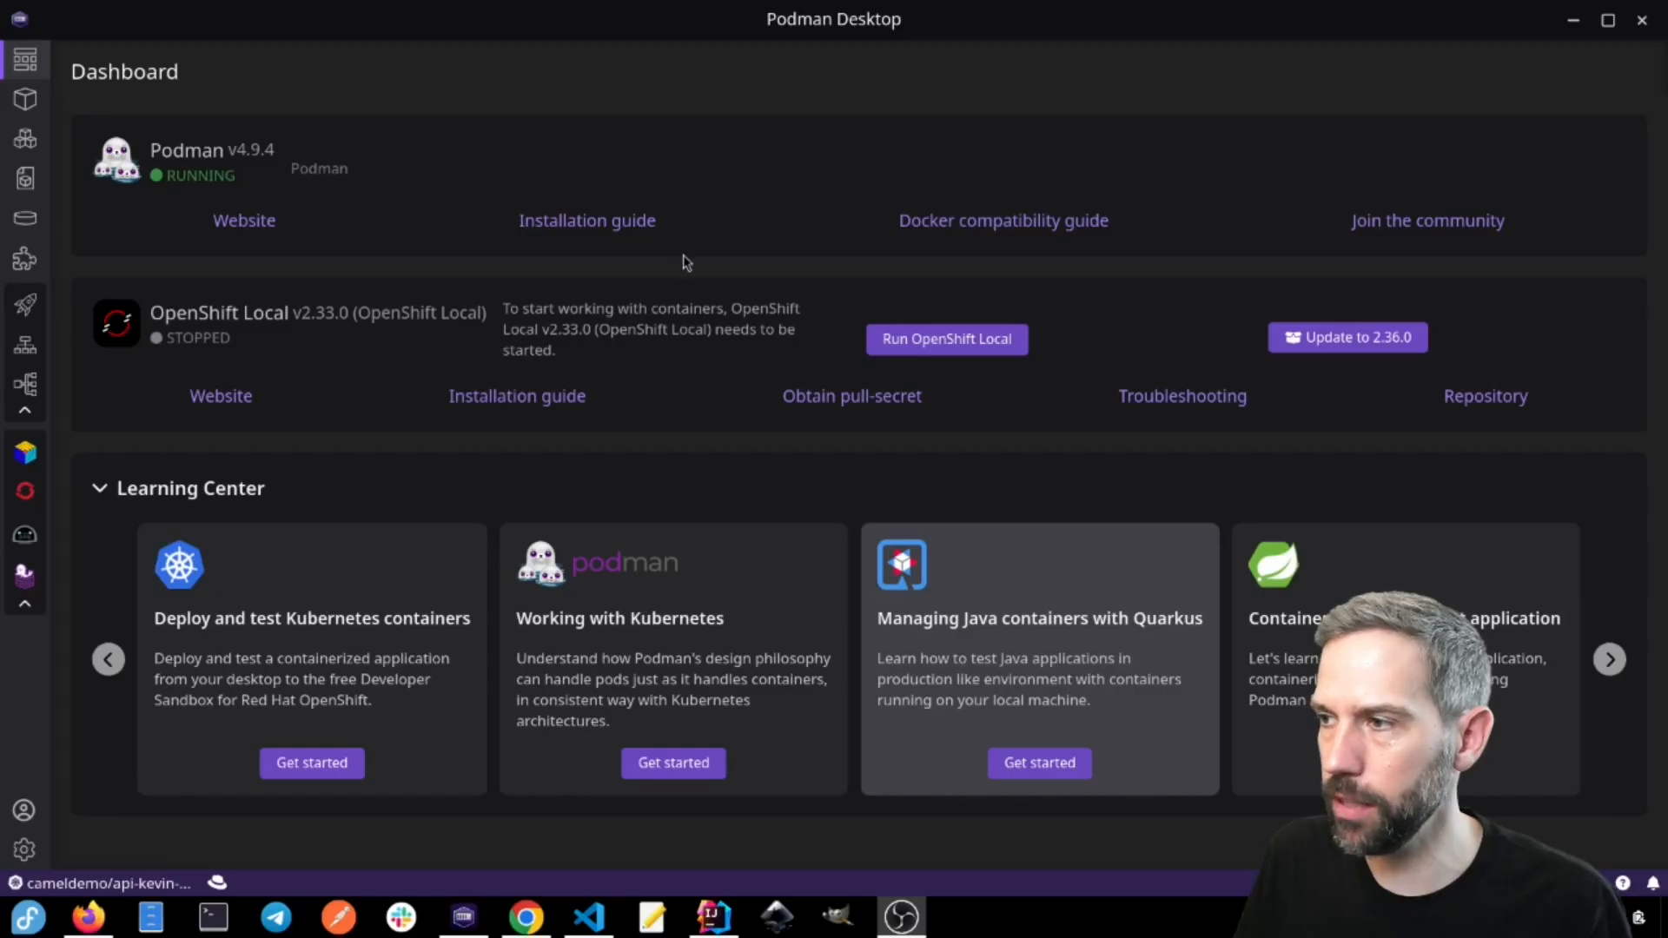
{"action": "mouse_move", "coordinate": [220, 395]}
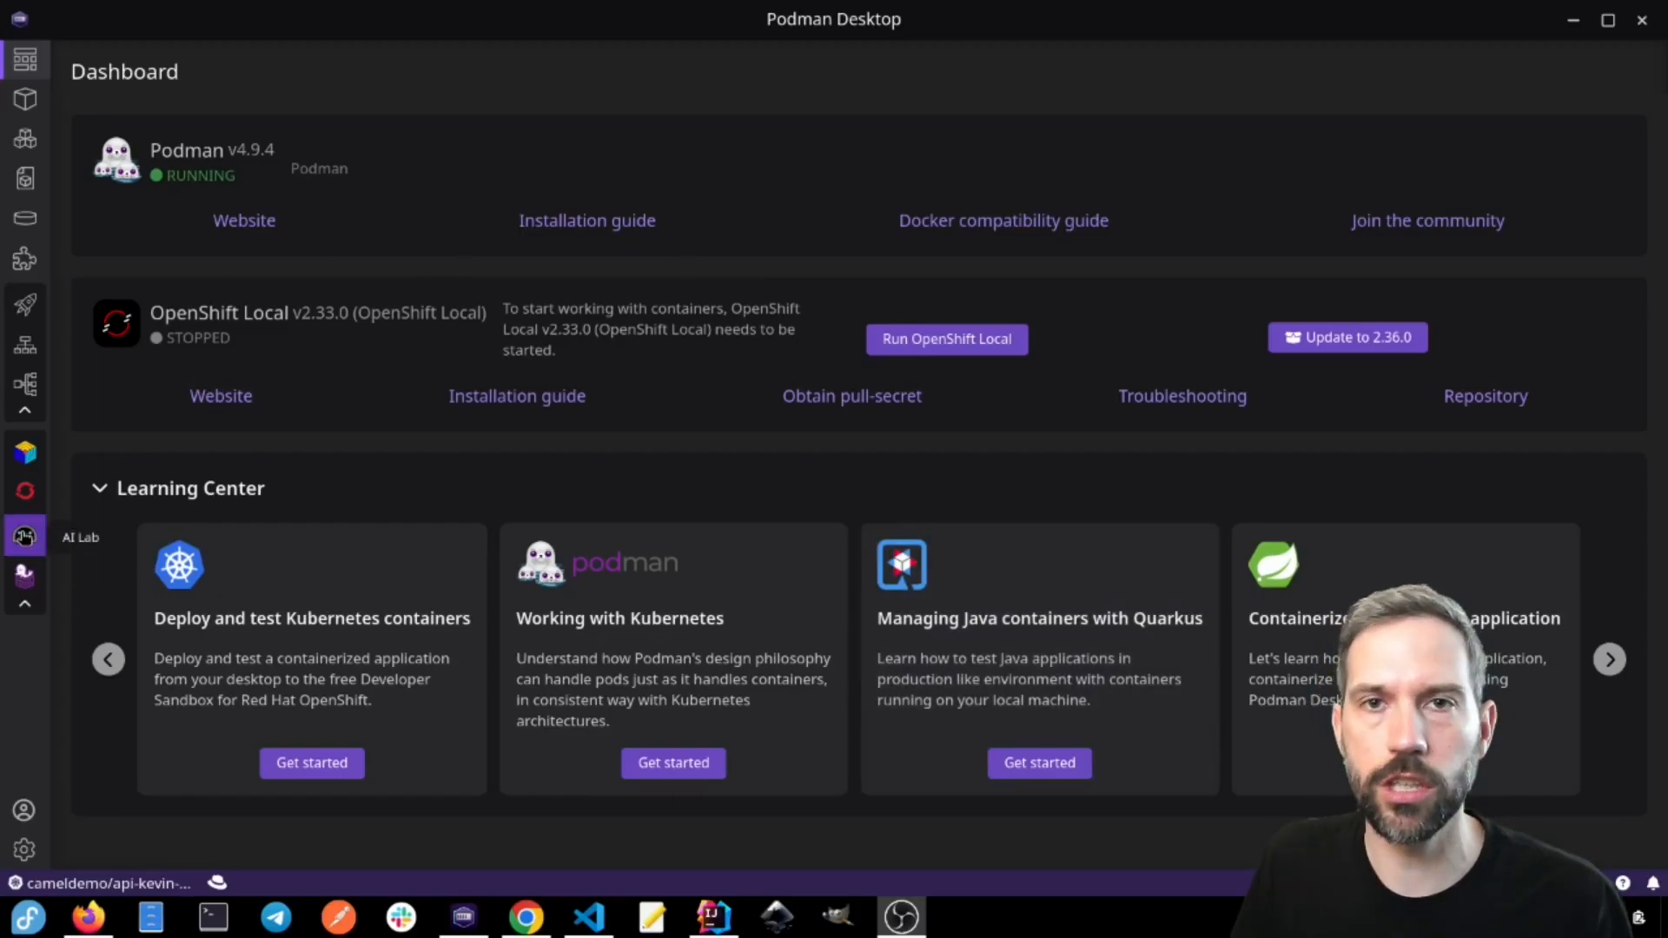
{"action": "mouse_move", "coordinate": [24, 305]}
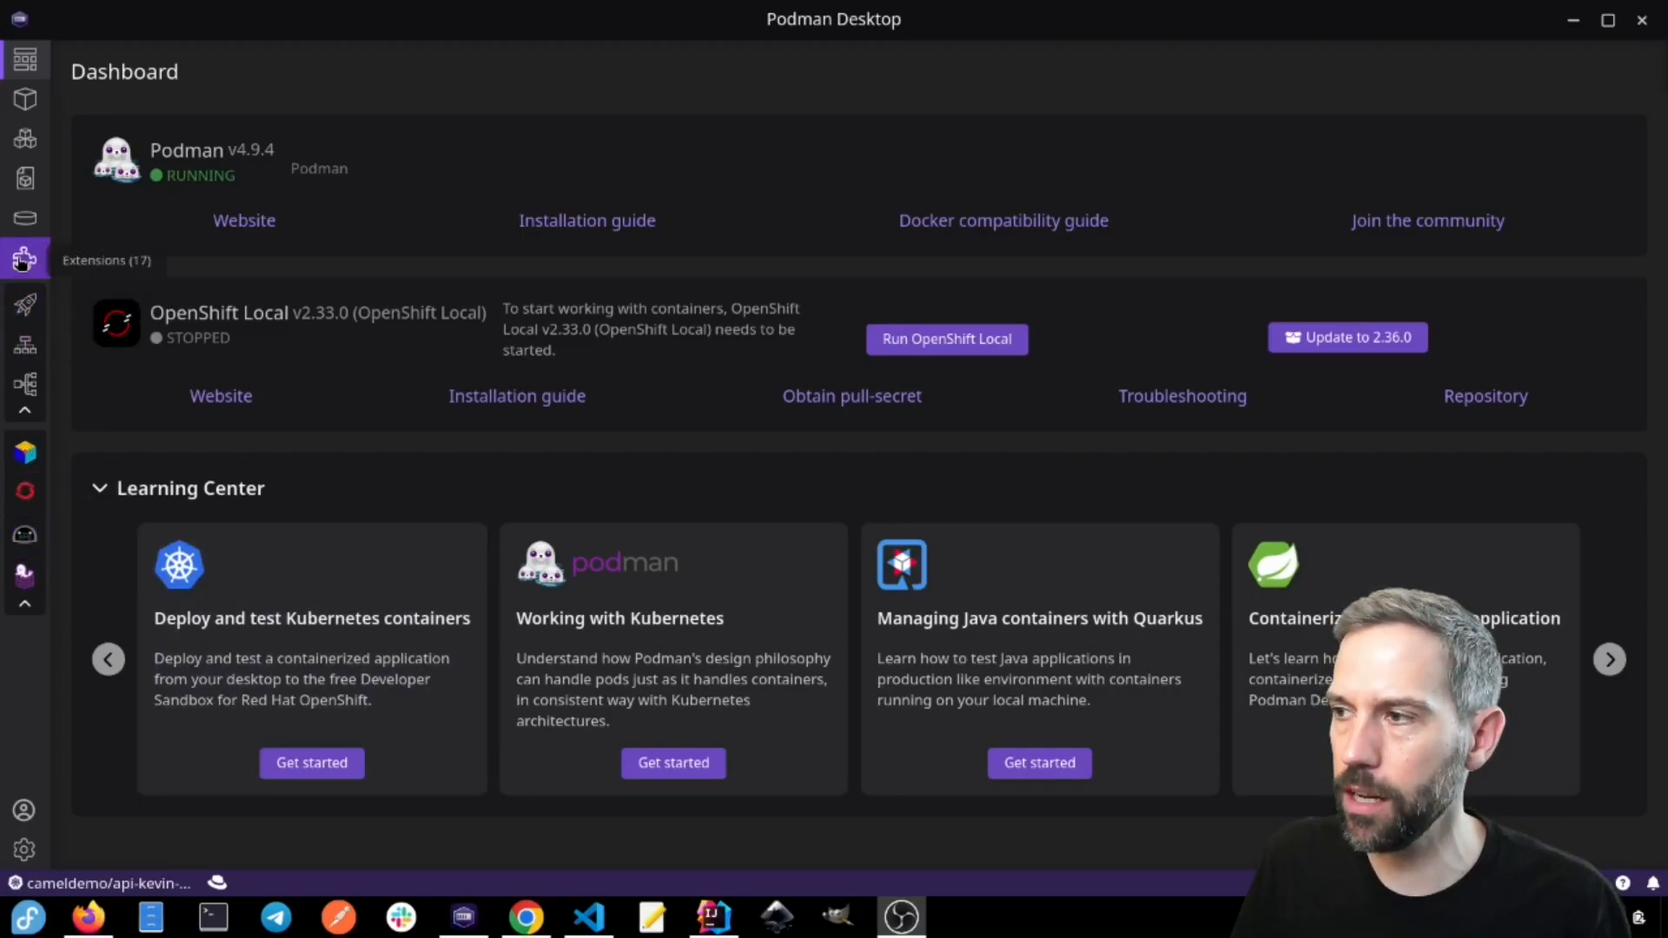
Step: Open Extensions and scroll the Installed list to the active Podman AI Lab extension
{"action": "left_click", "coordinate": [24, 259]}
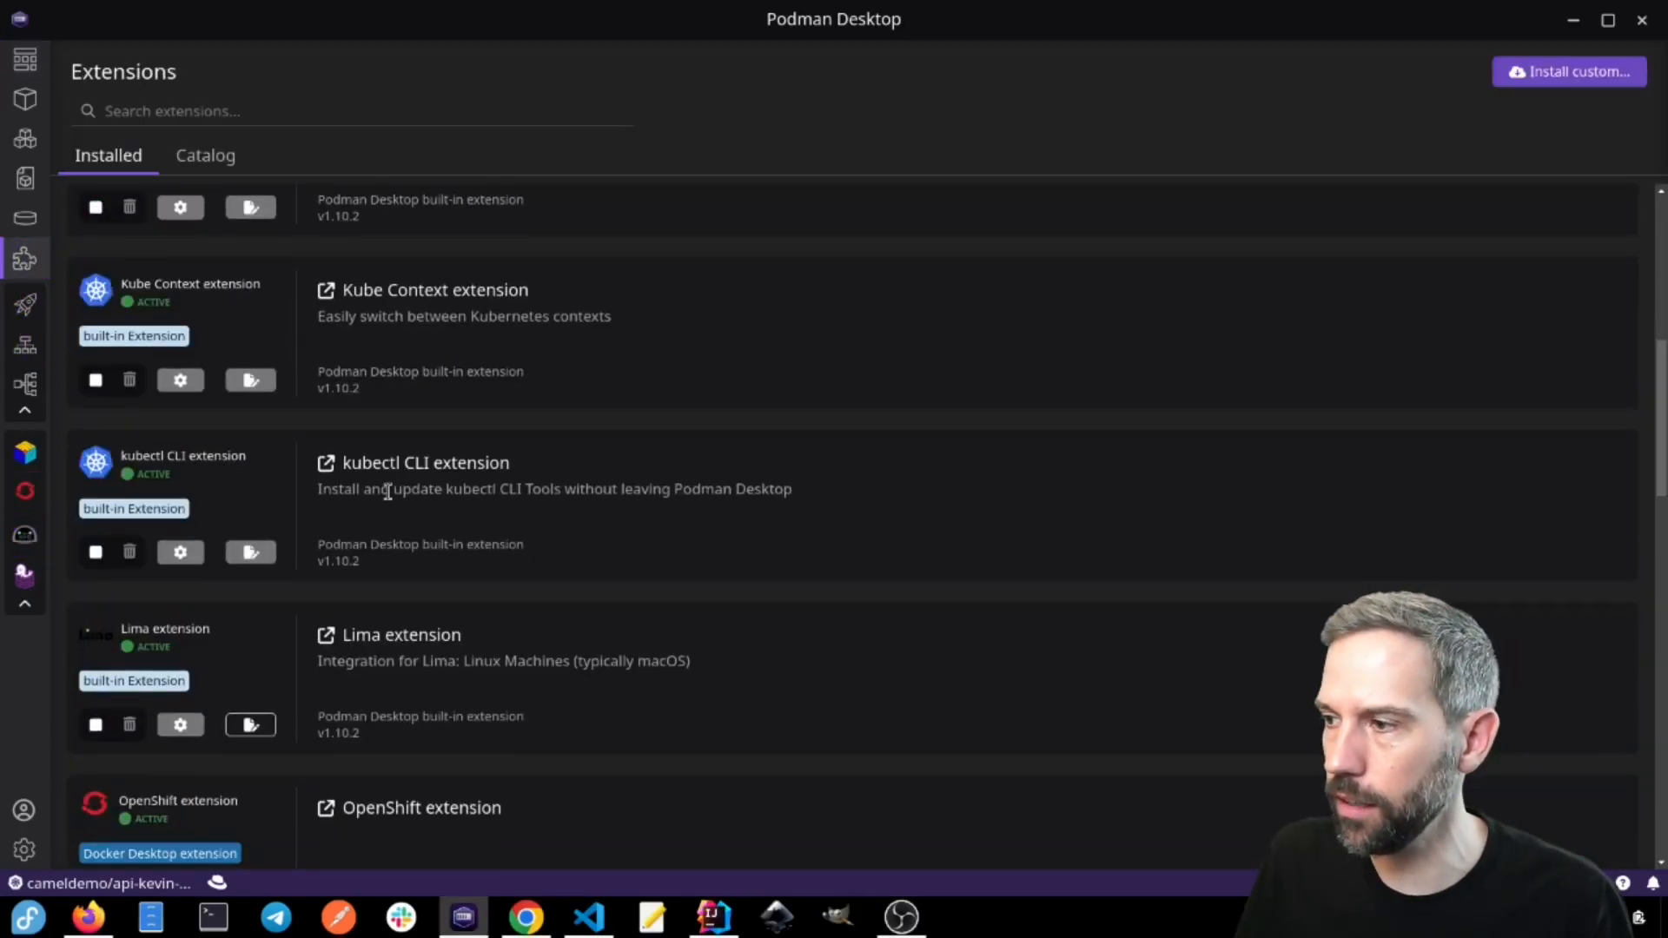
{"action": "scroll", "scroll_direction": "down", "scroll_amount": 3}
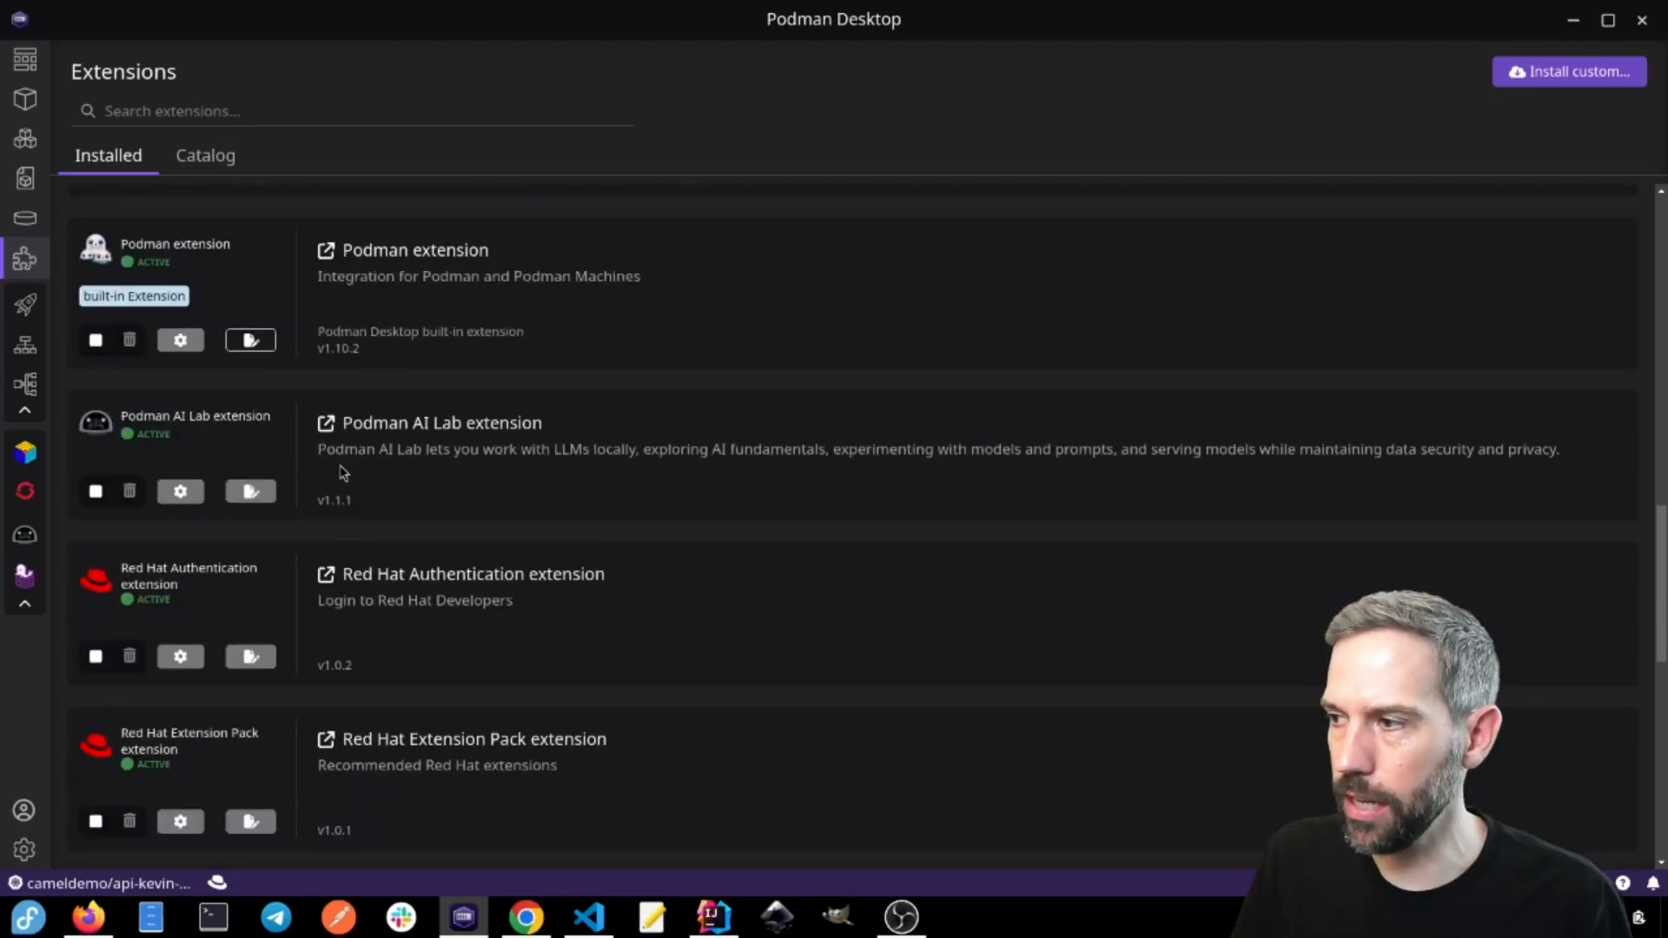
{"action": "mouse_move", "coordinate": [256, 423]}
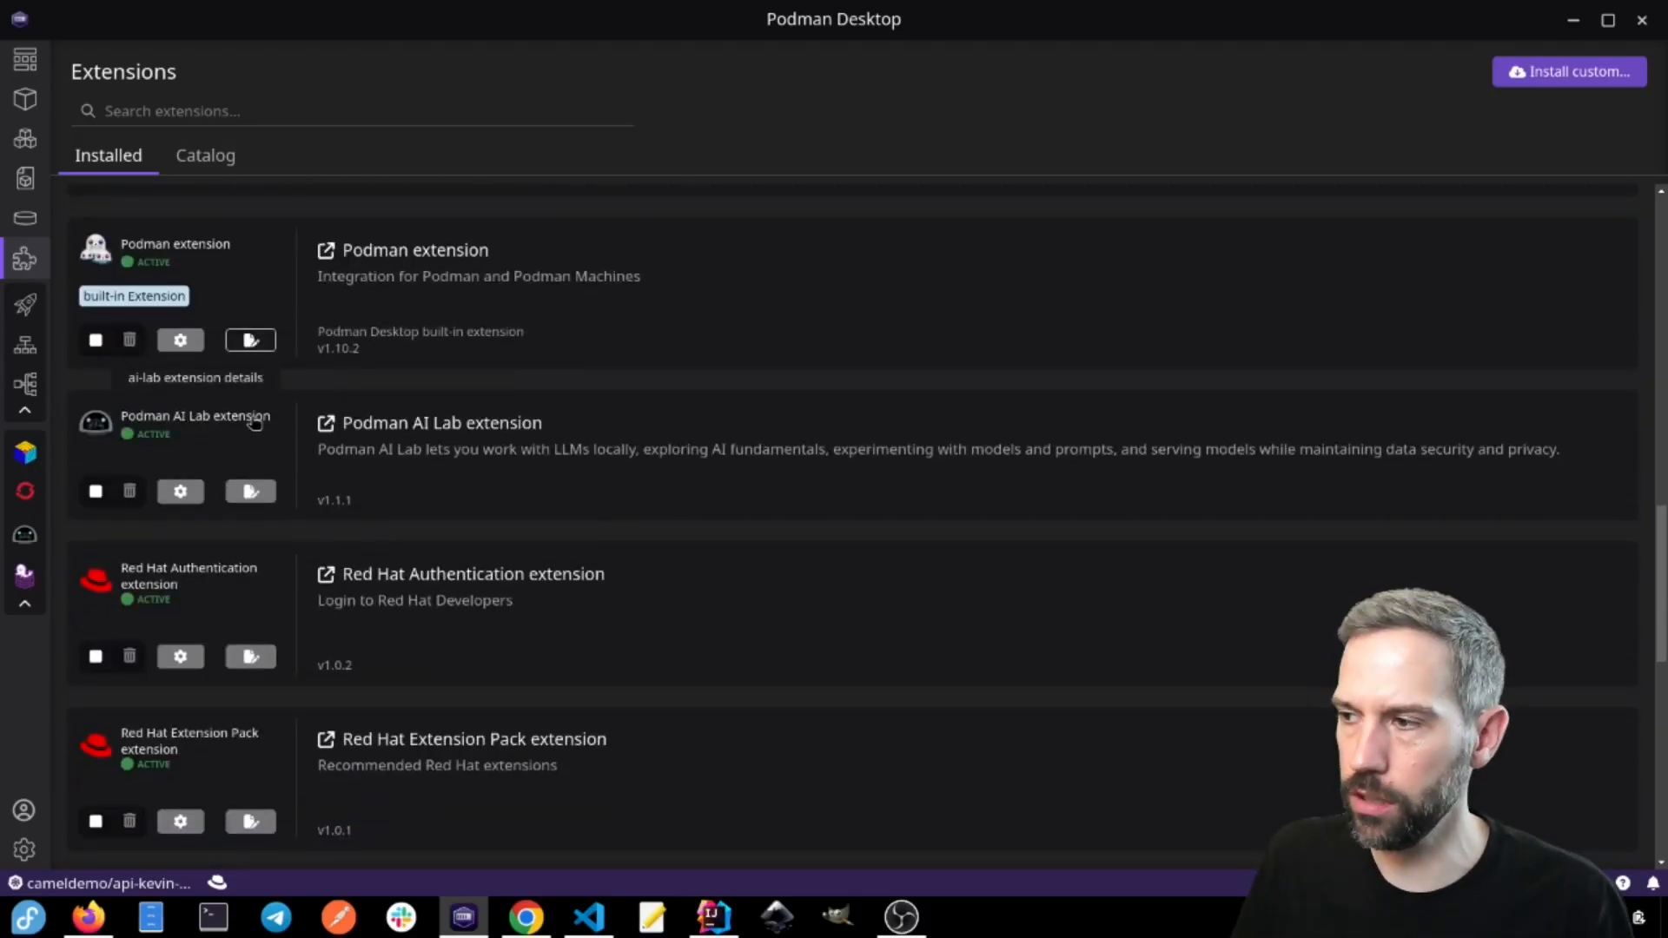
{"action": "mouse_move", "coordinate": [24, 537]}
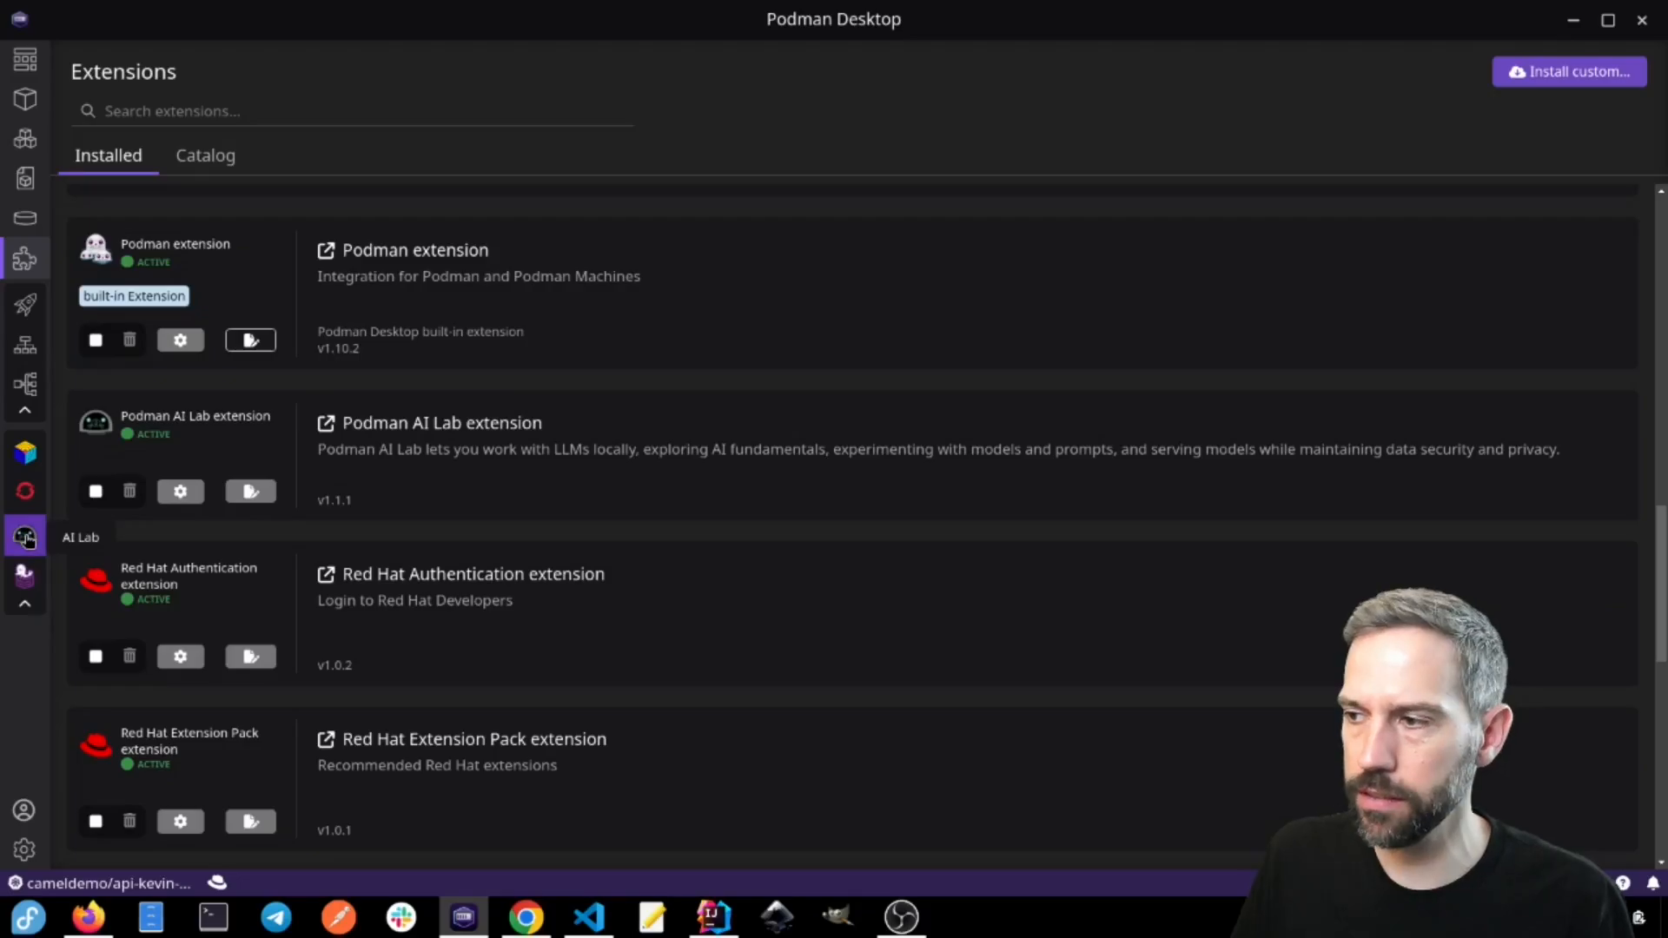
Step: Open the AI Lab Models Catalog, where granite-7b-lab is listed as downloaded
{"action": "left_click", "coordinate": [26, 536]}
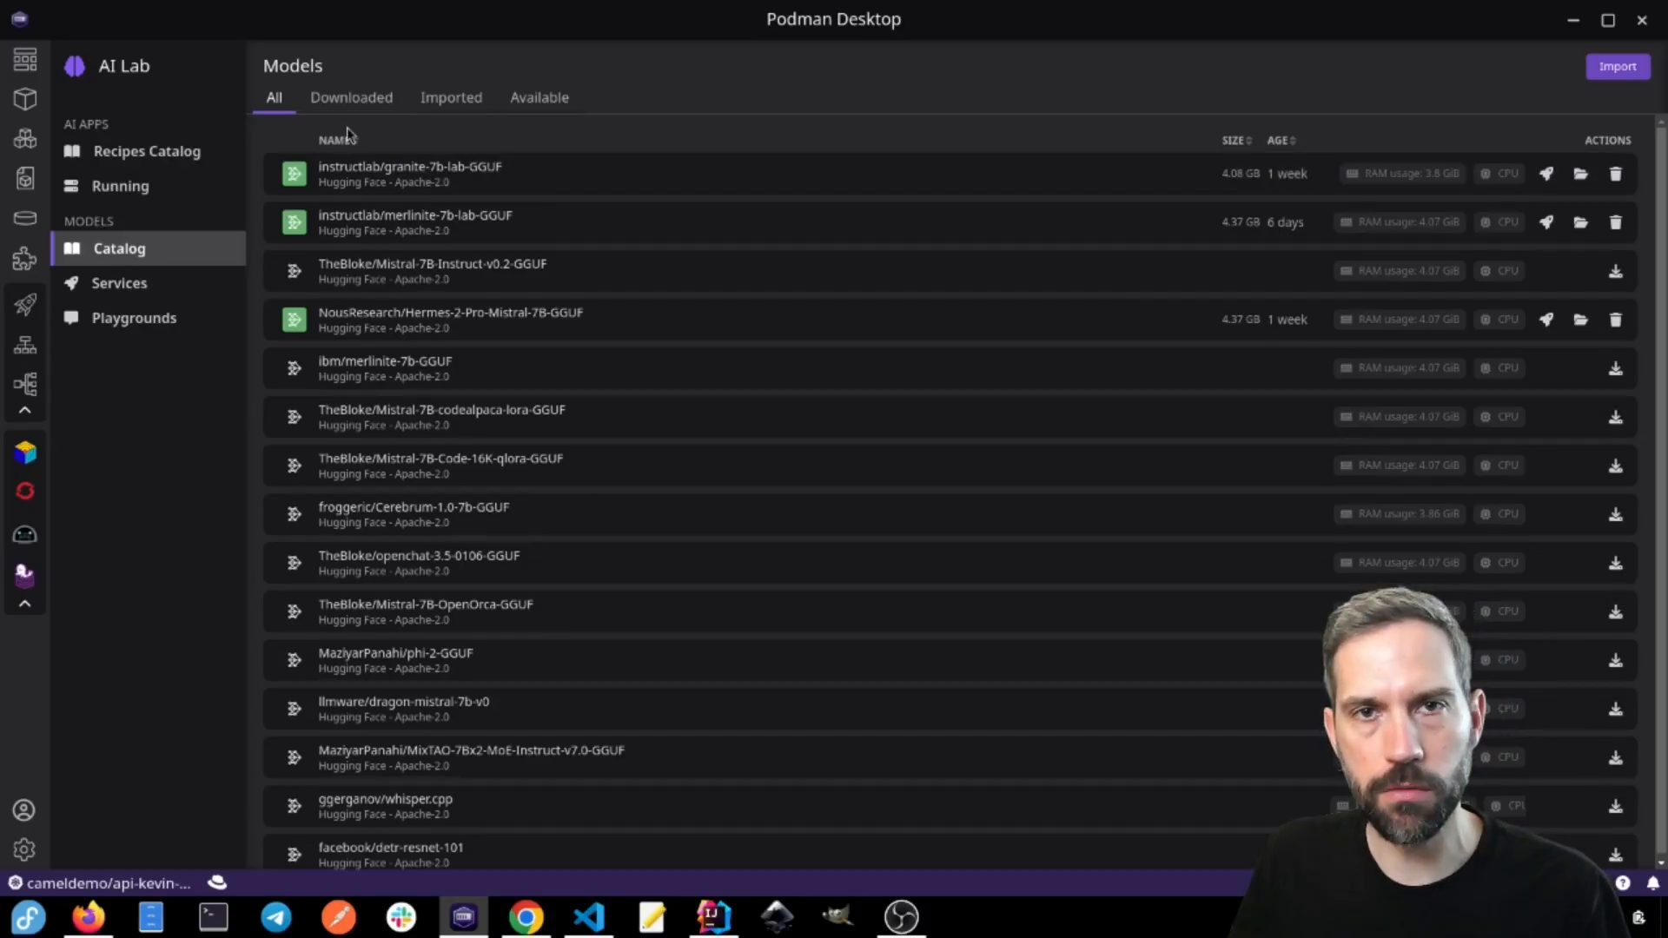
{"action": "mouse_move", "coordinate": [349, 138]}
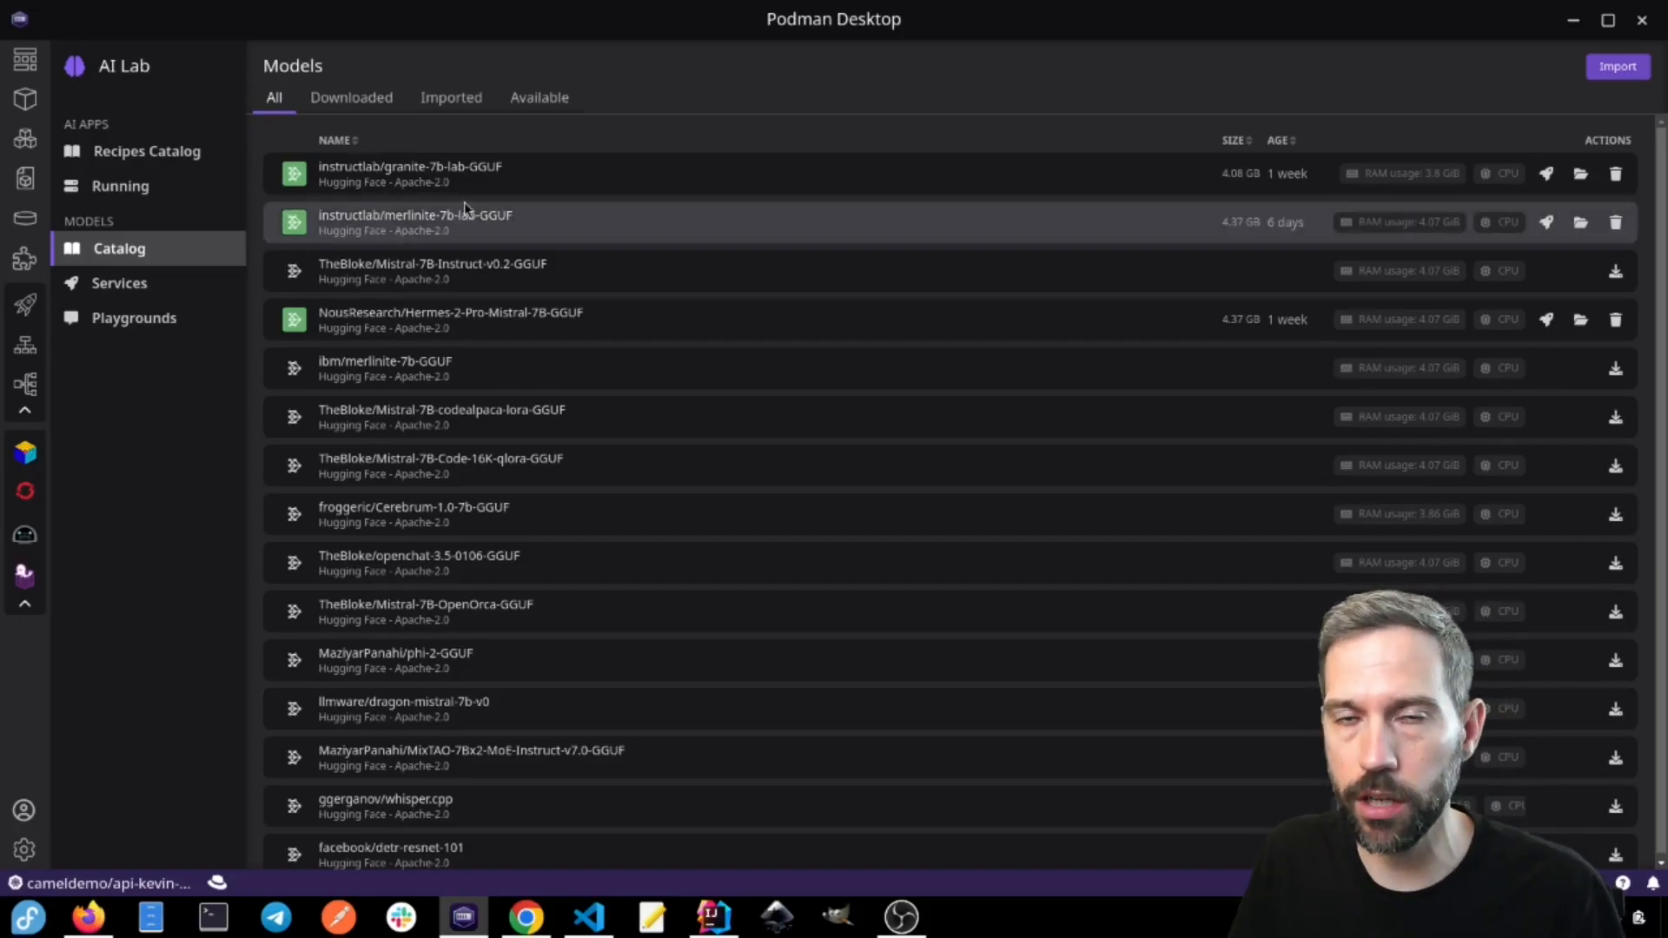
{"action": "mouse_move", "coordinate": [549, 204]}
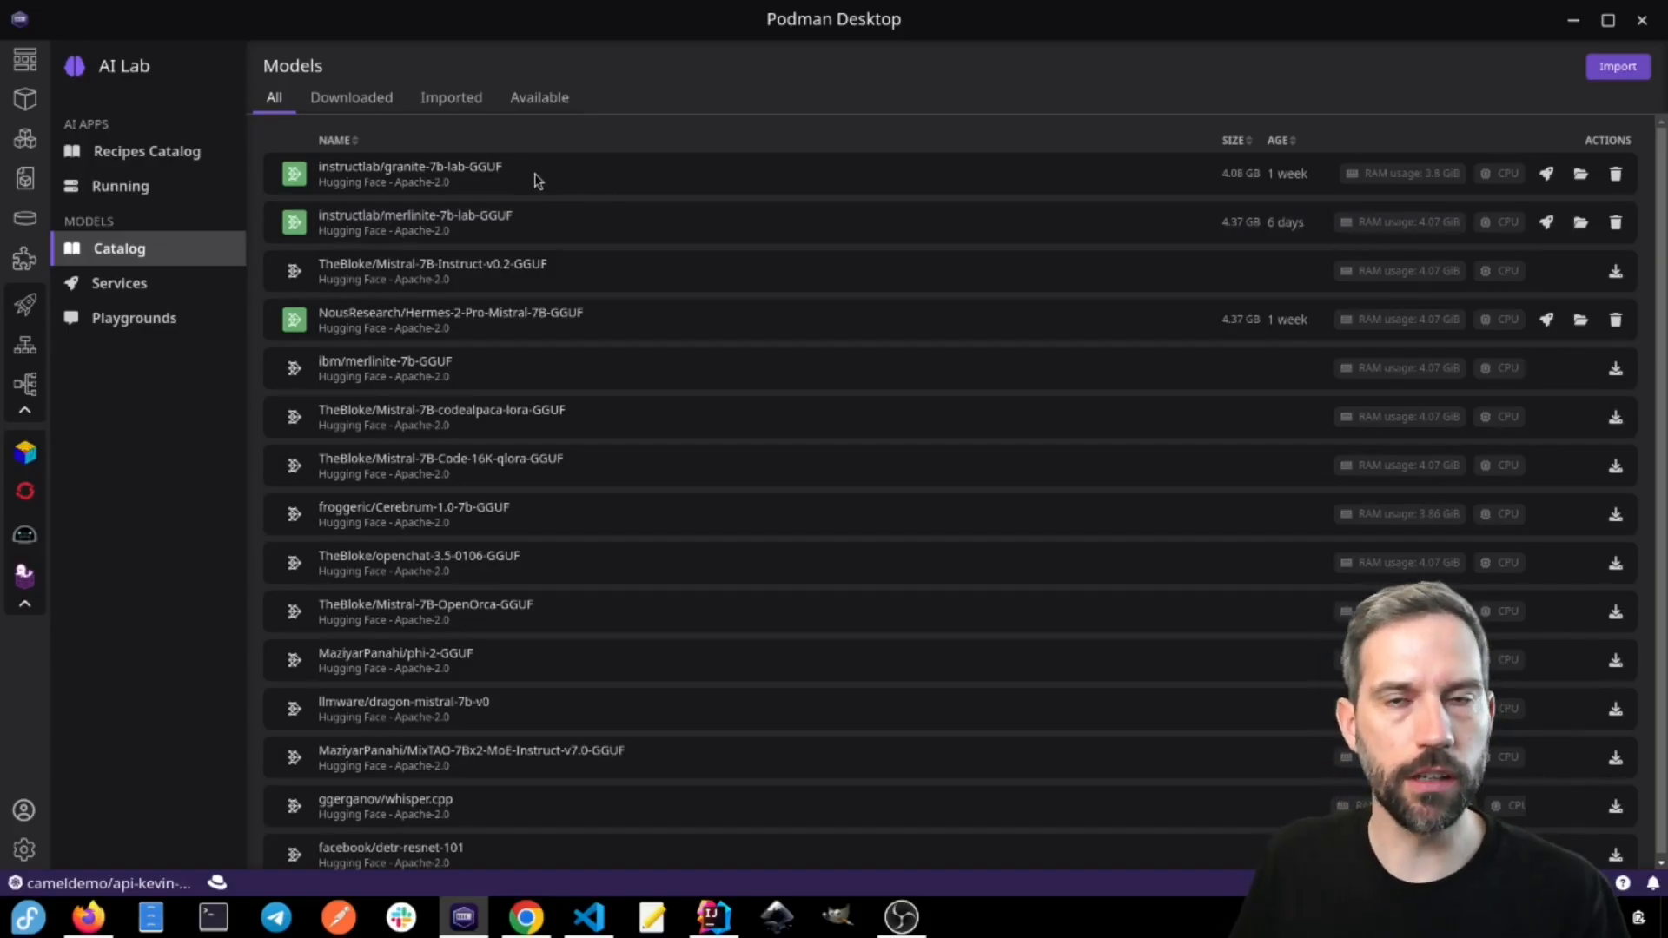
{"action": "mouse_move", "coordinate": [579, 165]}
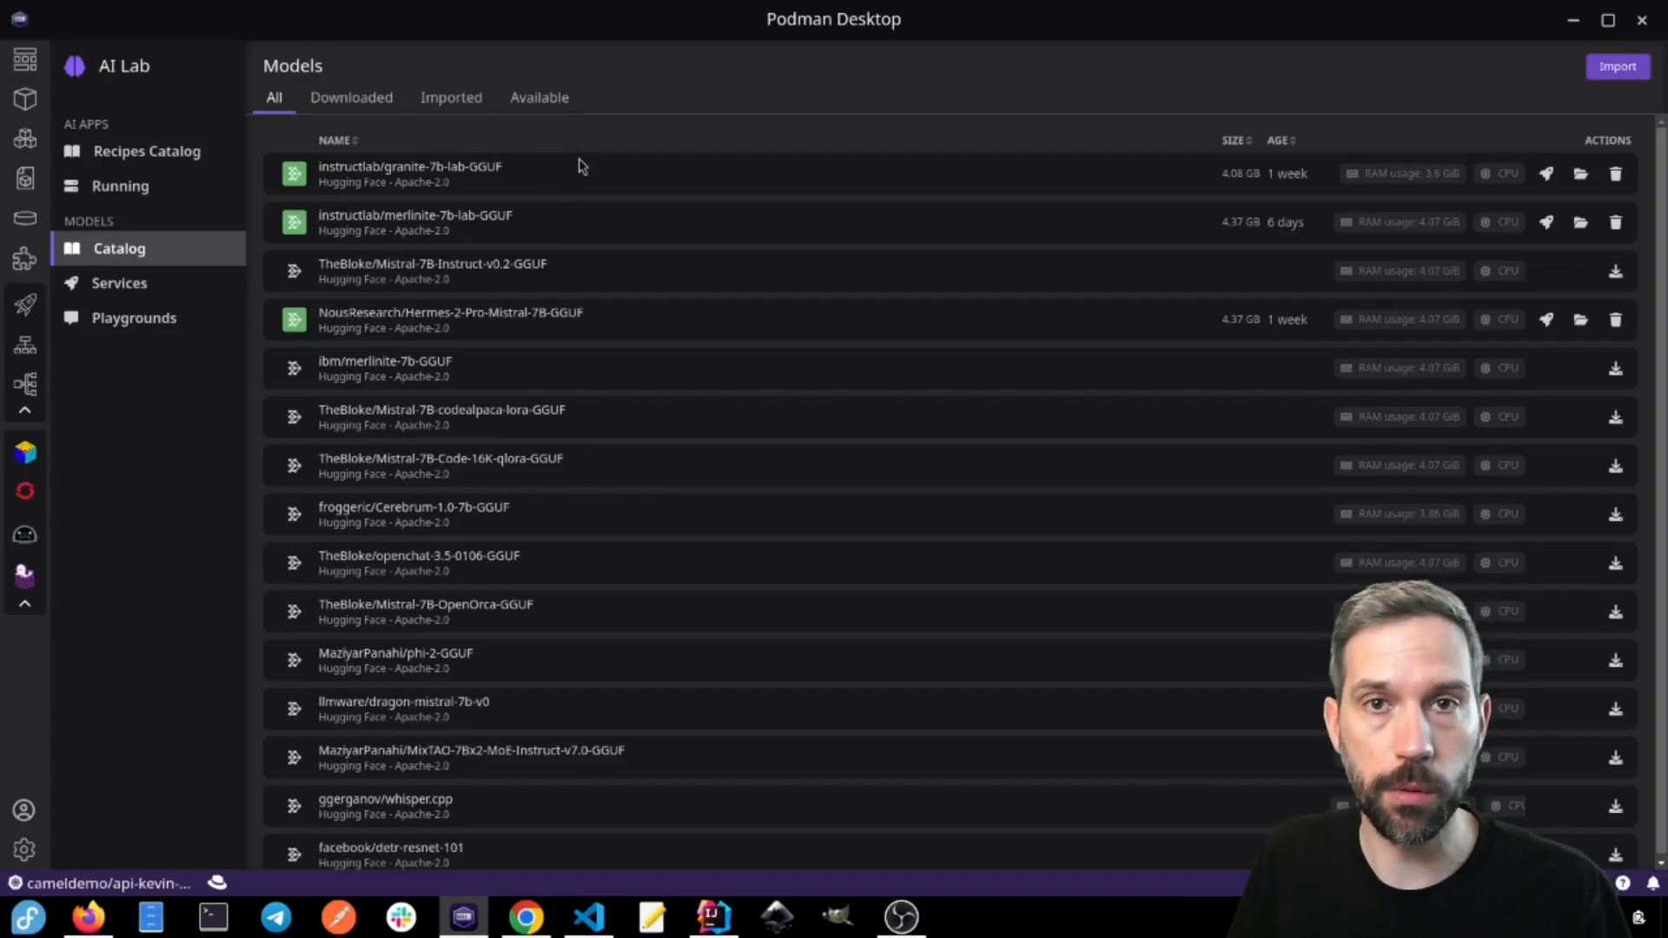
{"action": "mouse_move", "coordinate": [402, 175]}
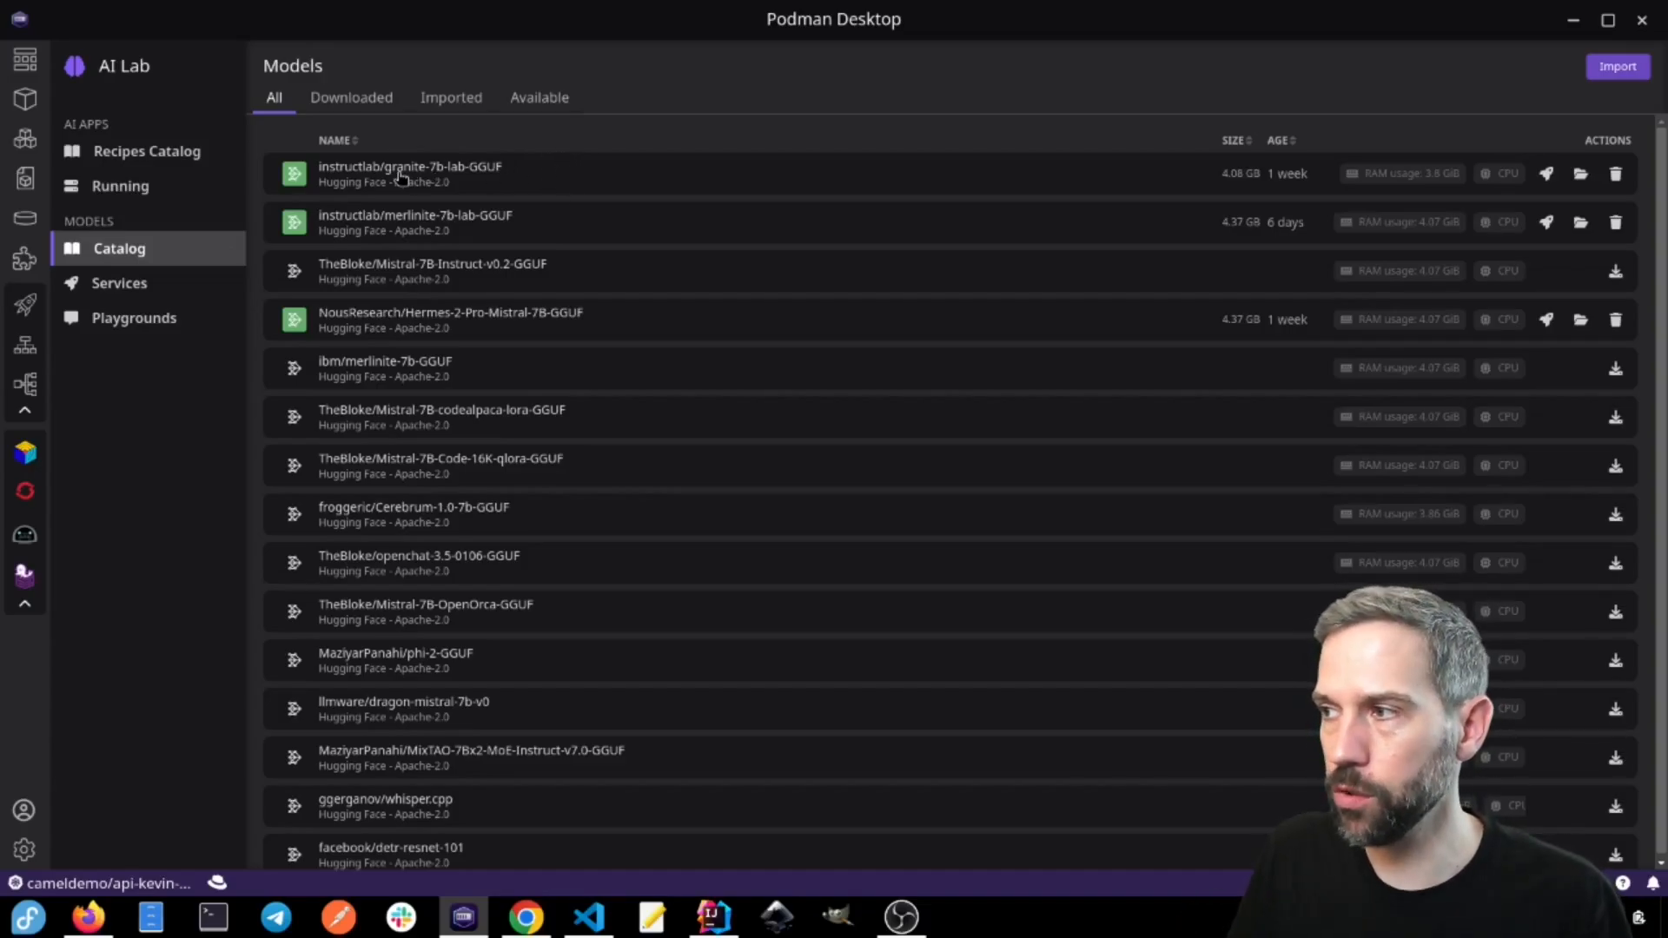
{"action": "mouse_move", "coordinate": [409, 172]}
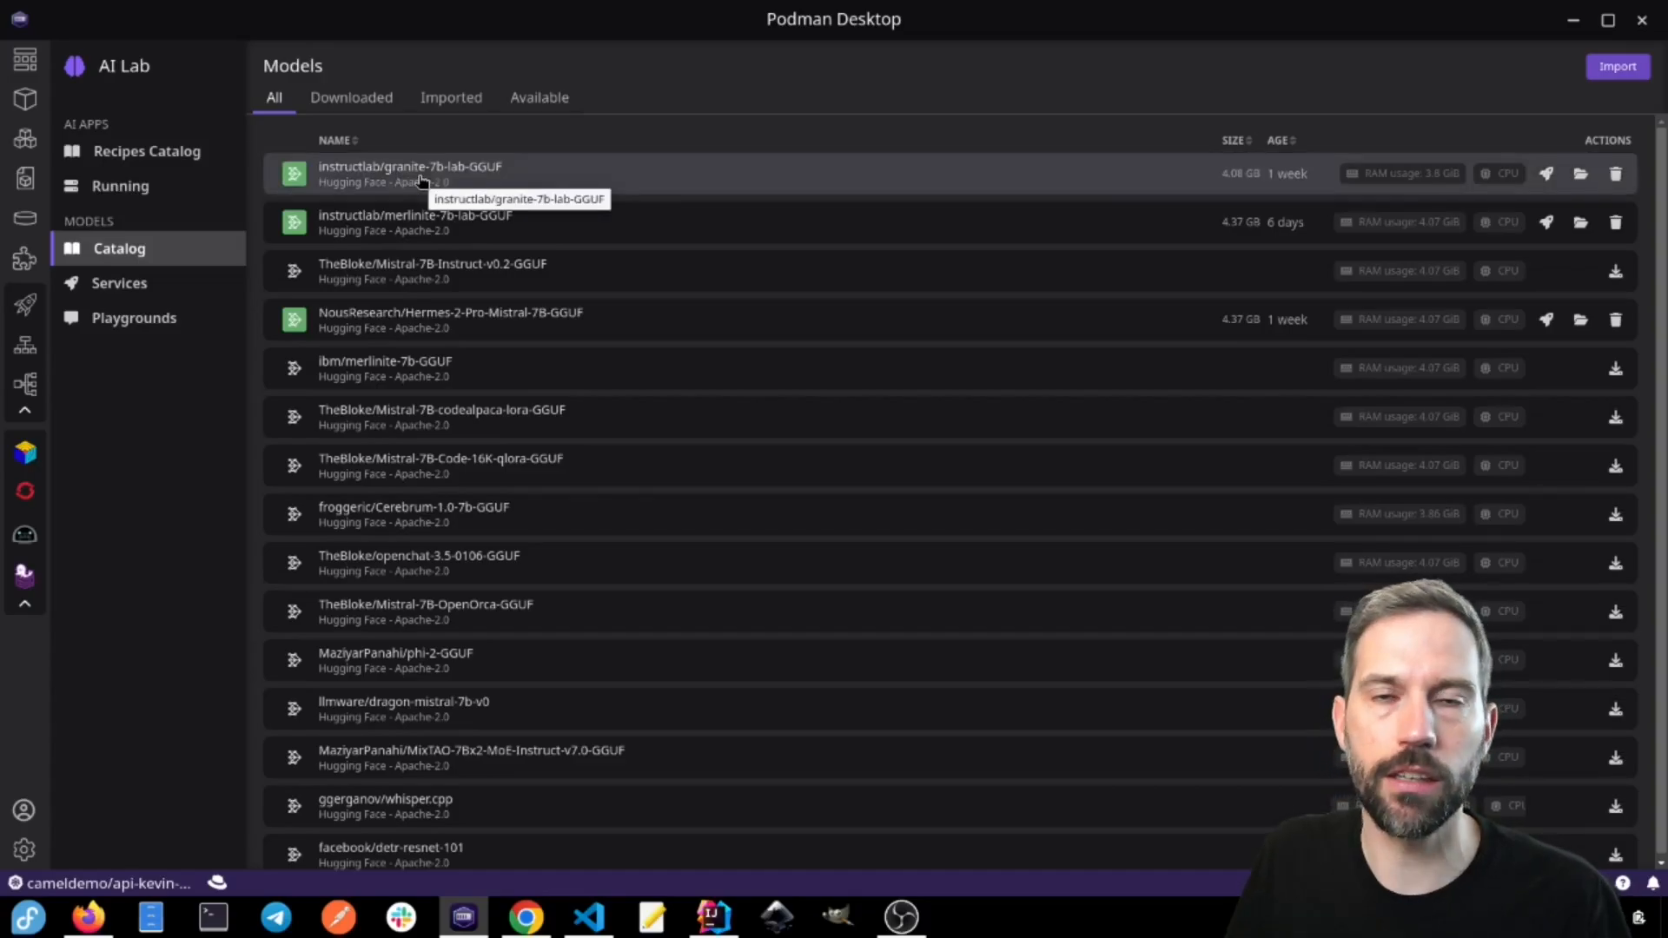
{"action": "mouse_move", "coordinate": [551, 173]}
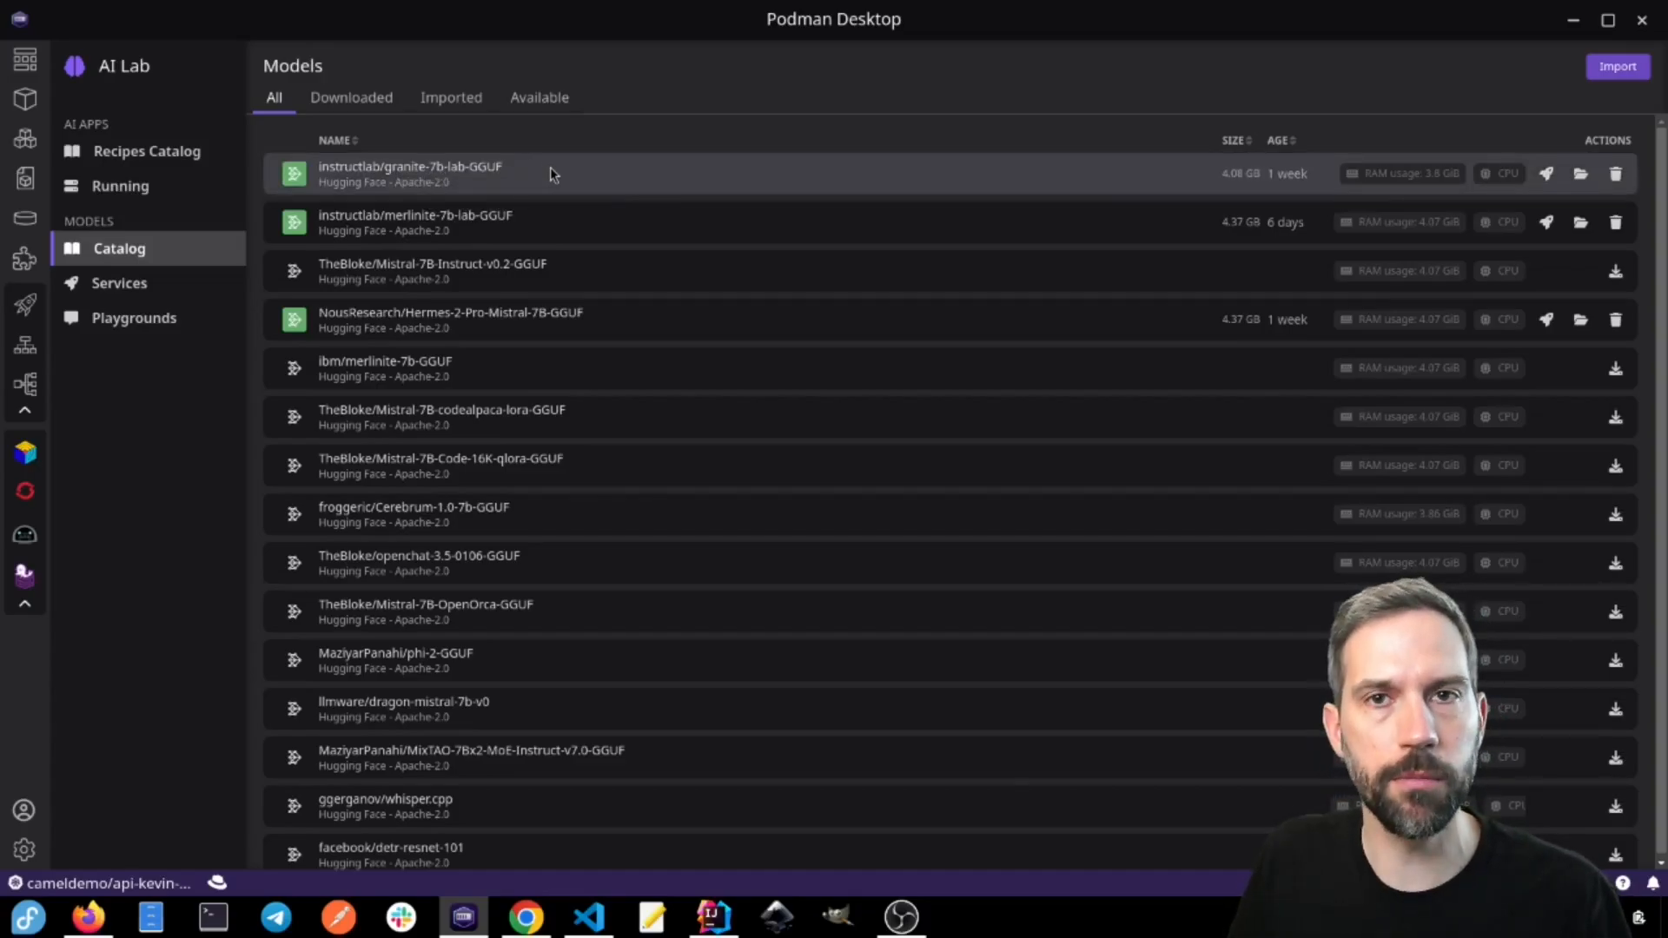
{"action": "mouse_move", "coordinate": [825, 223]}
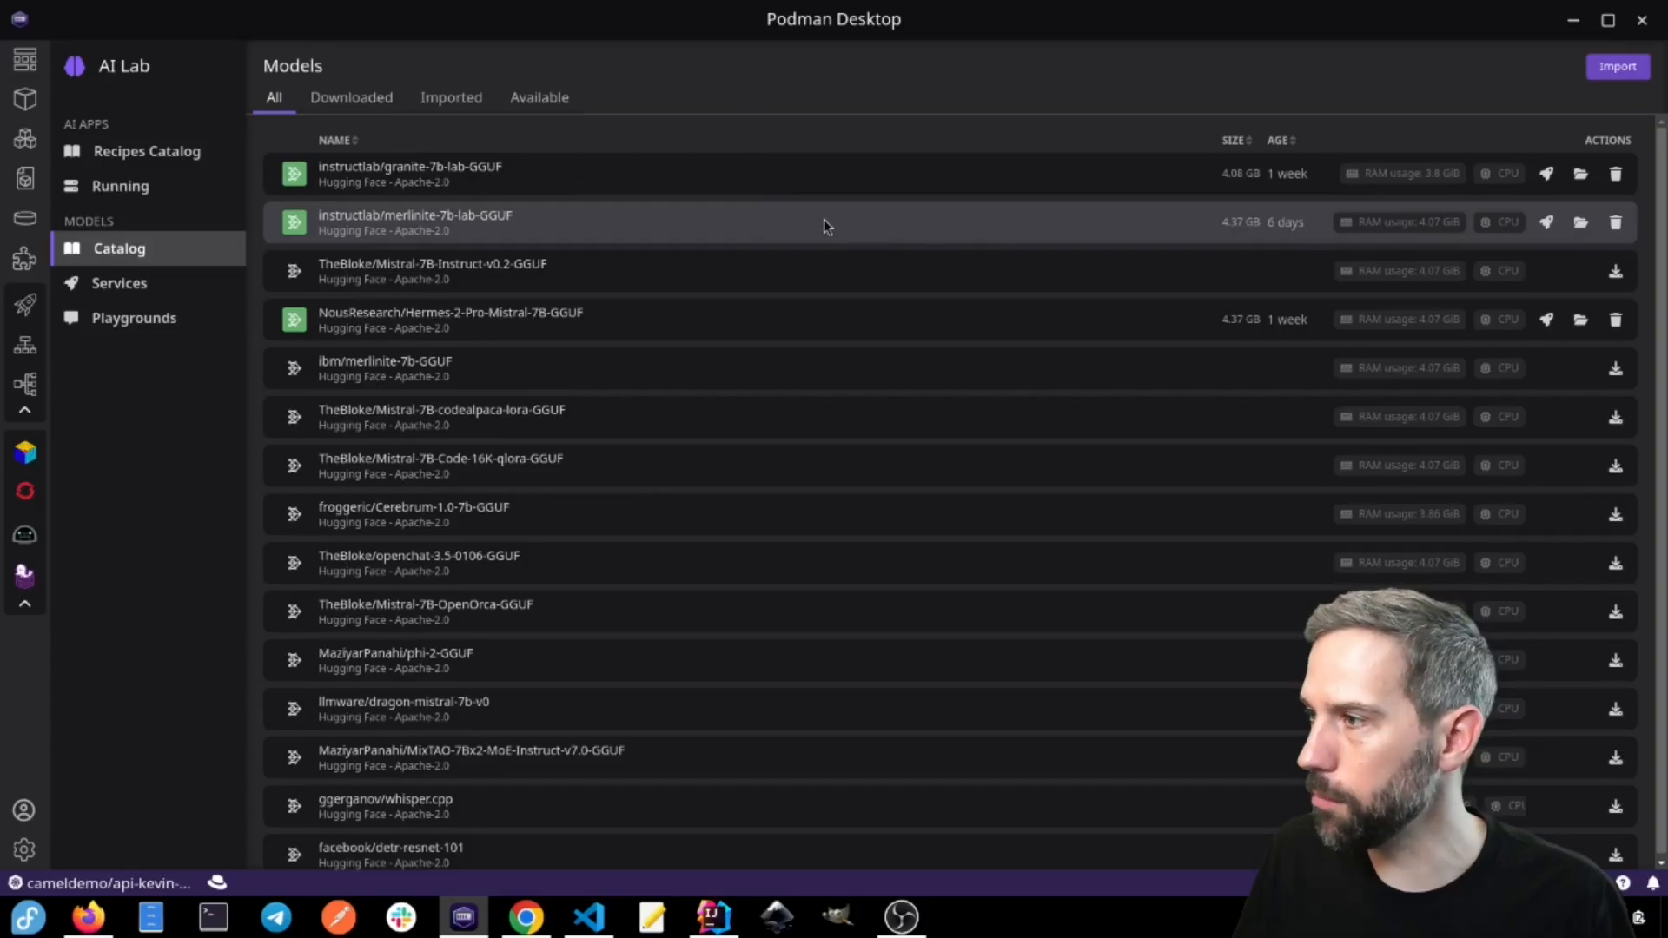
{"action": "mouse_move", "coordinate": [788, 174]}
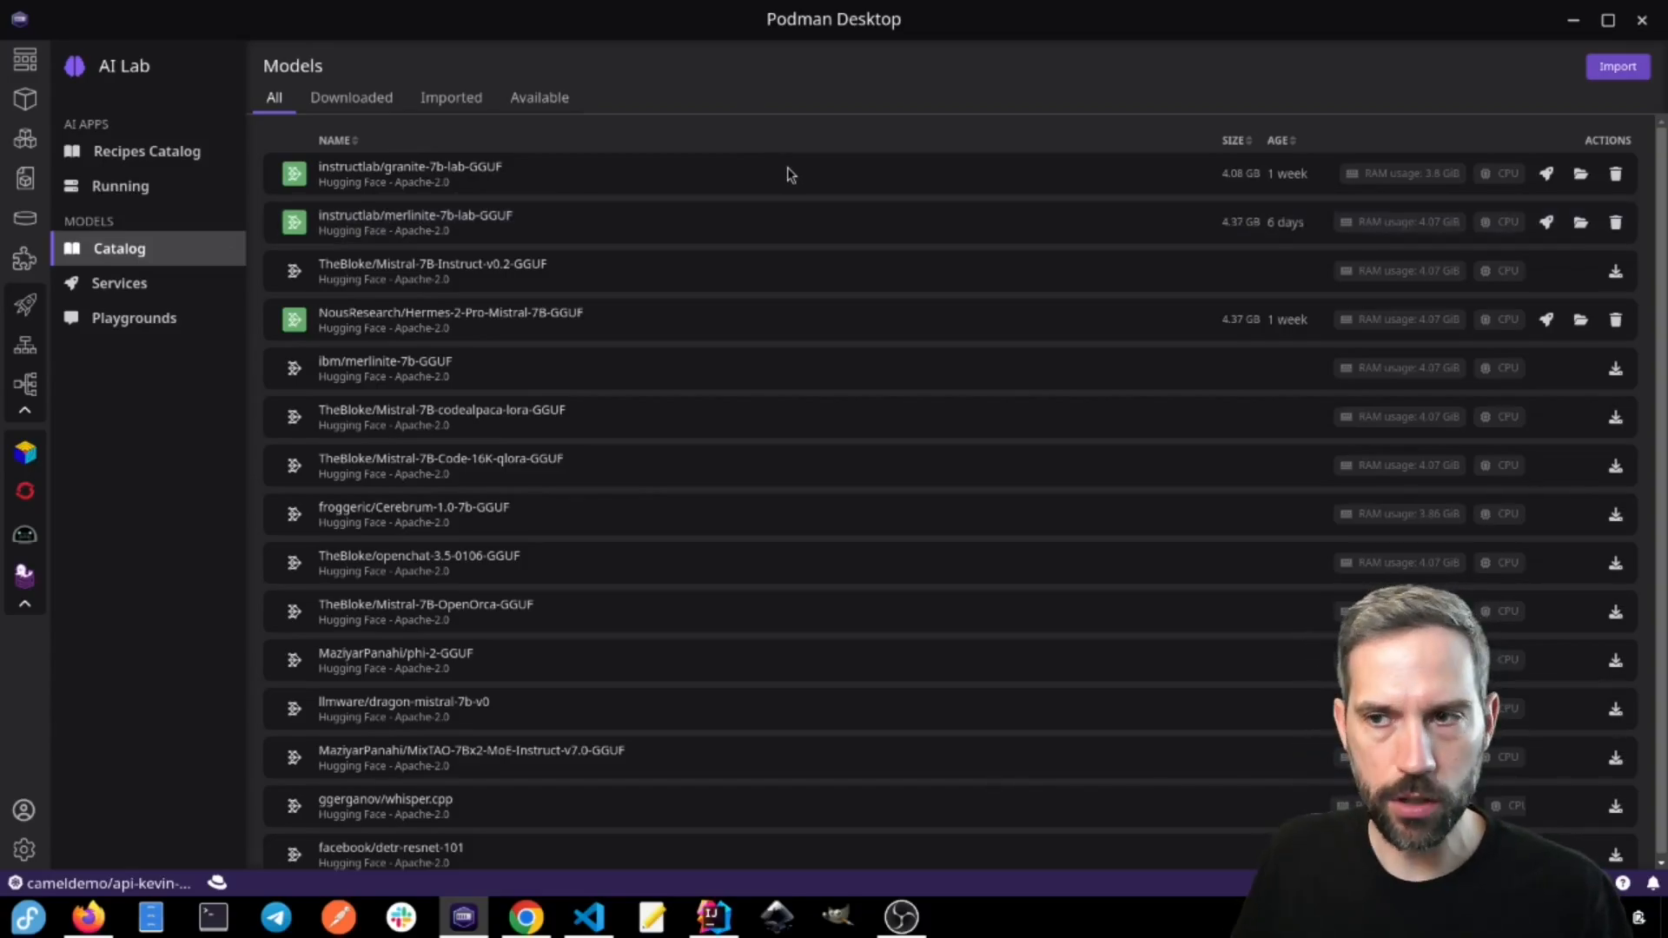
{"action": "mouse_move", "coordinate": [1633, 317]}
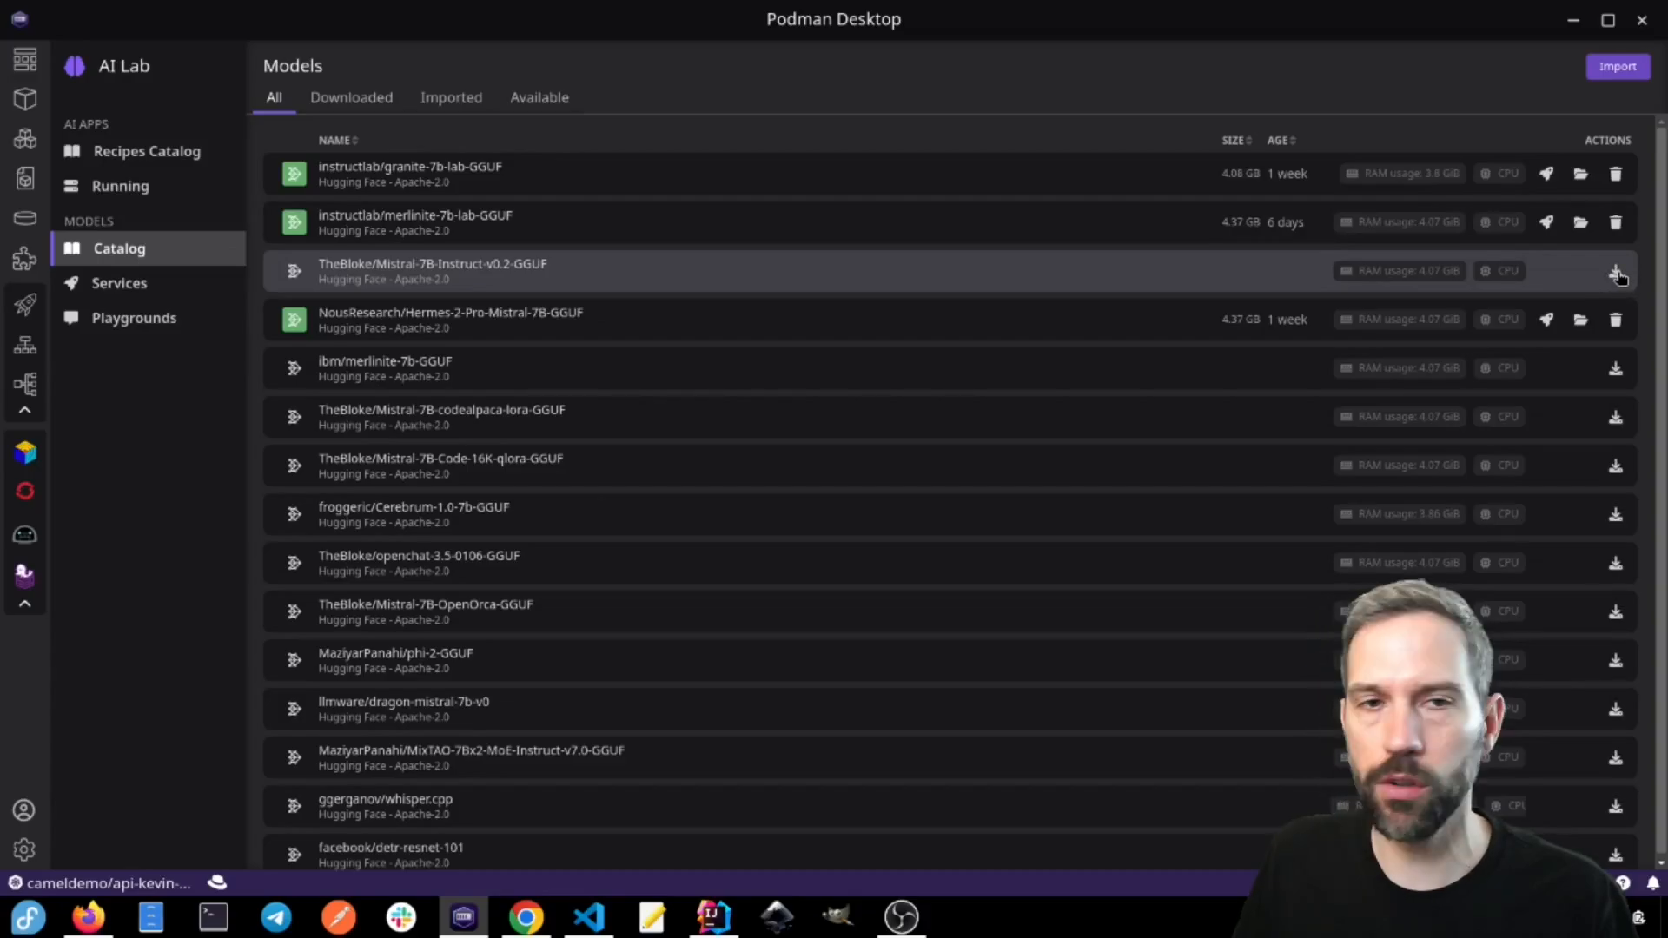
{"action": "mouse_move", "coordinate": [1362, 177]}
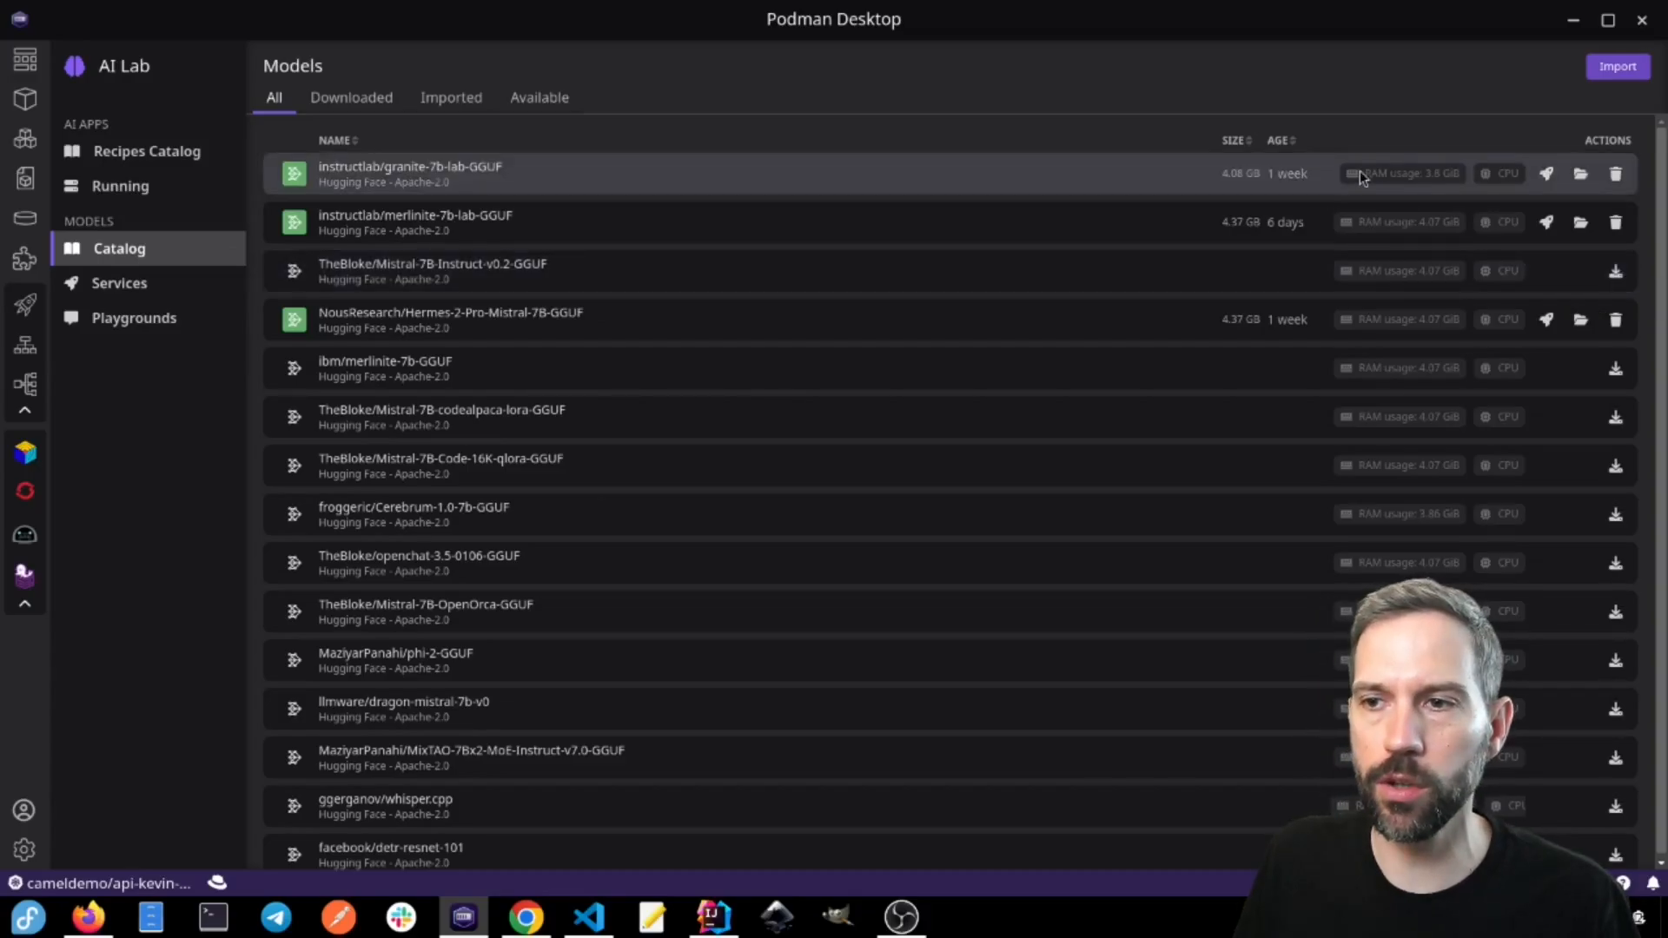
{"action": "mouse_move", "coordinate": [1433, 189]}
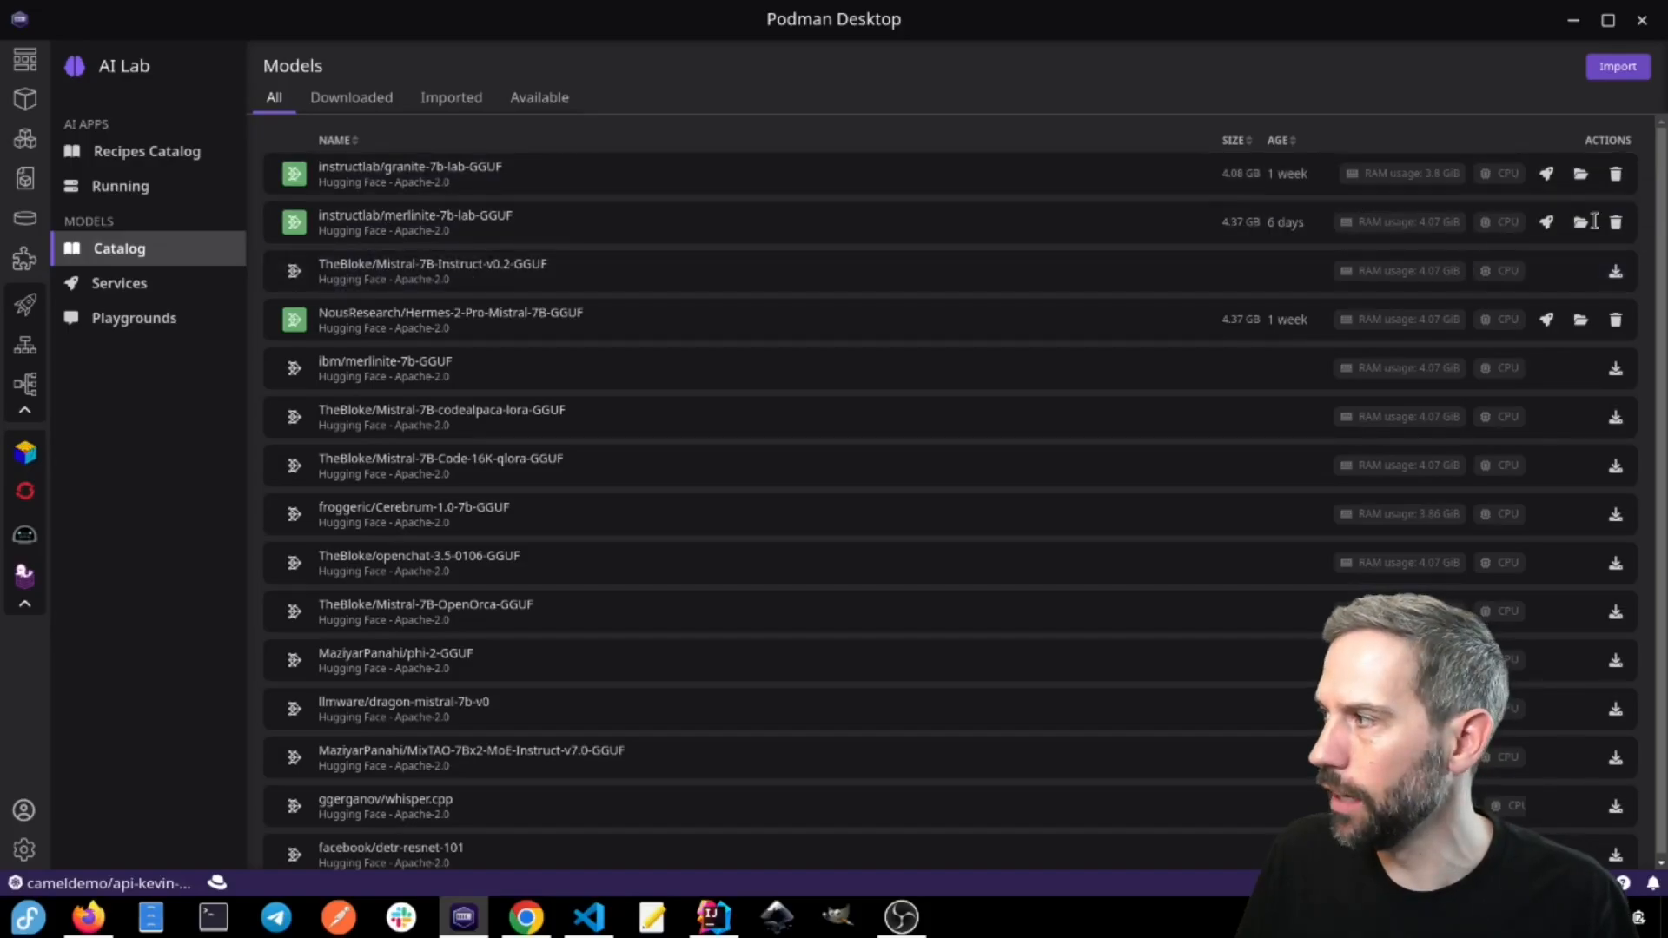
Step: Create a granite-7b-lab model service and start it from the services list
{"action": "left_click", "coordinate": [1546, 174]}
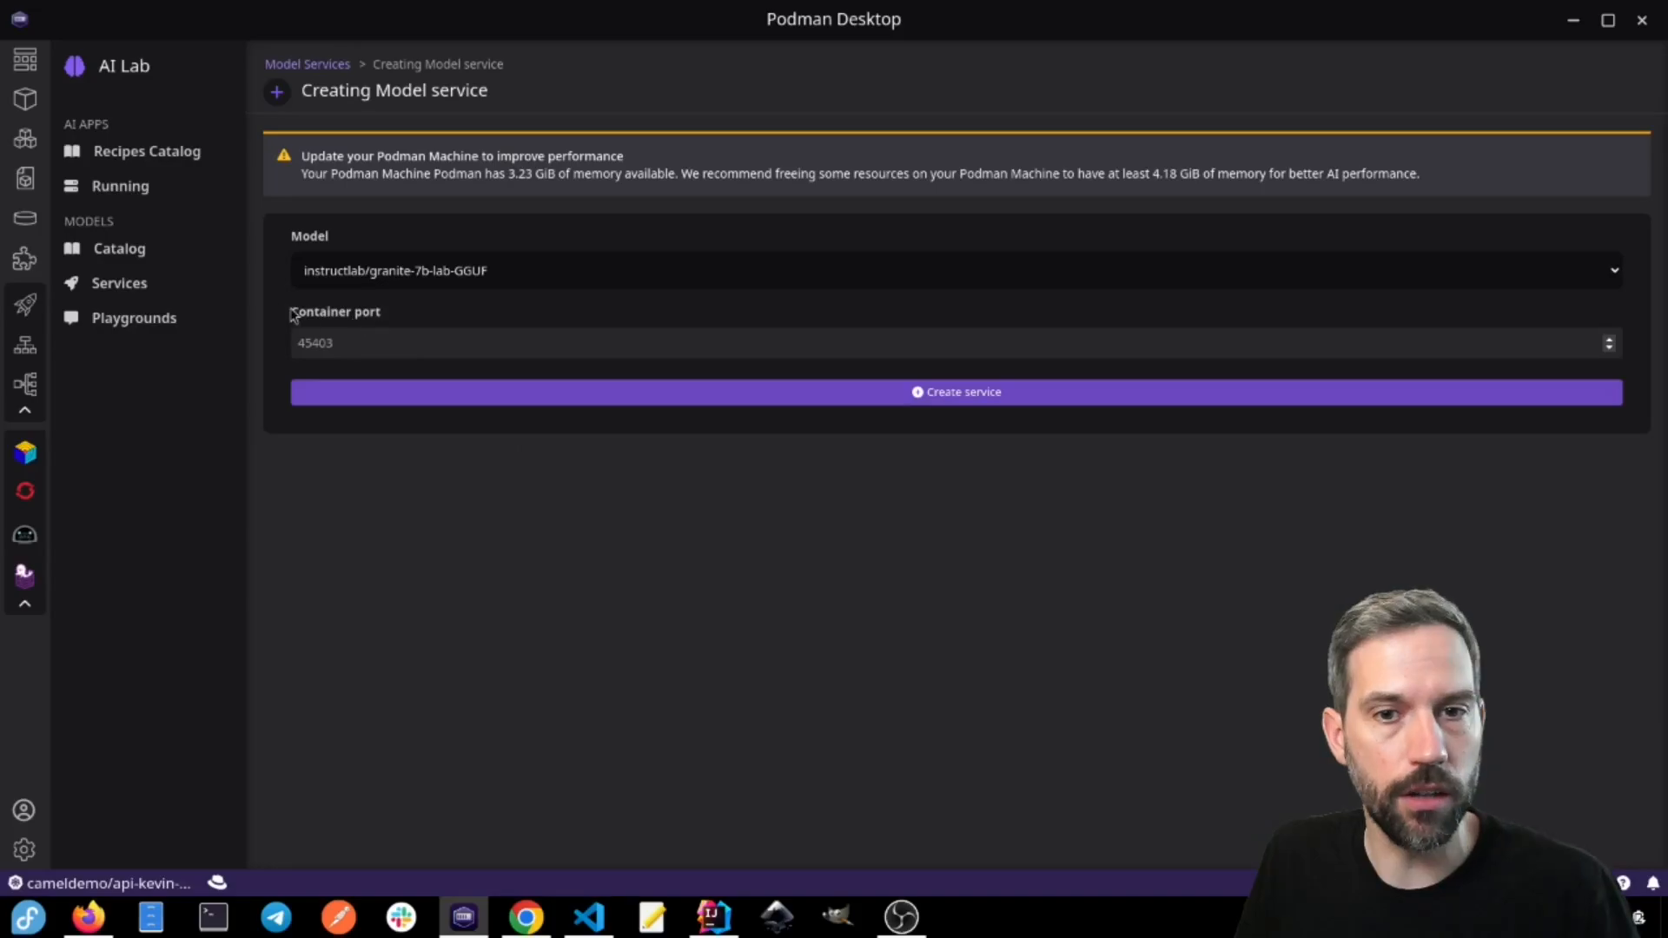
{"action": "left_click", "coordinate": [119, 284]}
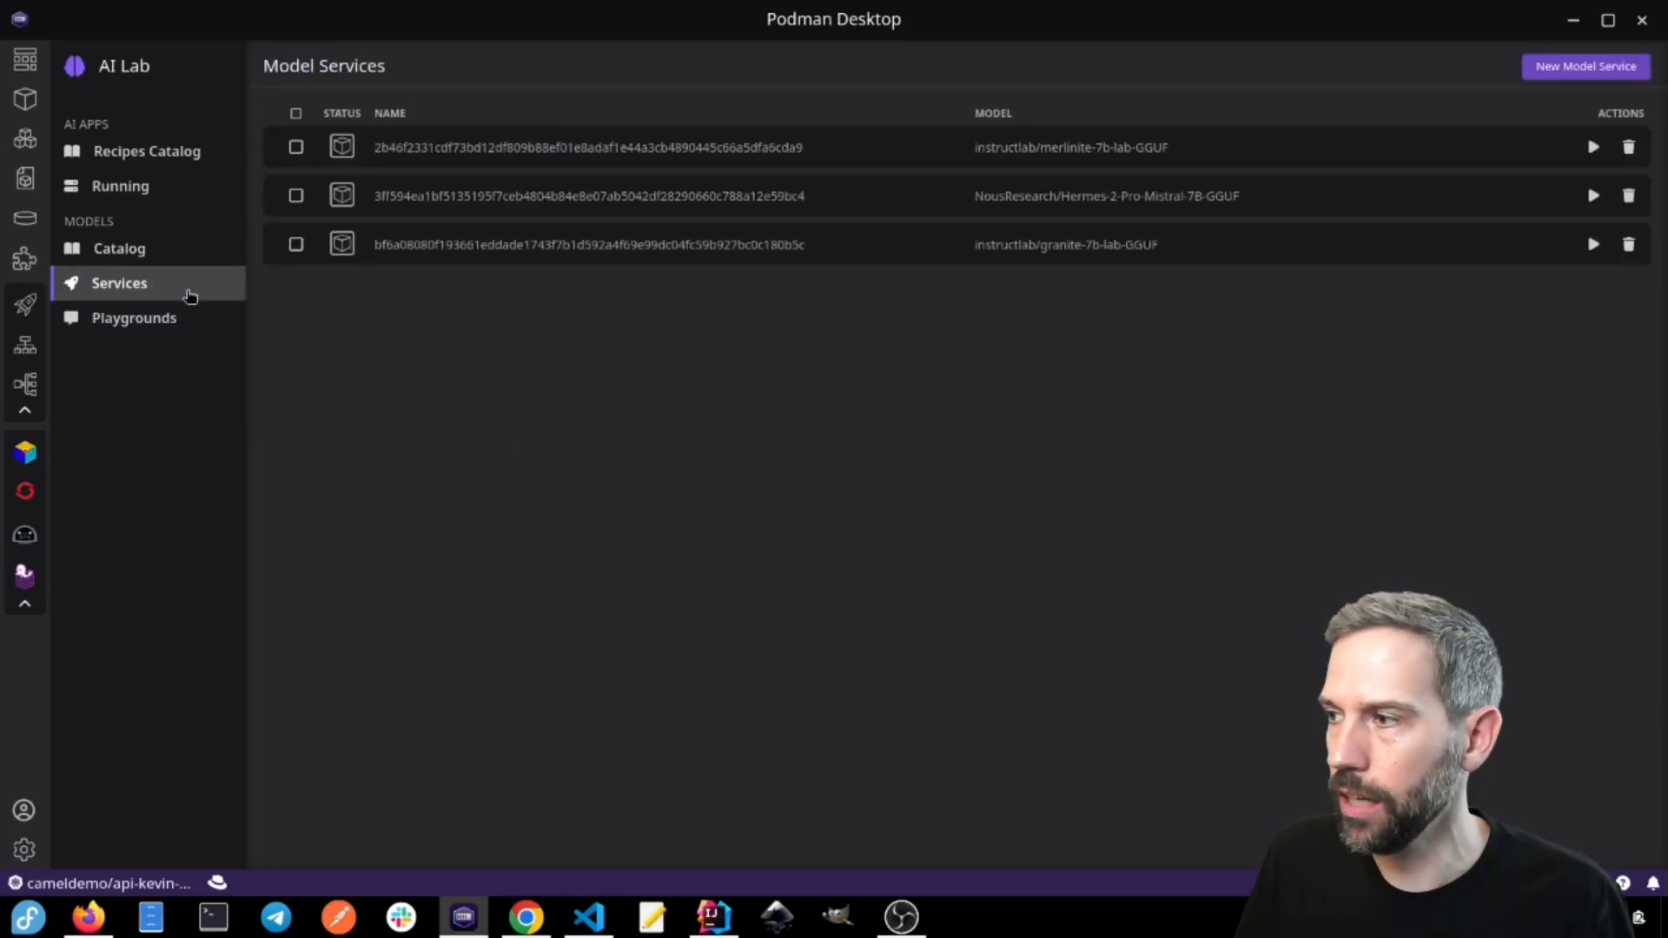
{"action": "mouse_move", "coordinate": [1079, 196]}
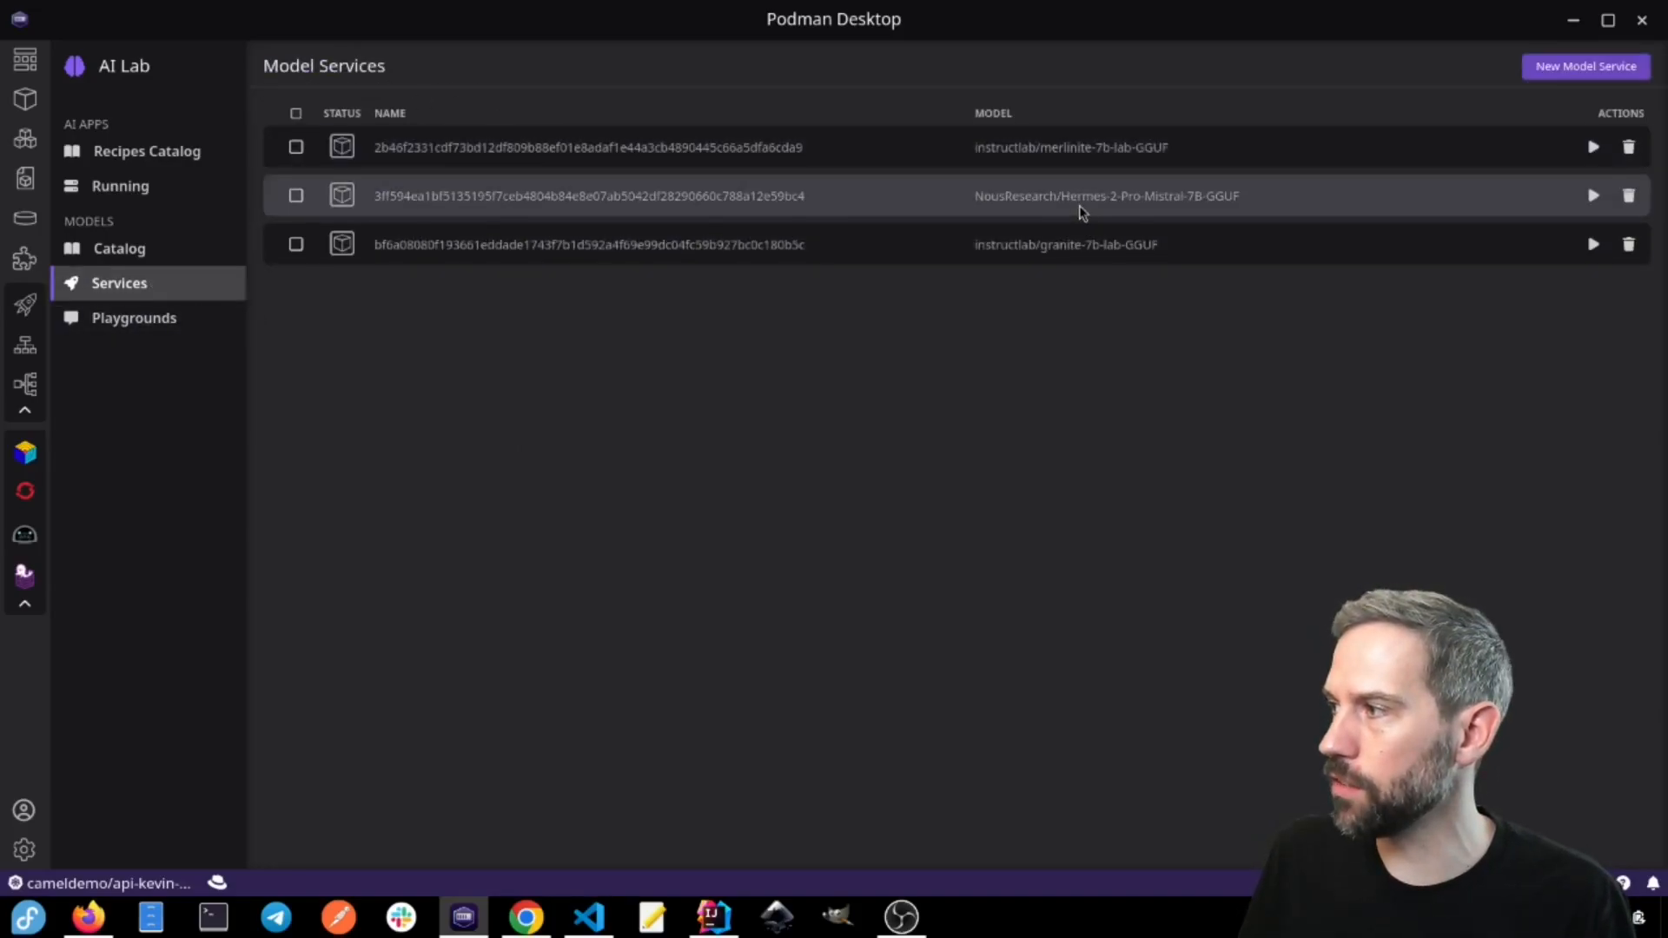
{"action": "mouse_move", "coordinate": [1654, 281]}
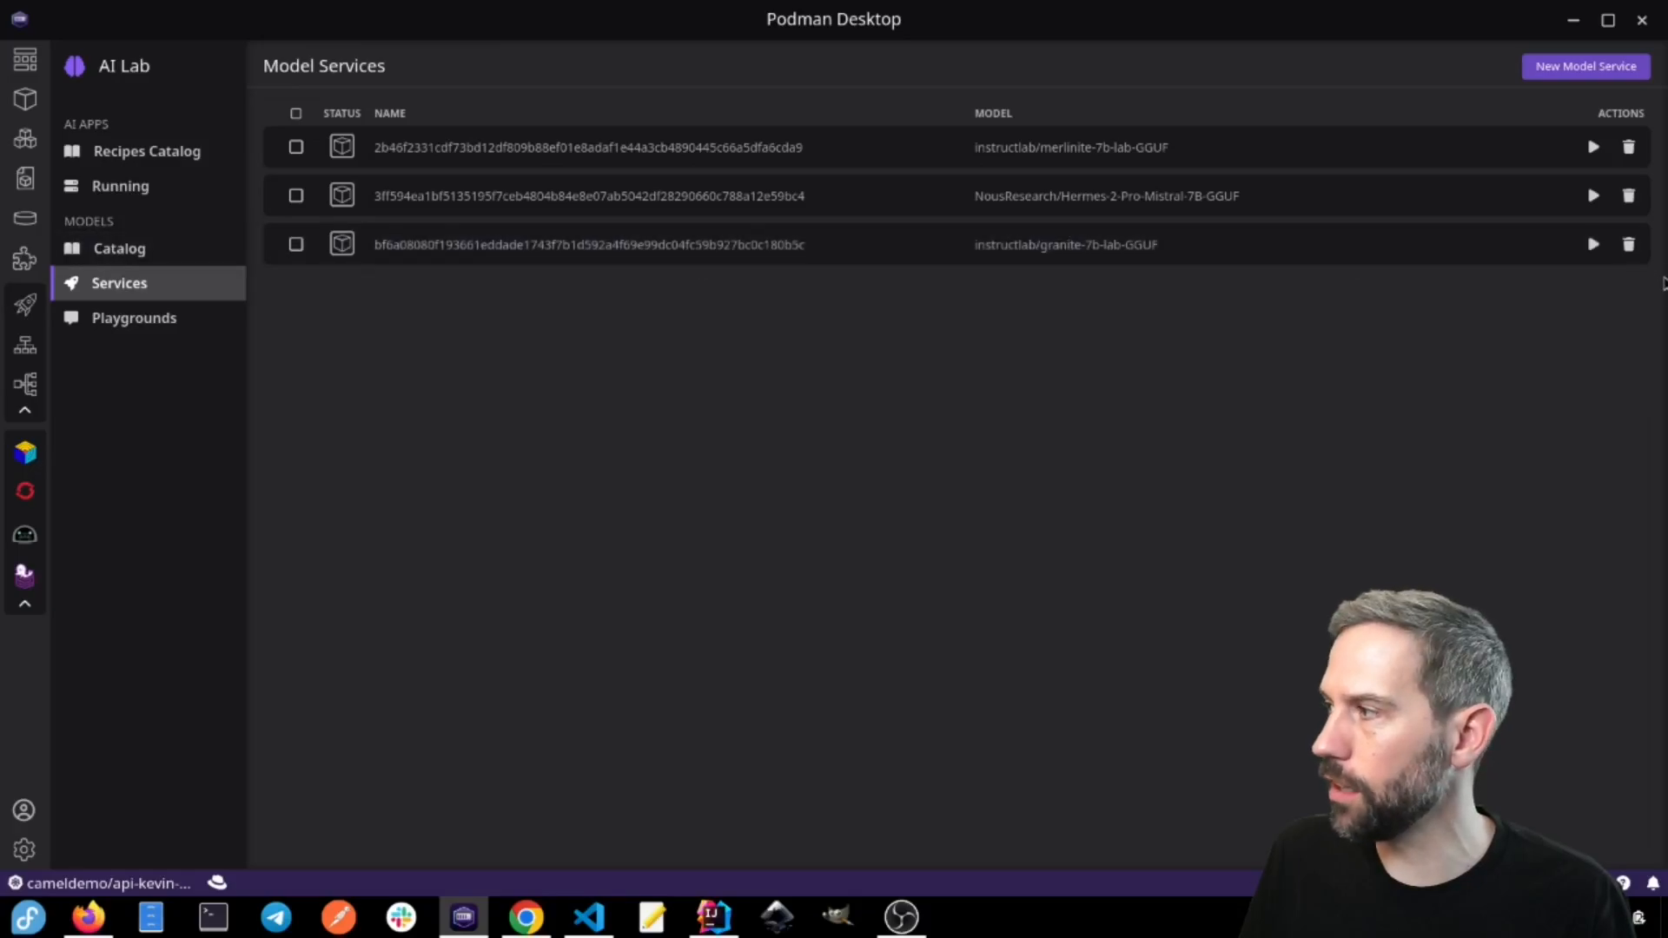
{"action": "left_click", "coordinate": [1593, 244]}
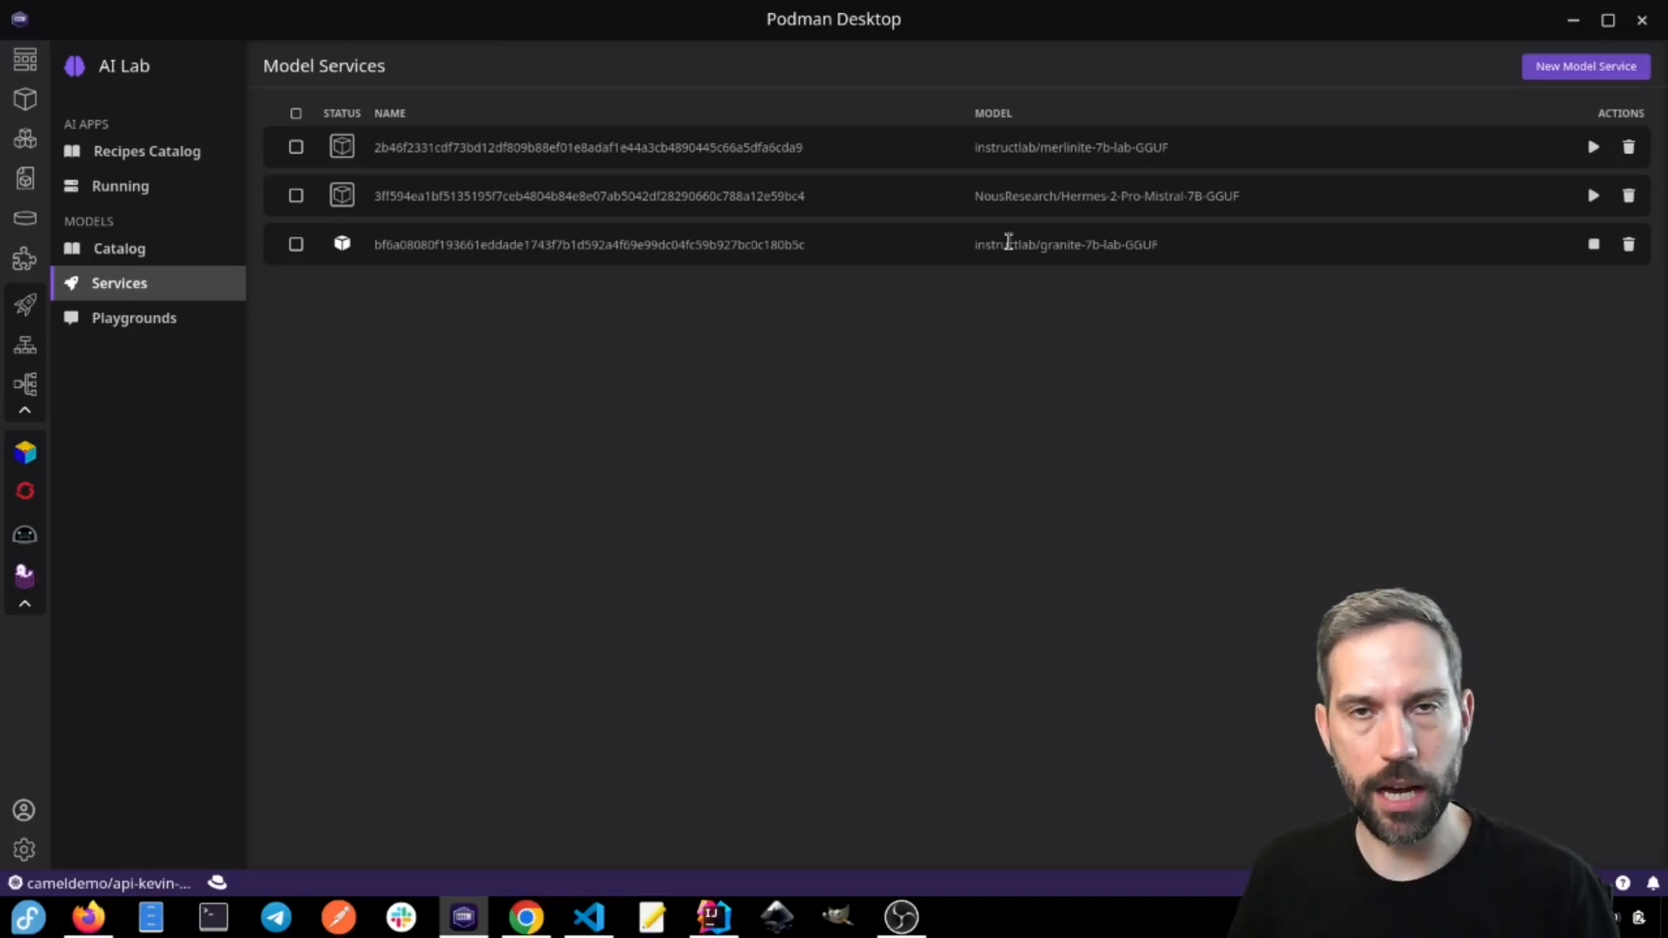
{"action": "mouse_move", "coordinate": [938, 393]}
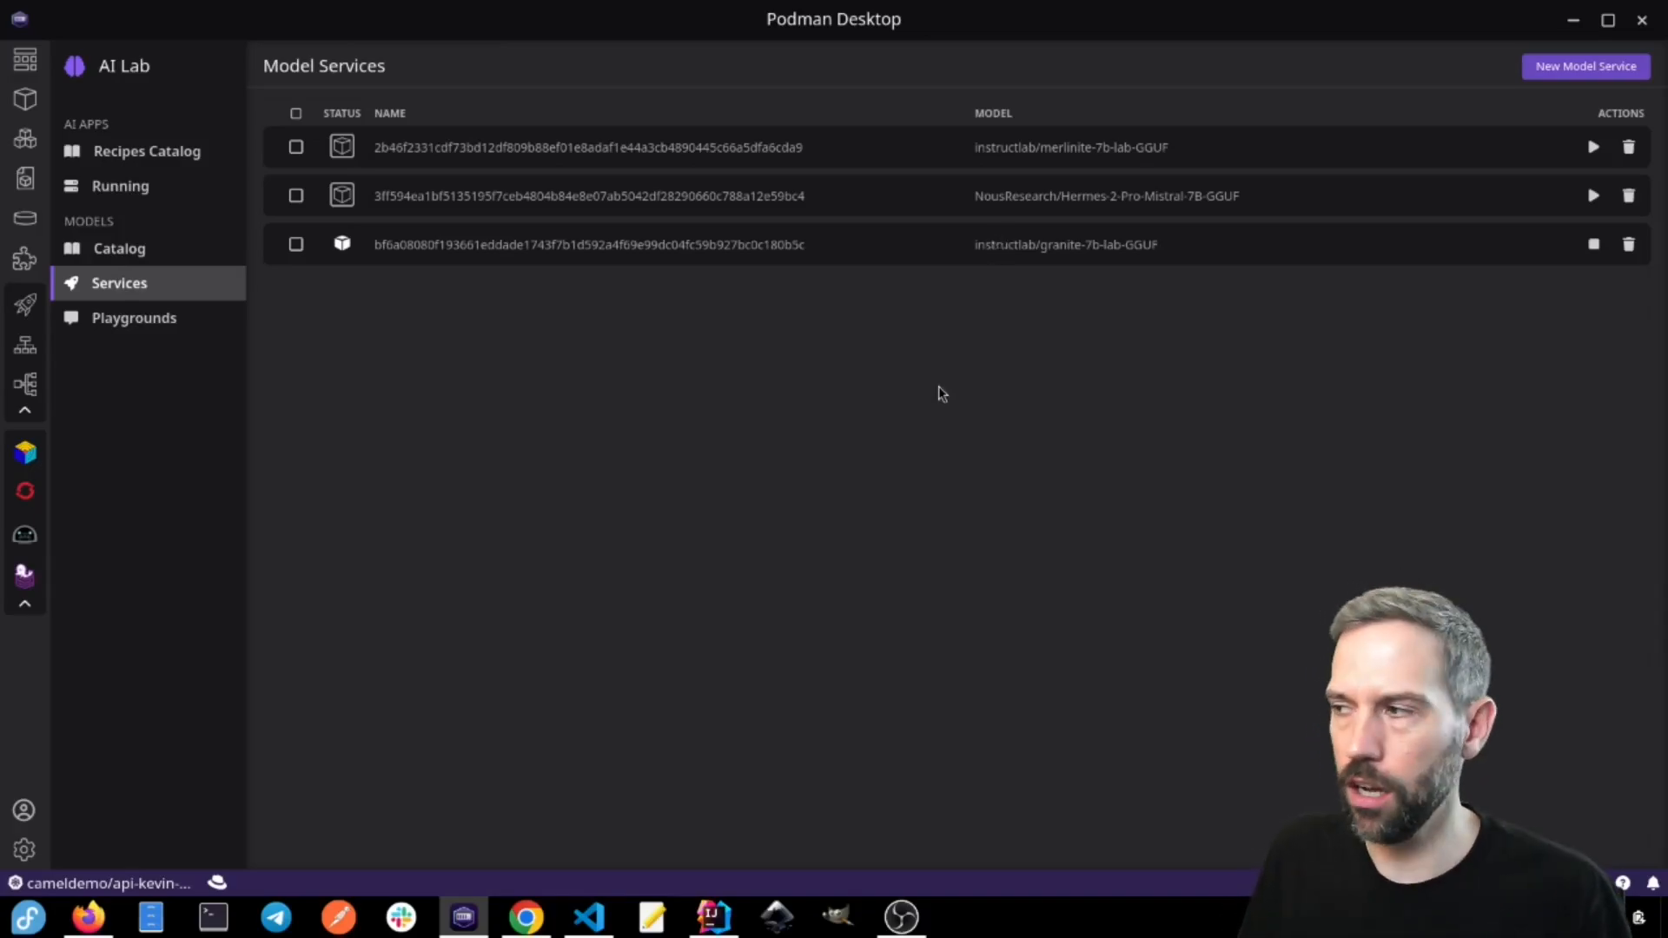
{"action": "mouse_move", "coordinate": [776, 456]}
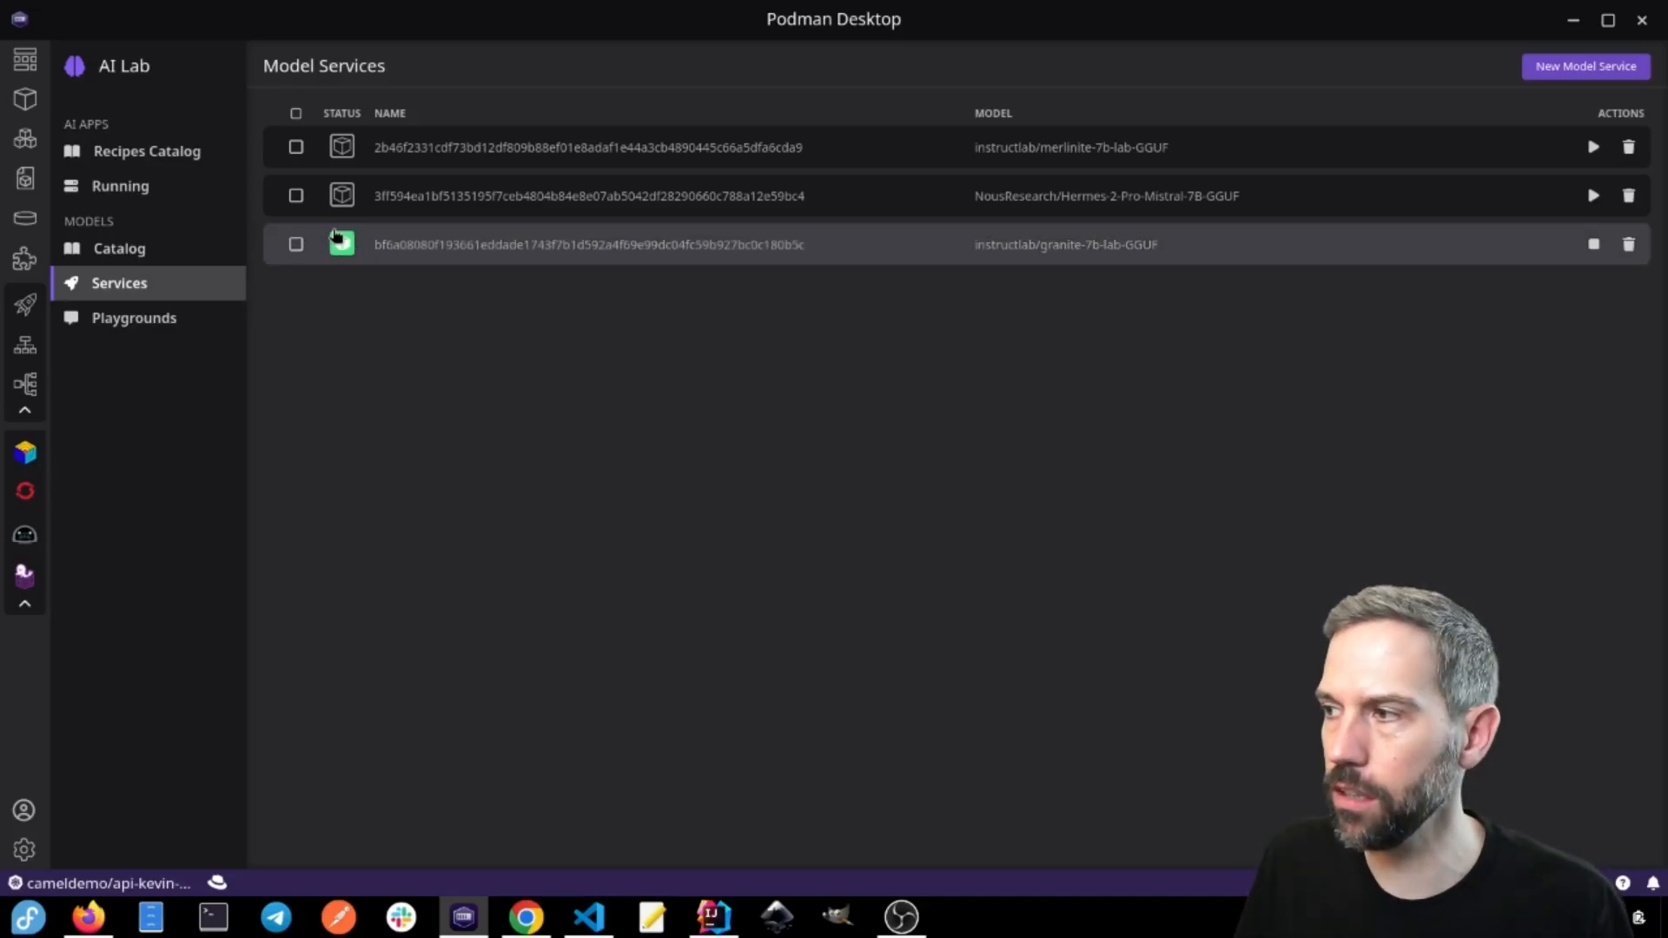
{"action": "mouse_move", "coordinate": [342, 243]}
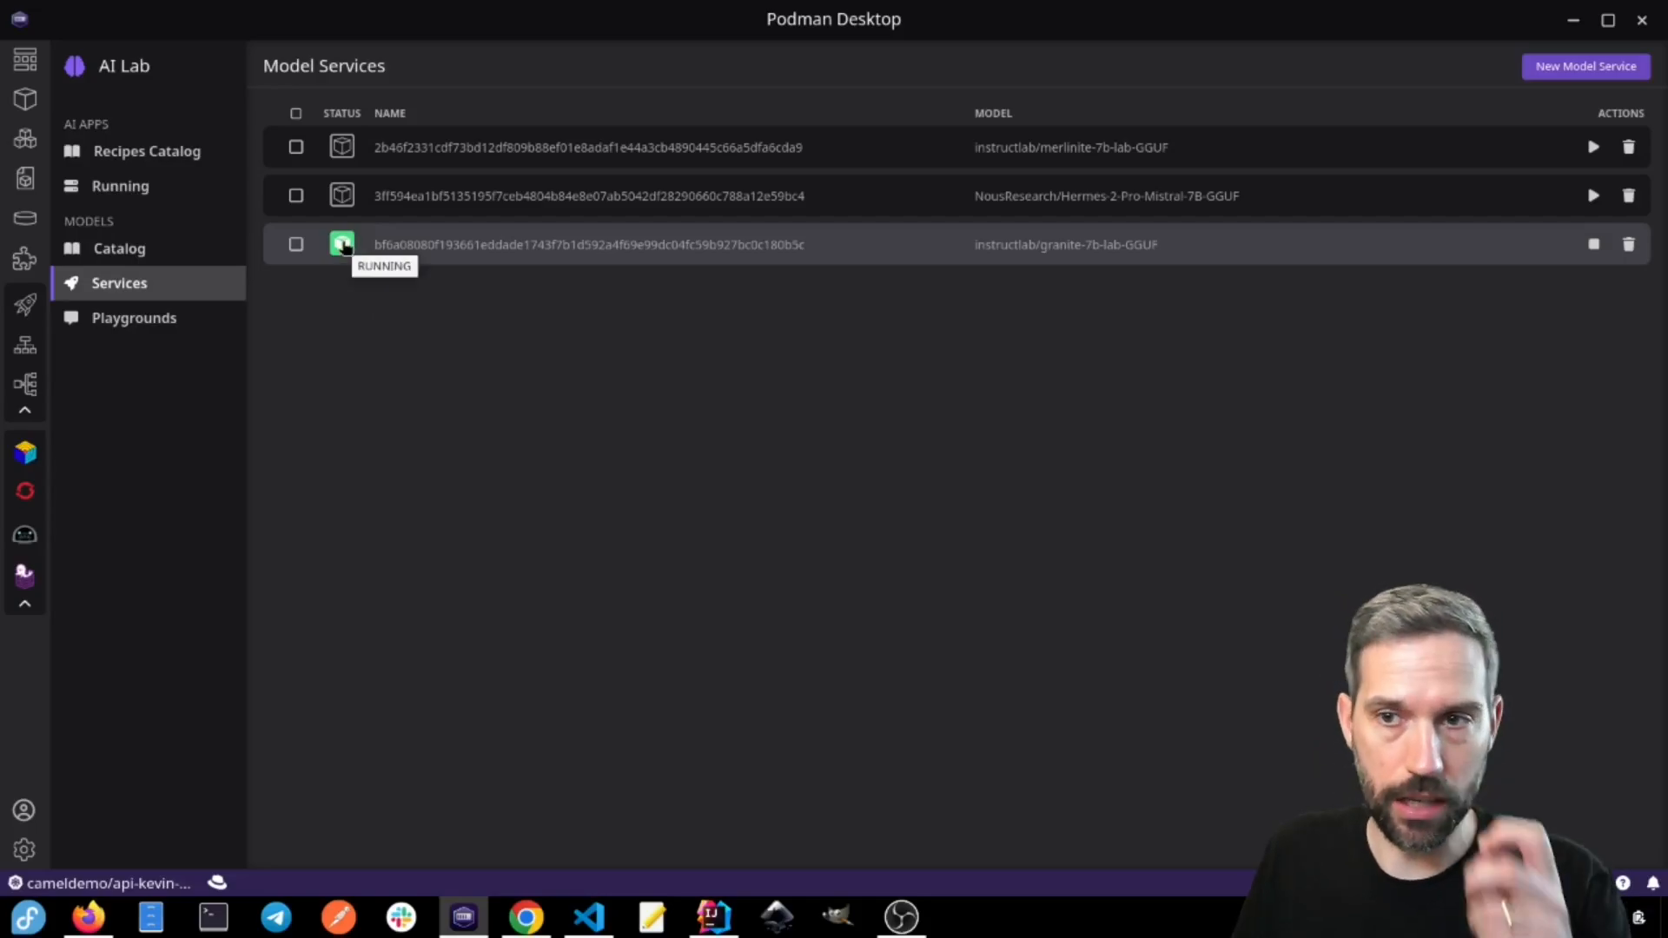
{"action": "mouse_move", "coordinate": [901, 252]}
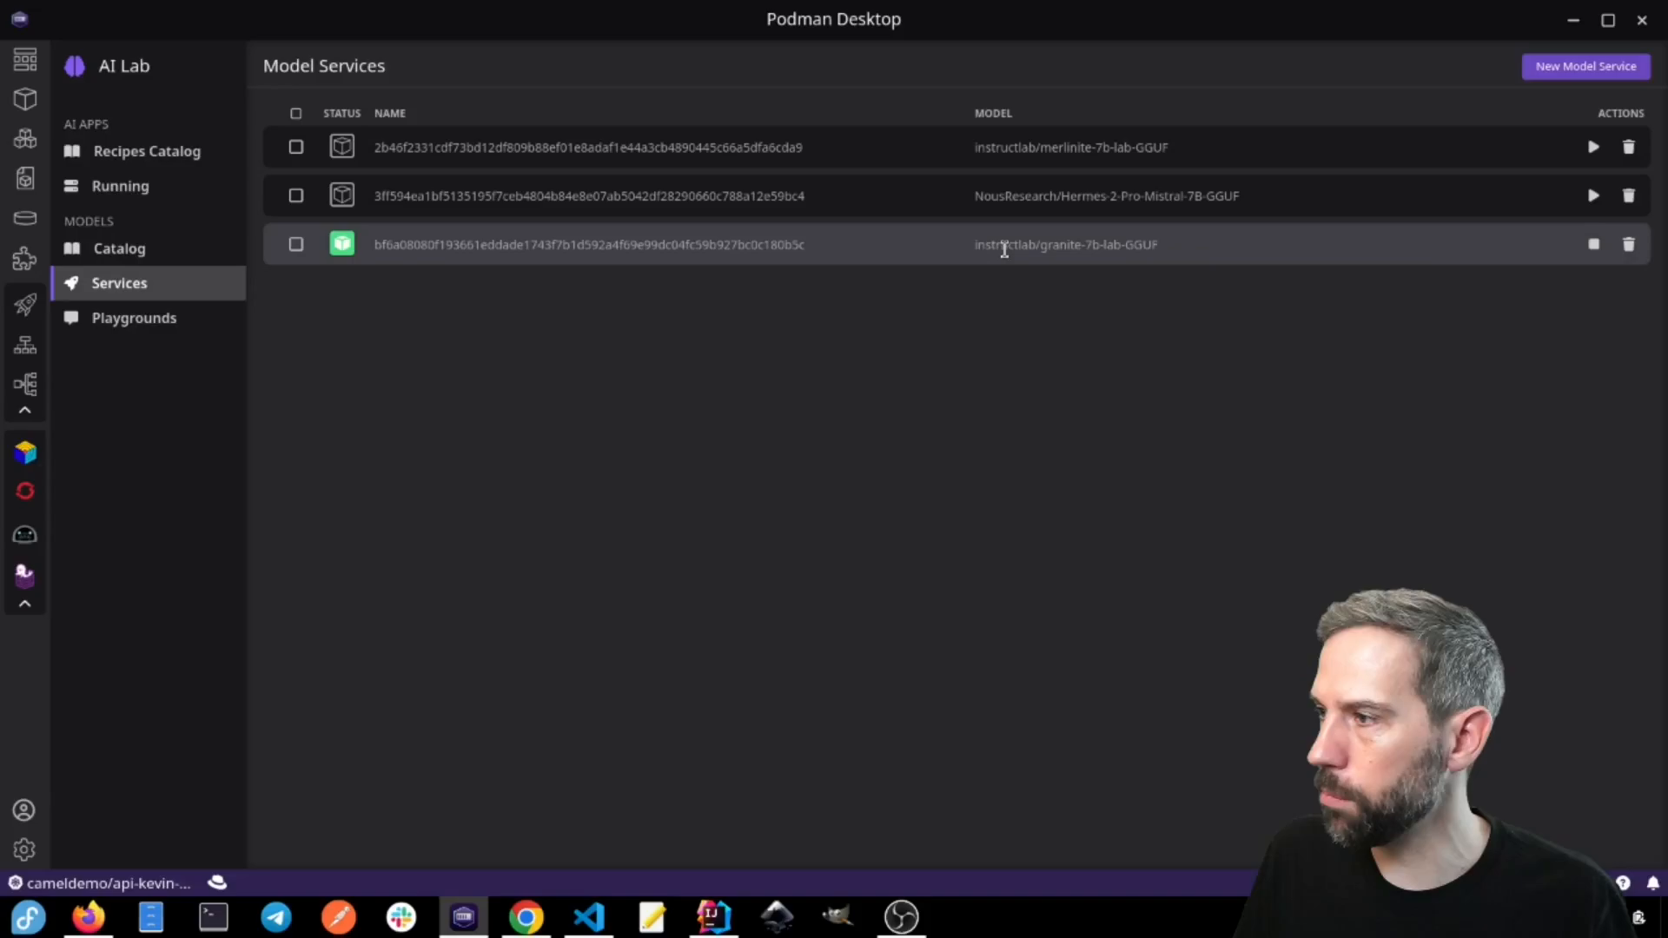
{"action": "mouse_move", "coordinate": [364, 338]}
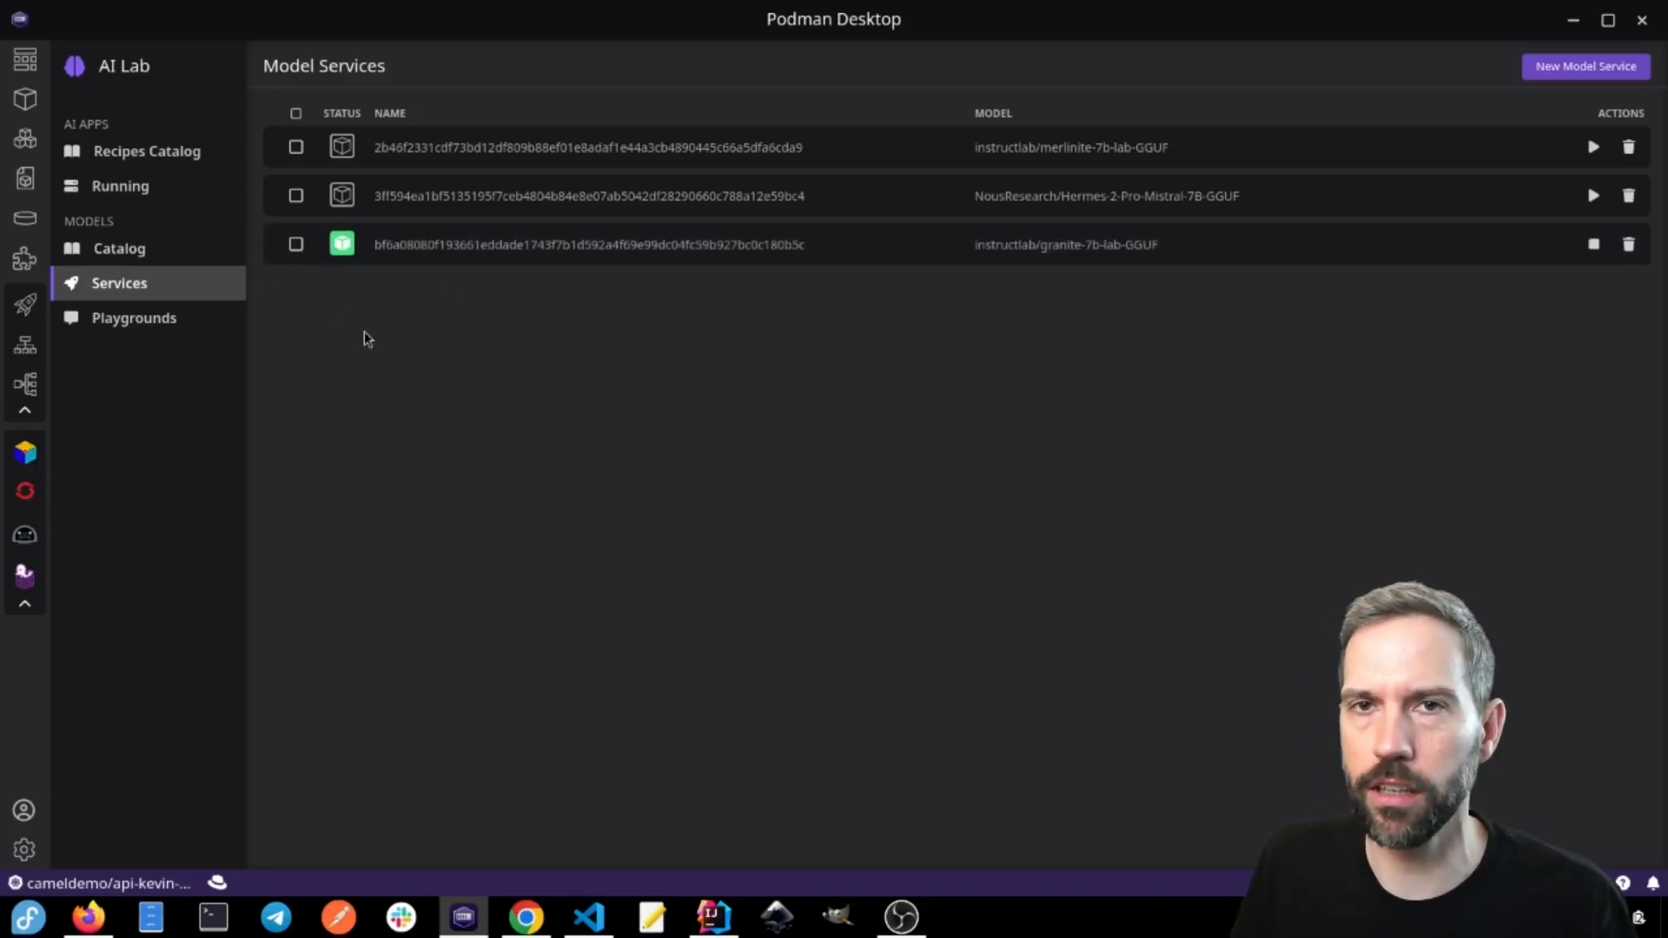
{"action": "mouse_move", "coordinate": [912, 279]}
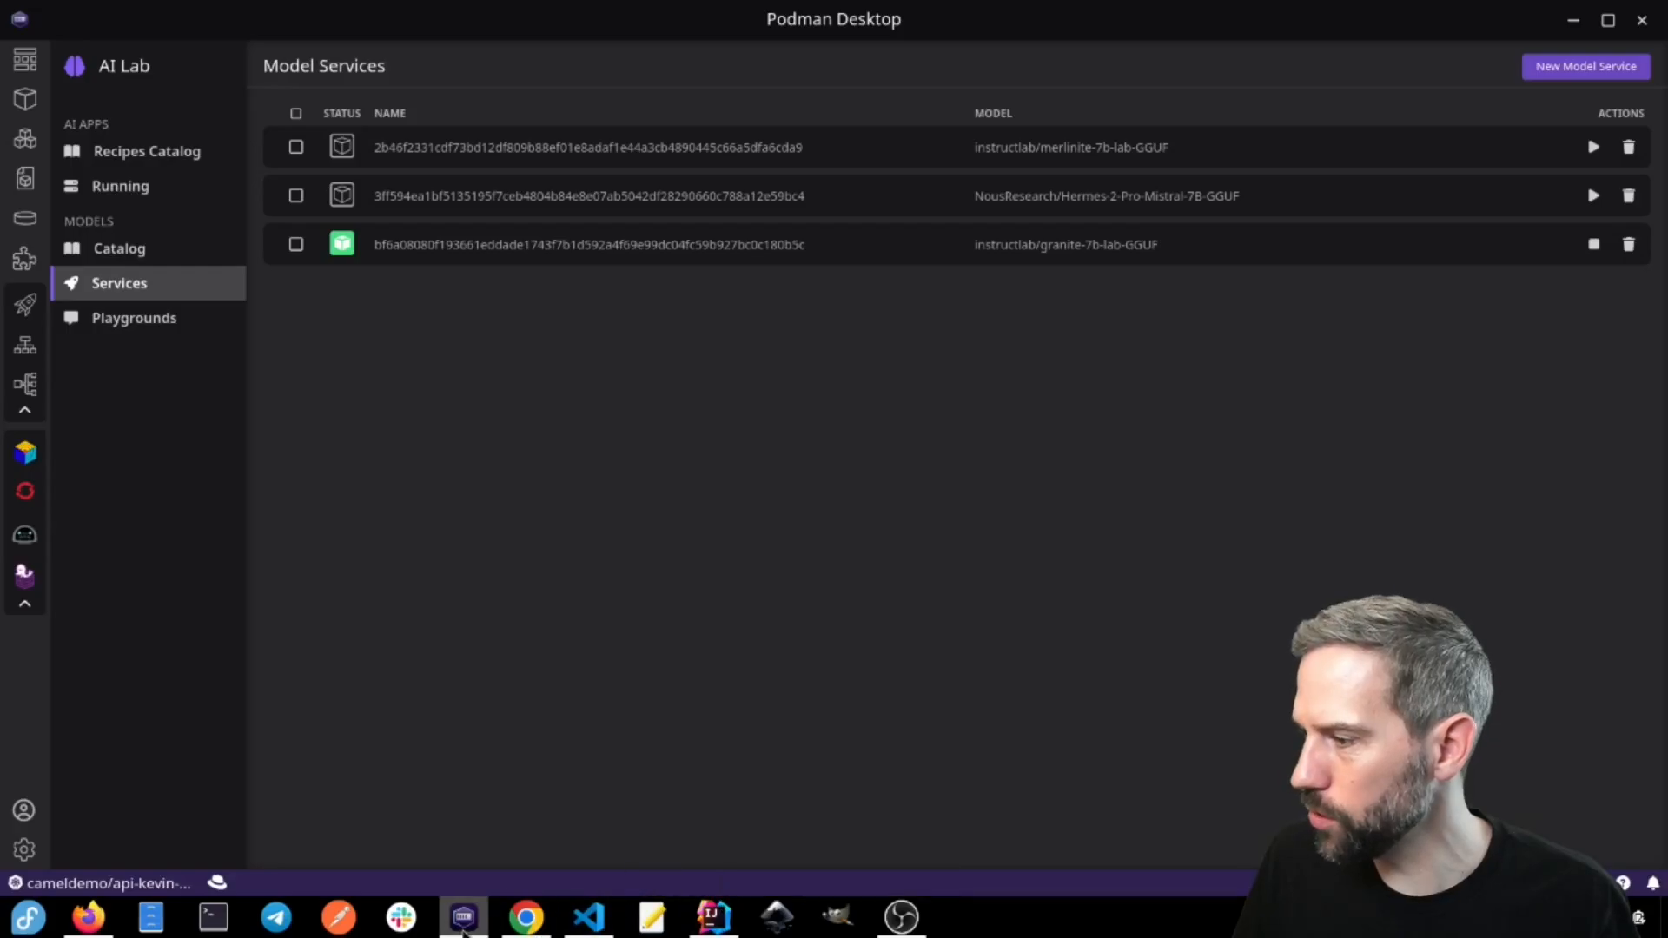
{"action": "mouse_move", "coordinate": [588, 915]}
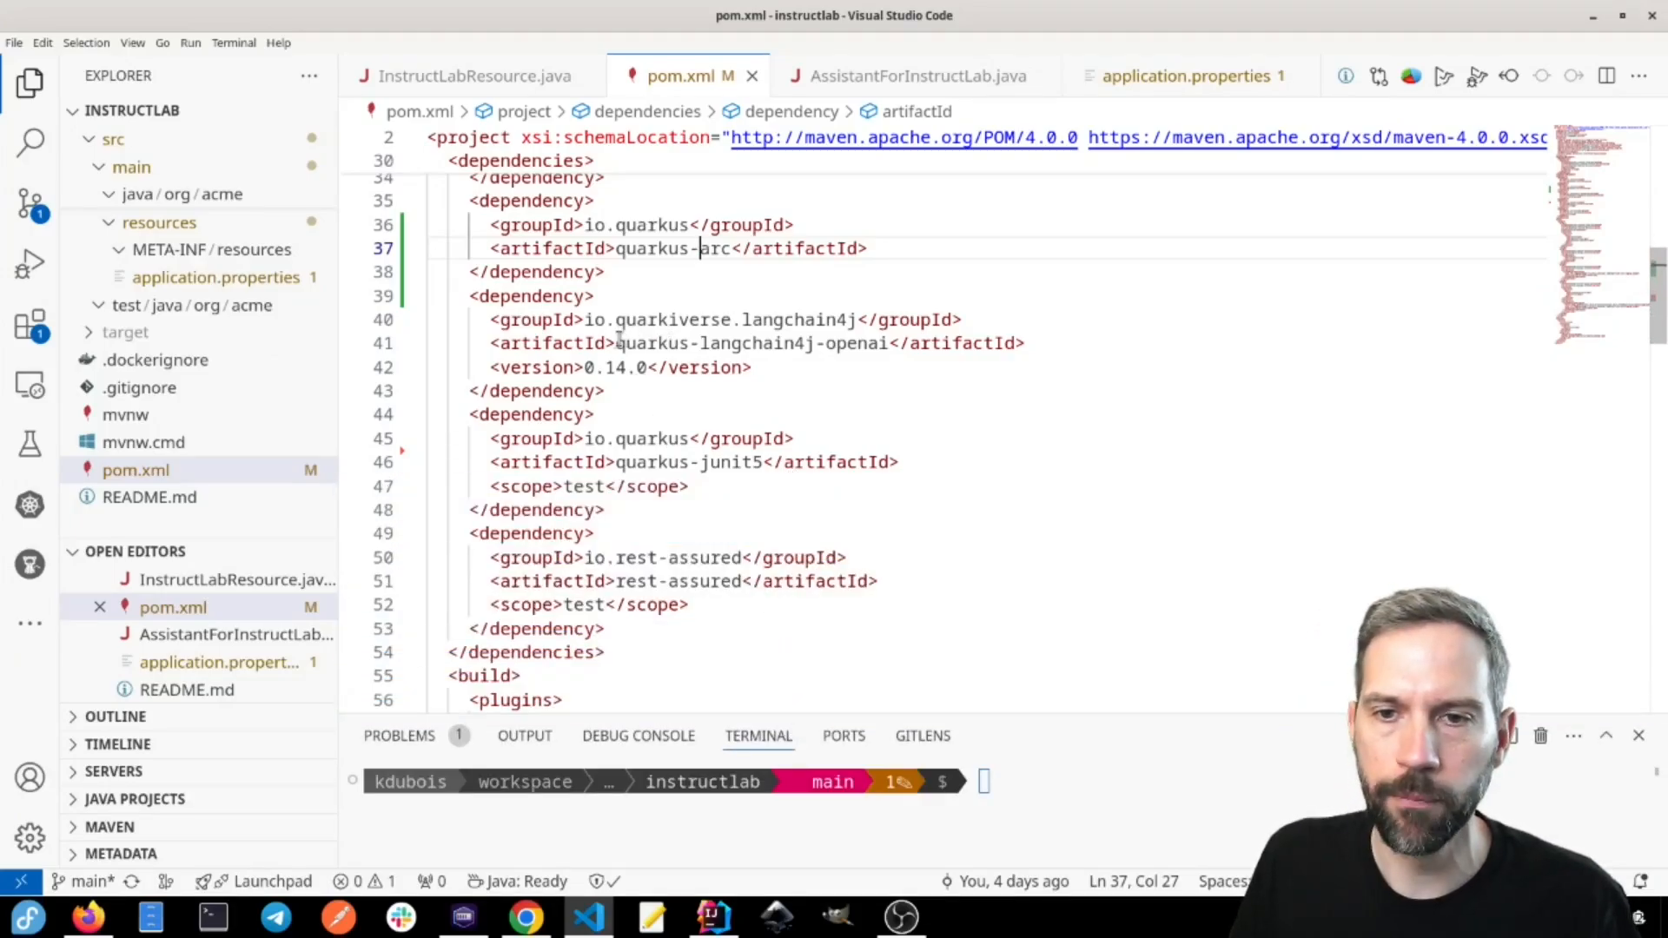
Step: Select the quarkus-langchain4j-openai artifactId in pom.xml and scroll through the dependencies
{"action": "double_click", "coordinate": [744, 342]}
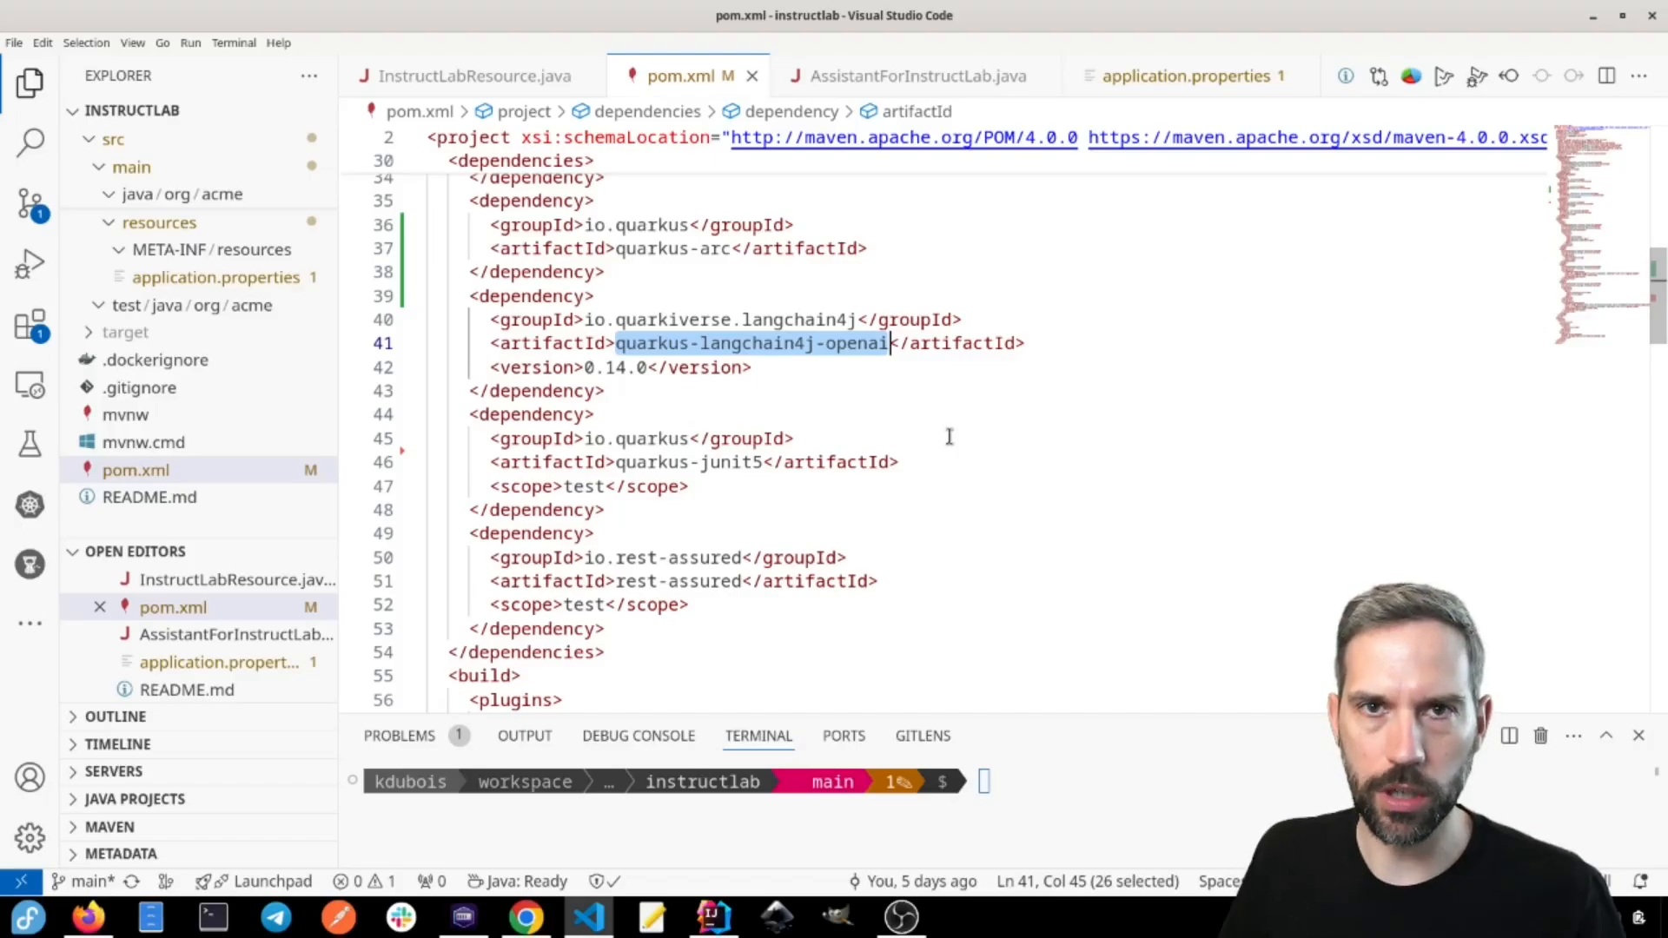
{"action": "mouse_move", "coordinate": [868, 365]}
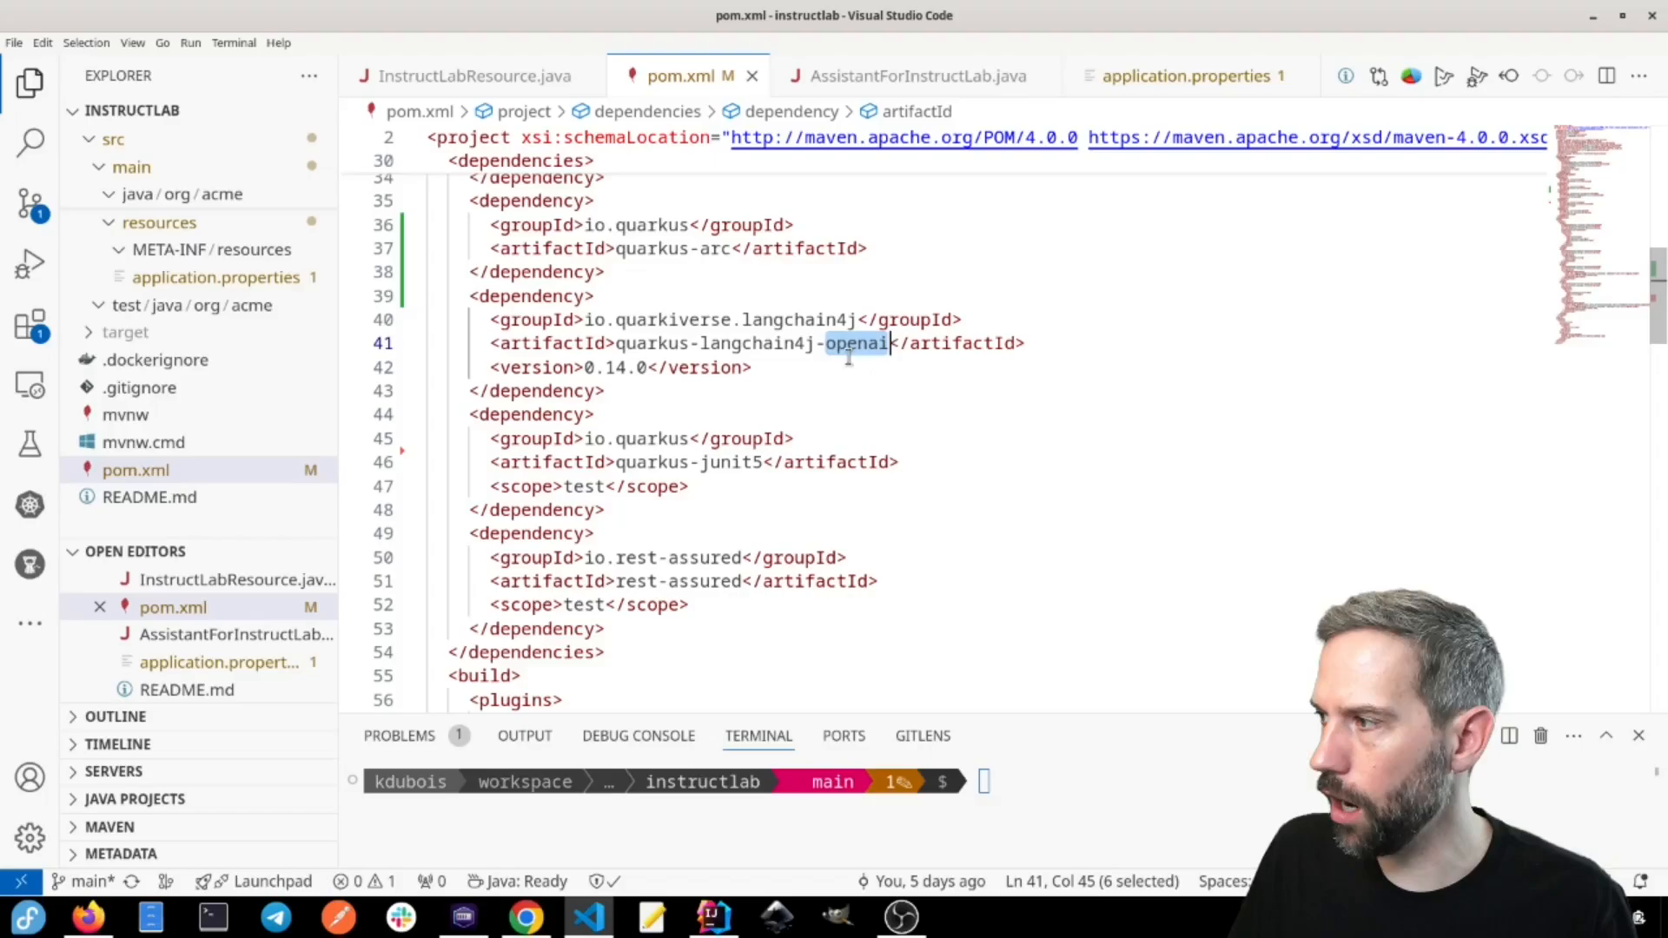
{"action": "scroll", "scroll_direction": "up", "scroll_amount": 3}
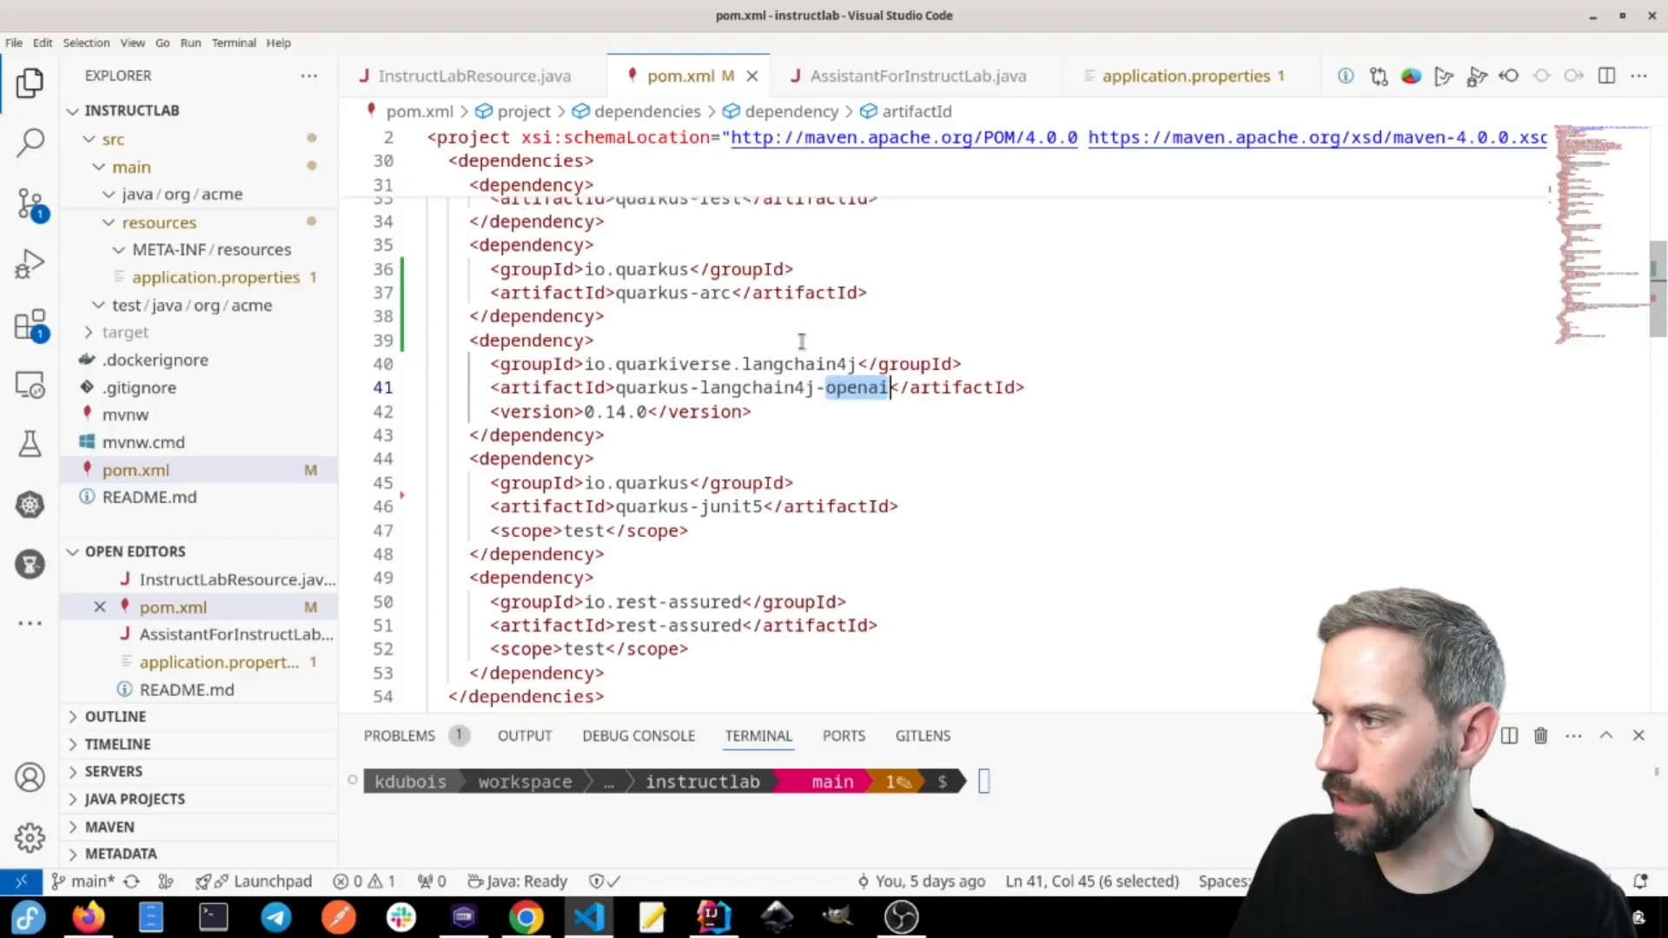
{"action": "scroll", "scroll_direction": "up", "scroll_amount": 3}
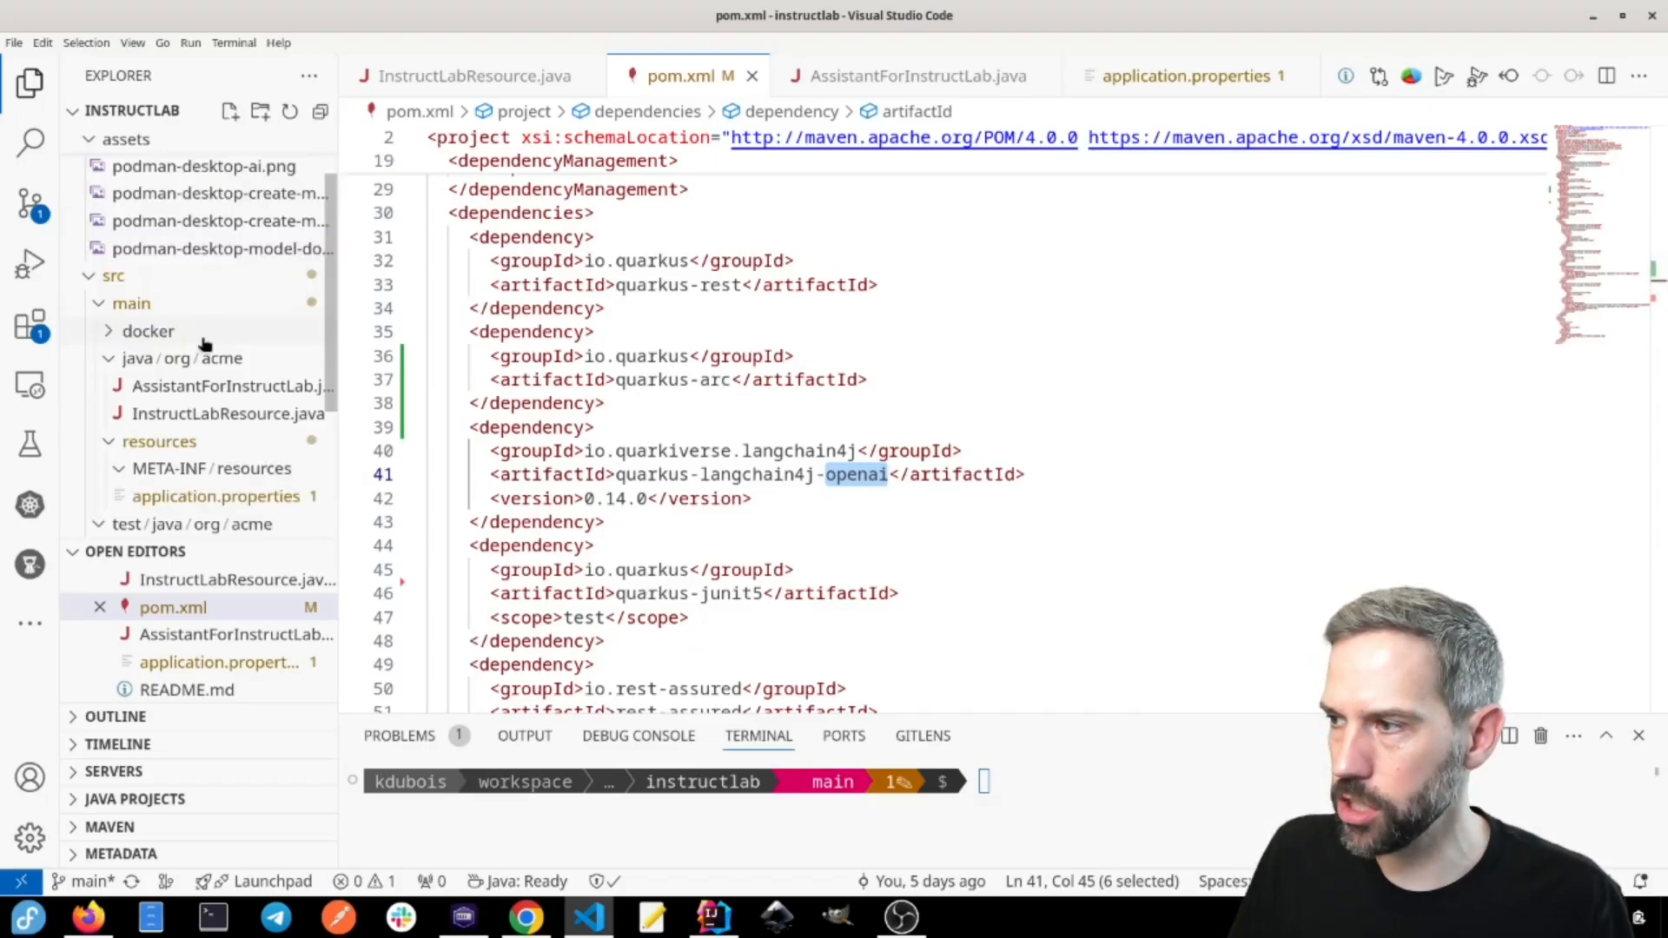
{"action": "left_click", "coordinate": [228, 386]}
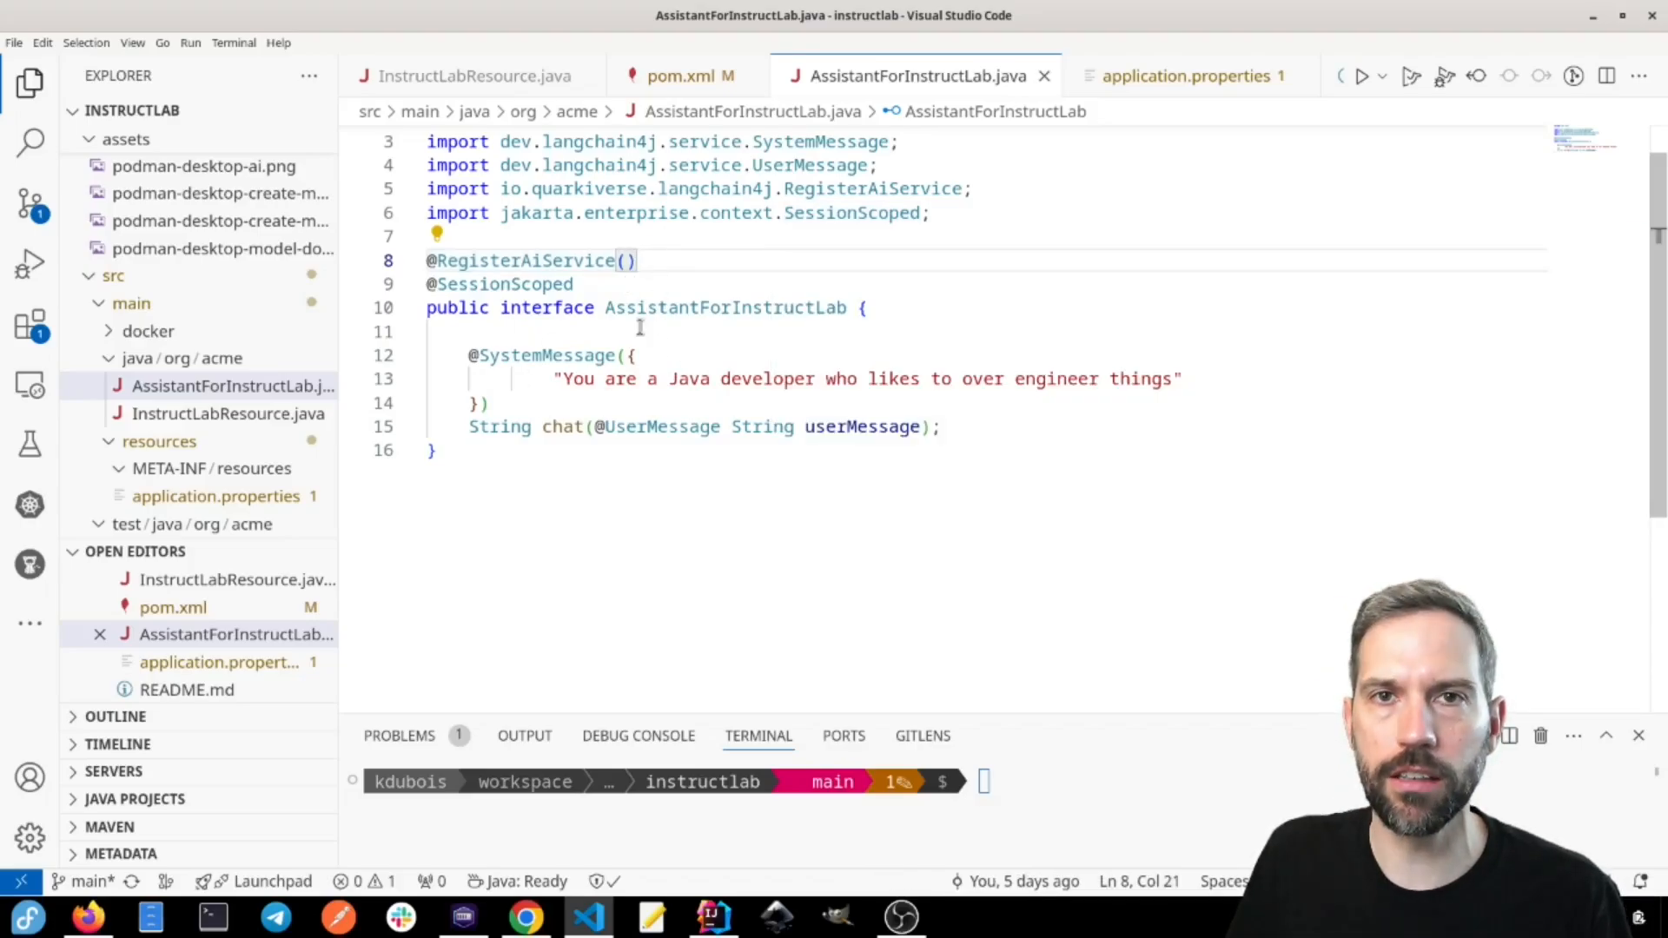
{"action": "mouse_move", "coordinate": [562, 427]}
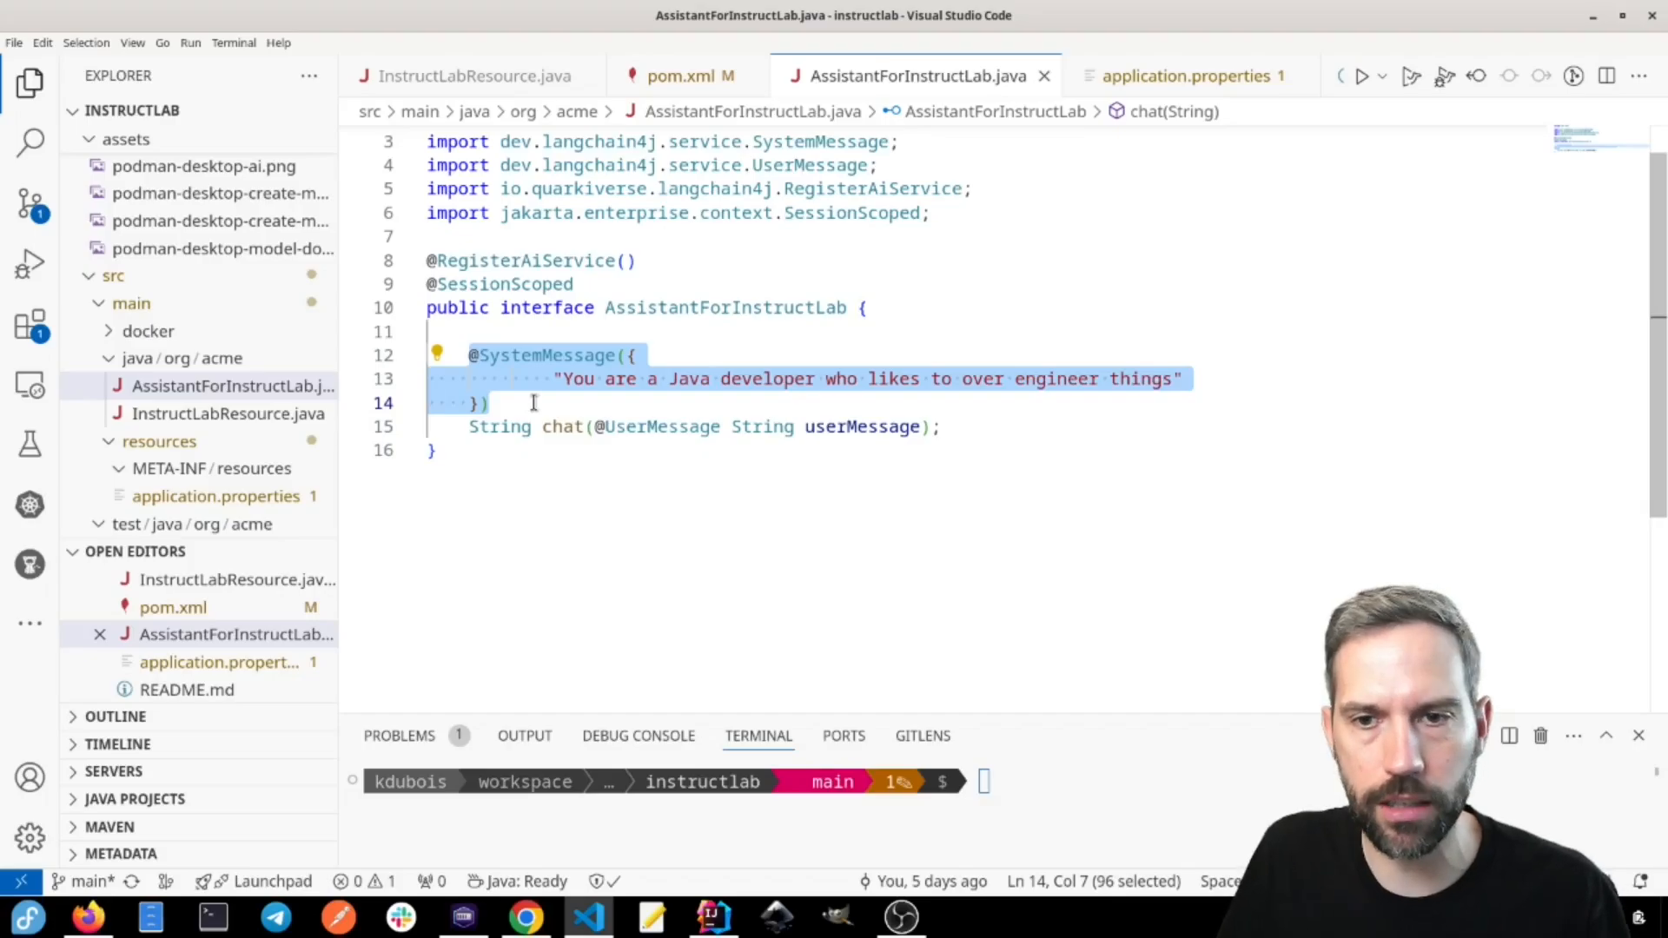
{"action": "left_click", "coordinate": [564, 378]}
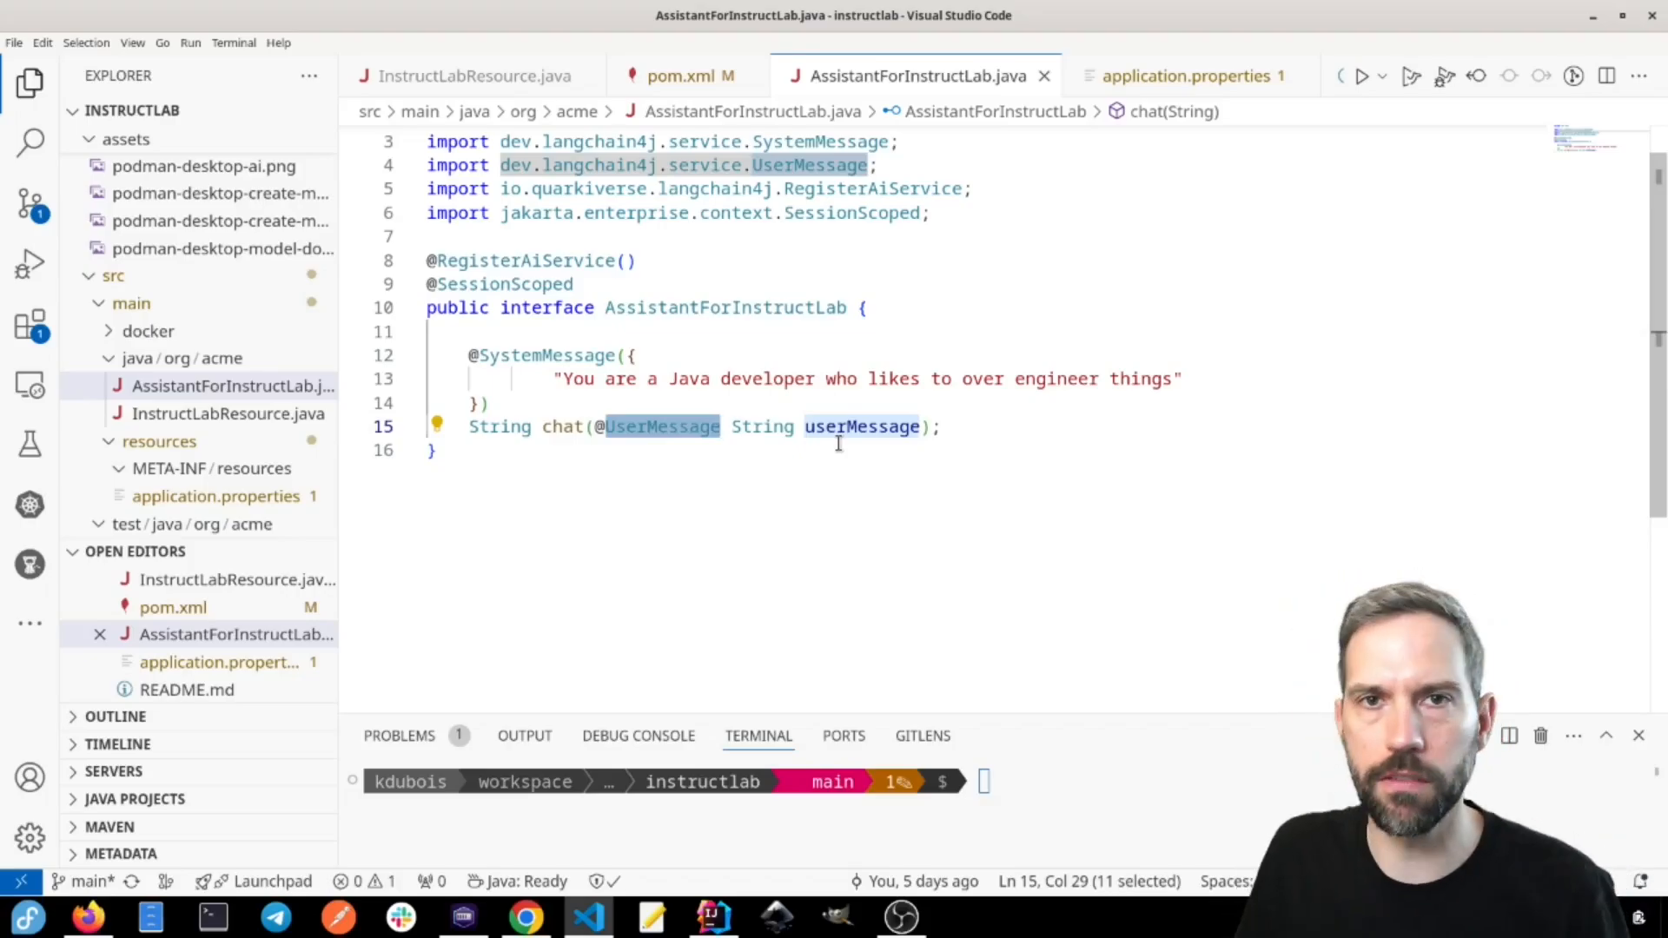
{"action": "mouse_move", "coordinate": [829, 445]}
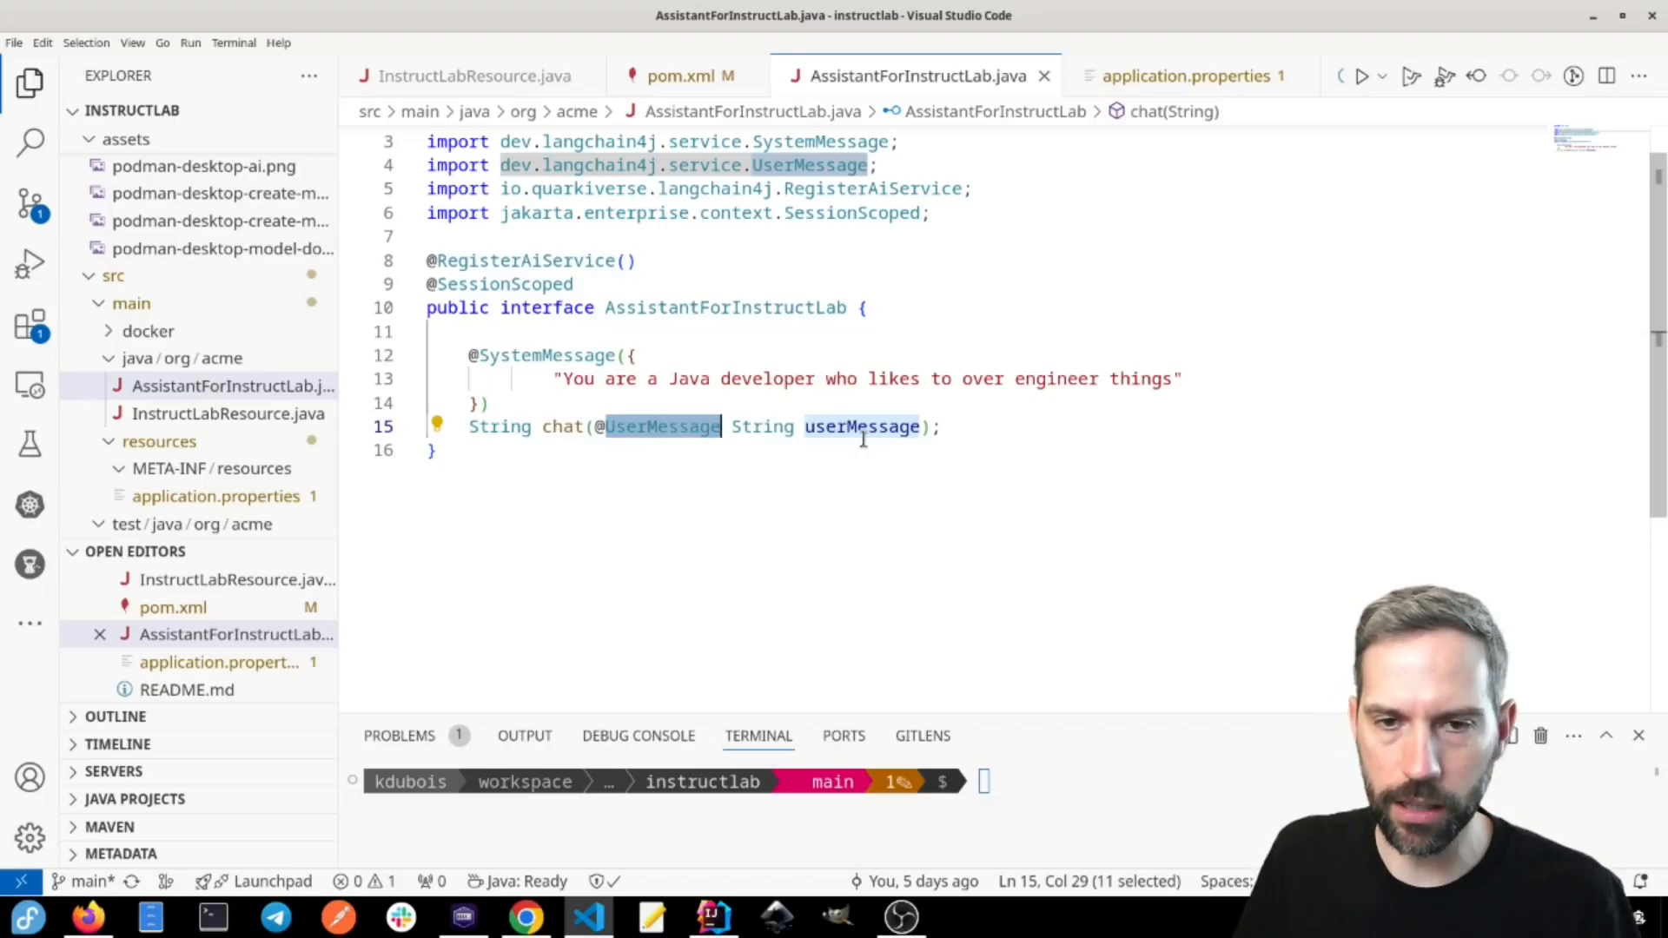
{"action": "mouse_move", "coordinate": [838, 514]}
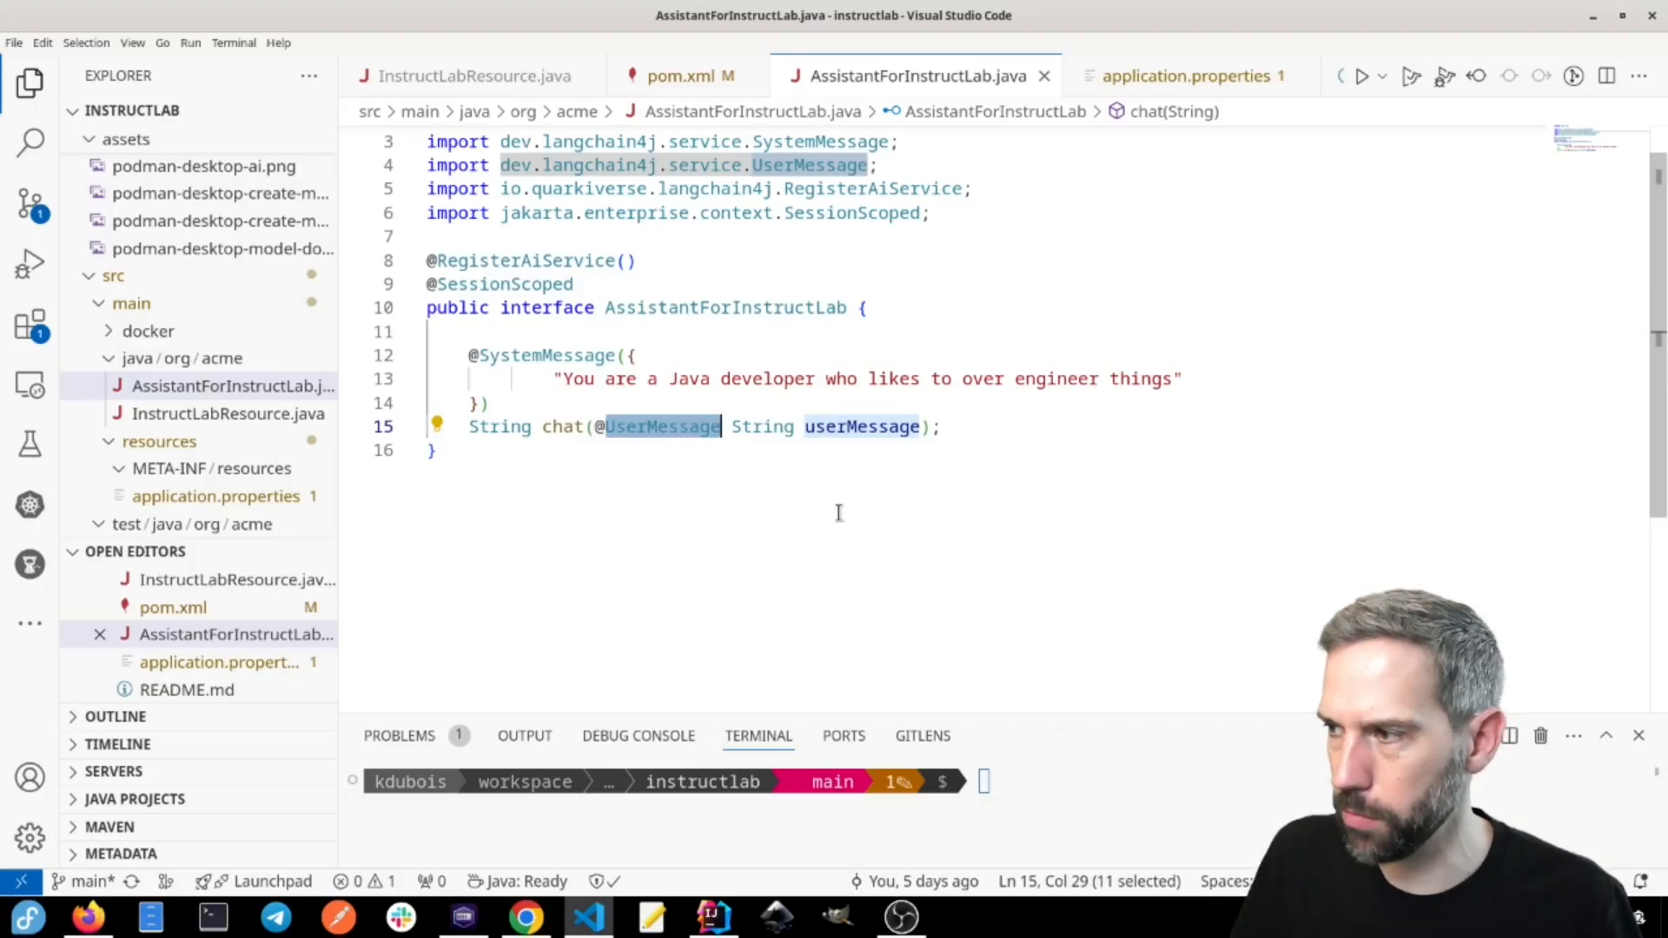
{"action": "left_click", "coordinate": [226, 413]}
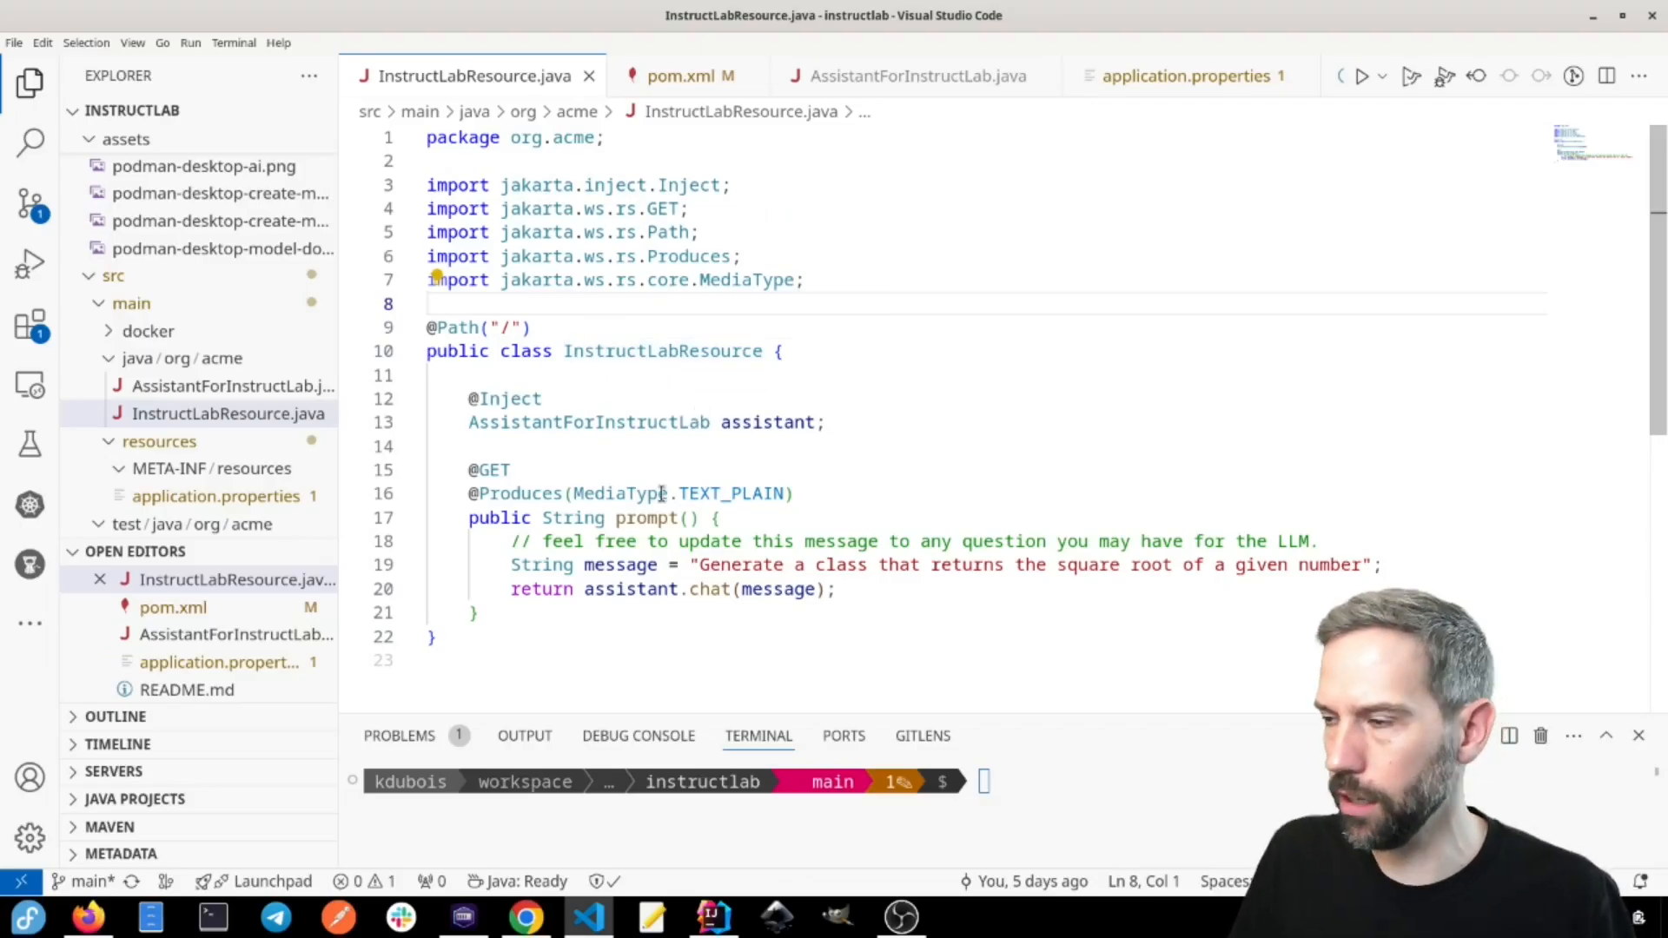
{"action": "double_click", "coordinate": [508, 398]}
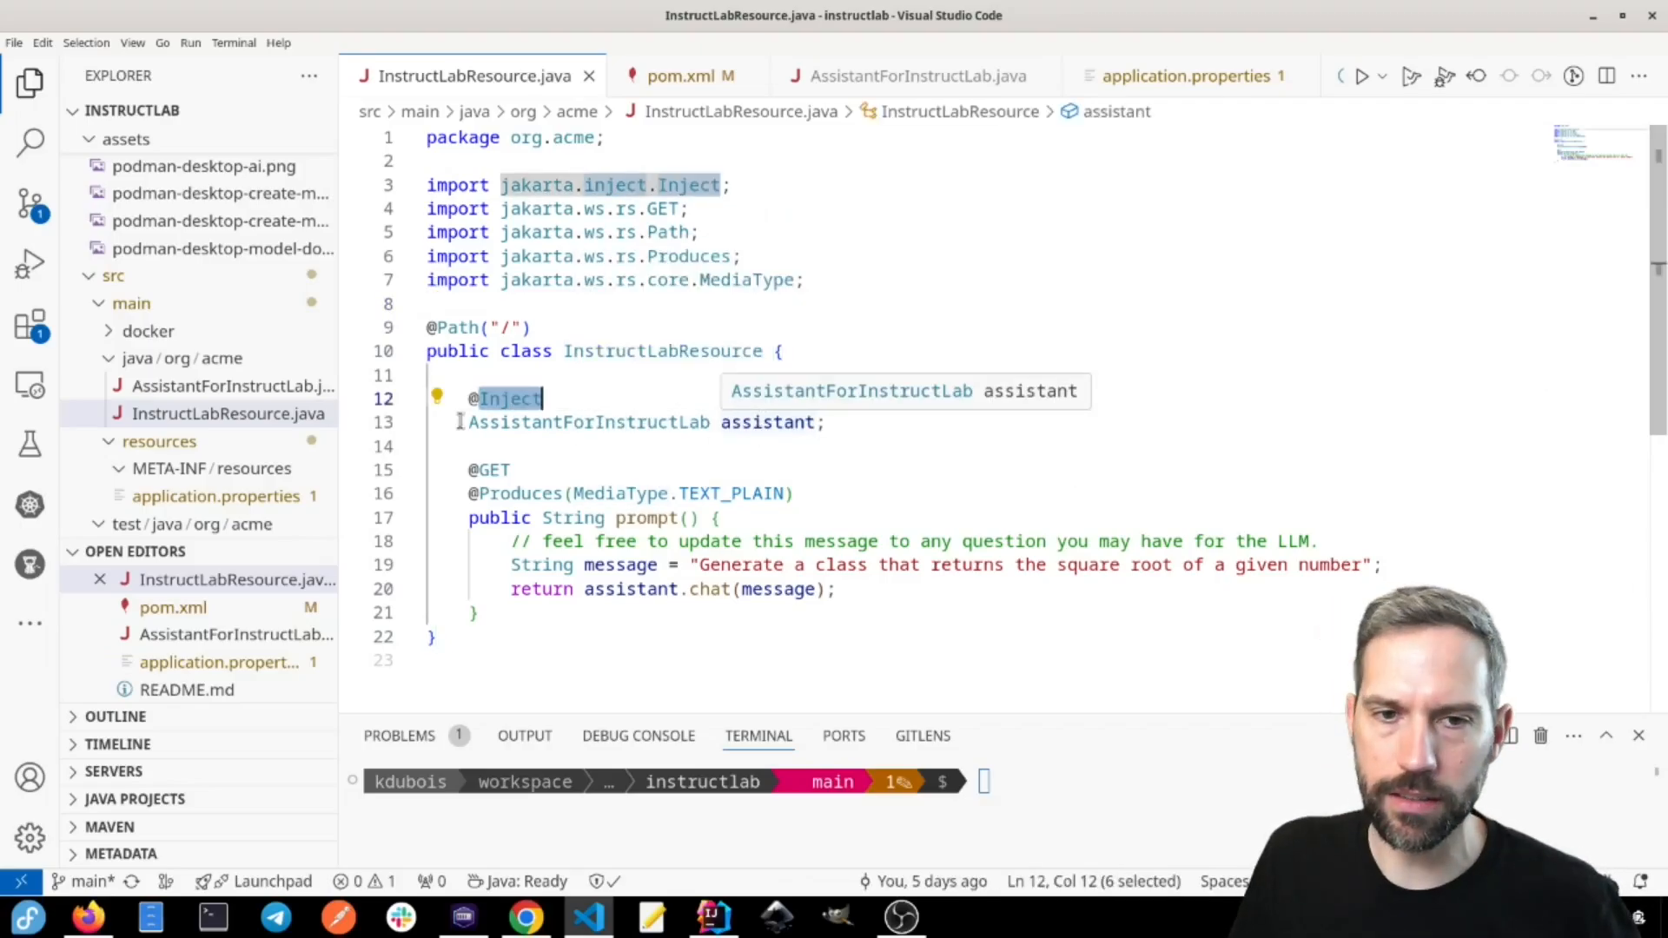
{"action": "mouse_move", "coordinate": [219, 385]}
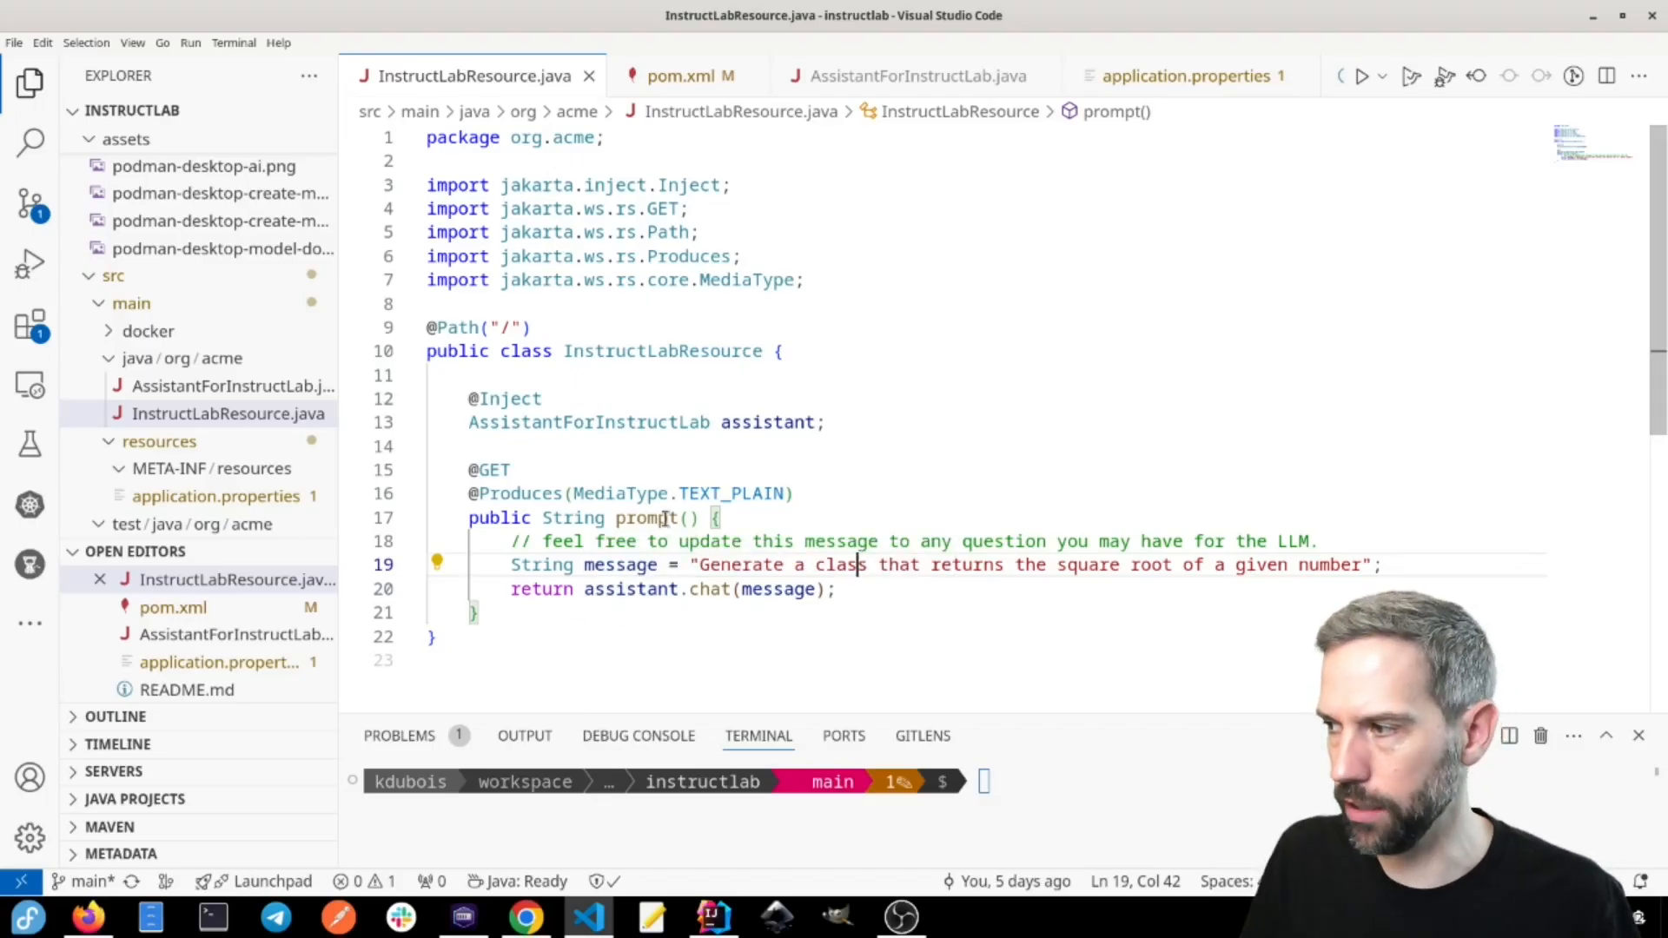
{"action": "left_click", "coordinate": [217, 496]}
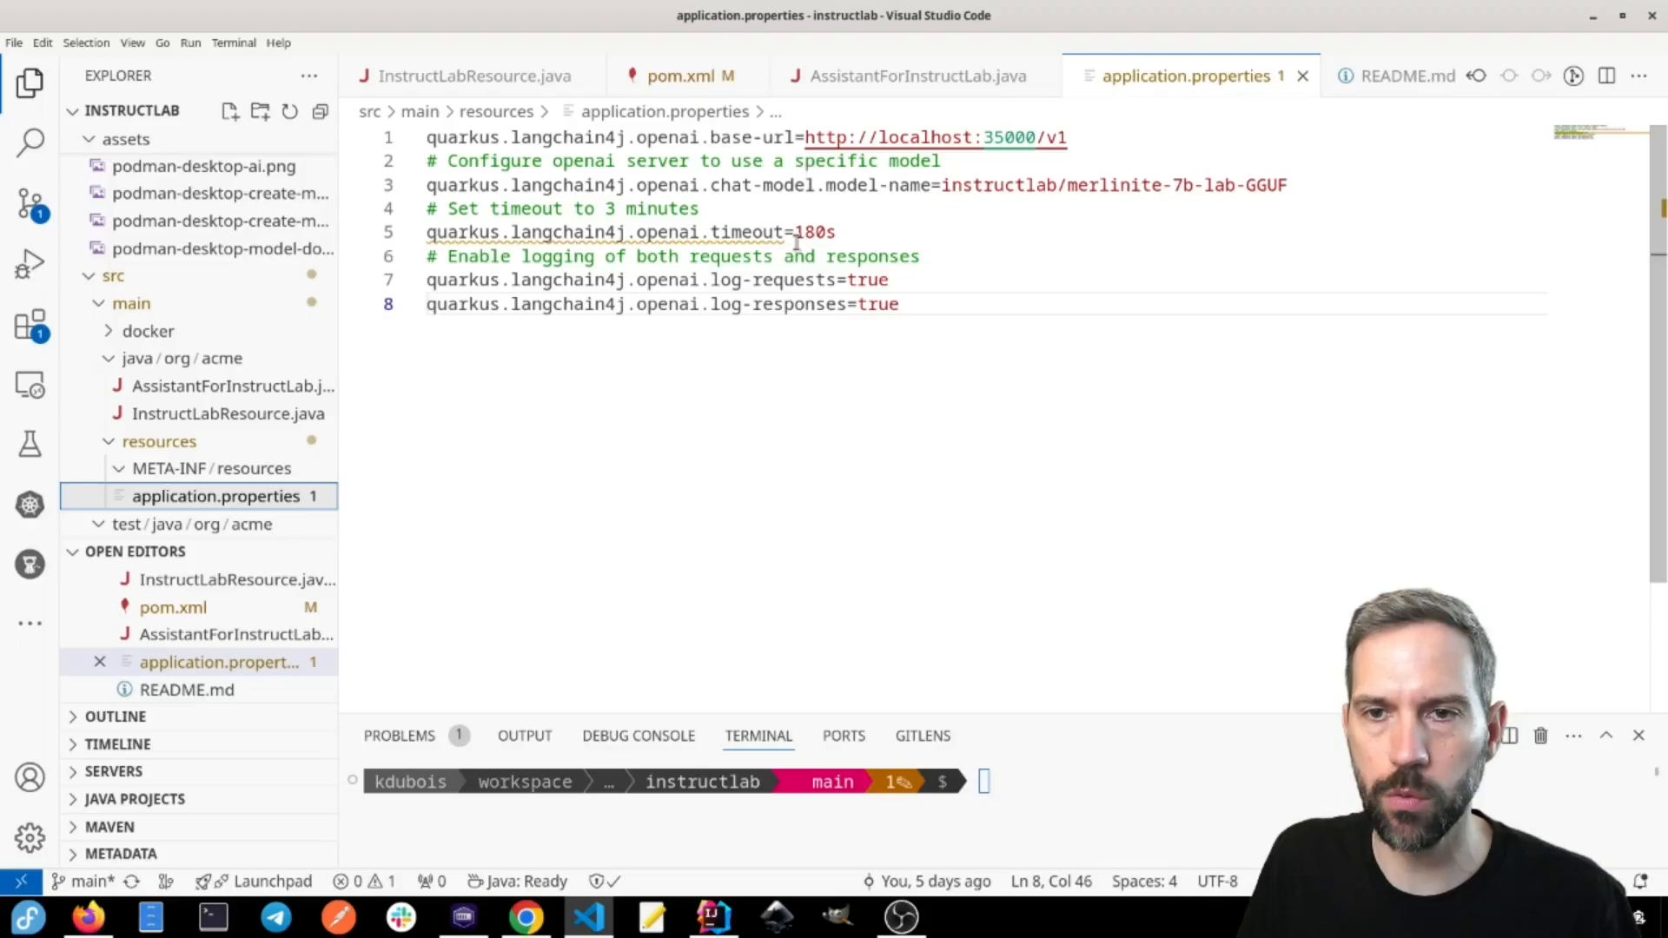
{"action": "mouse_move", "coordinate": [1135, 149]}
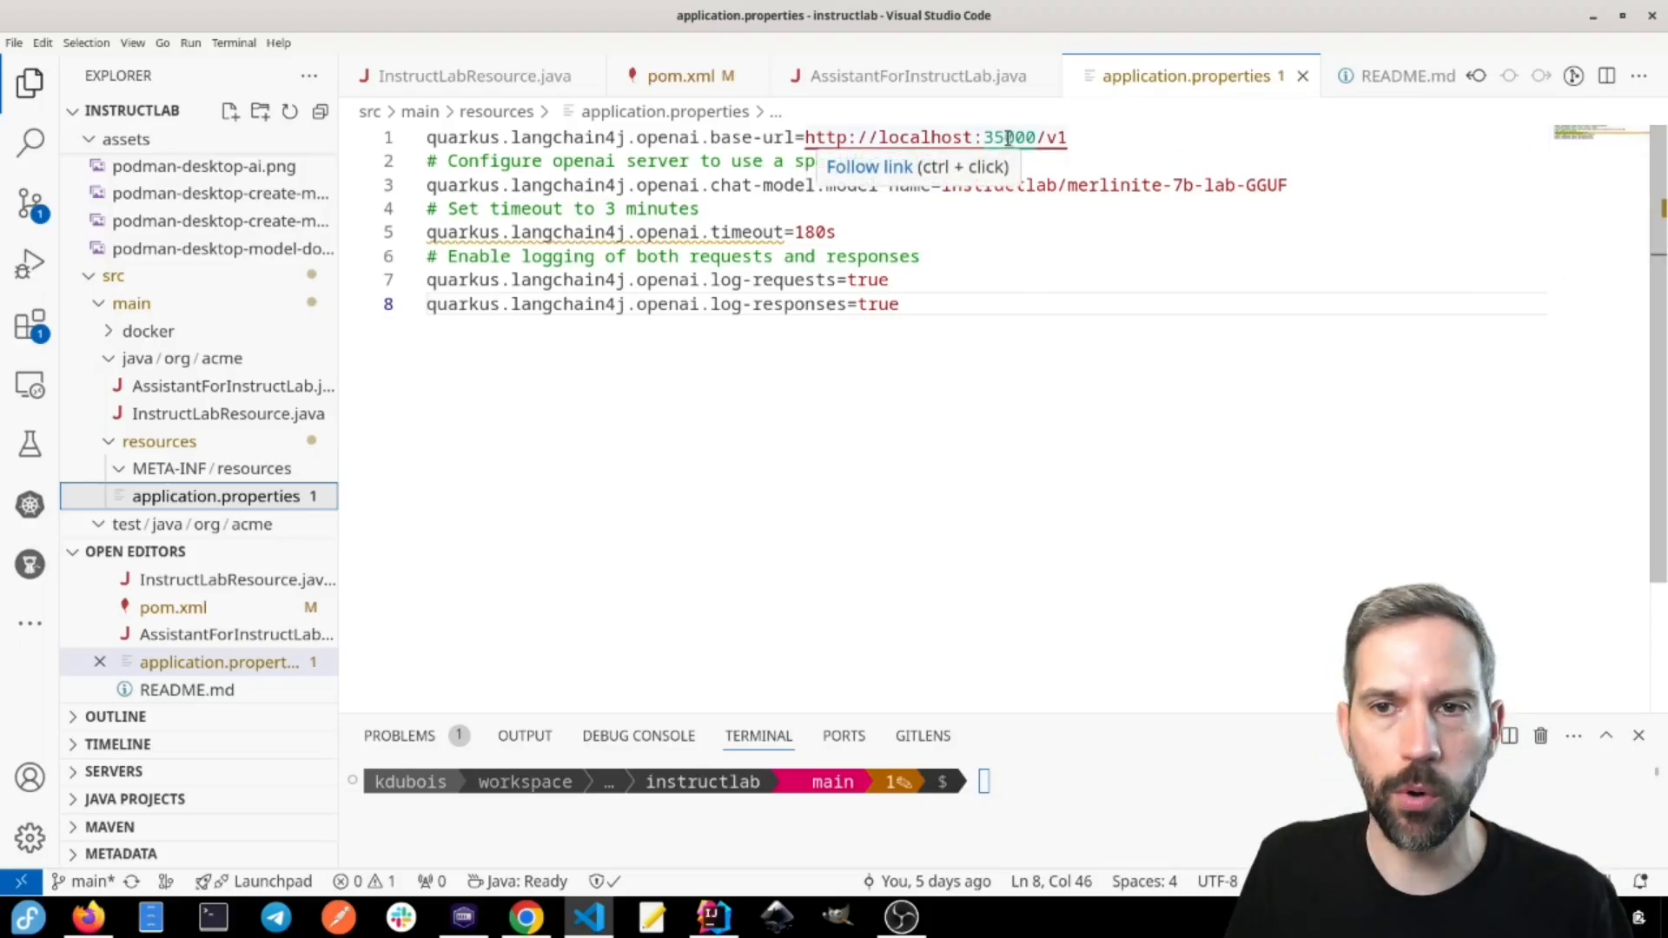
{"action": "mouse_move", "coordinate": [1280, 257]}
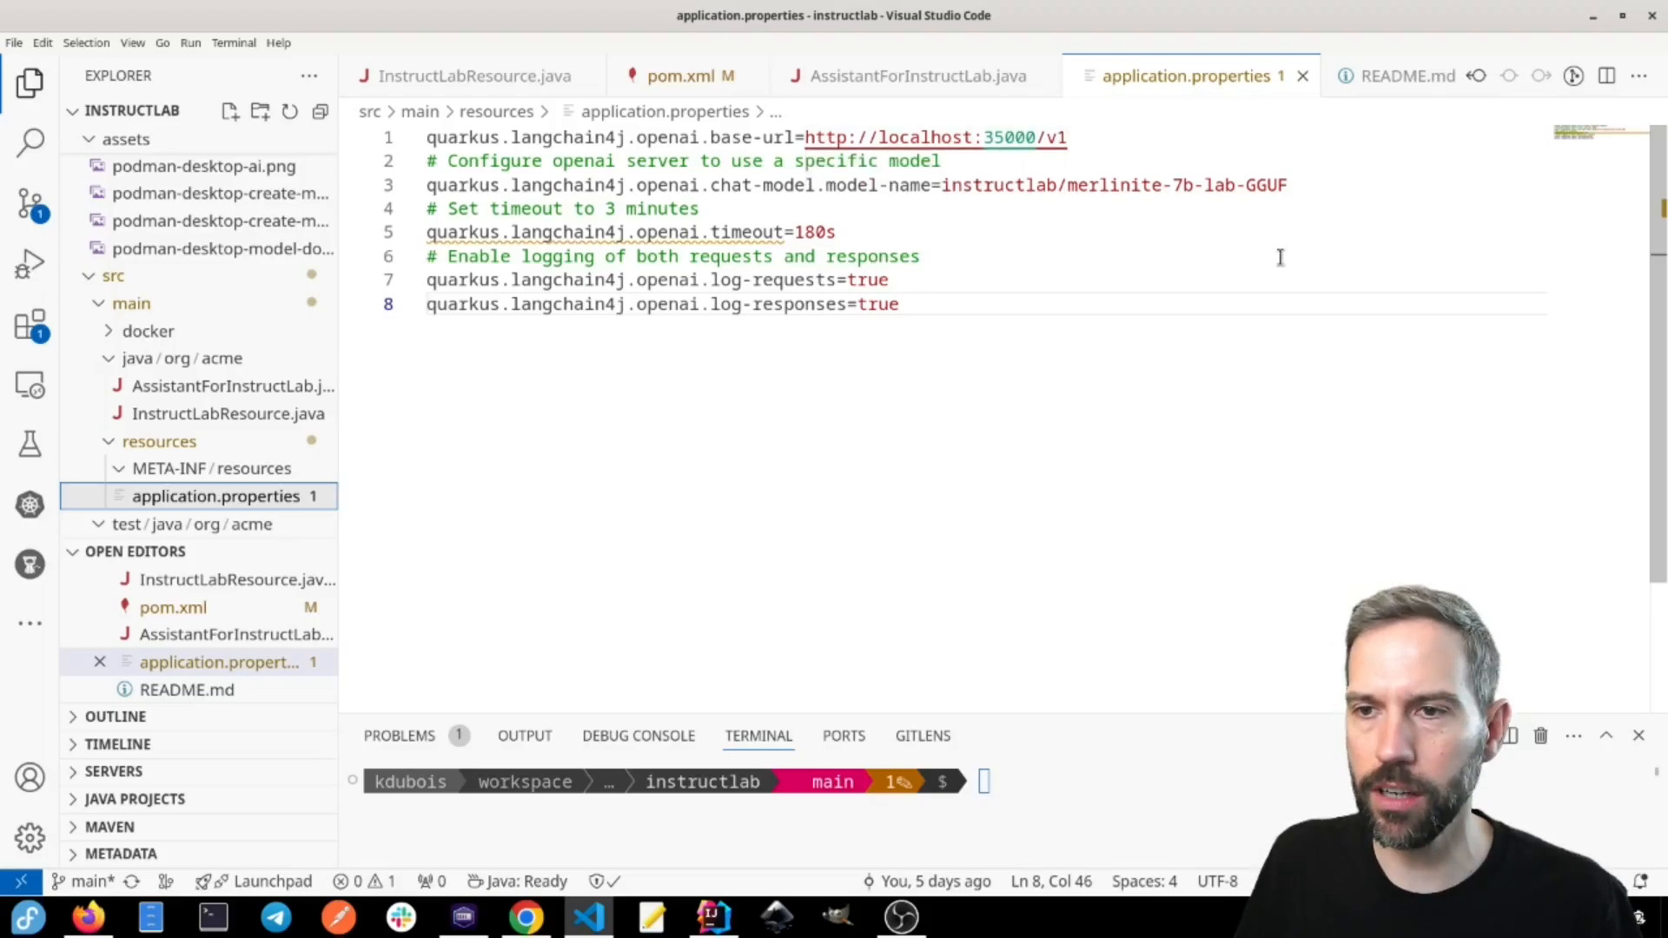
Step: Replace 'merlinite' with 'granite' in the application.properties model name
{"action": "double_click", "coordinate": [1114, 184]}
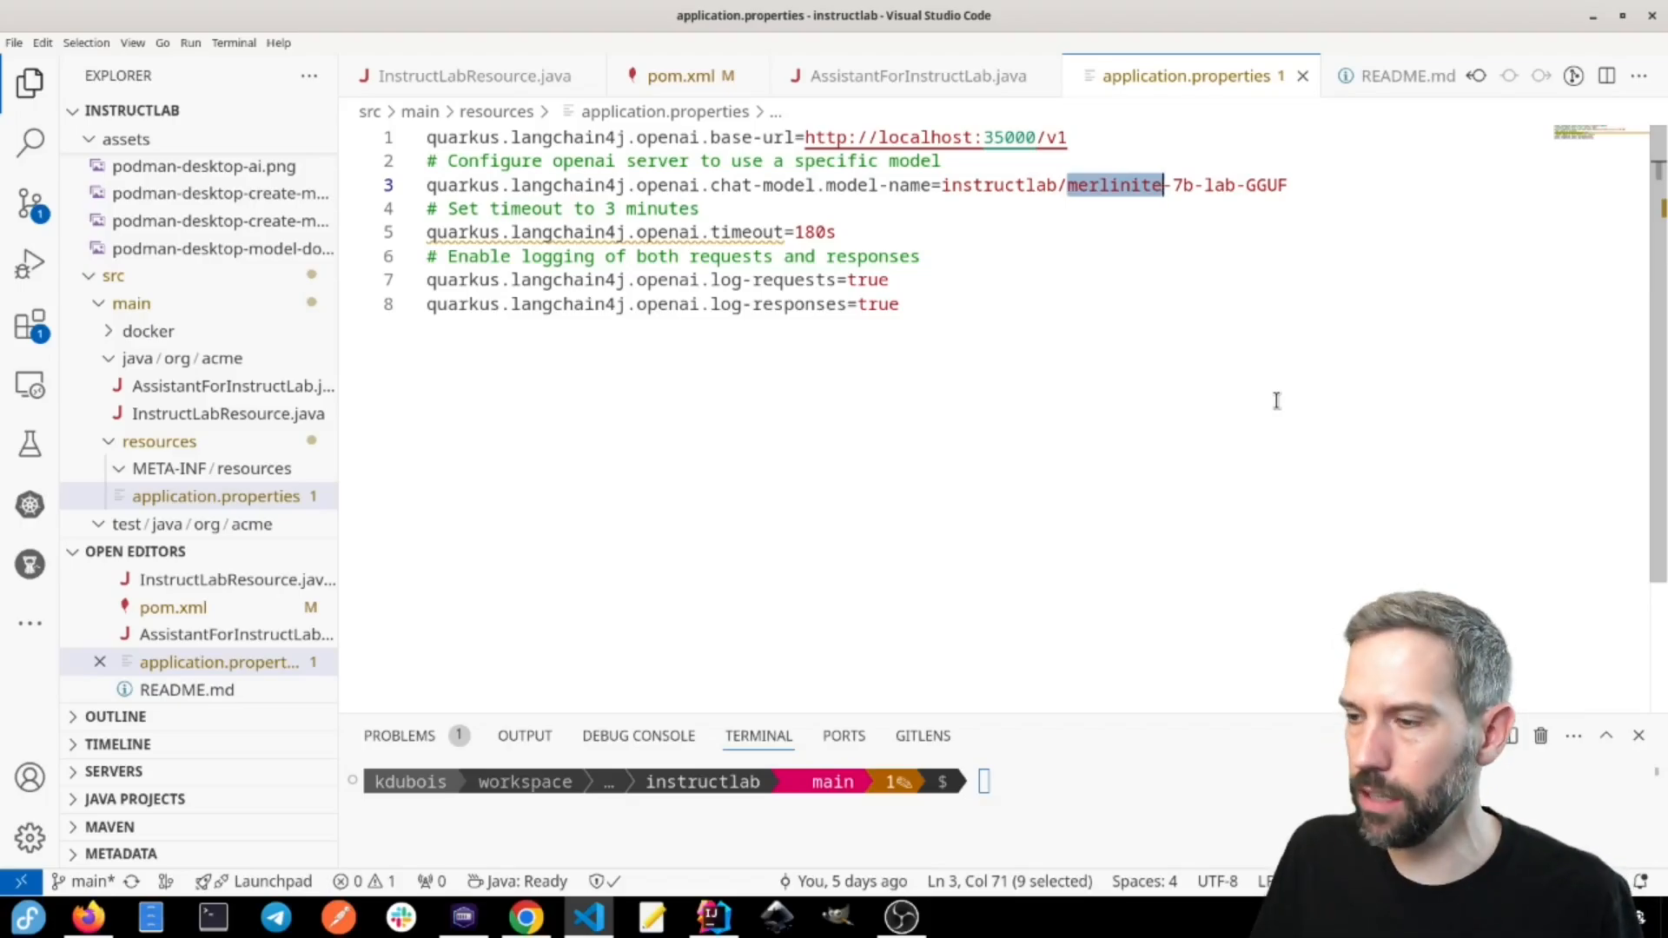
{"action": "type", "text": "granite"}
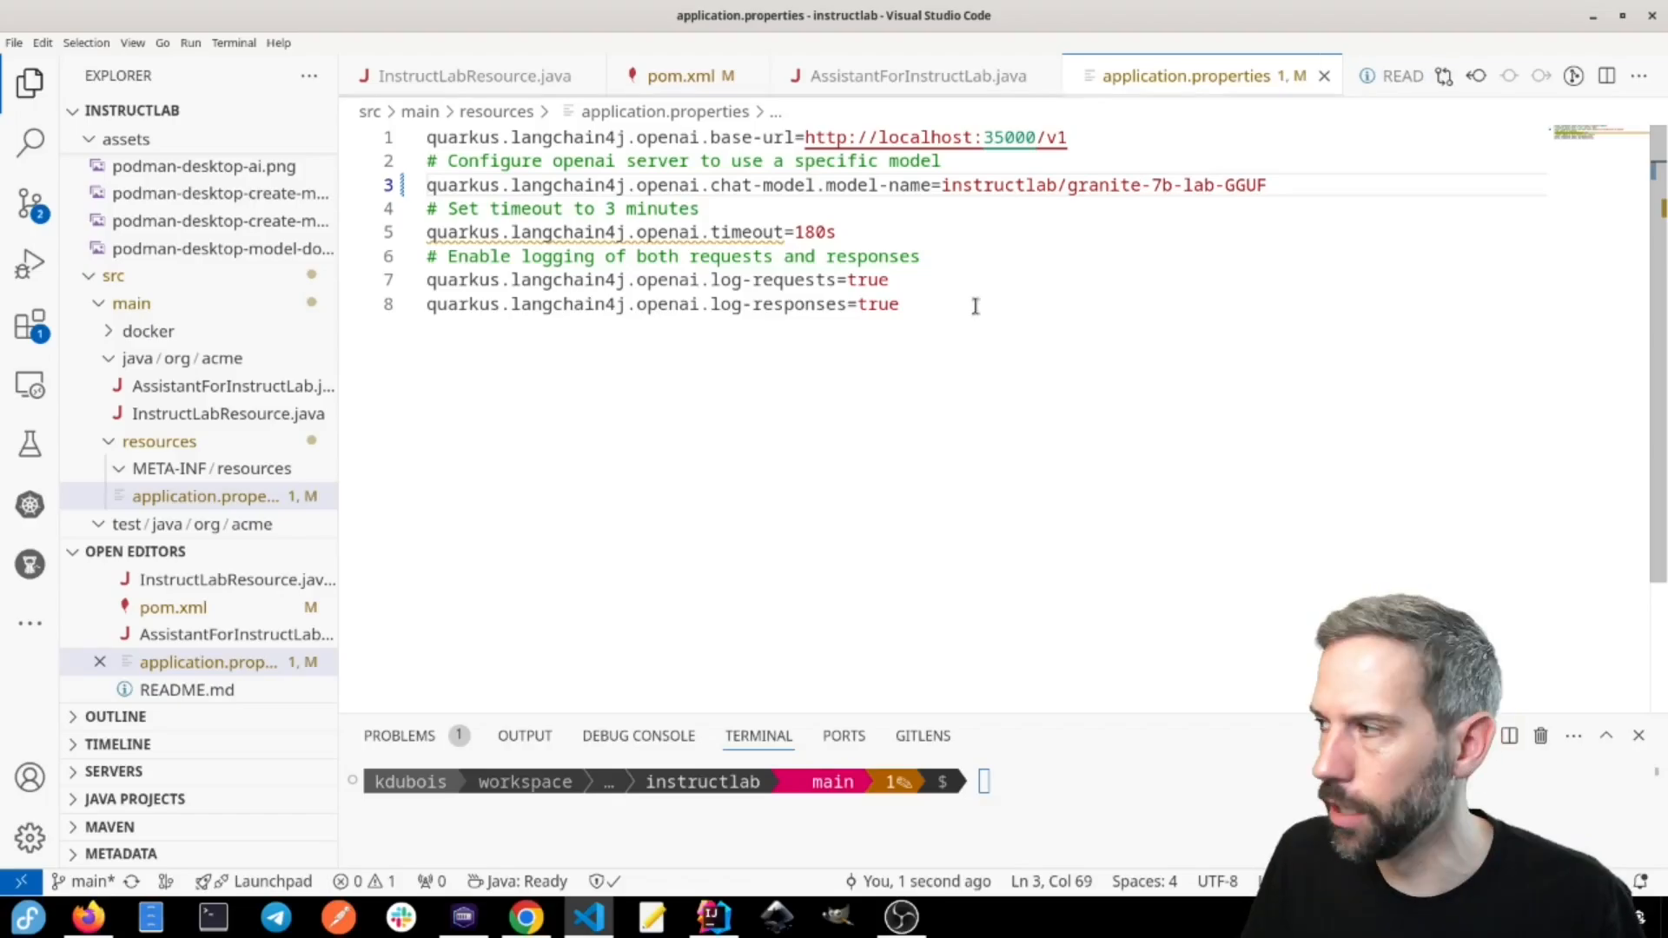
{"action": "mouse_move", "coordinate": [1005, 156]}
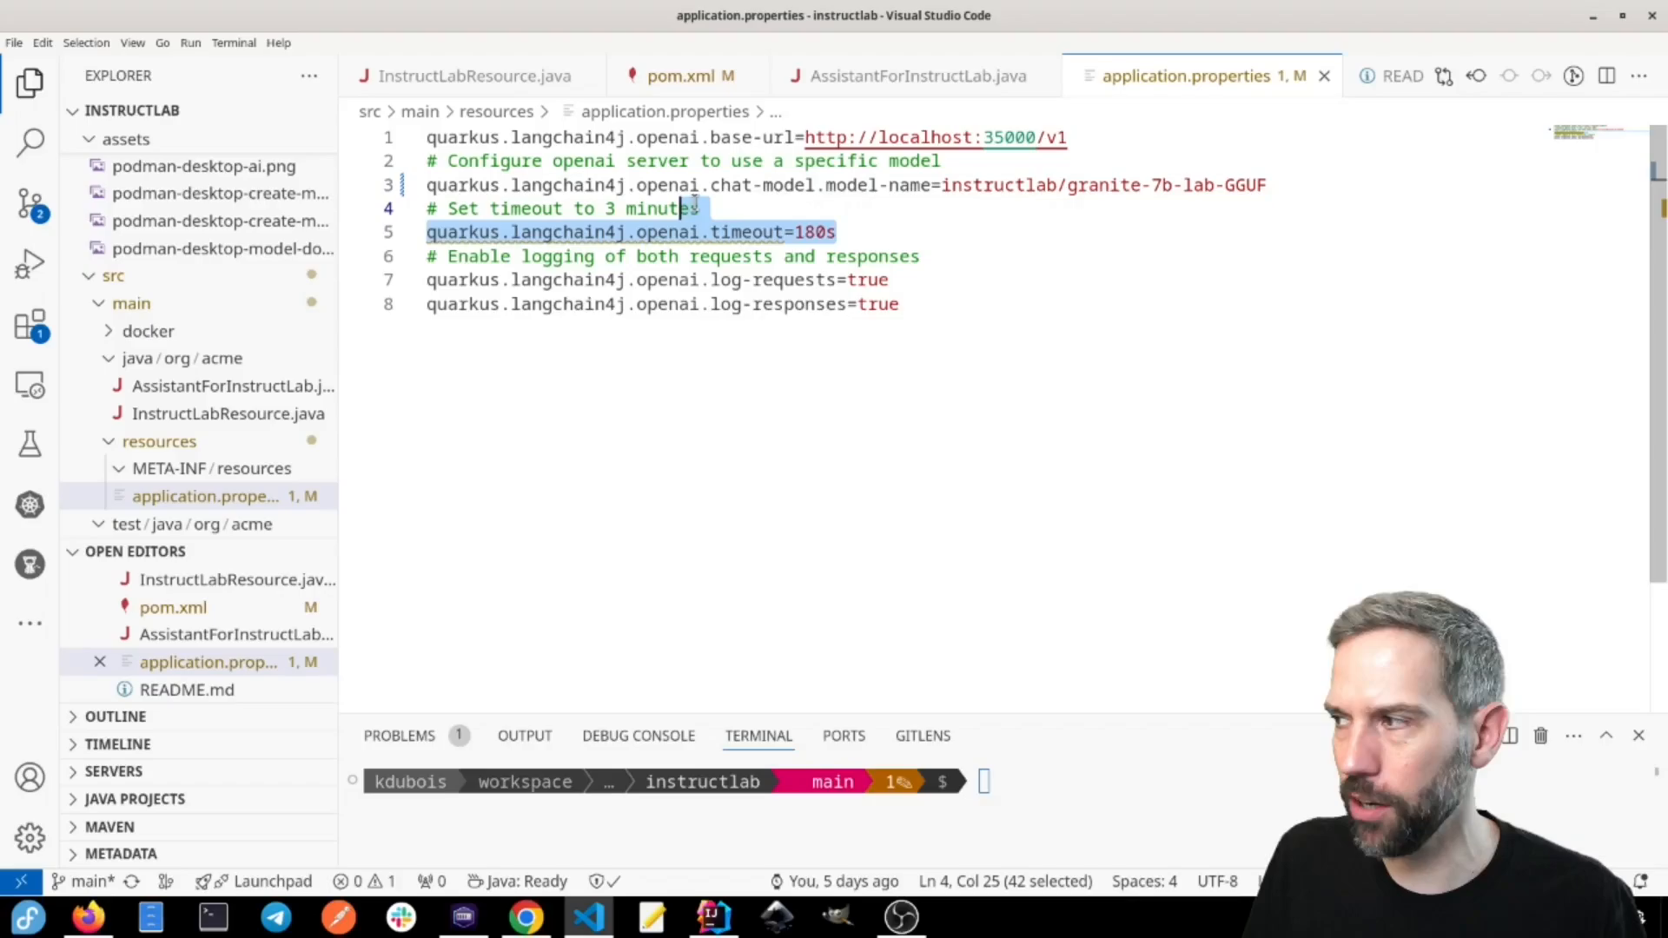
{"action": "left_click", "coordinate": [899, 304]}
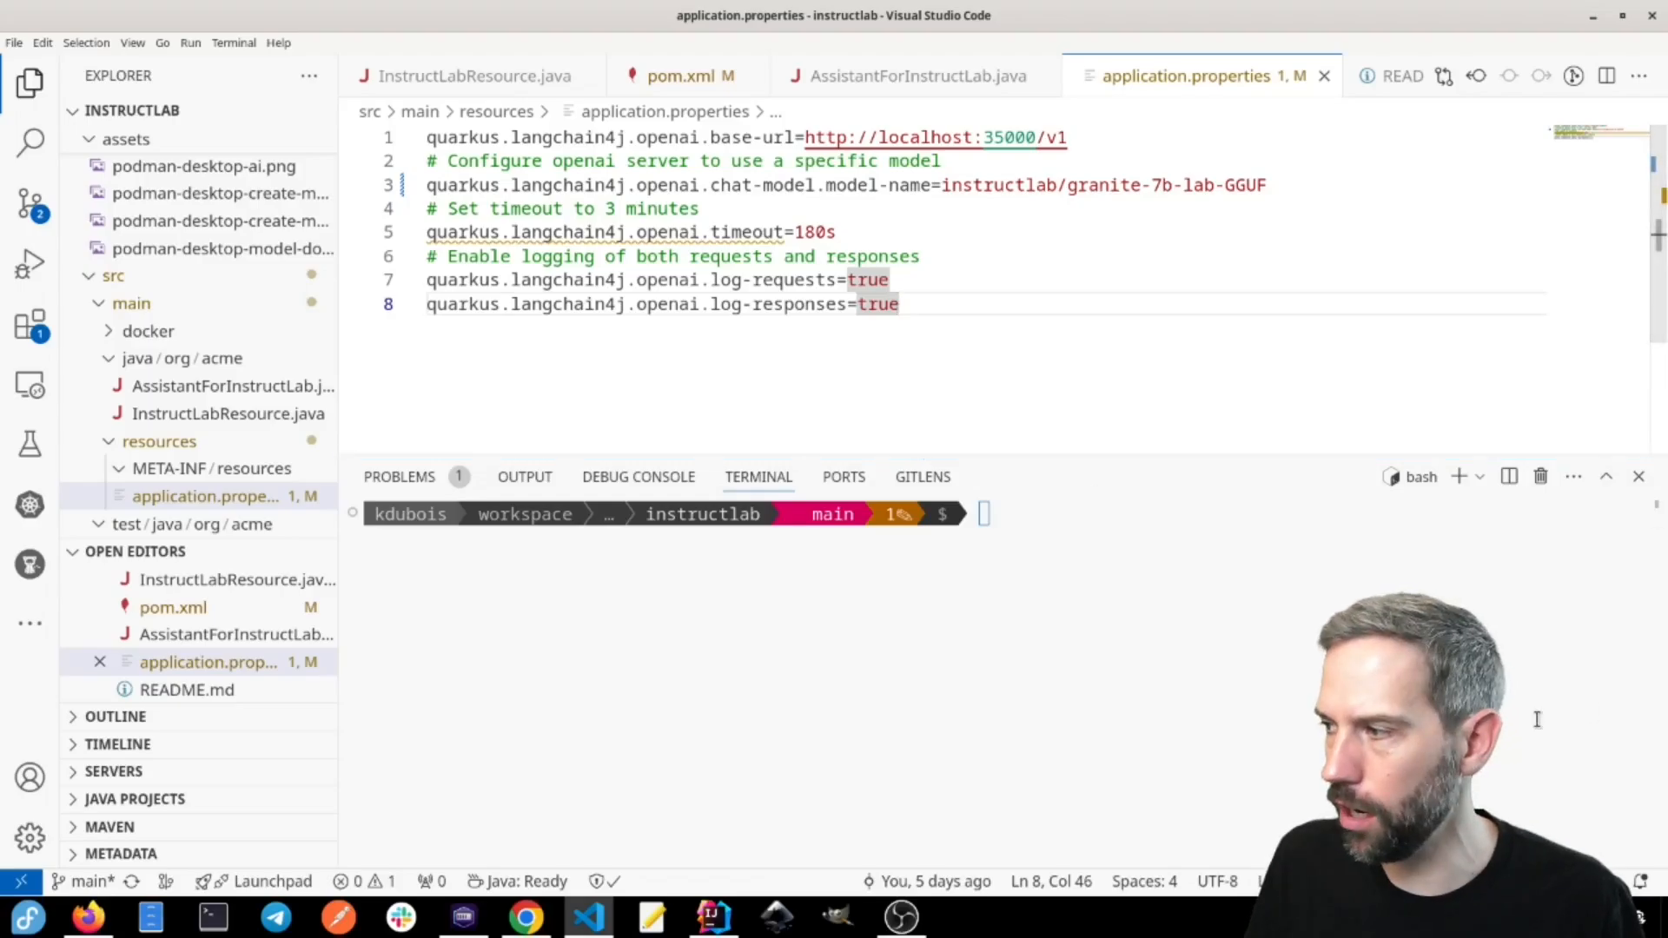
Step: Run 'quarkus dev' and load localhost:8080, which fails with connection refused on port 35000
{"action": "type", "text": "q"}
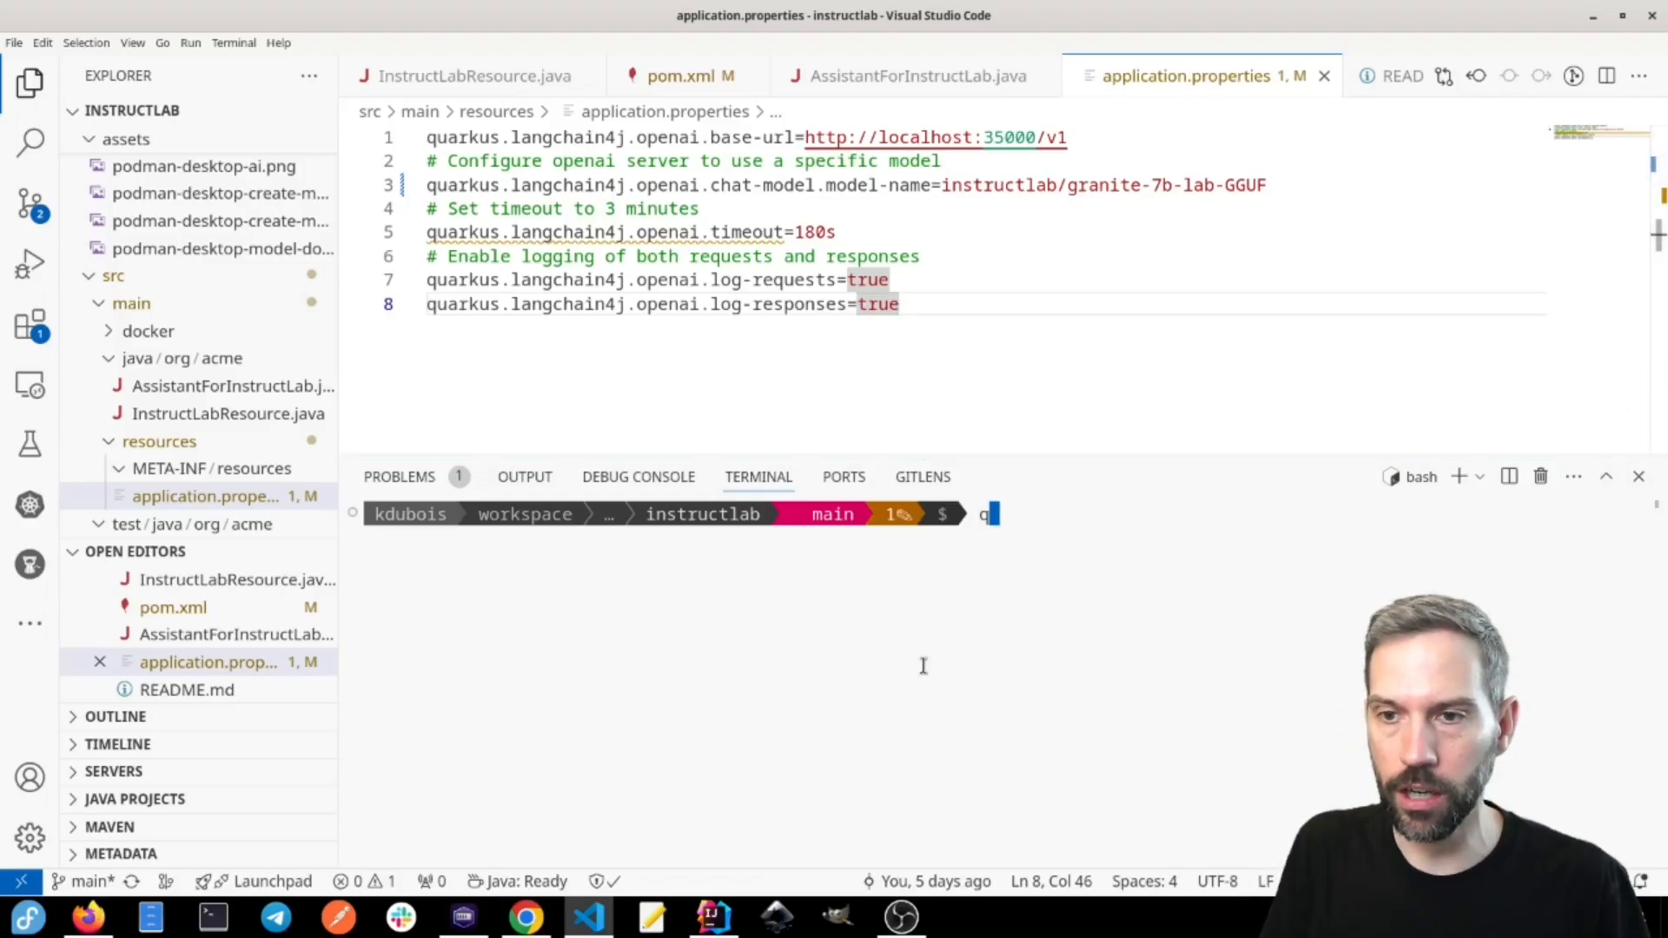
{"action": "type", "text": "uarkus dev"}
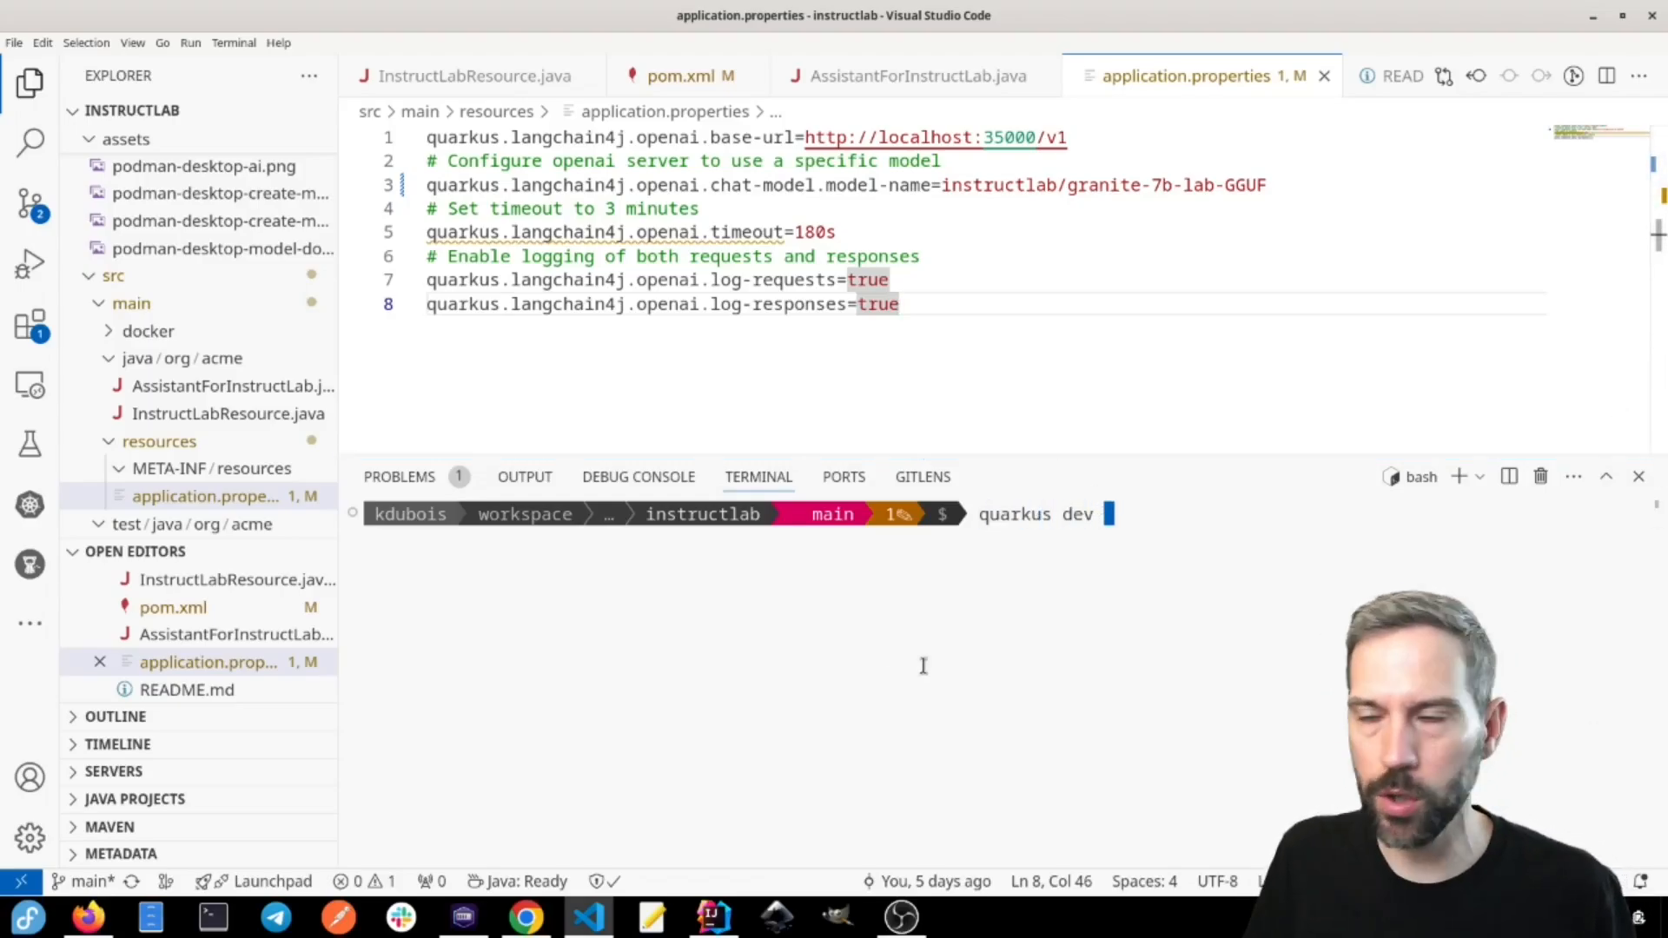
{"action": "key", "text": "Return"}
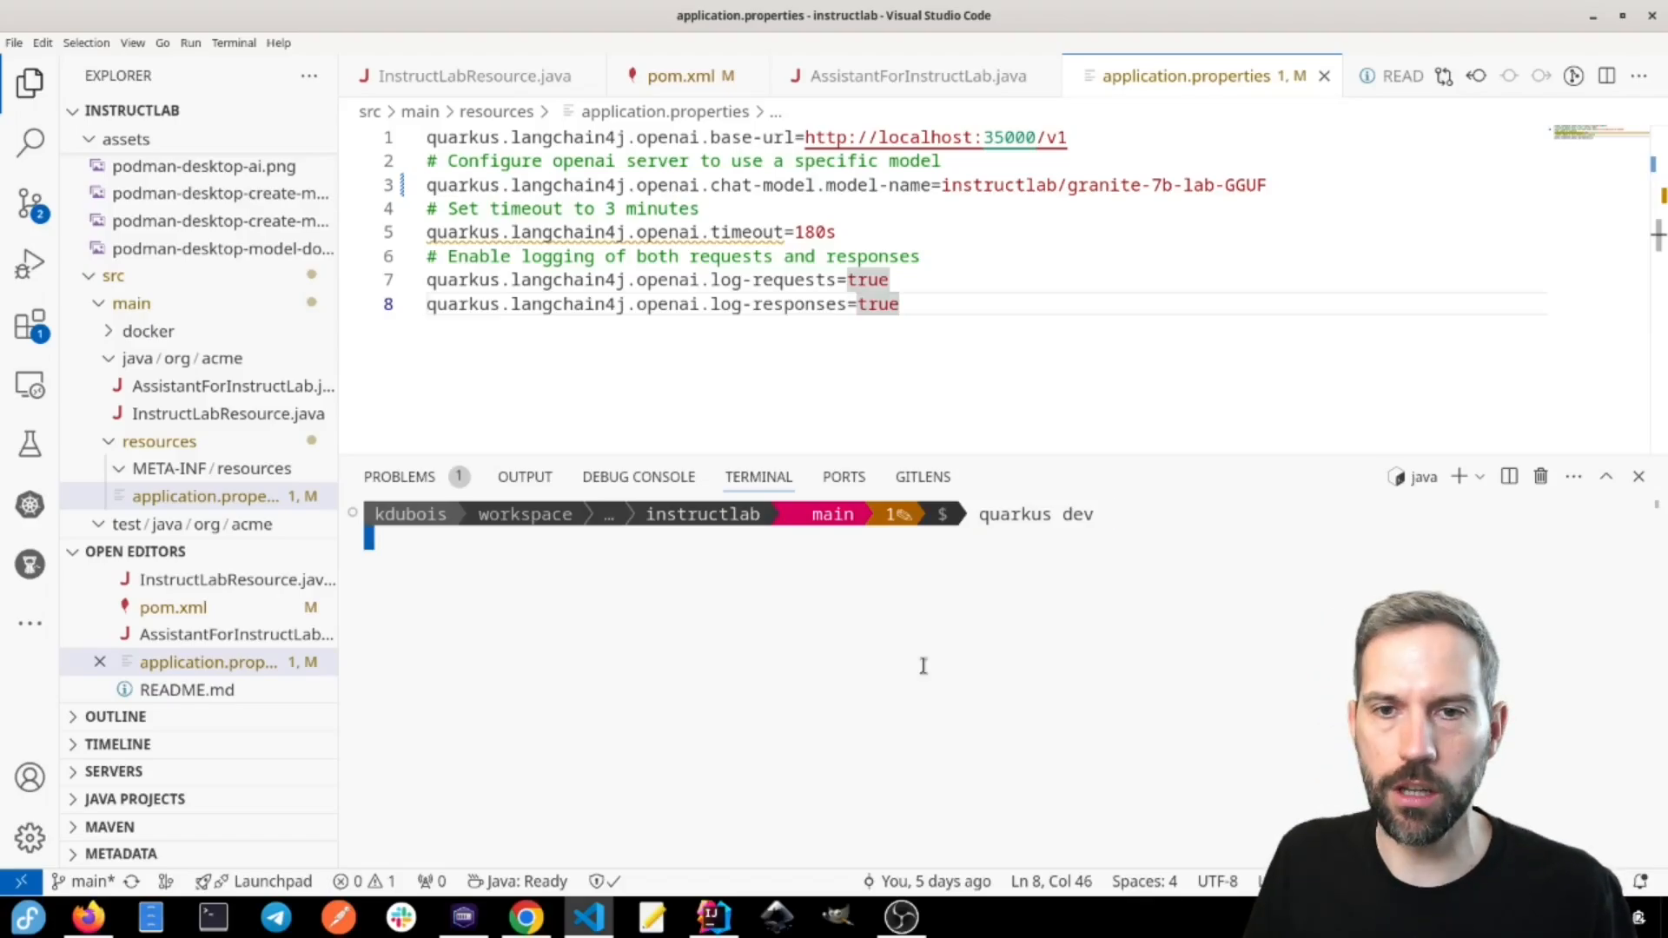
{"action": "key", "text": "Return"}
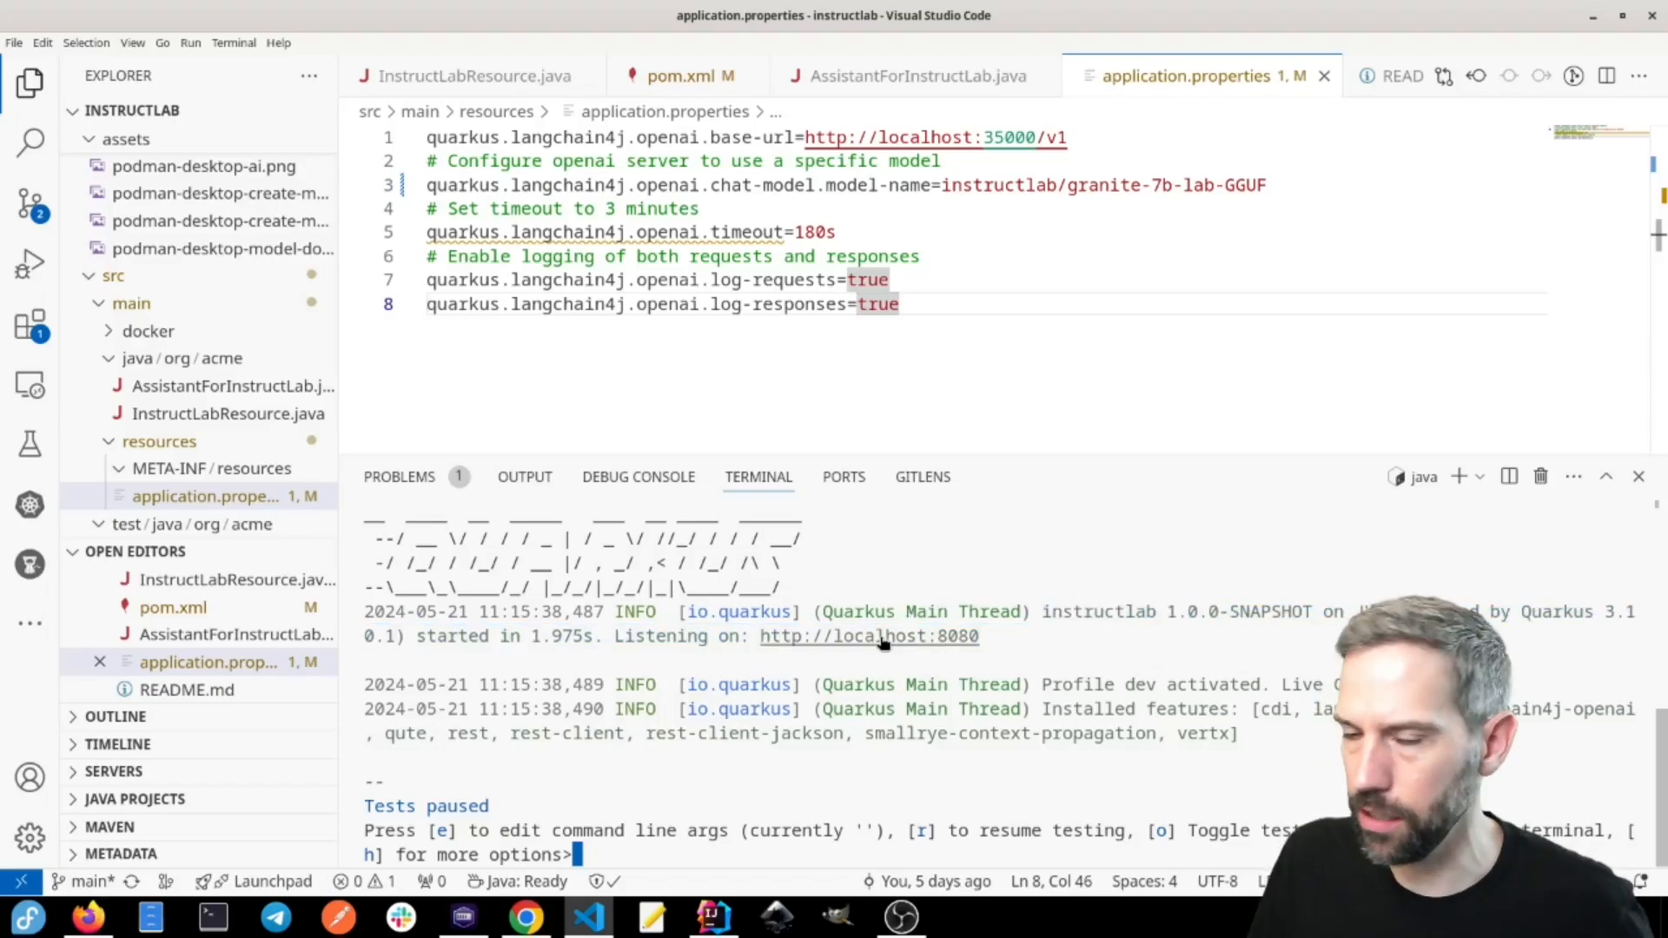
{"action": "scroll", "scroll_direction": "up", "scroll_amount": 3}
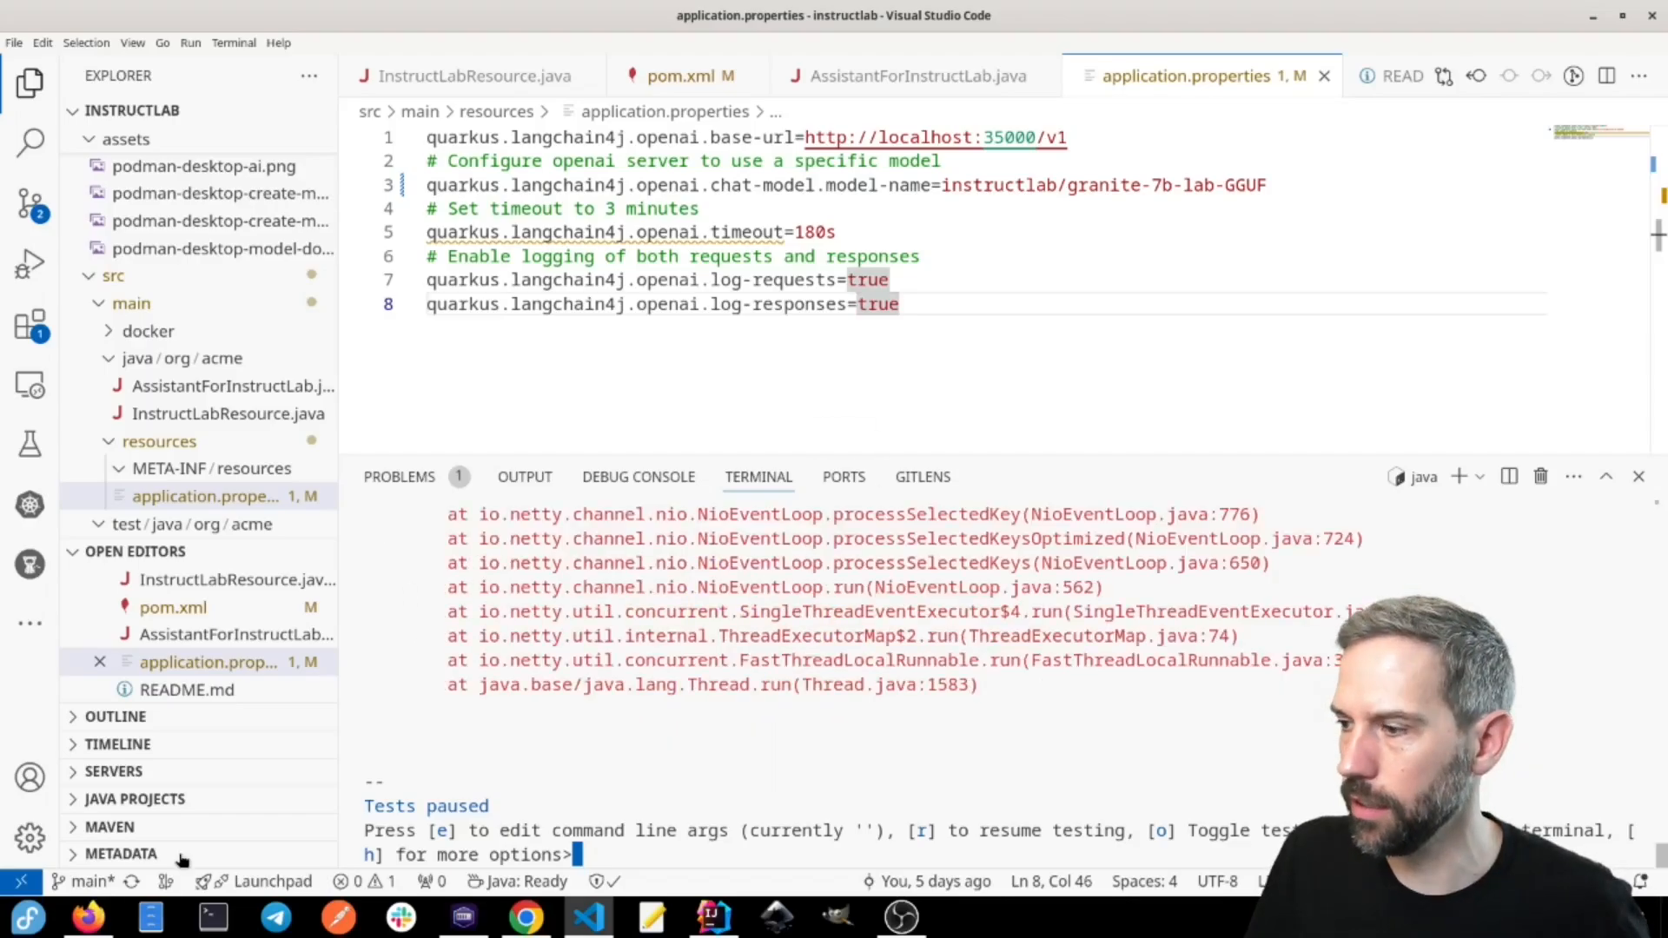
{"action": "left_click", "coordinate": [87, 915]}
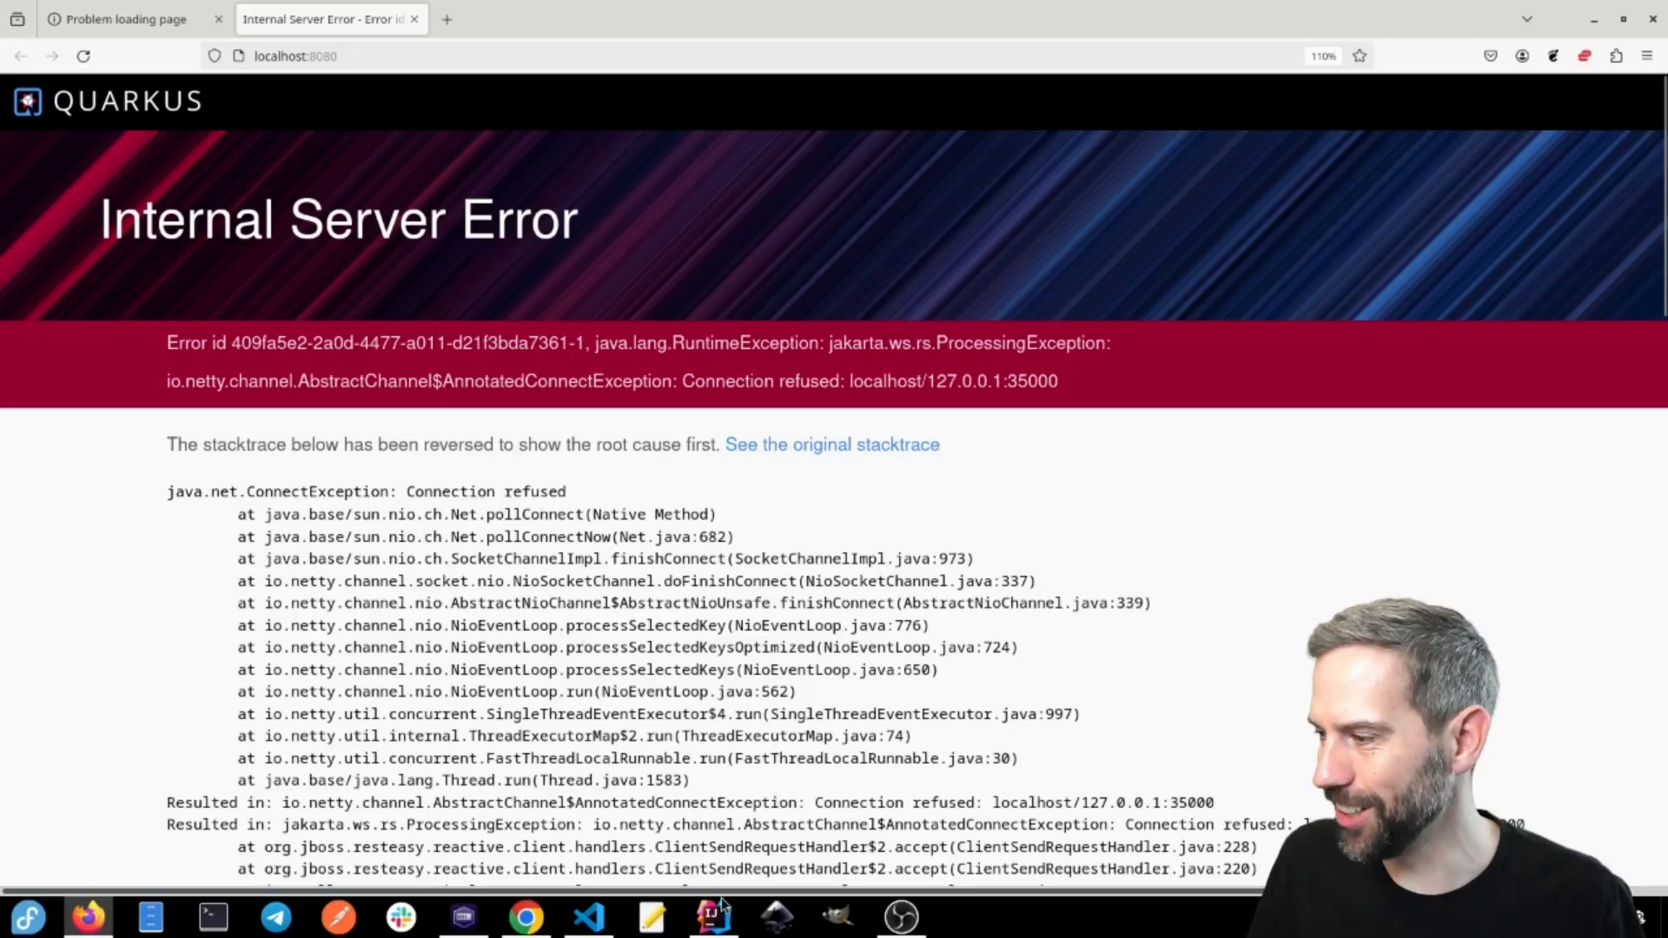
{"action": "left_click", "coordinate": [461, 916]}
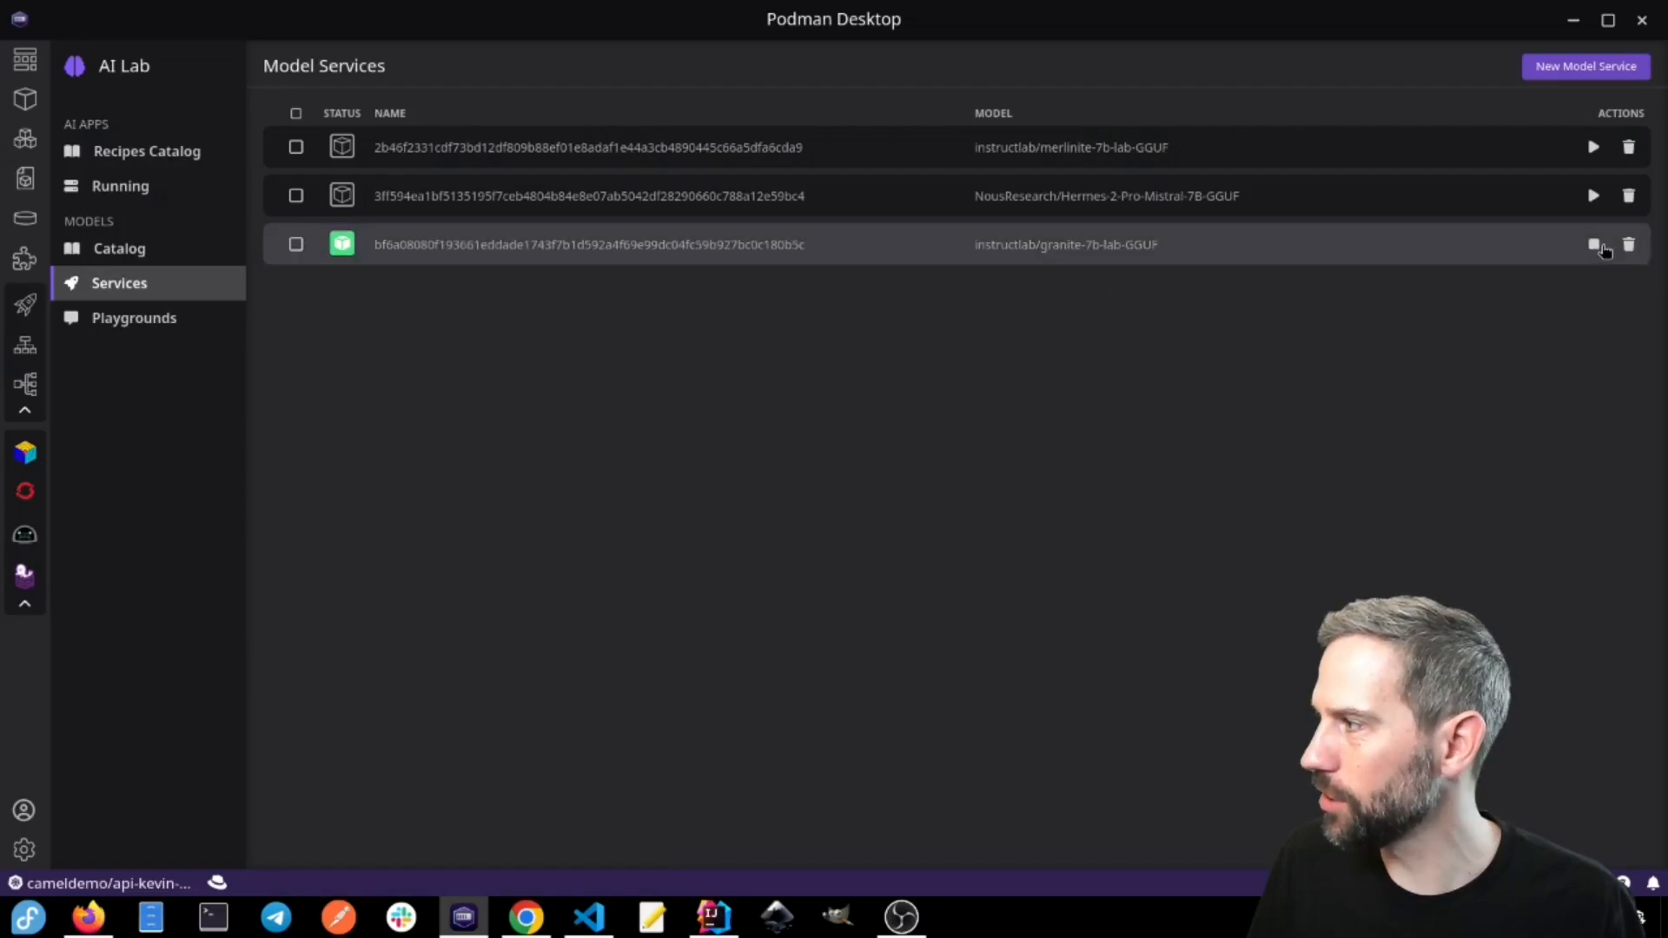
Step: Stop the running granite service and create a new model service on port 35000
{"action": "left_click", "coordinate": [1593, 243]}
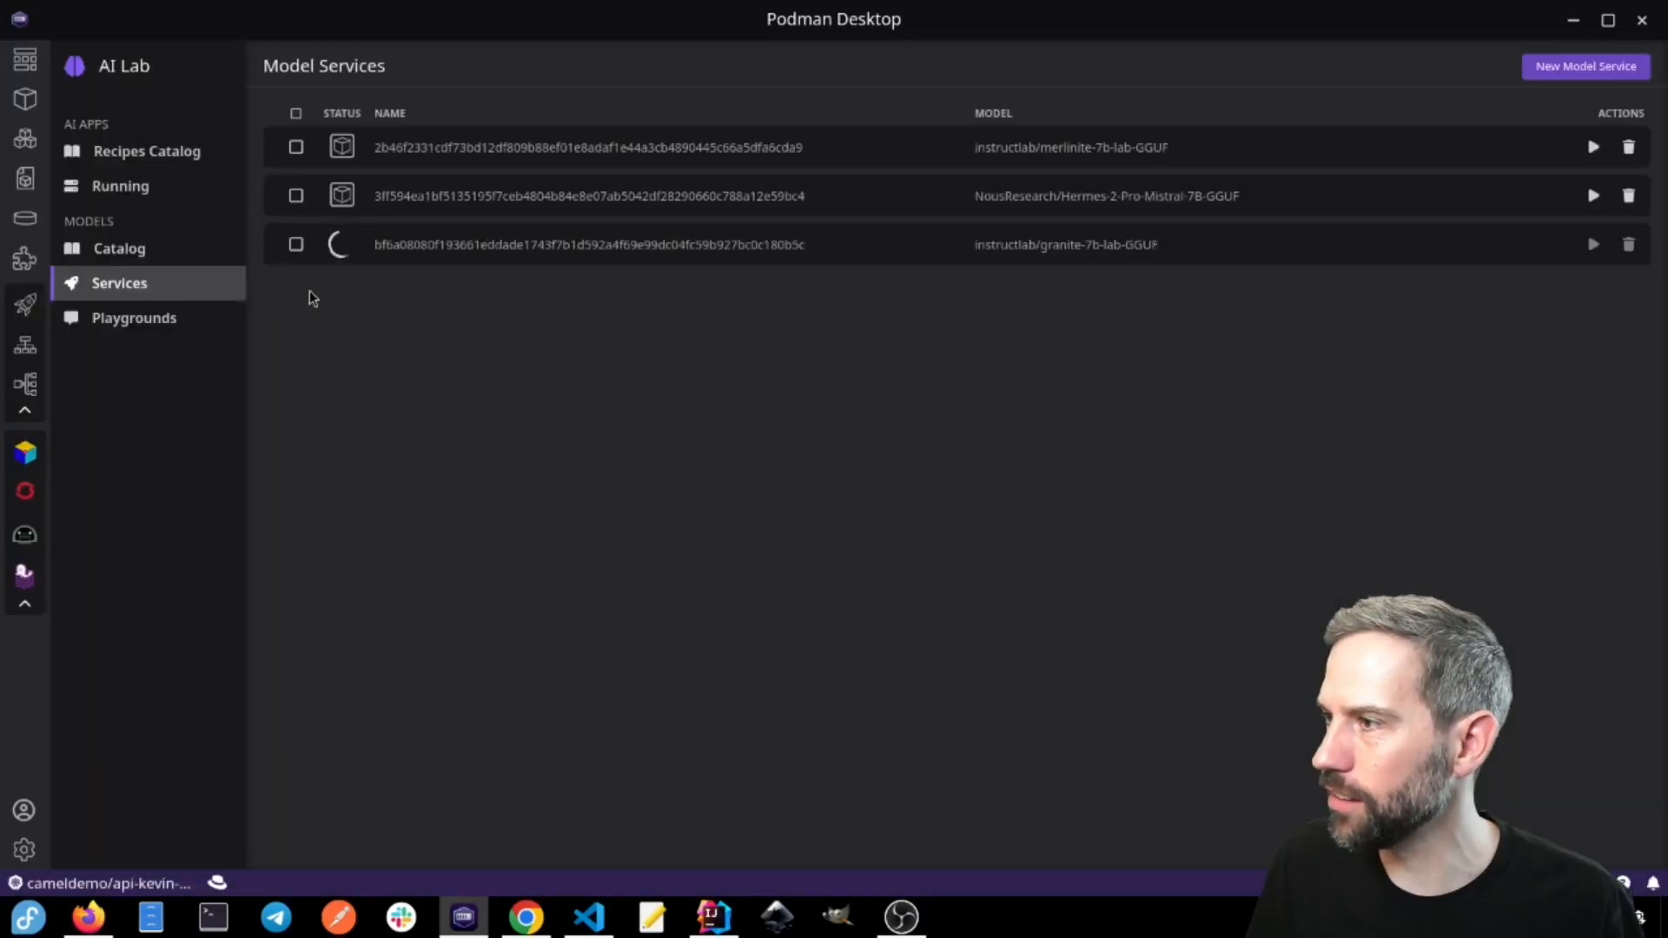
{"action": "left_click", "coordinate": [119, 248]}
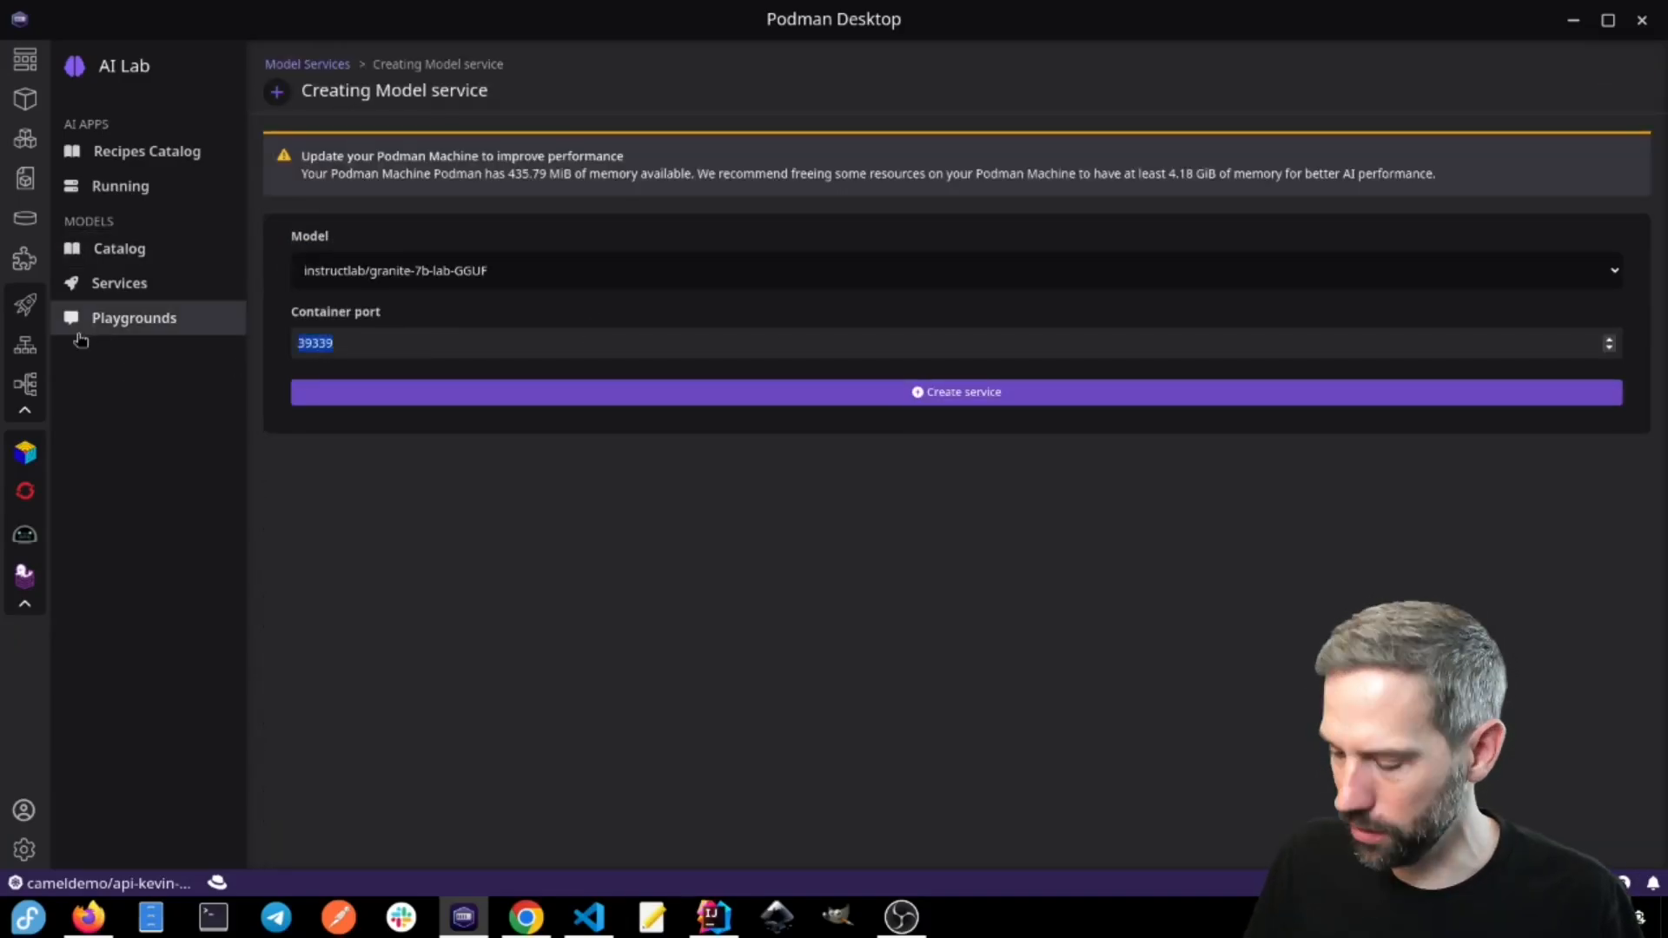
{"action": "type", "text": "35000"}
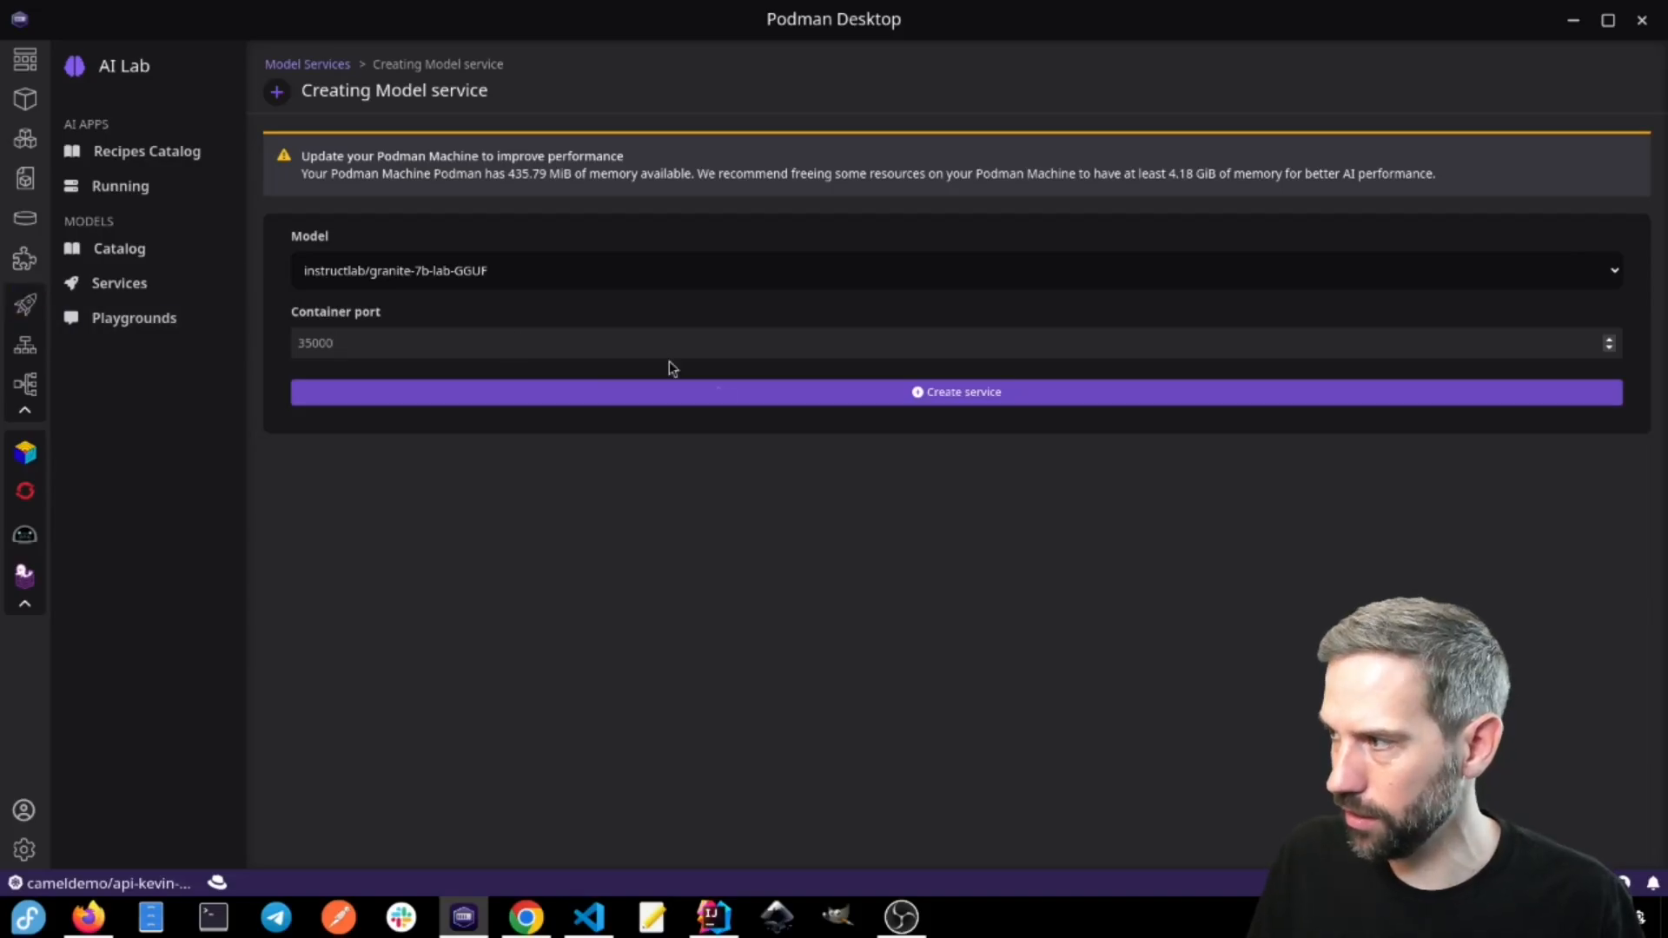
{"action": "left_click", "coordinate": [956, 391]}
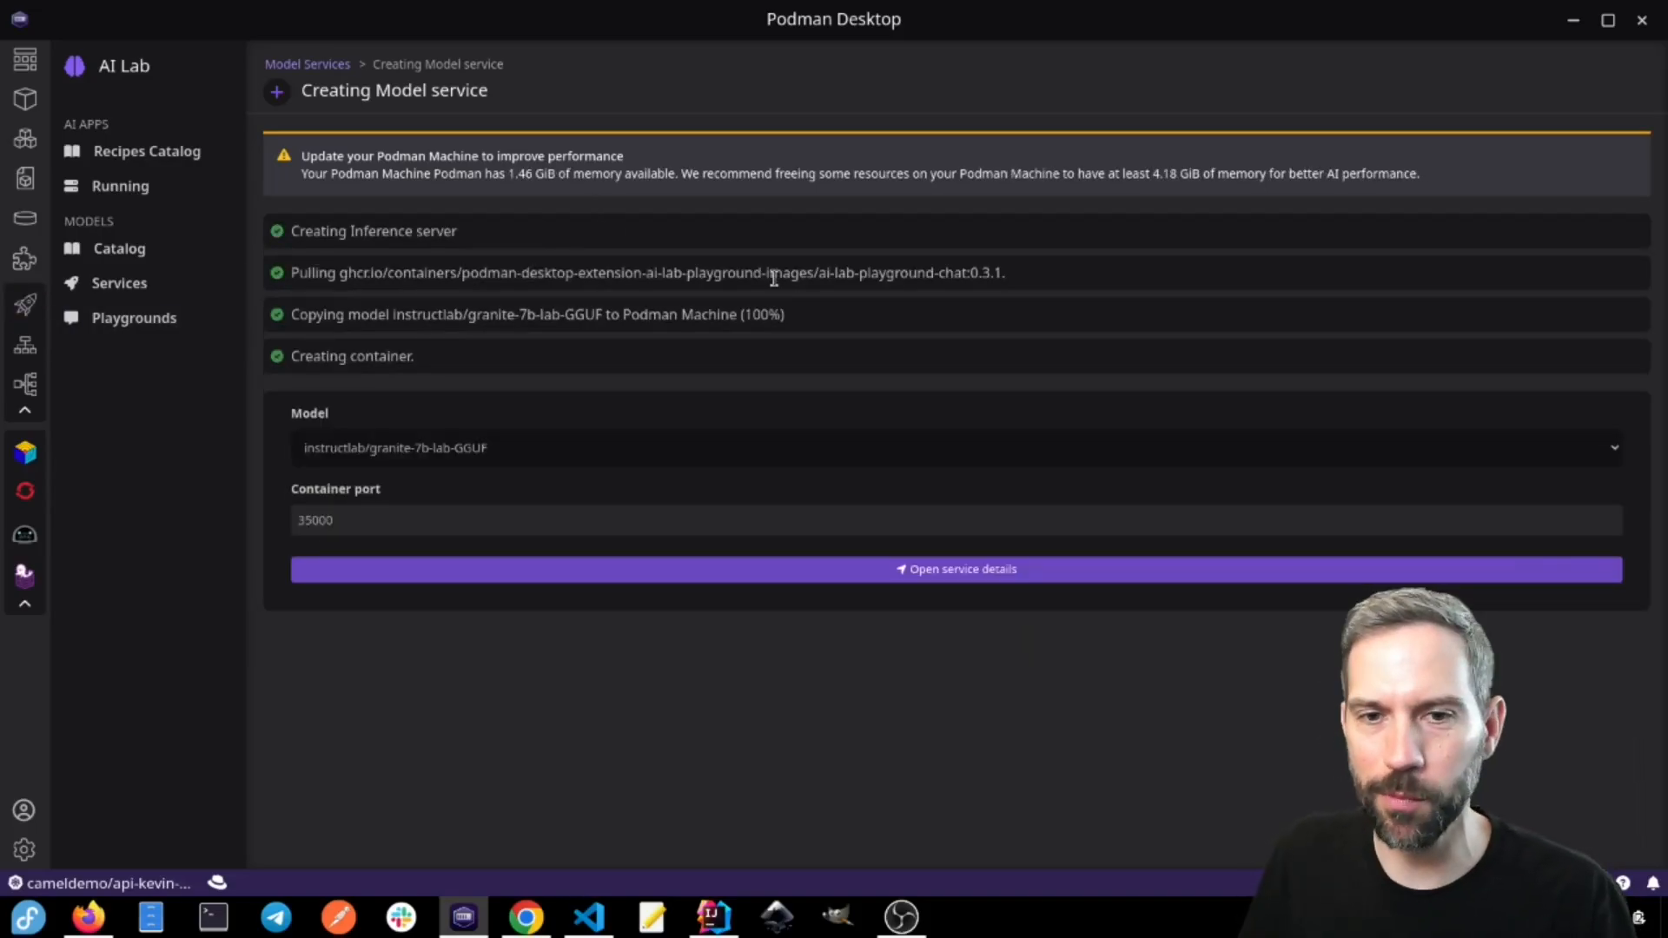
{"action": "mouse_move", "coordinate": [383, 342]}
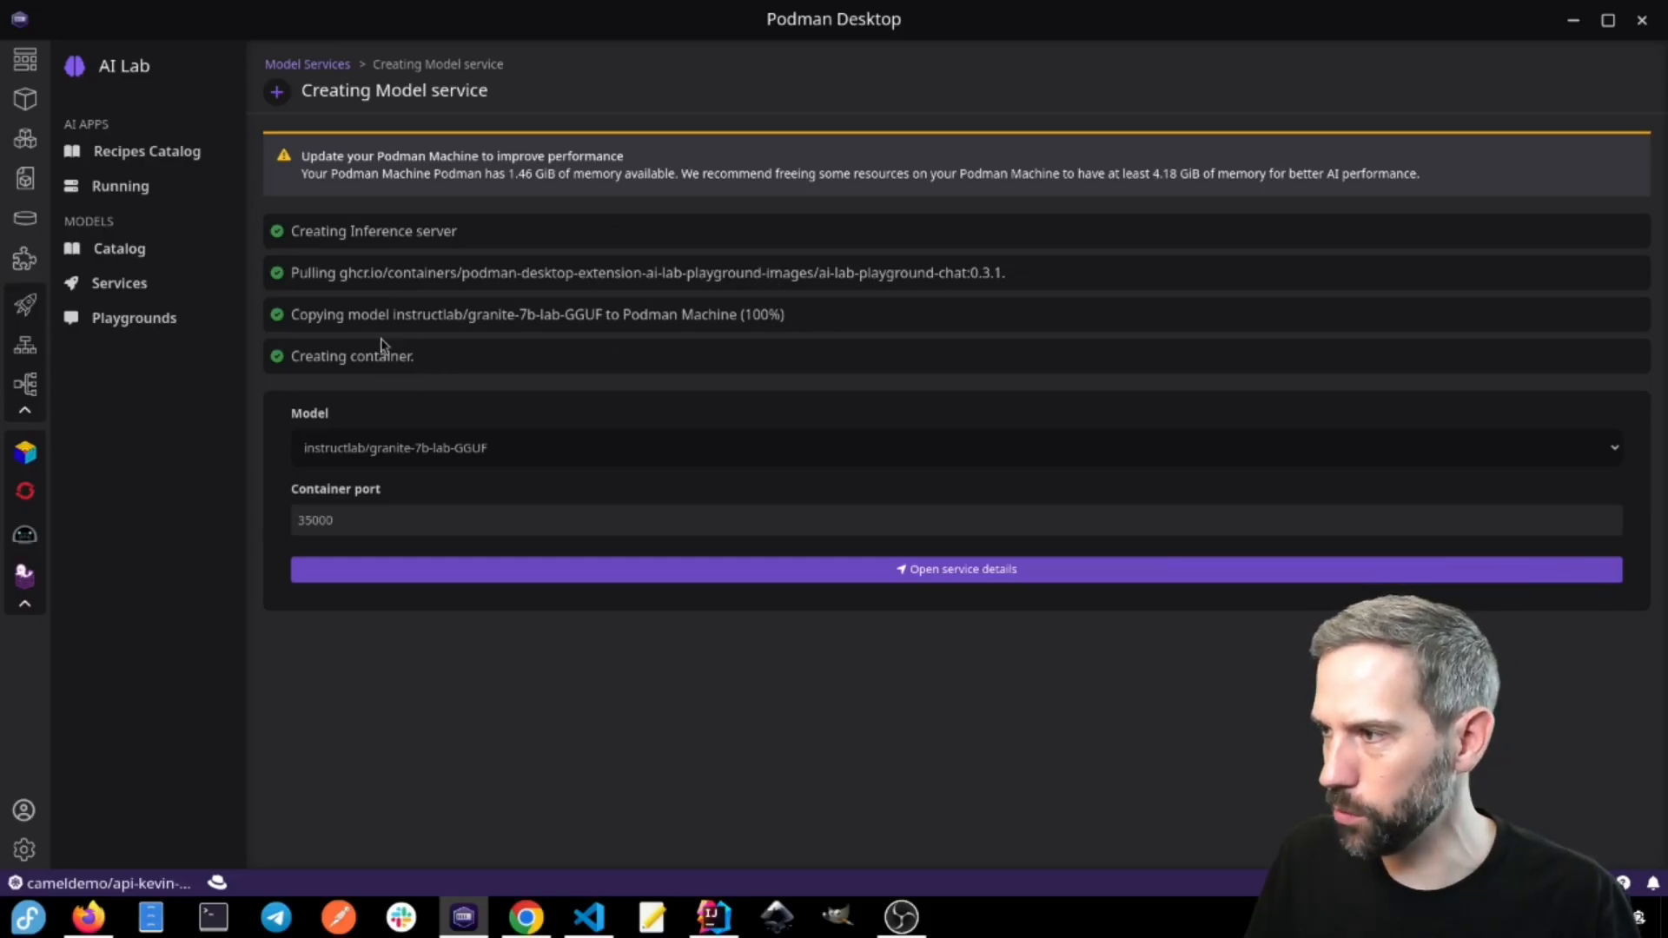
{"action": "mouse_move", "coordinate": [479, 386]}
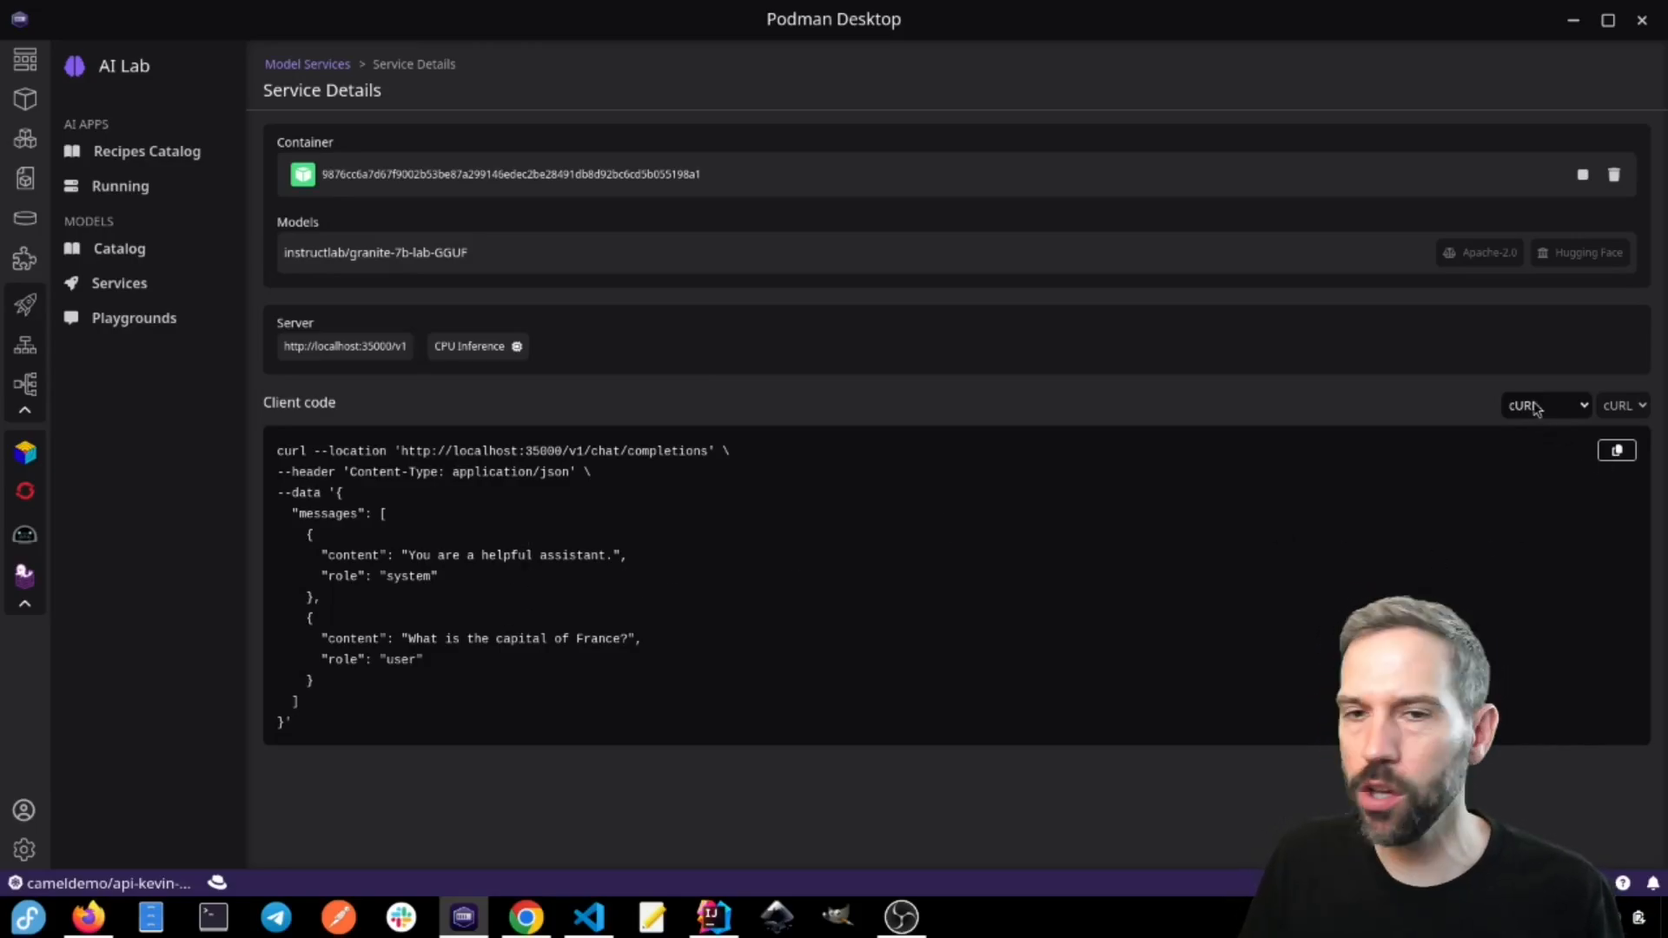
{"action": "mouse_move", "coordinate": [479, 602]}
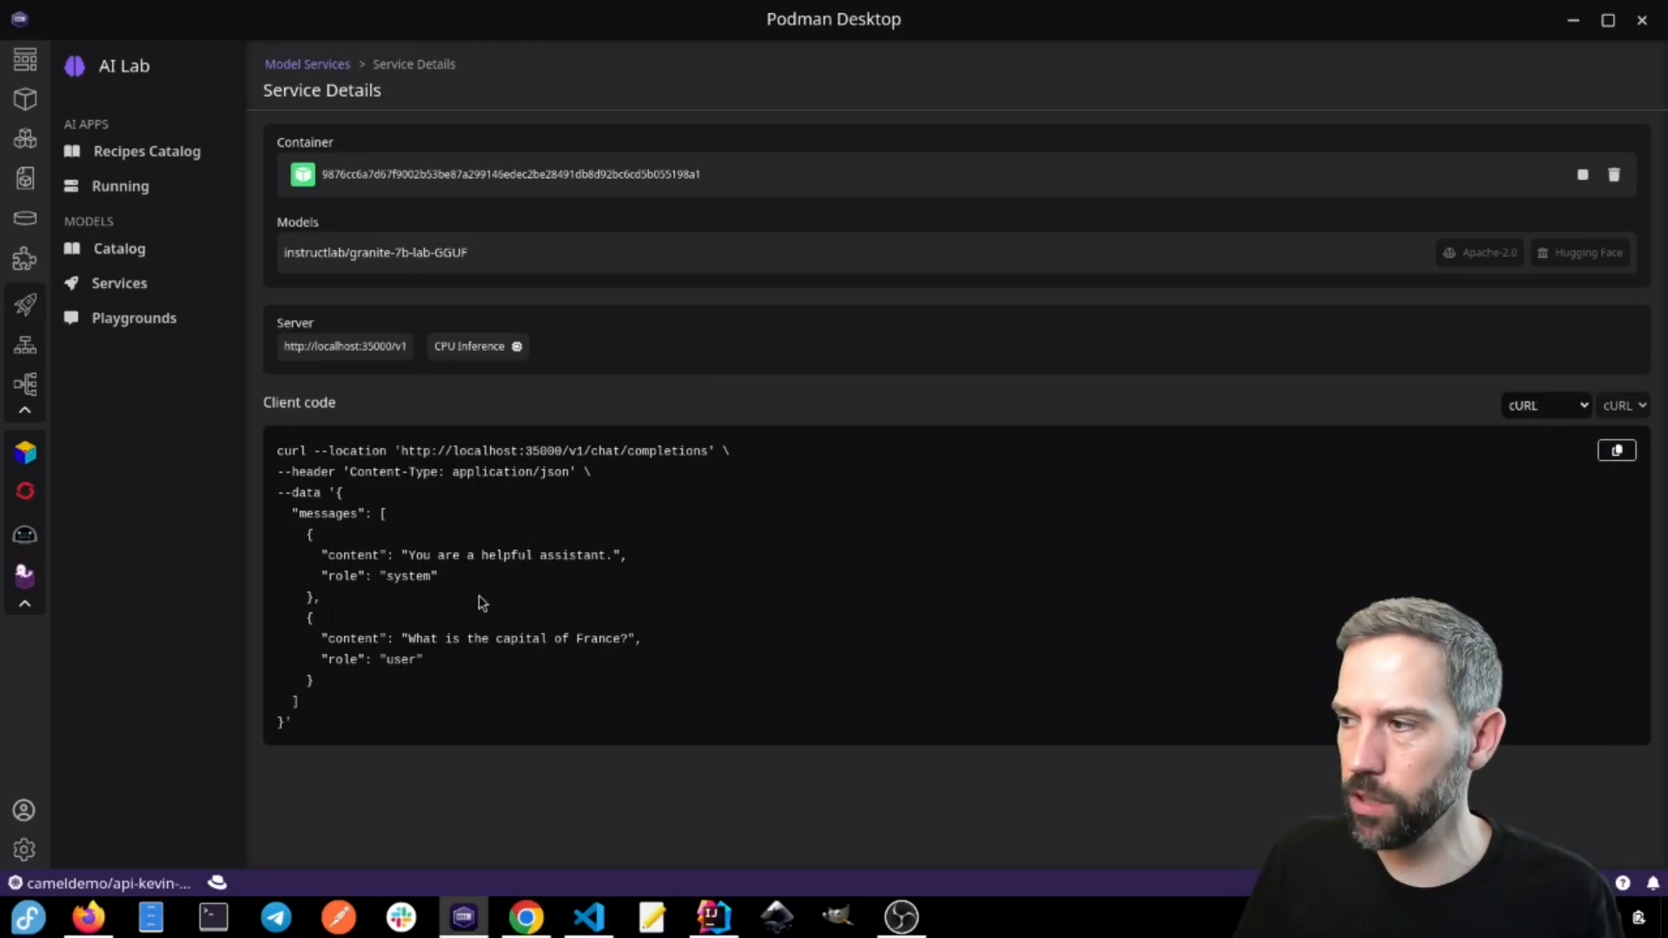
{"action": "mouse_move", "coordinate": [1487, 427]}
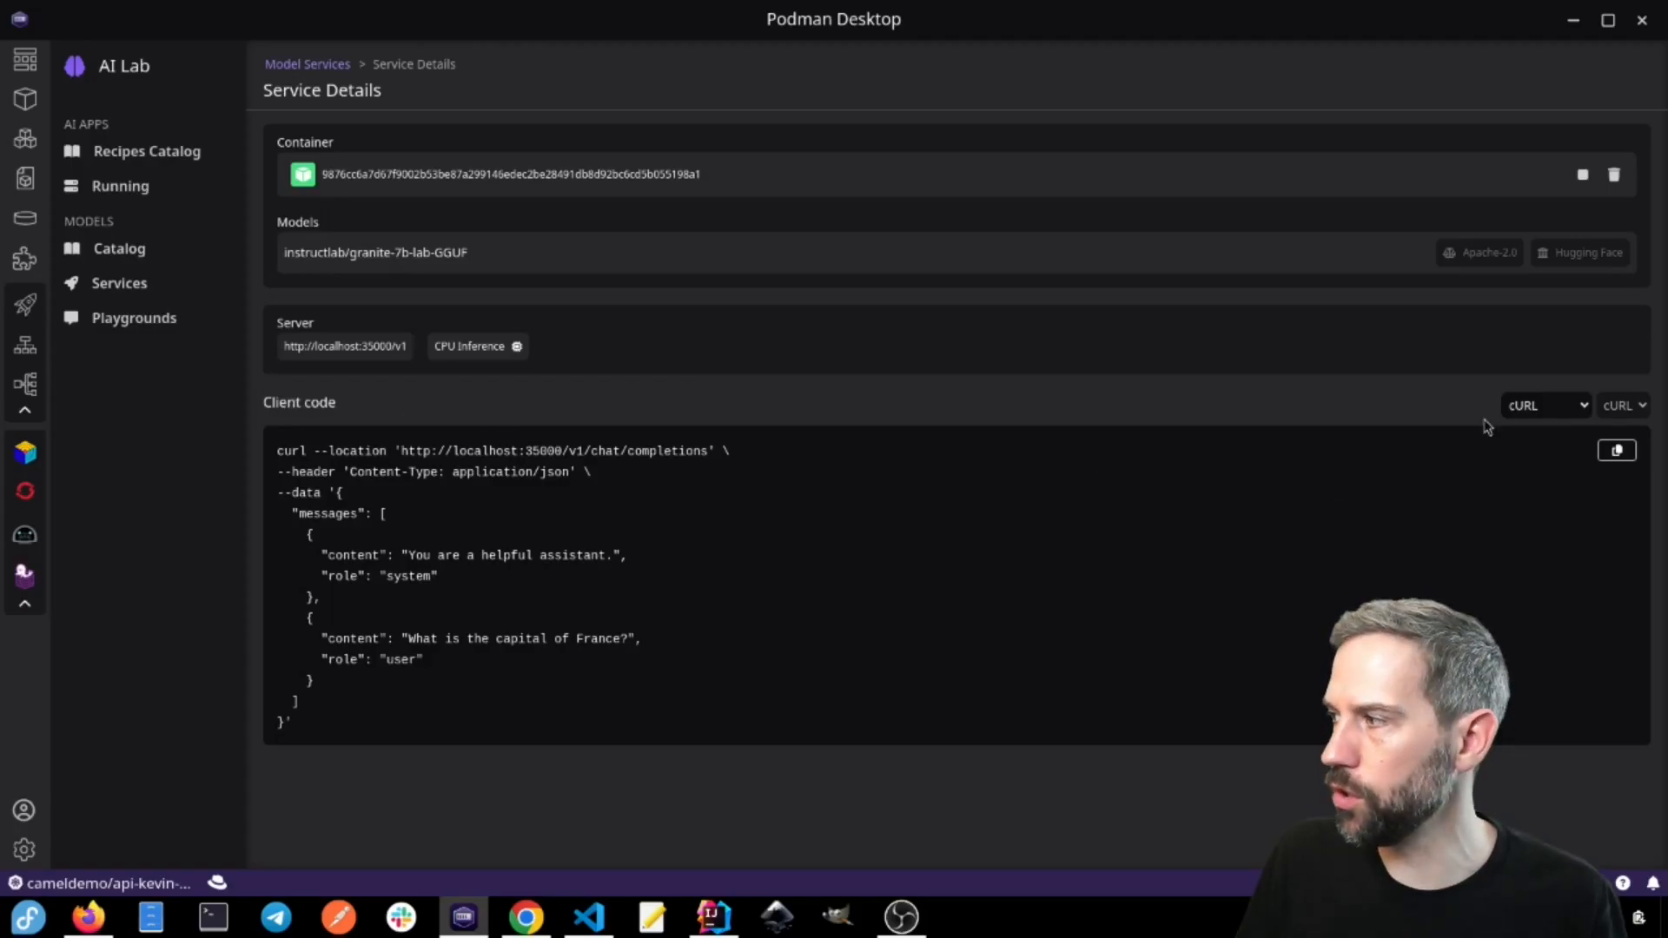
Step: Set the service's client code to Java with the Quarkus Langchain4j library and scroll the snippet
{"action": "left_click", "coordinate": [1544, 406]}
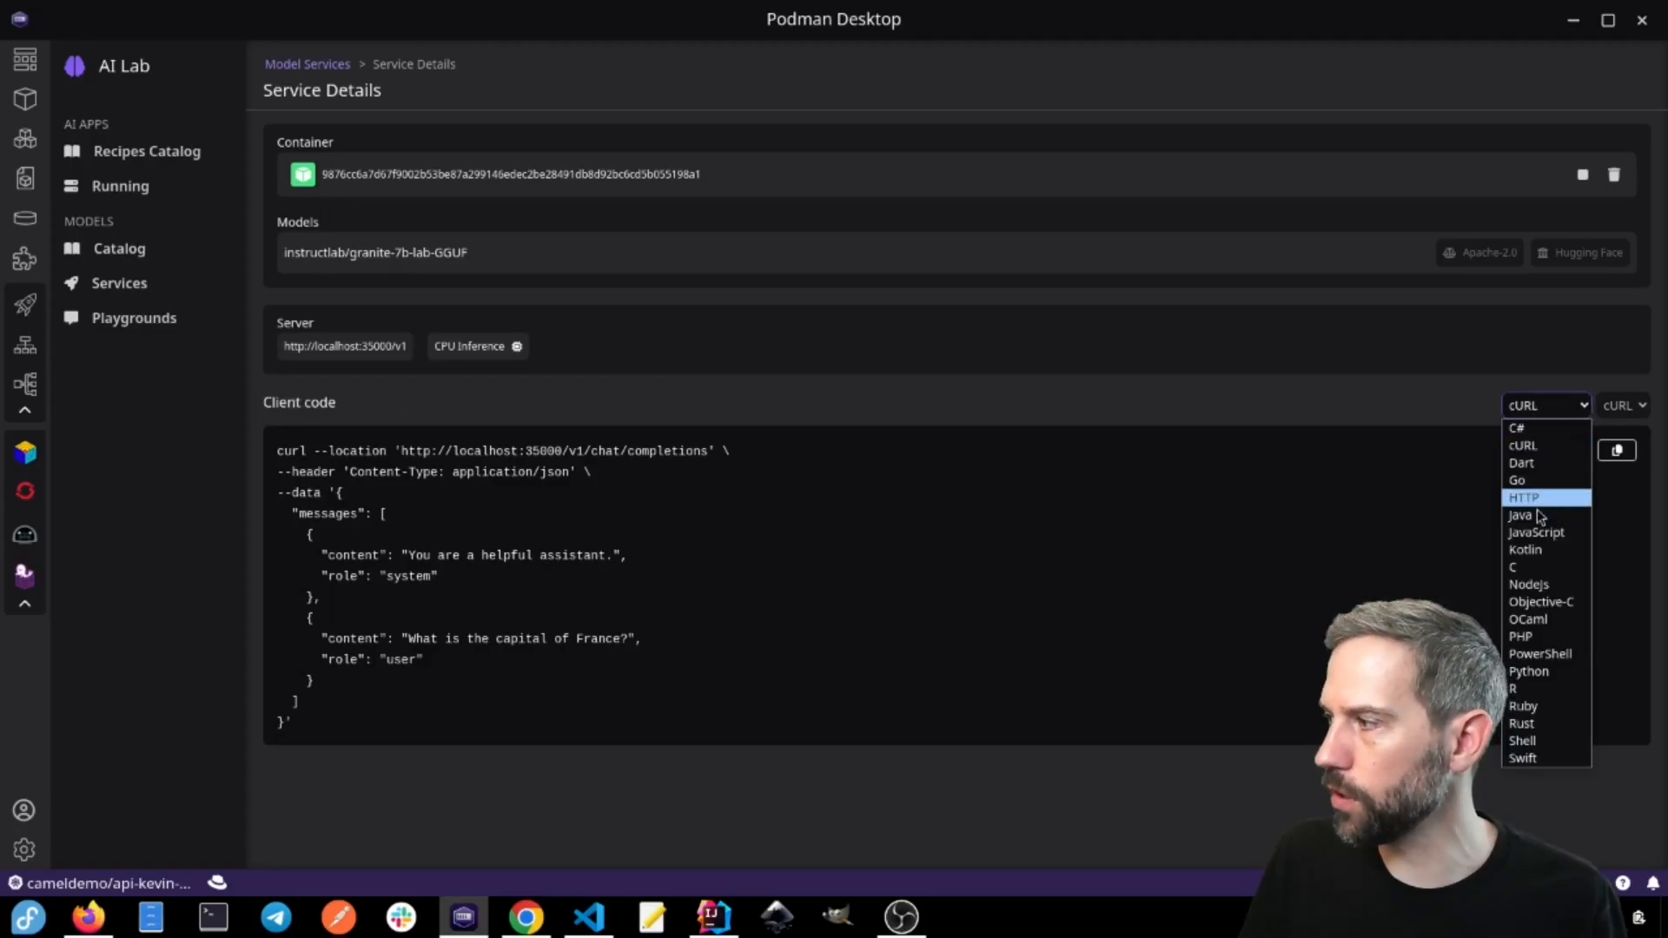
{"action": "left_click", "coordinate": [1522, 515]}
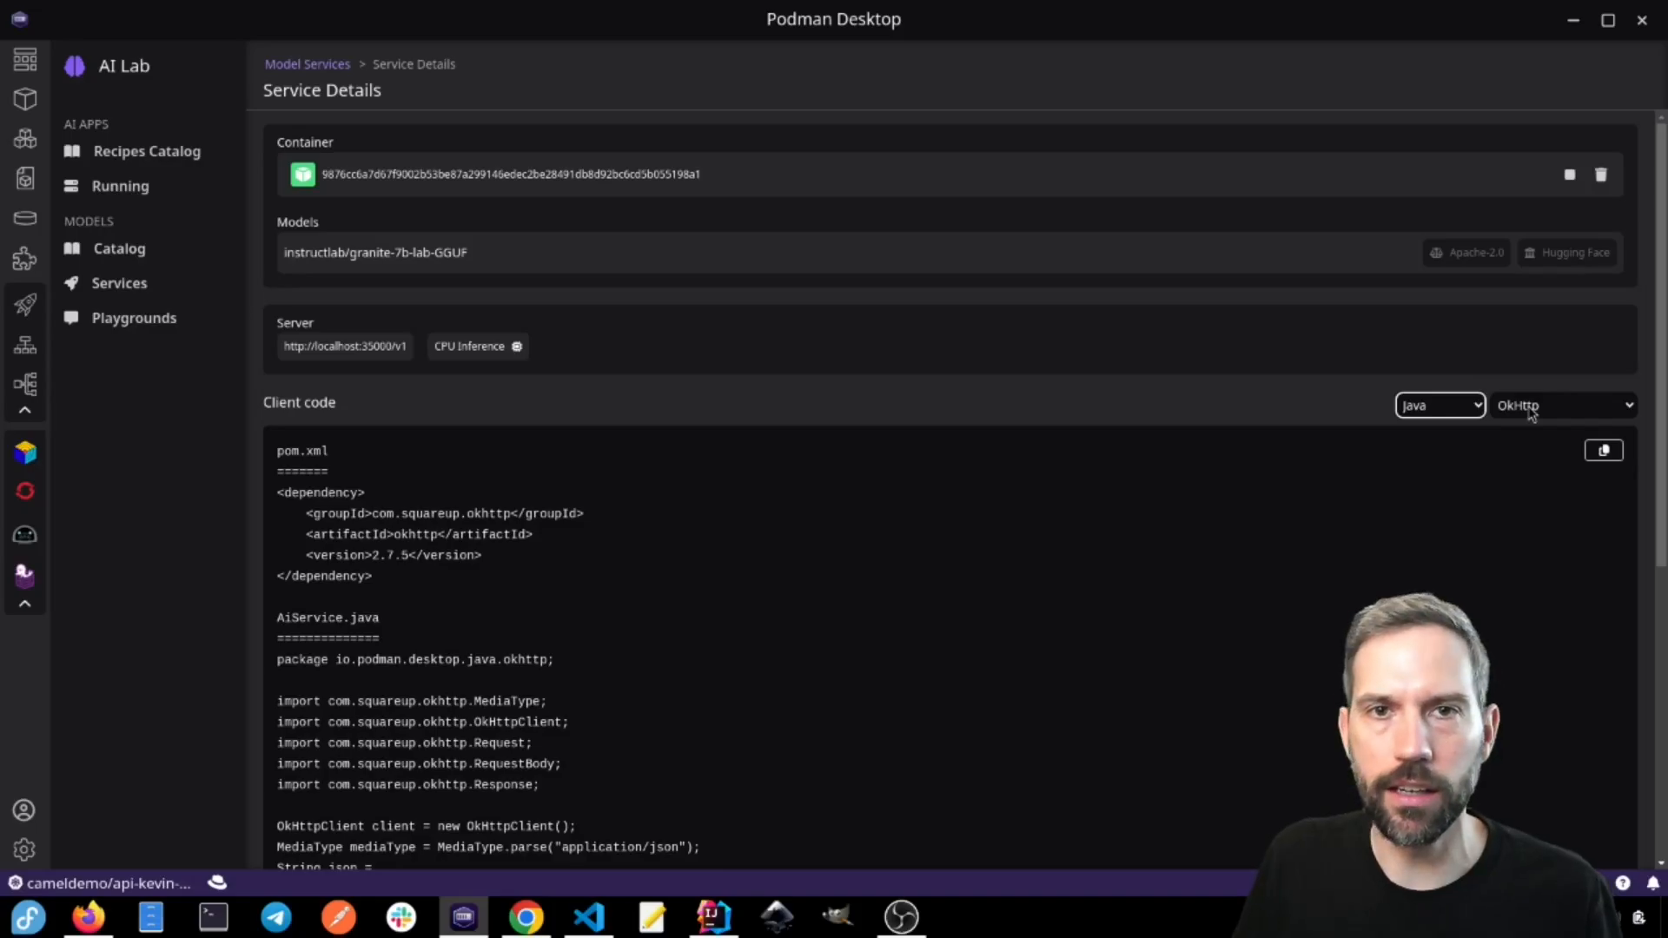
{"action": "left_click", "coordinate": [1560, 406]}
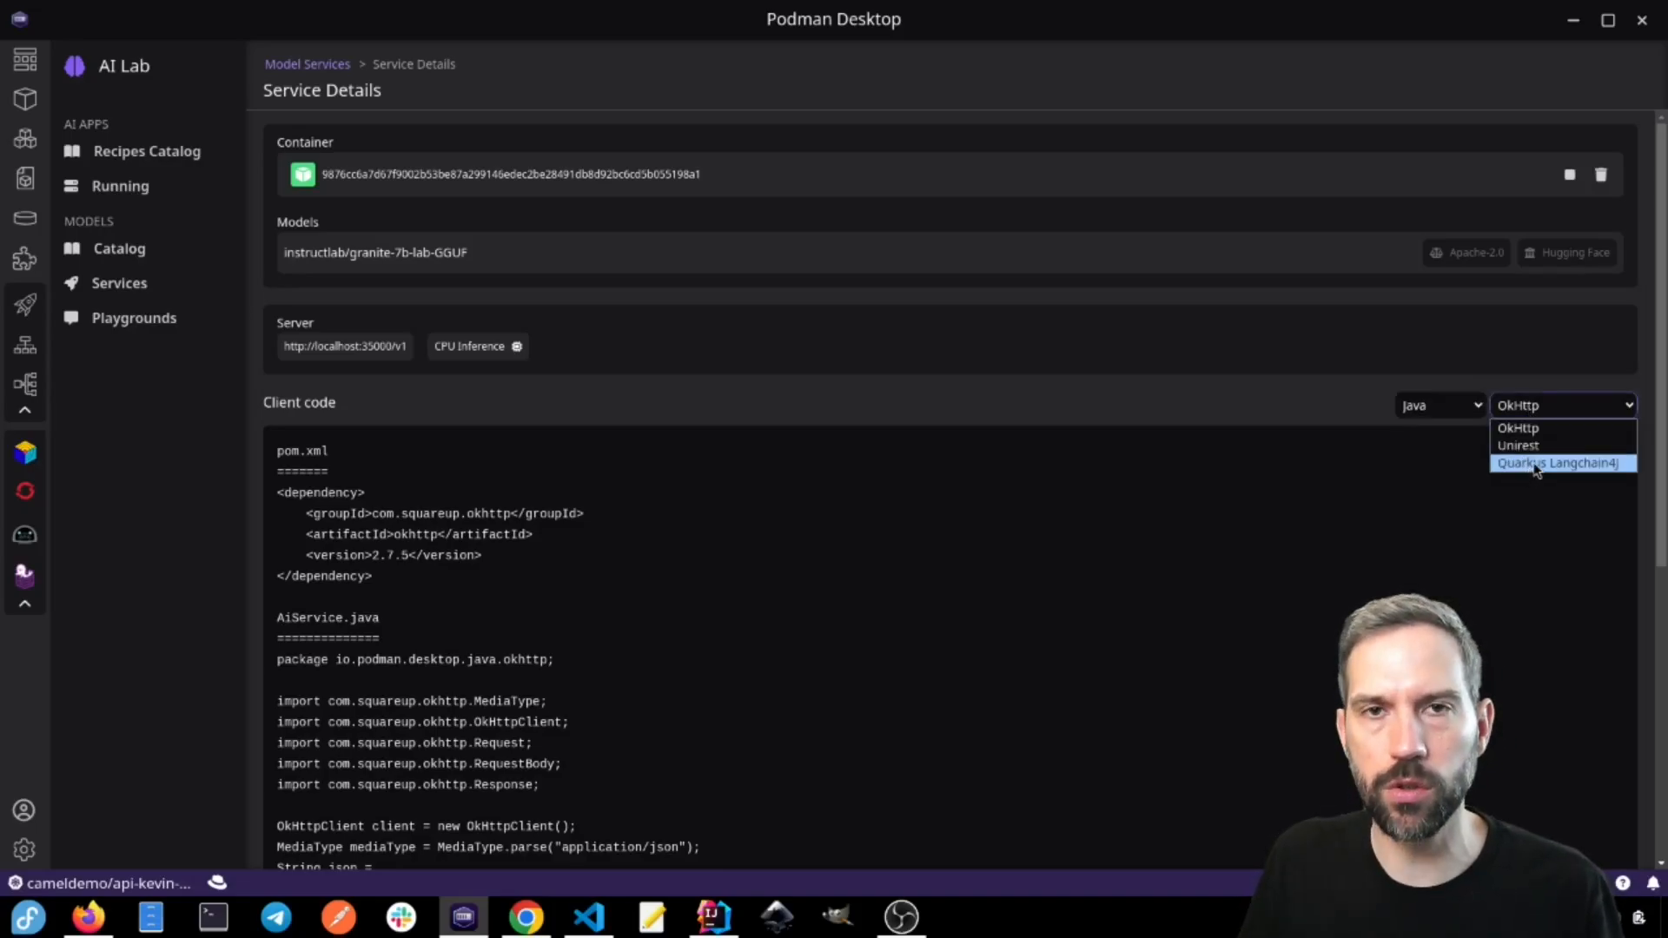
{"action": "left_click", "coordinate": [1560, 463]}
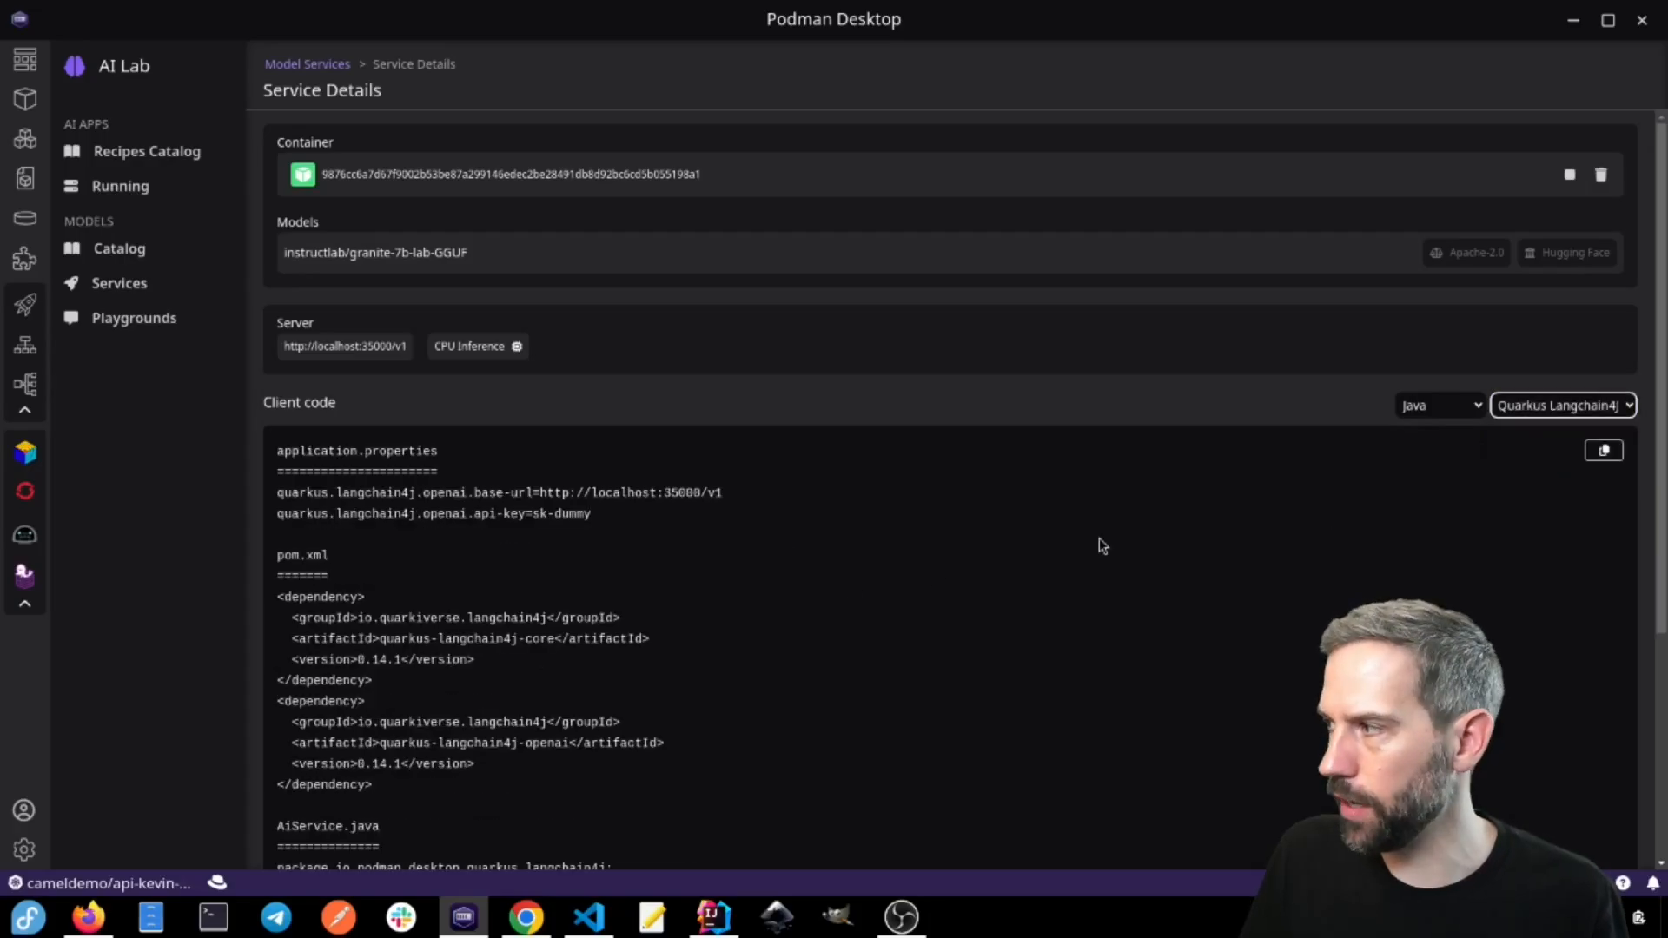
{"action": "mouse_move", "coordinate": [255, 618]}
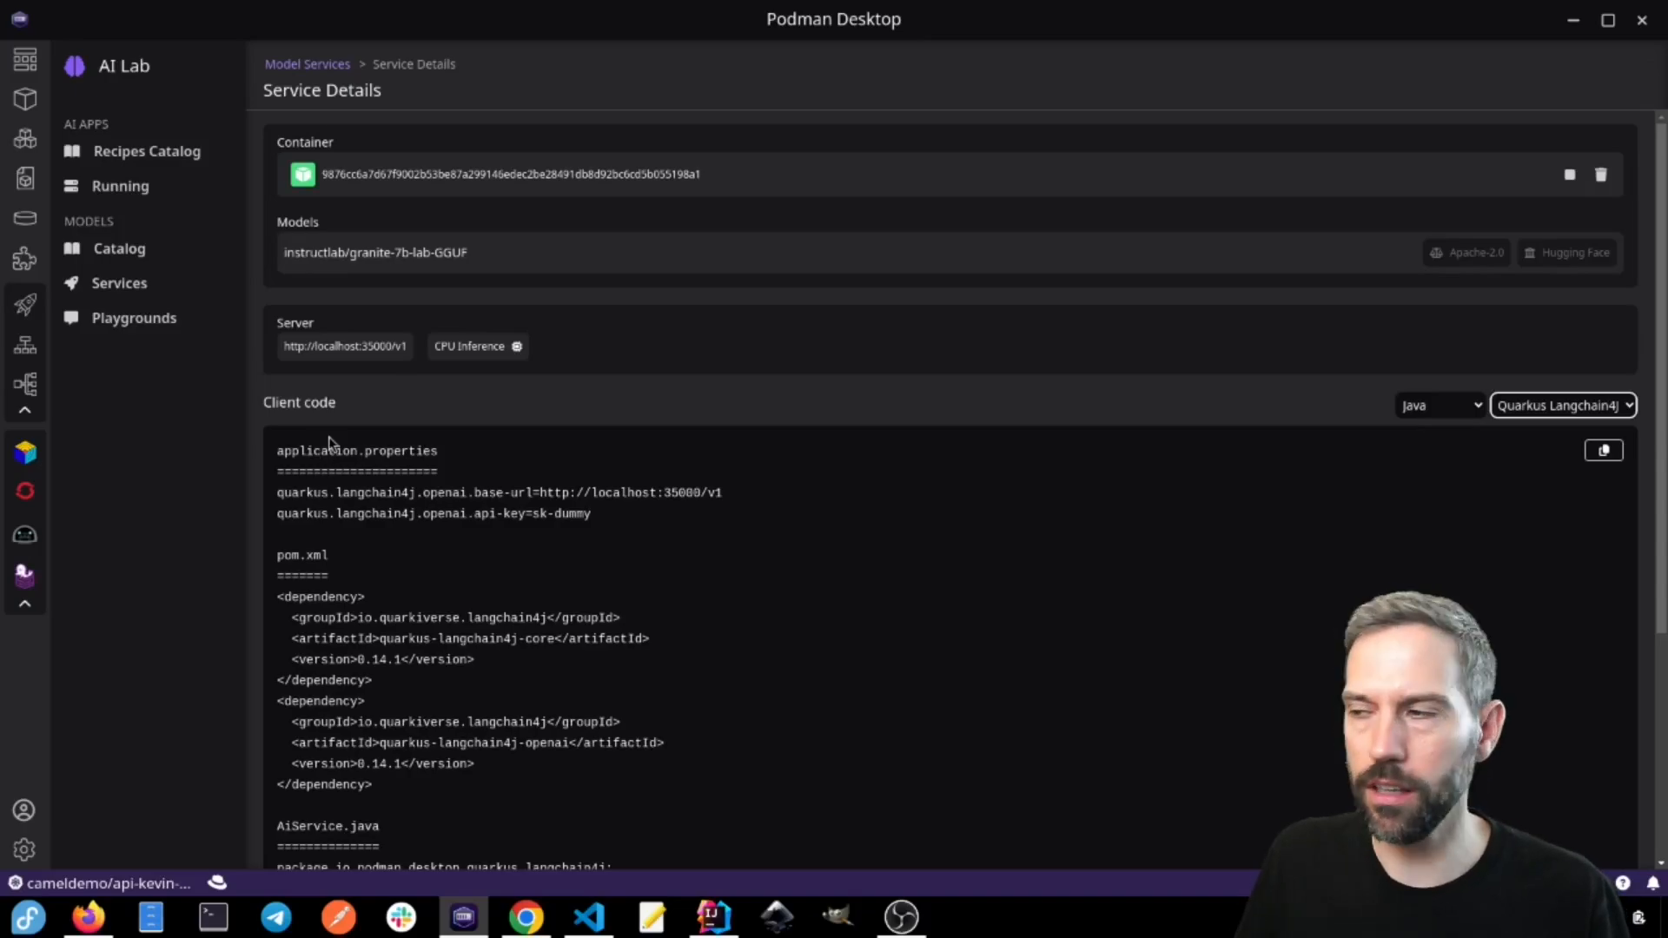
{"action": "mouse_move", "coordinate": [409, 494]}
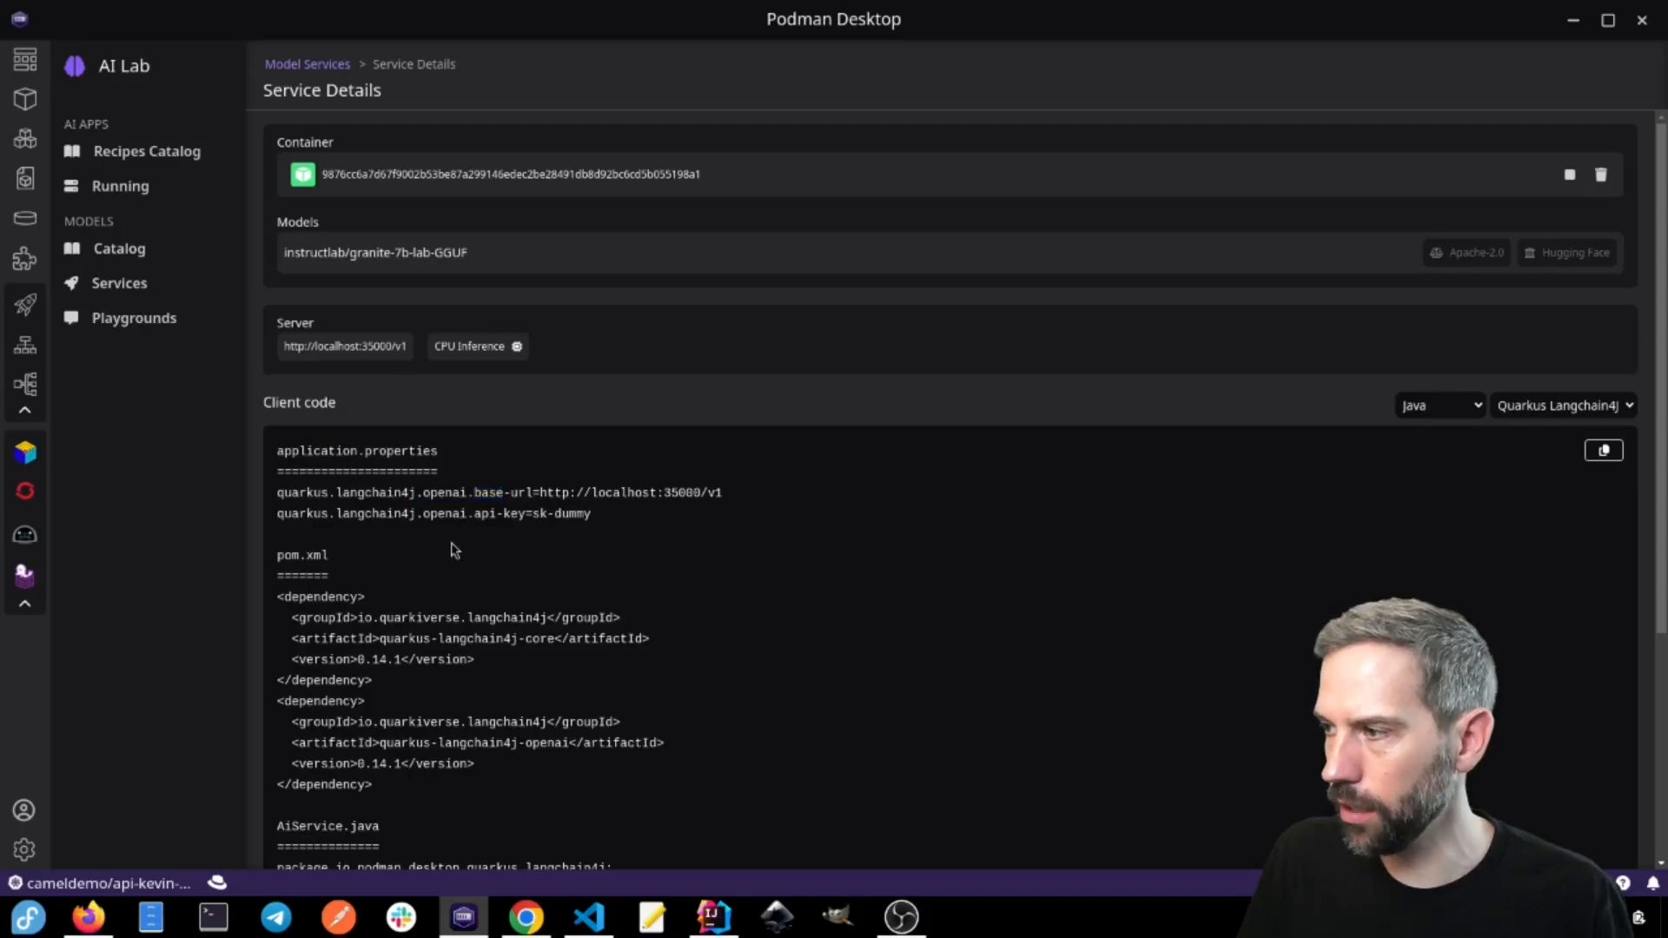
{"action": "scroll", "scroll_direction": "down", "scroll_amount": 3}
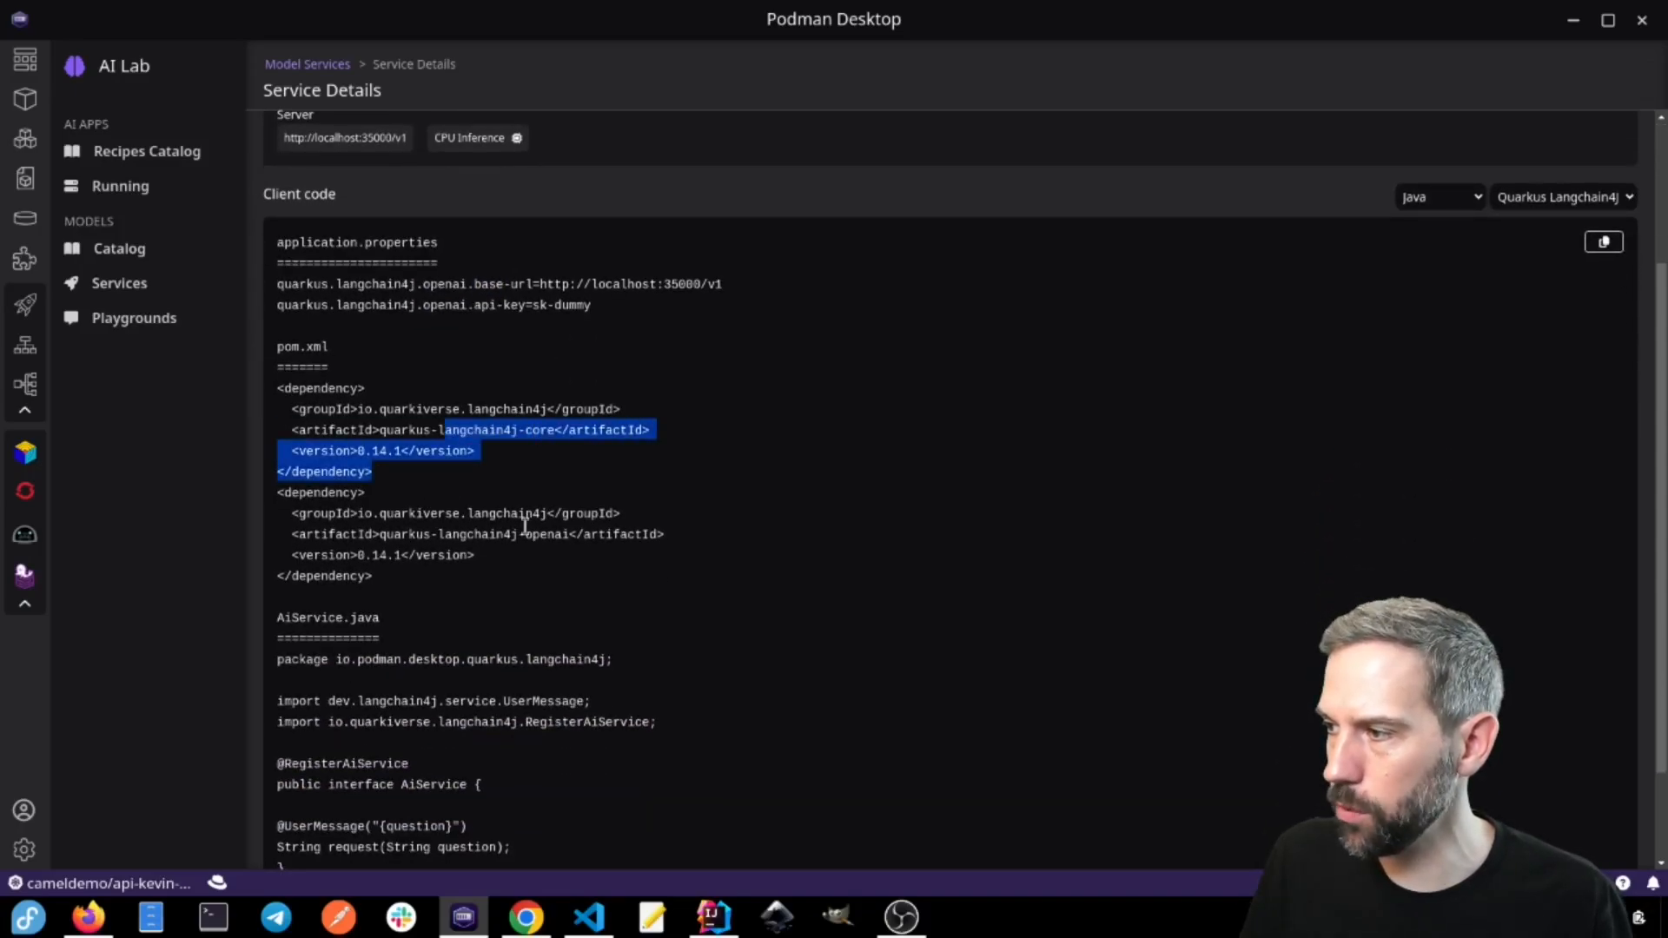
{"action": "scroll", "scroll_direction": "down", "scroll_amount": 3}
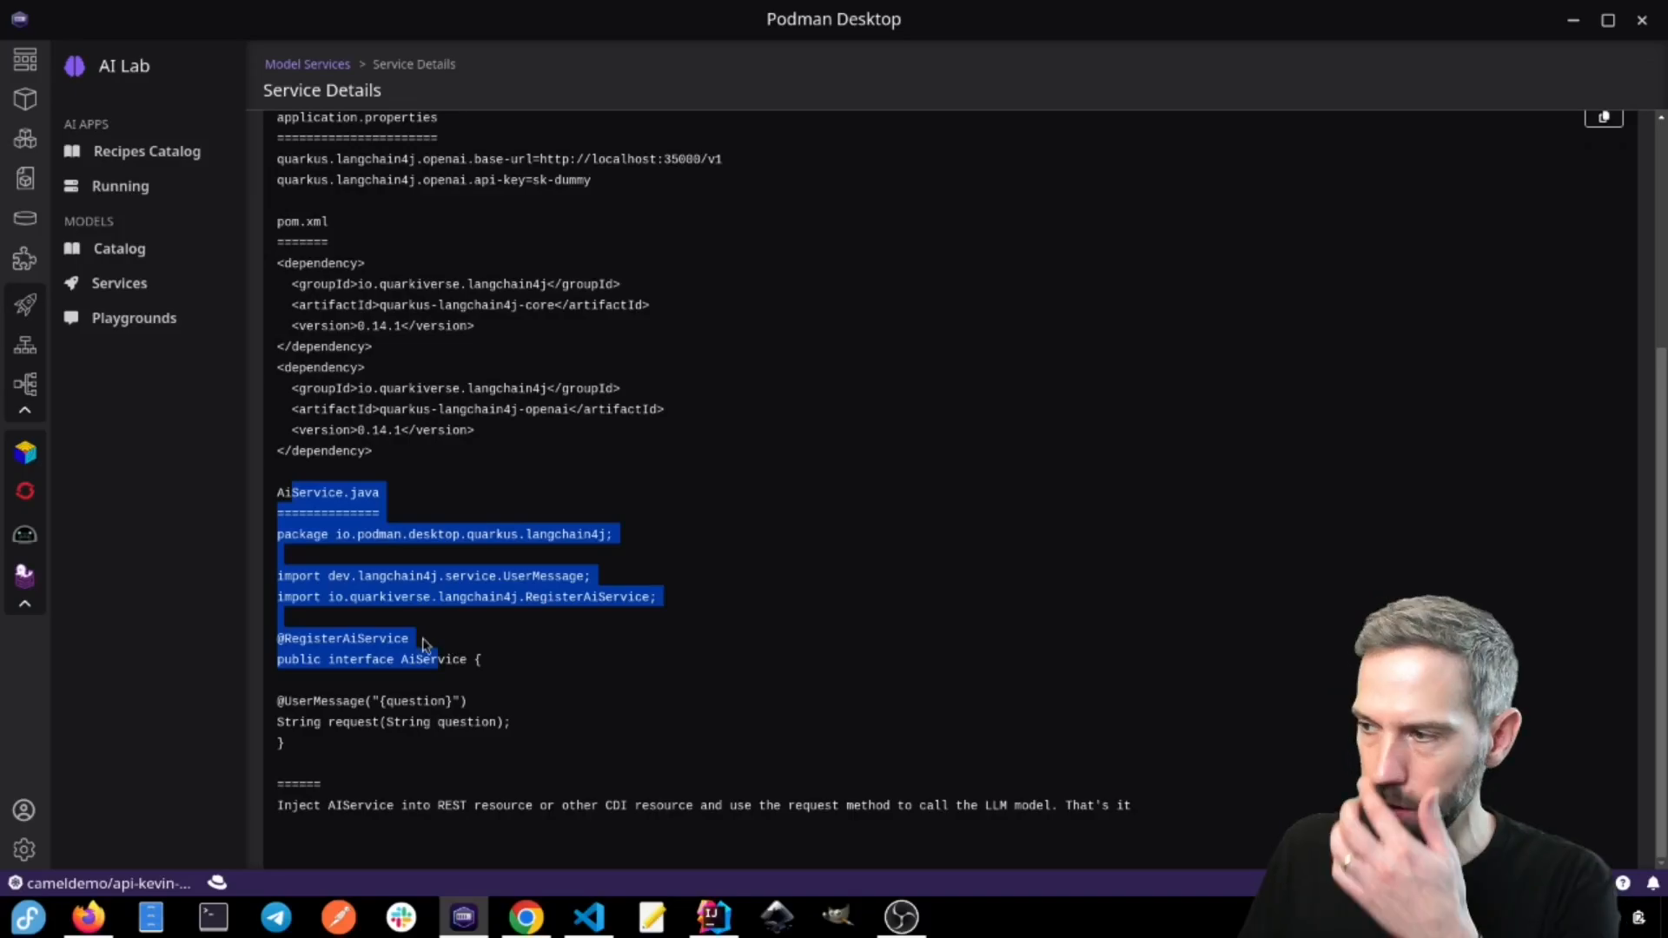
{"action": "left_click", "coordinate": [665, 850]}
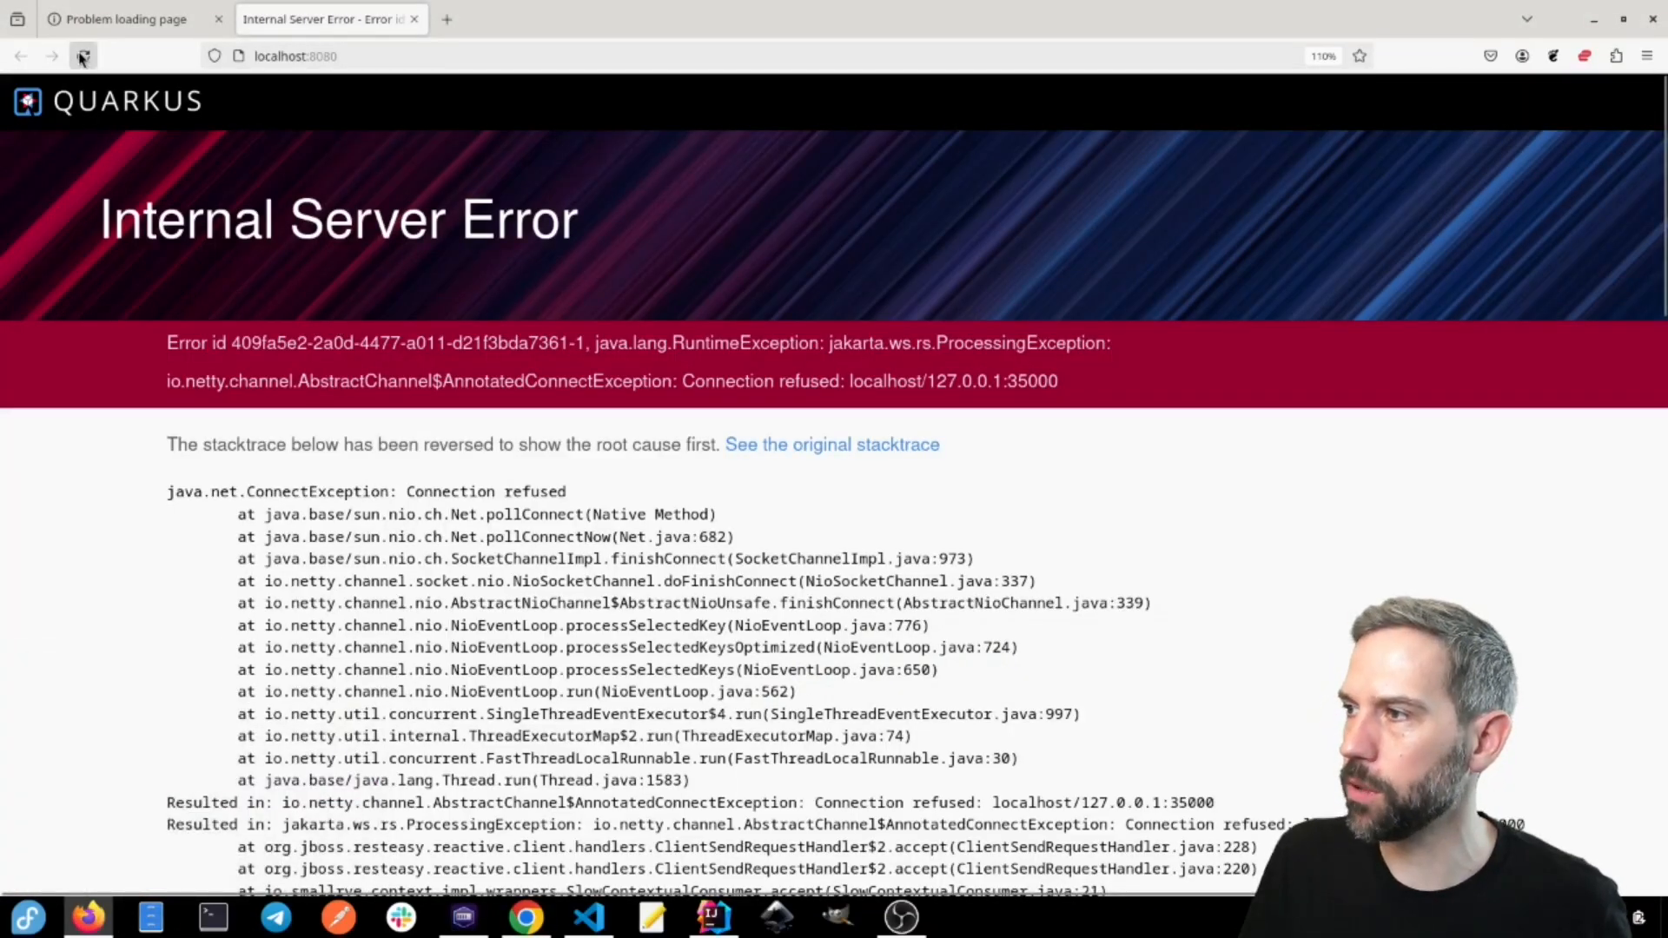
Step: Reload localhost:8080 to get the generated SquareRoot Java class and highlight its introduction
{"action": "left_click", "coordinate": [83, 56]}
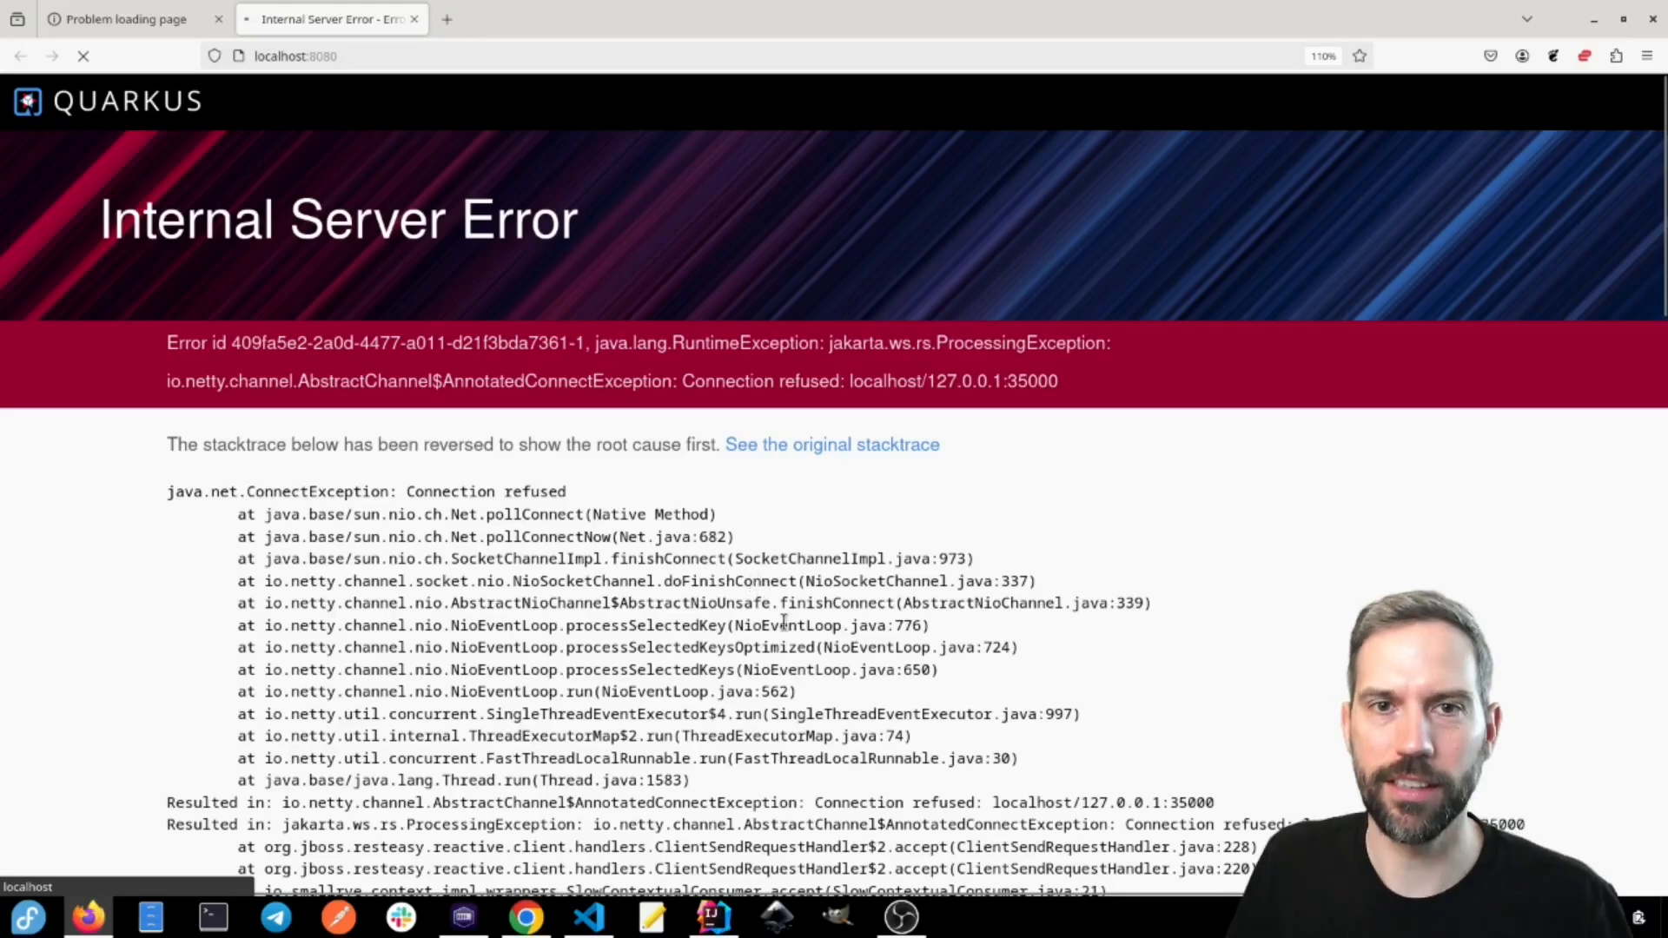
{"action": "mouse_move", "coordinate": [961, 537]}
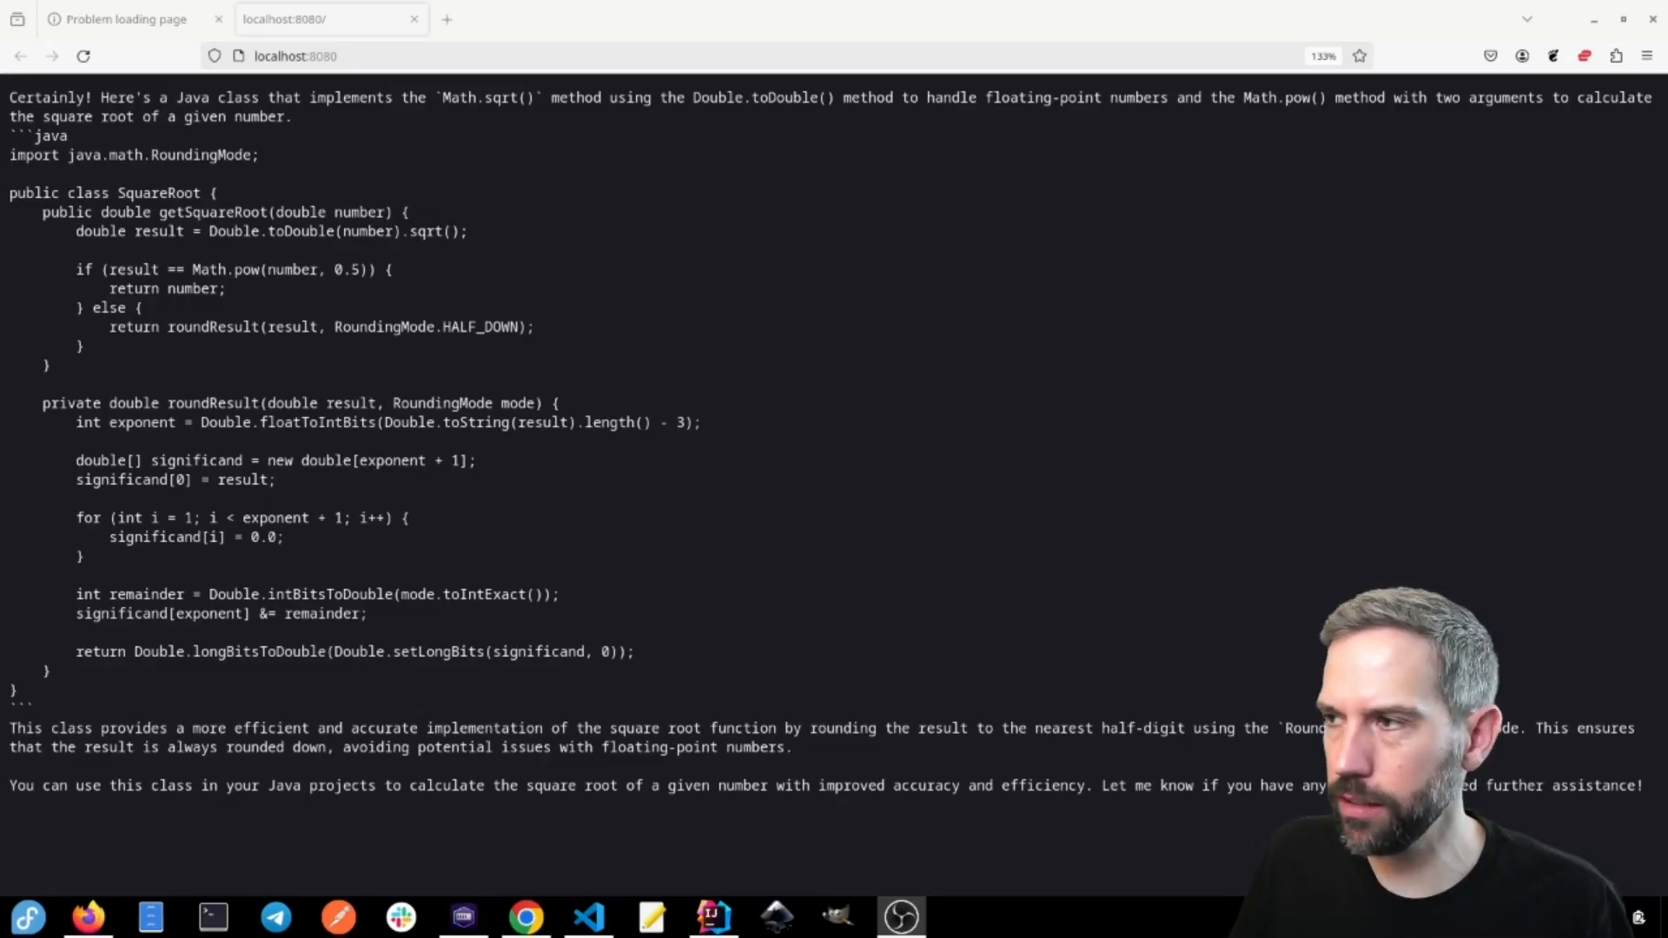
{"action": "left_click_drag", "start_coordinate": [101, 96], "coordinate": [293, 116]}
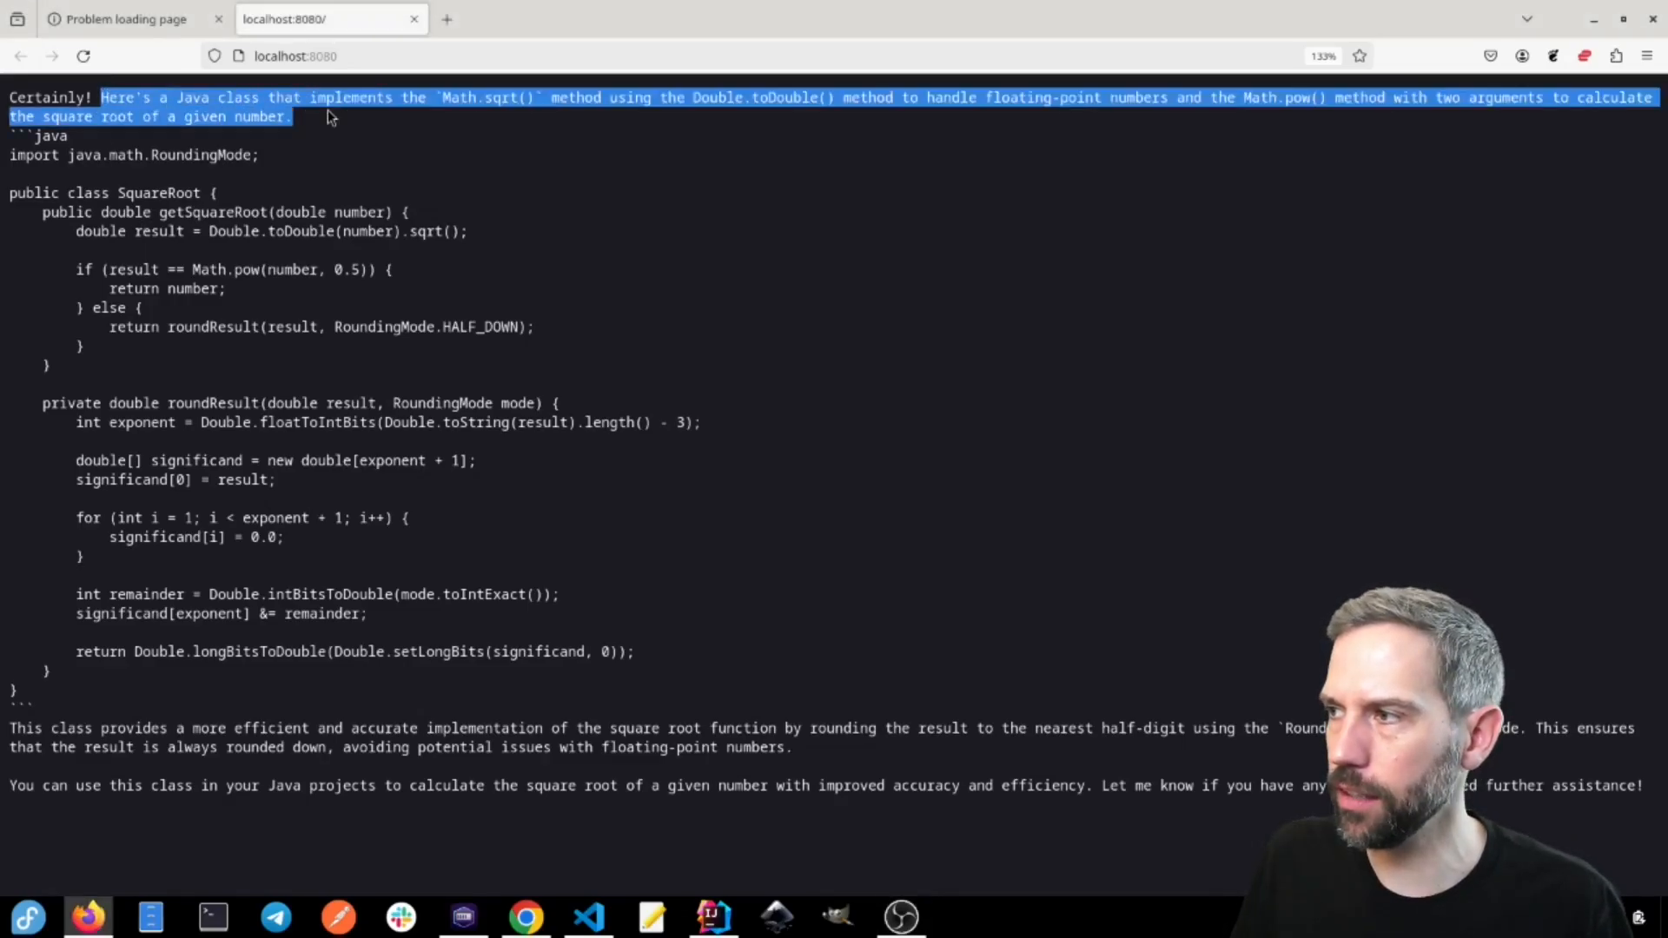
{"action": "mouse_move", "coordinate": [319, 228]}
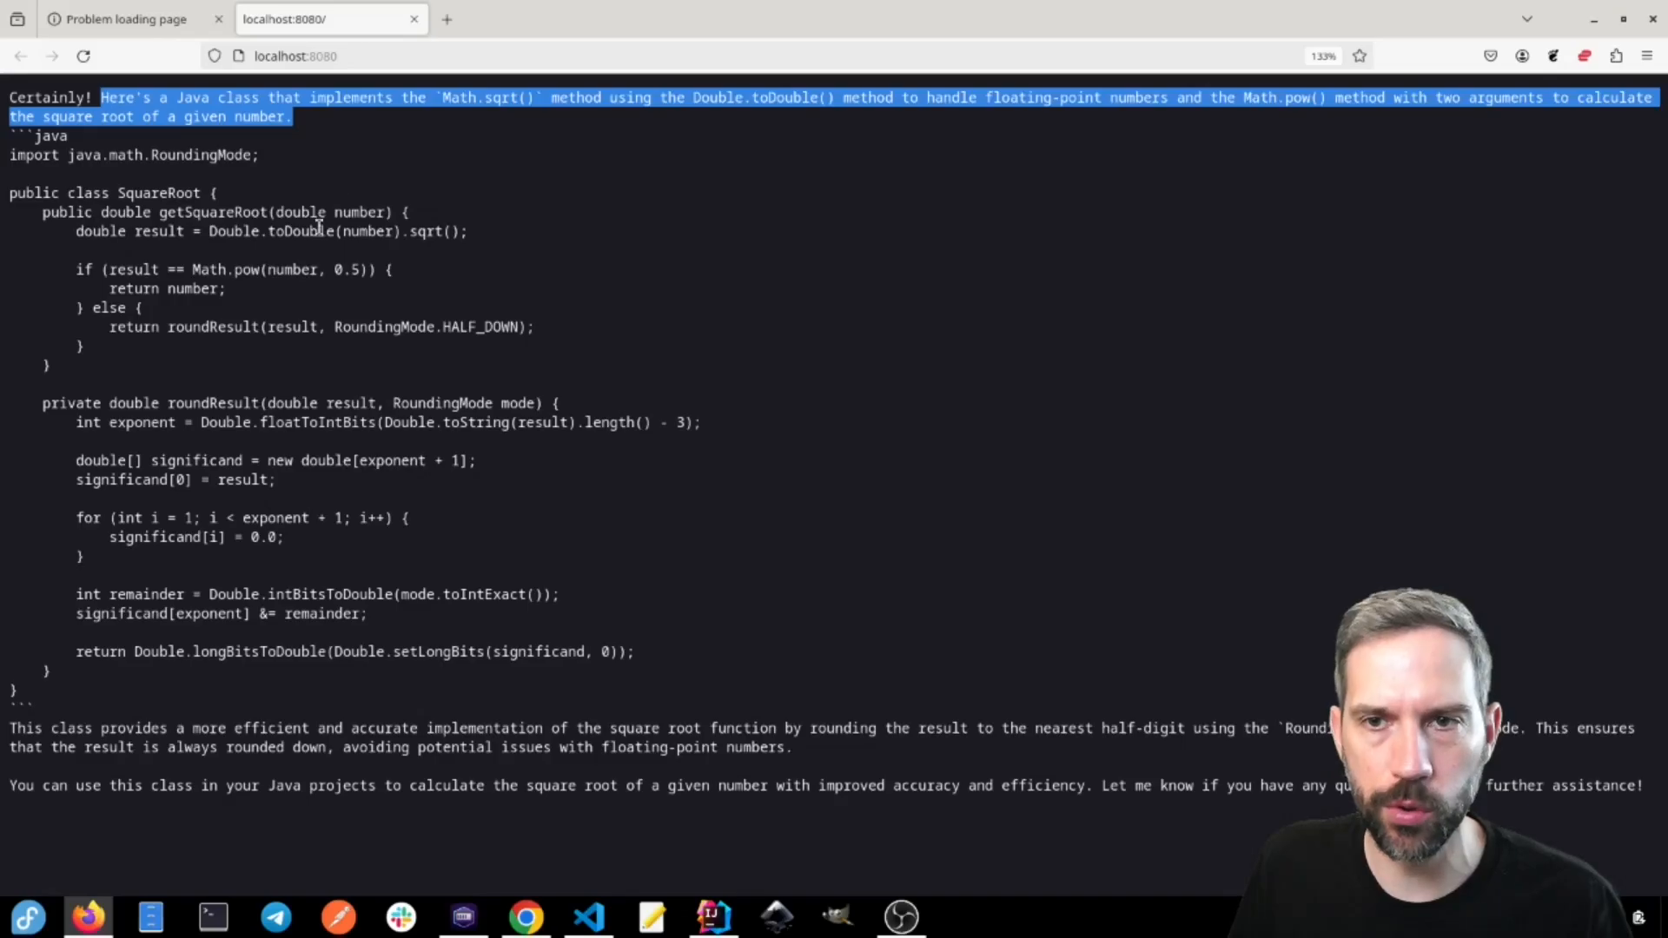
{"action": "mouse_move", "coordinate": [572, 209]}
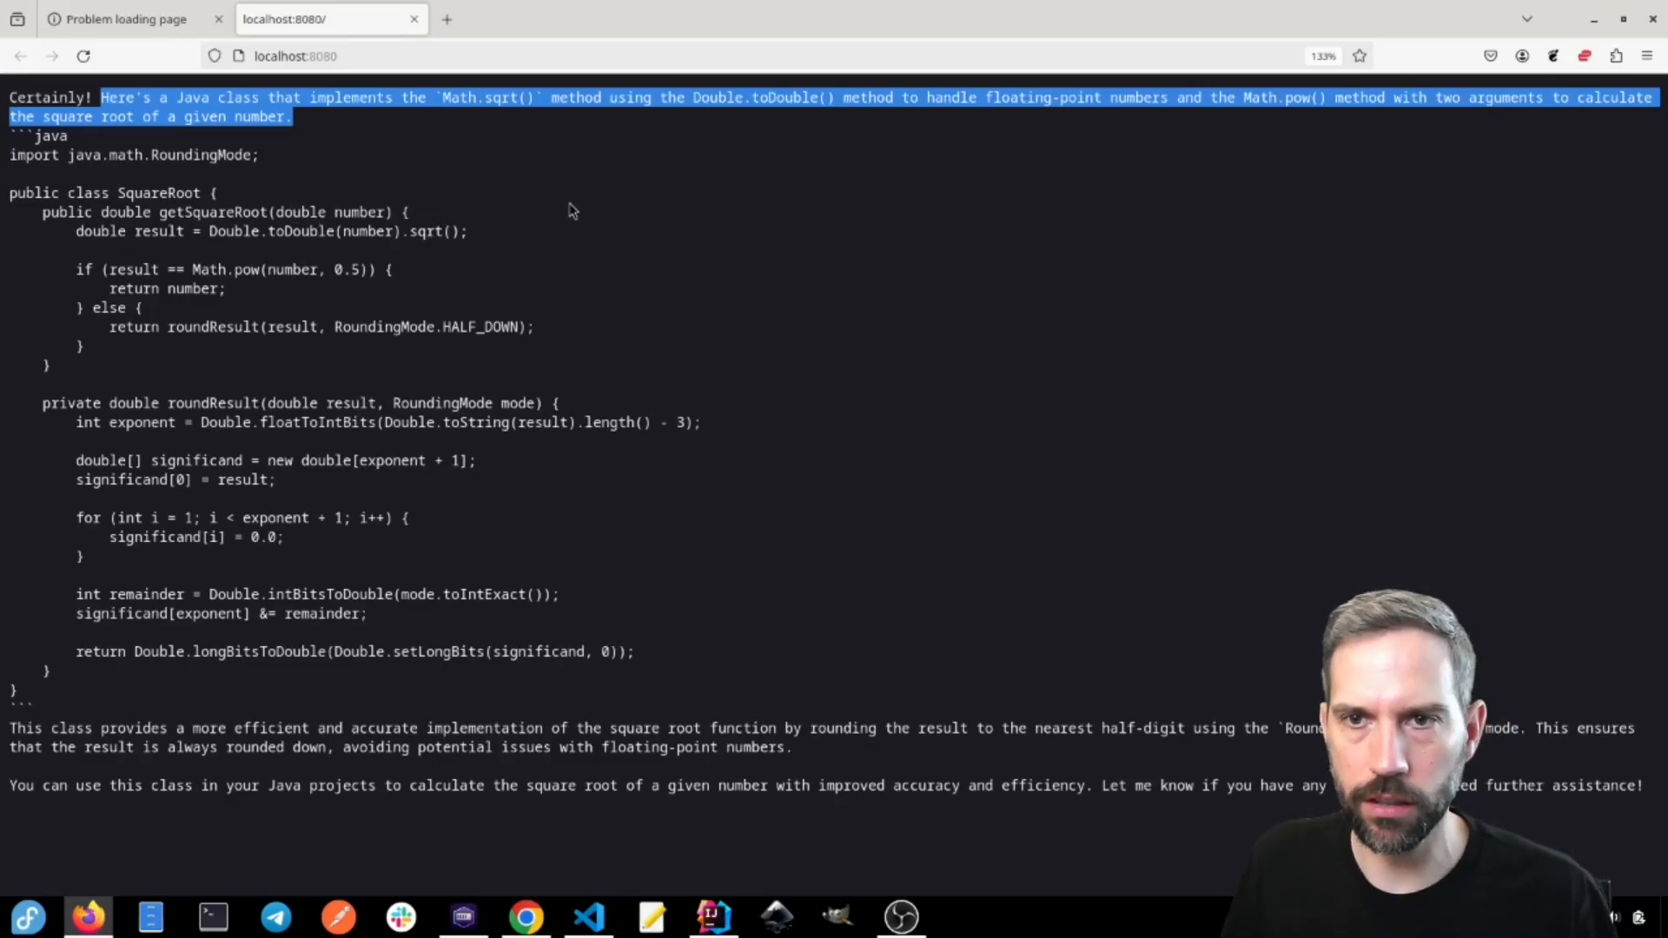
{"action": "mouse_move", "coordinate": [583, 246]}
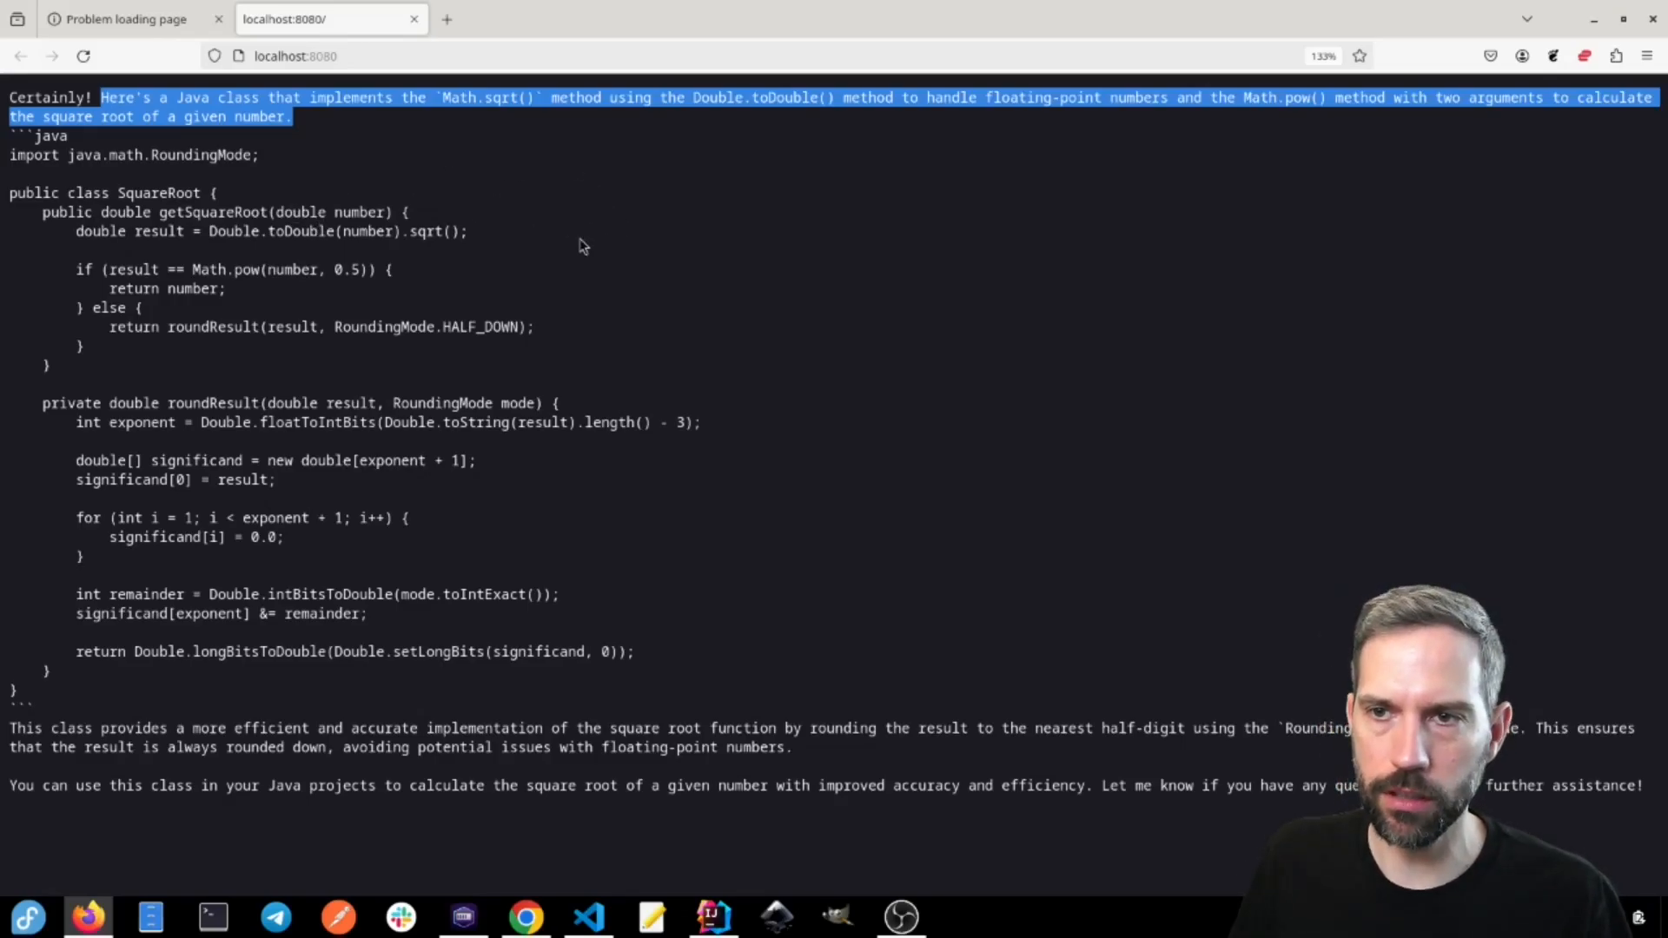
{"action": "mouse_move", "coordinate": [591, 207]}
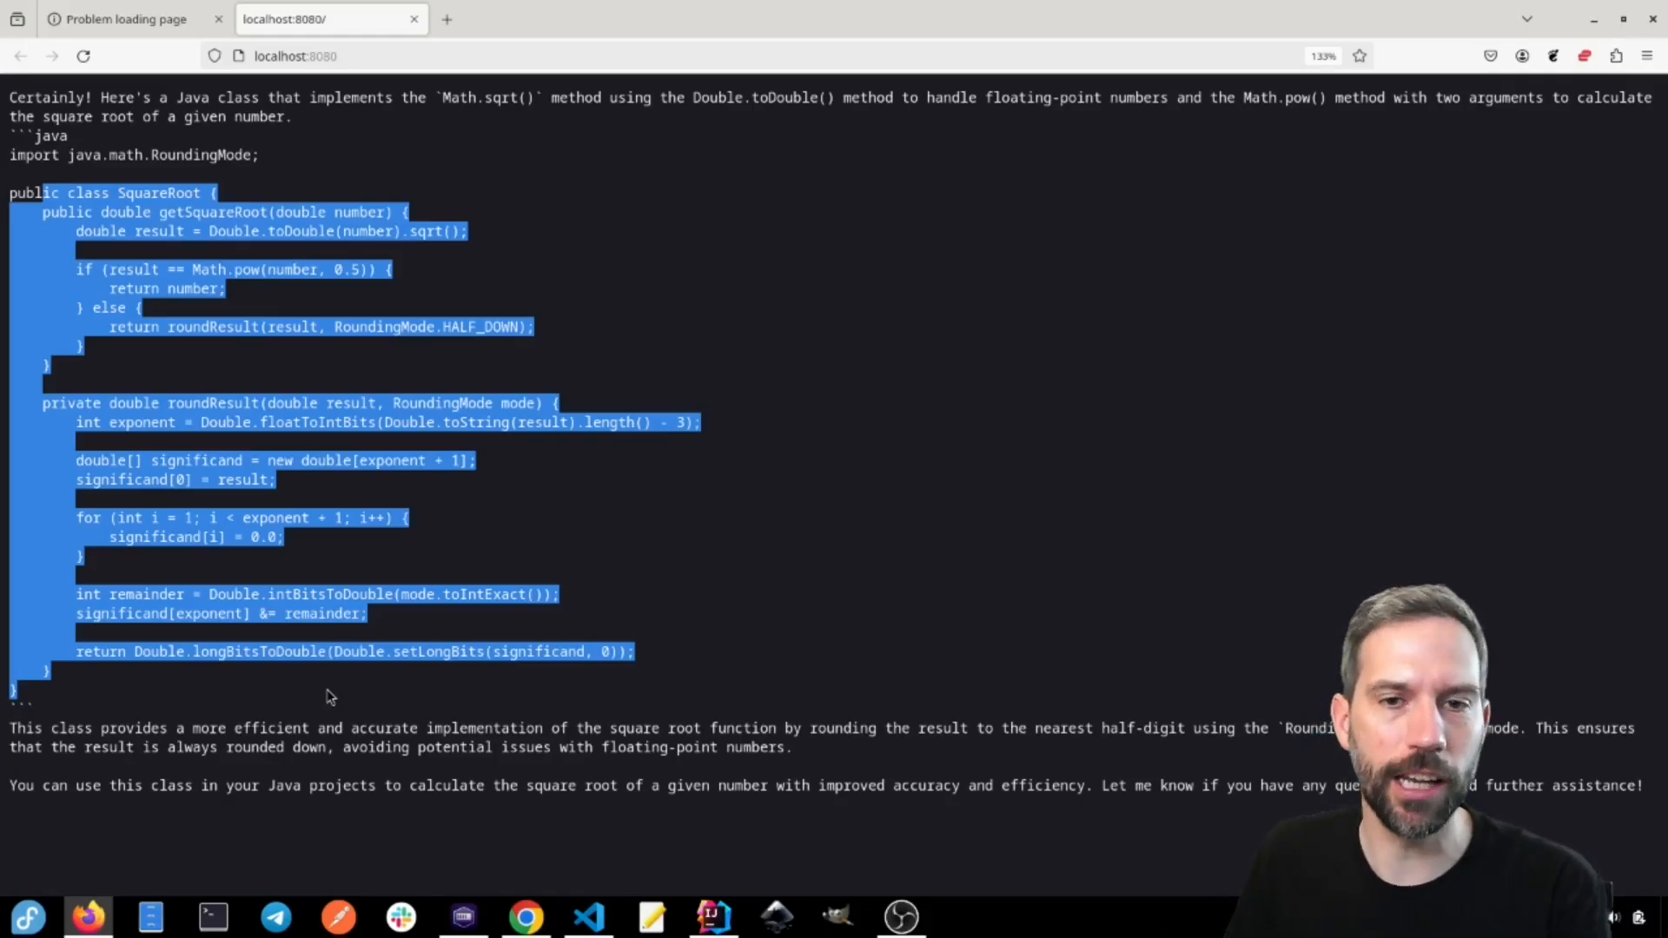
{"action": "mouse_move", "coordinate": [615, 872]}
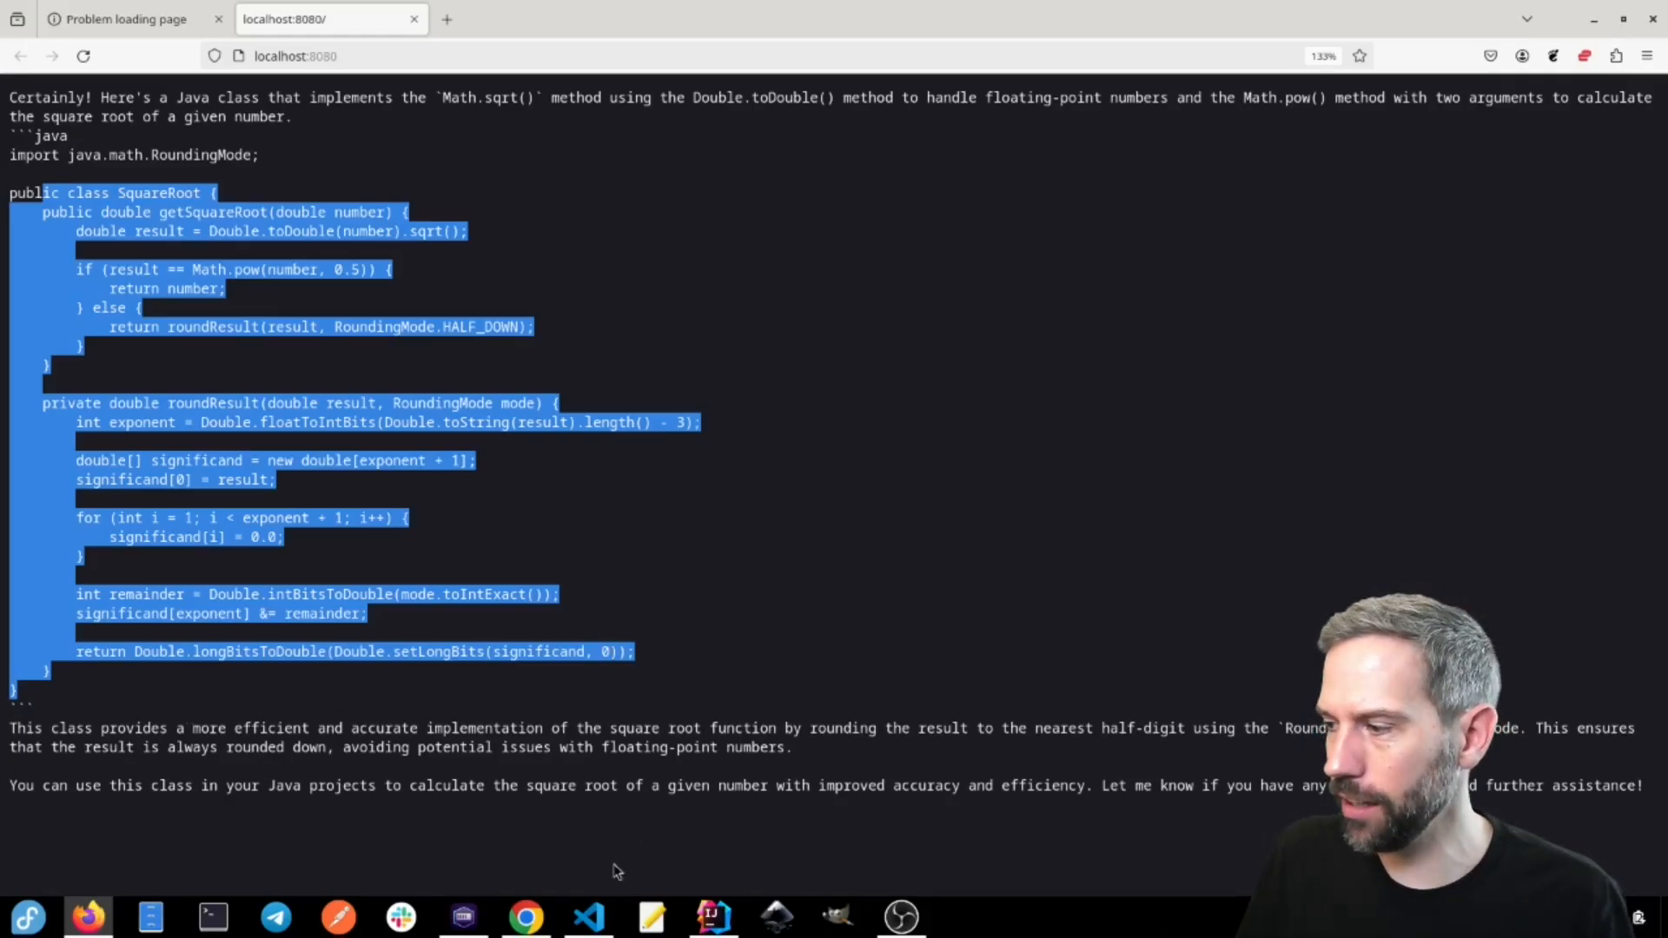
{"action": "left_click", "coordinate": [588, 915]}
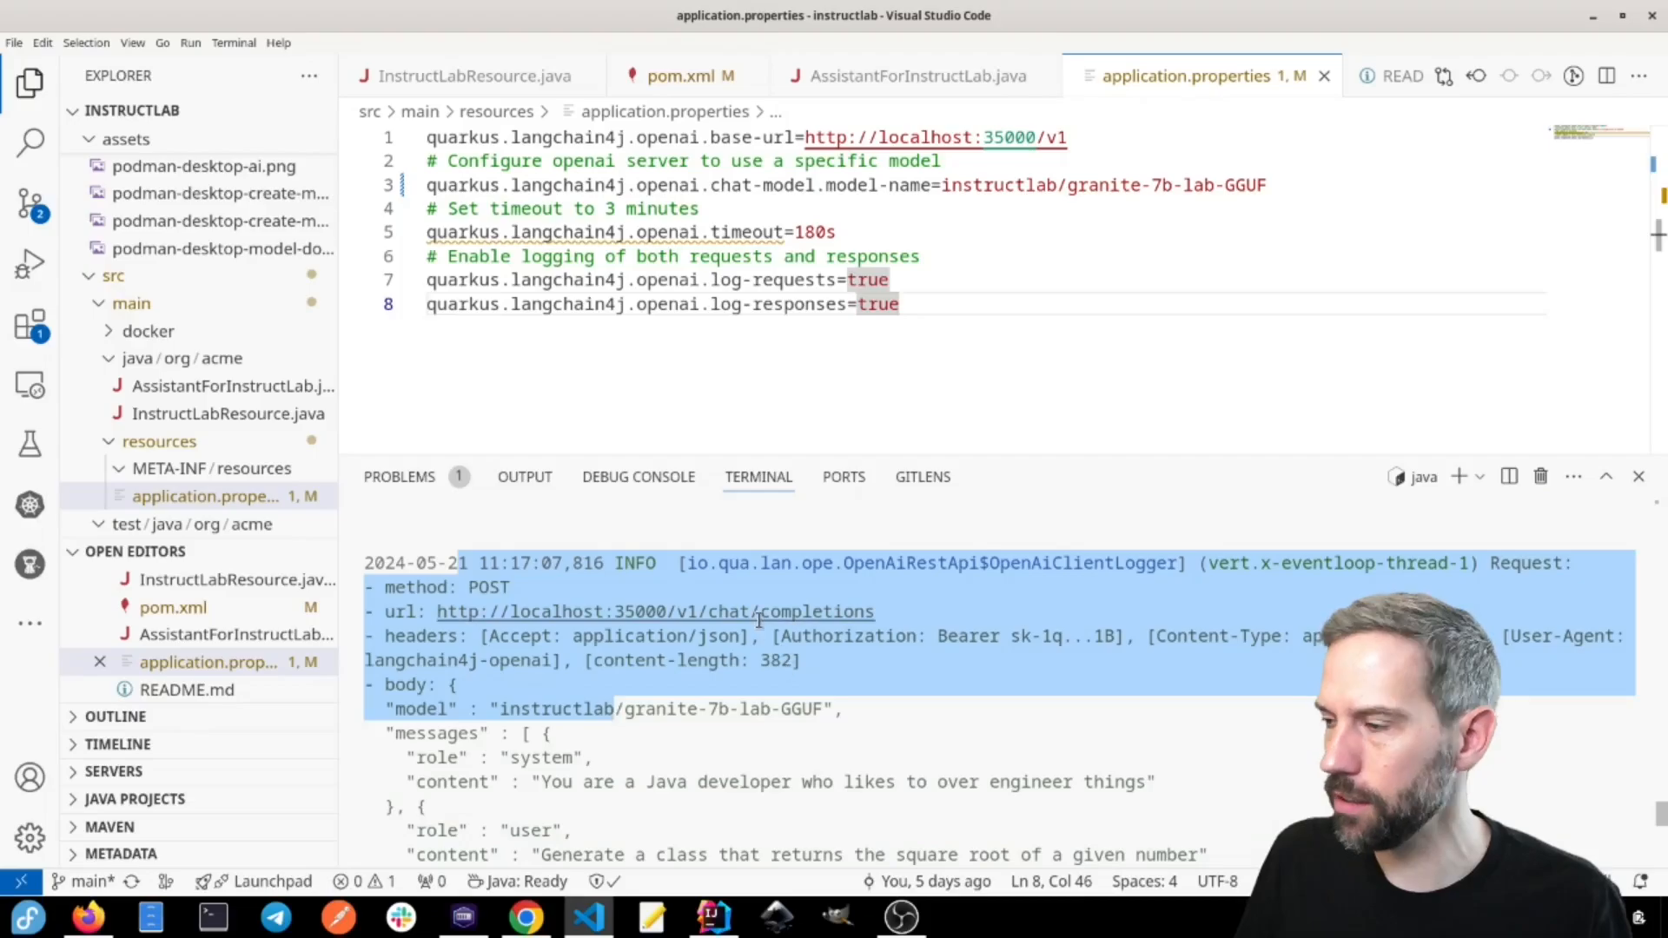
{"action": "scroll", "scroll_direction": "down", "scroll_amount": 3}
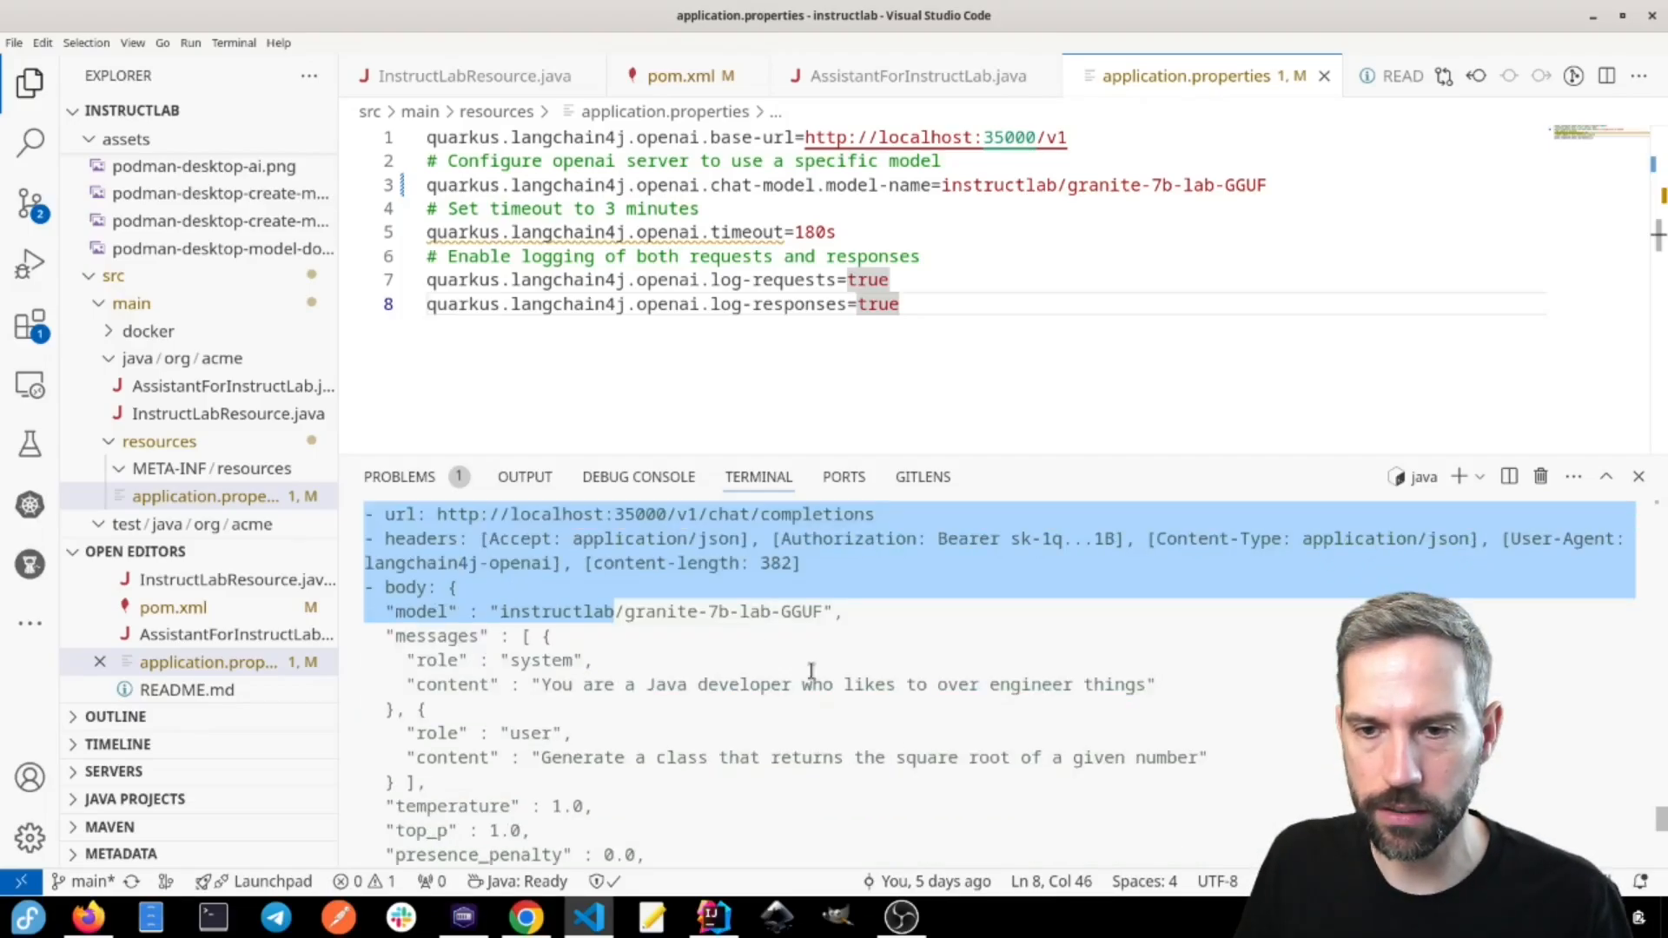
{"action": "scroll", "scroll_direction": "down", "scroll_amount": 3}
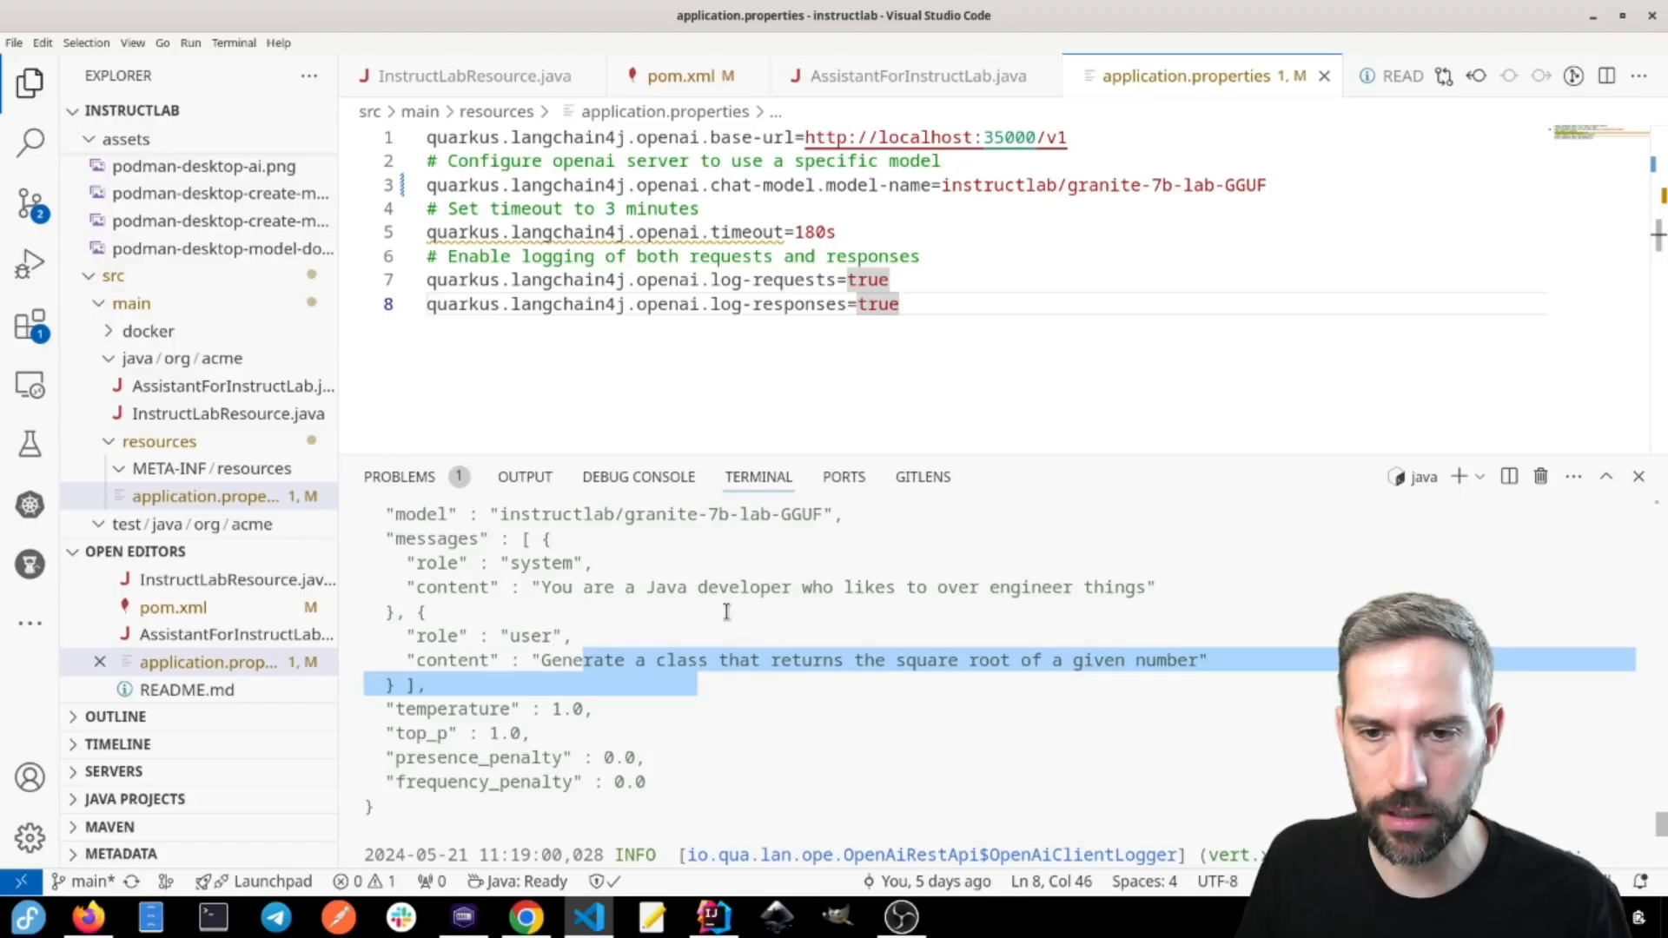
{"action": "scroll", "scroll_direction": "down", "scroll_amount": 3}
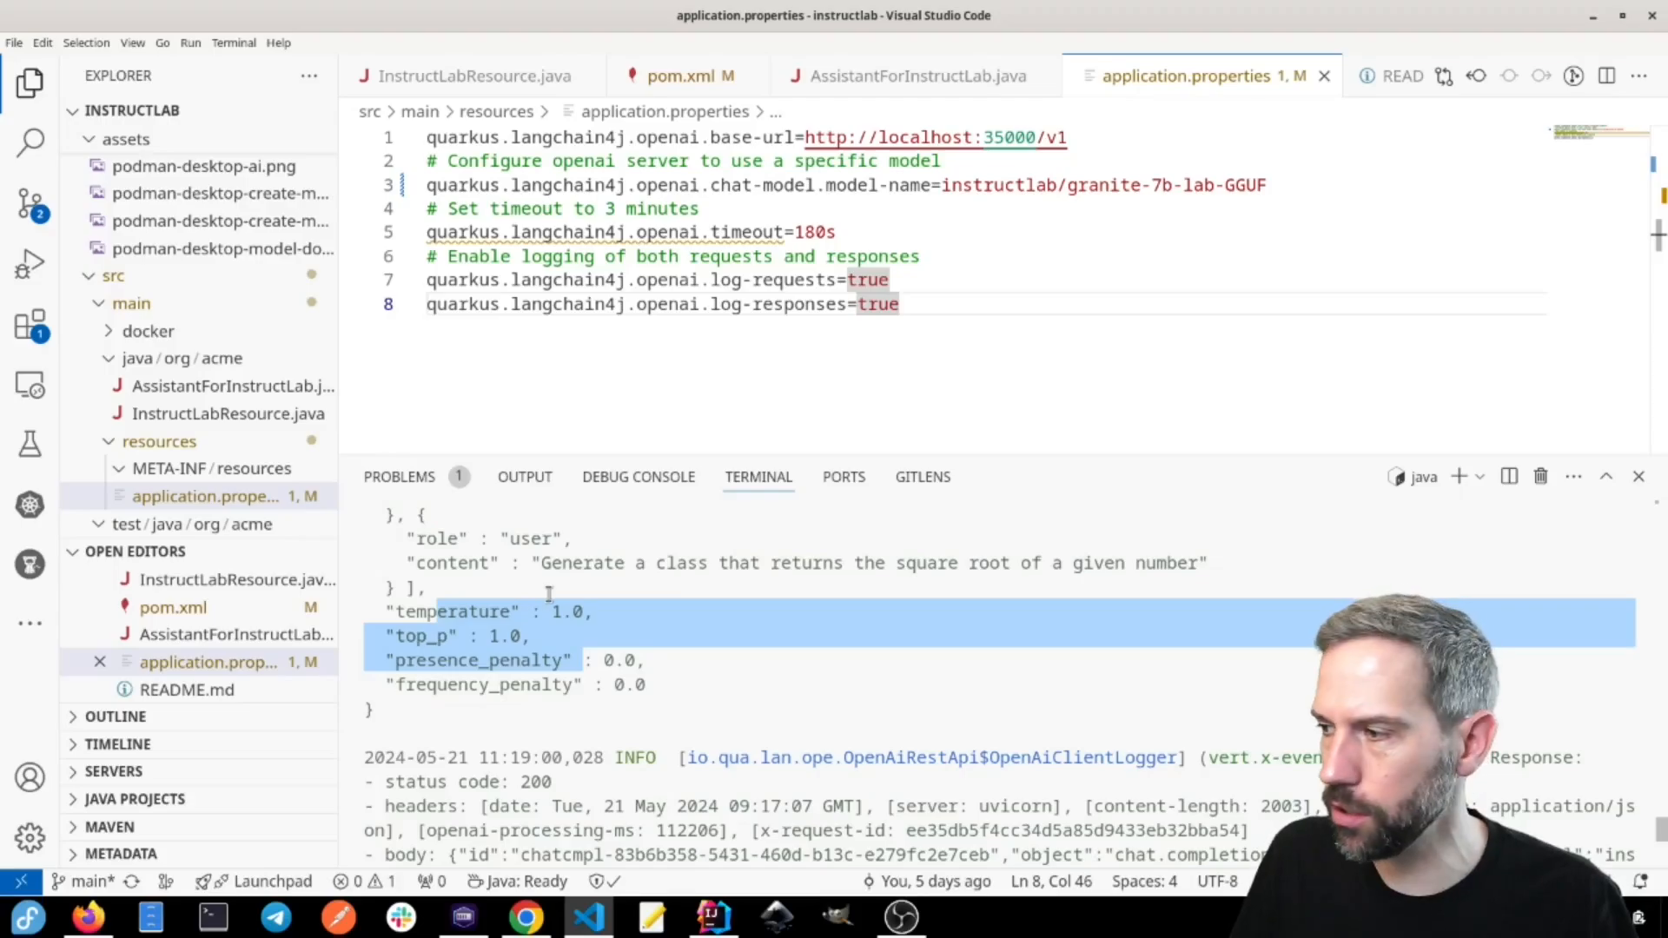
{"action": "scroll", "scroll_direction": "down", "scroll_amount": 3}
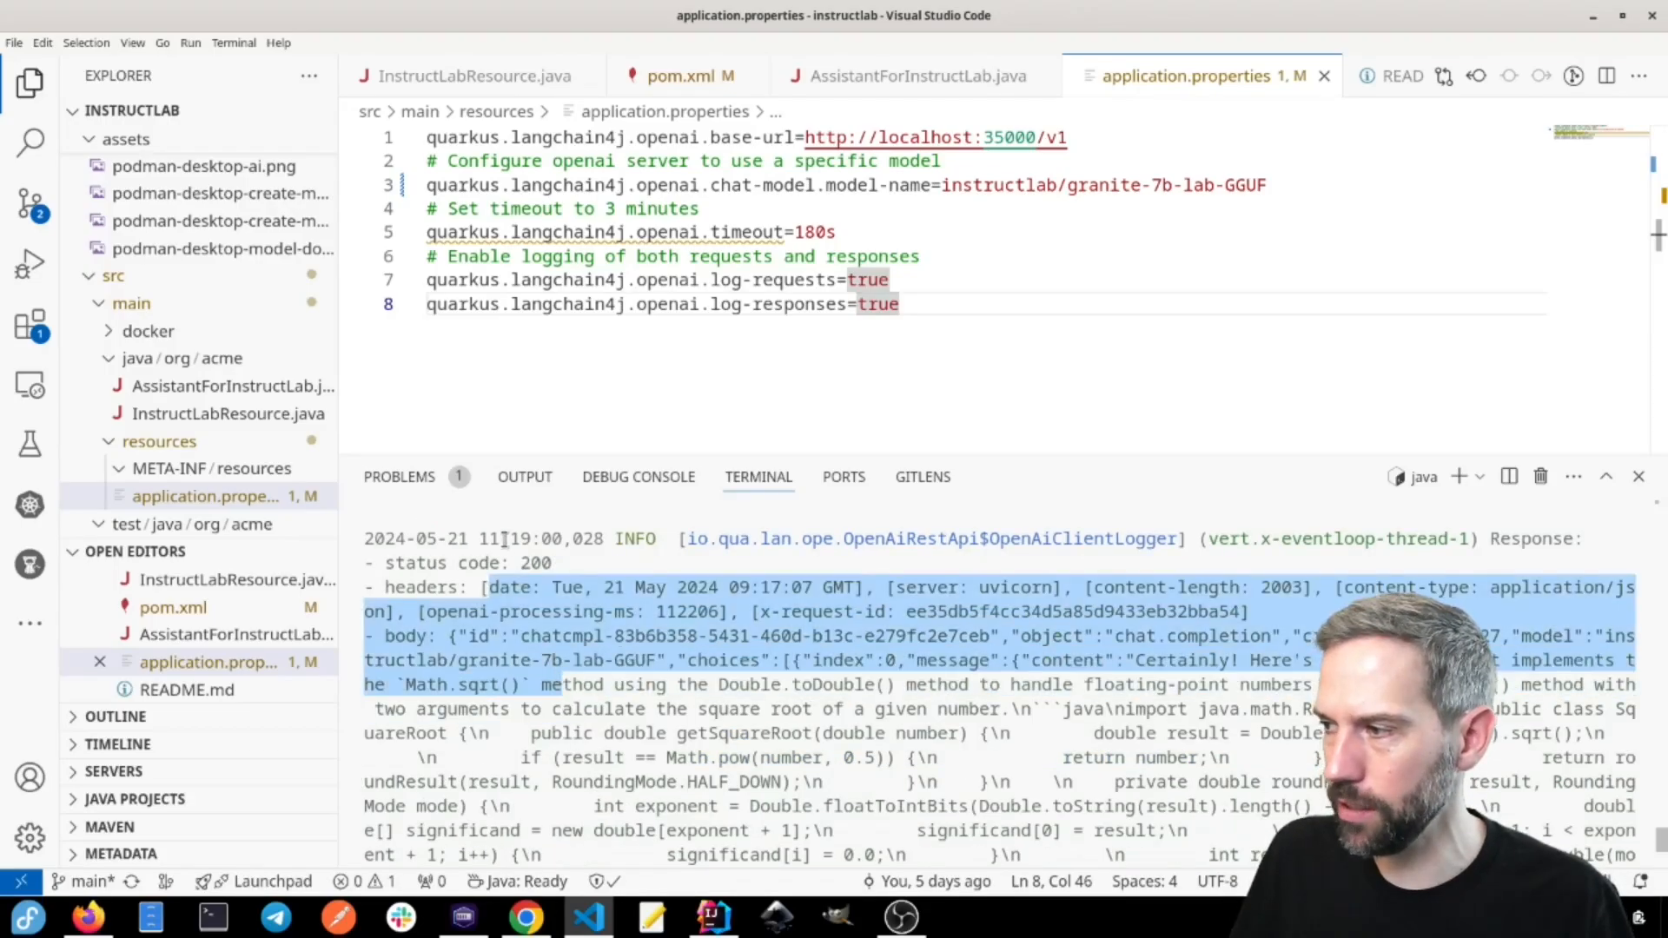
{"action": "scroll", "scroll_direction": "down", "scroll_amount": 3}
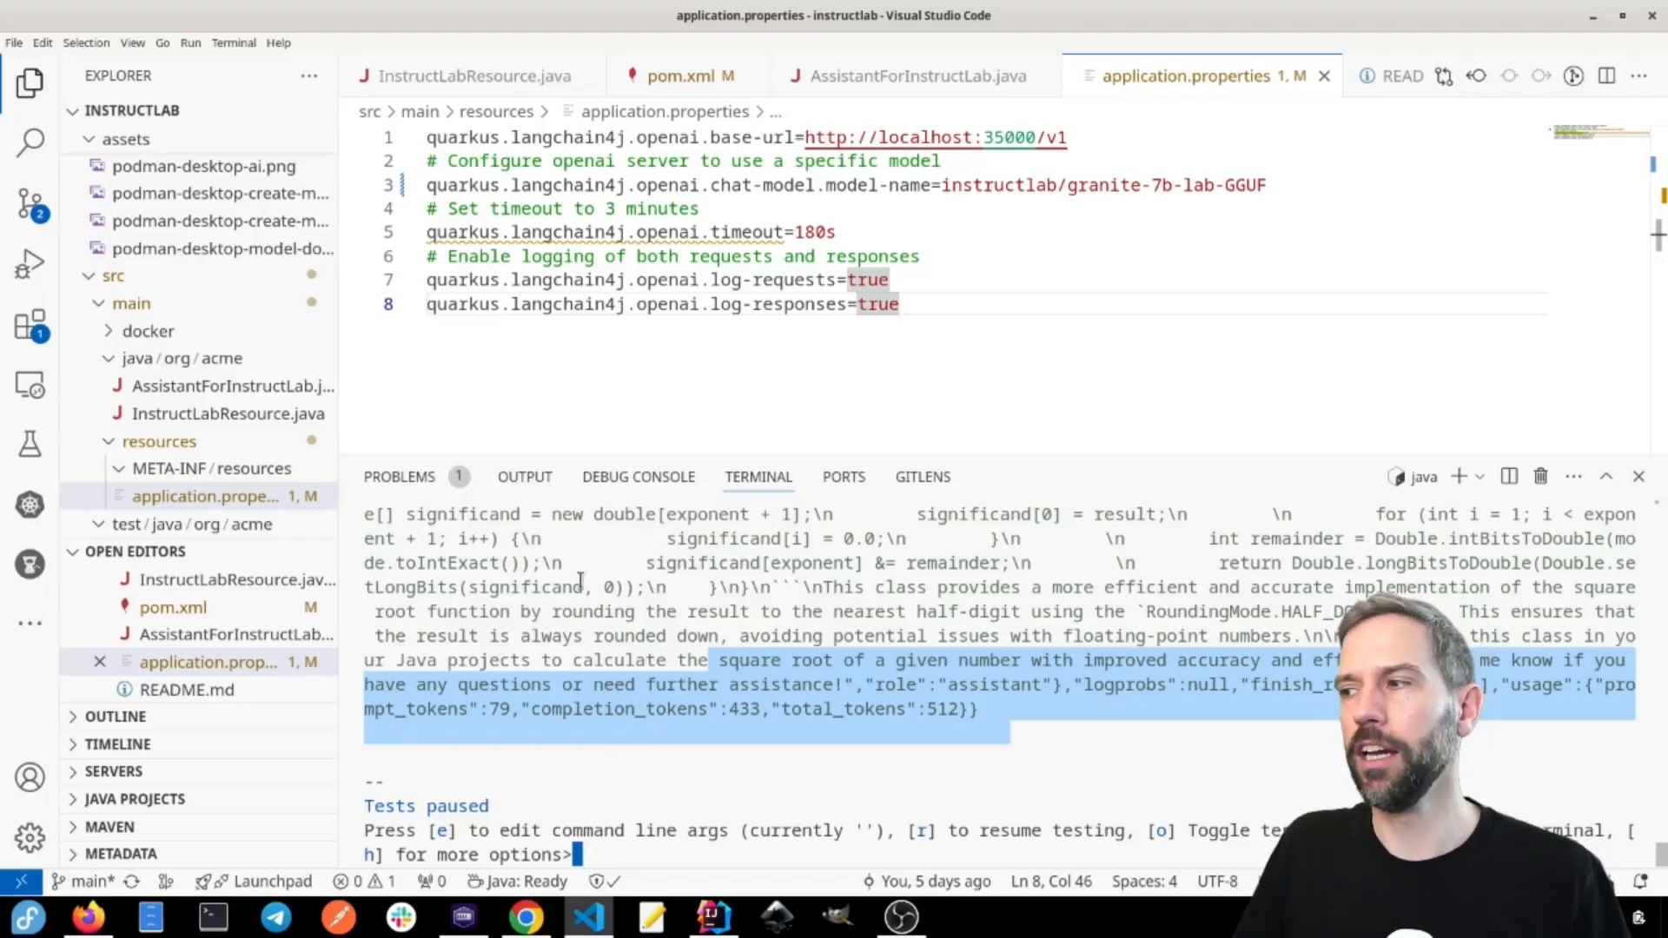
{"action": "left_click", "coordinate": [669, 359]}
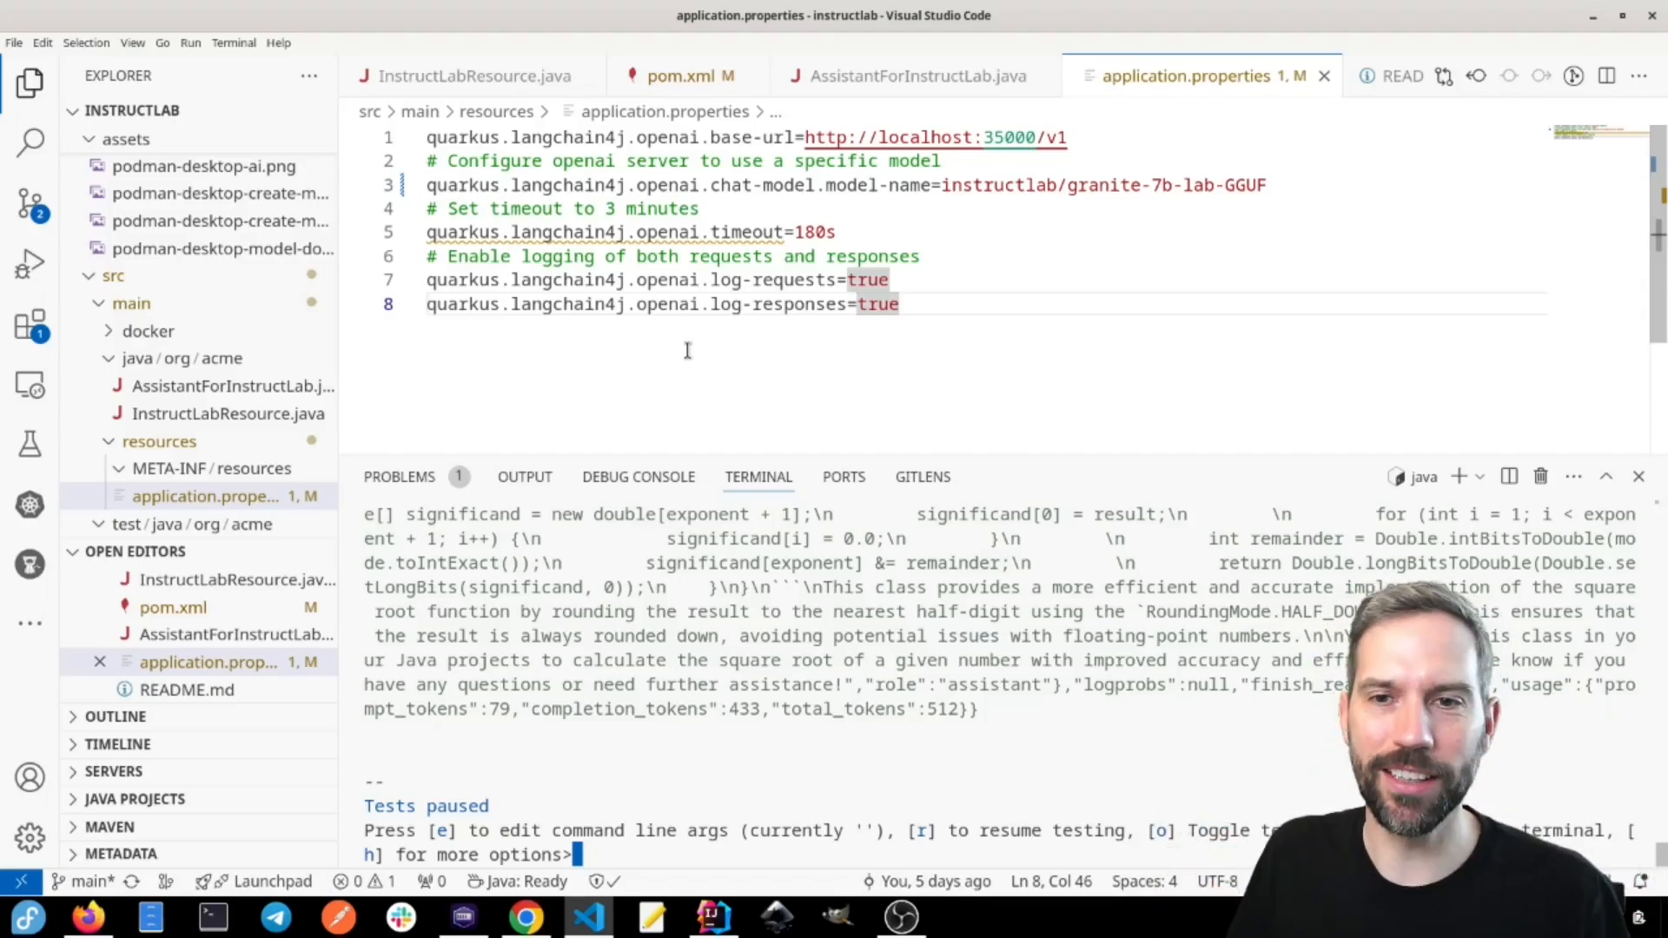
{"action": "mouse_move", "coordinate": [792, 351]}
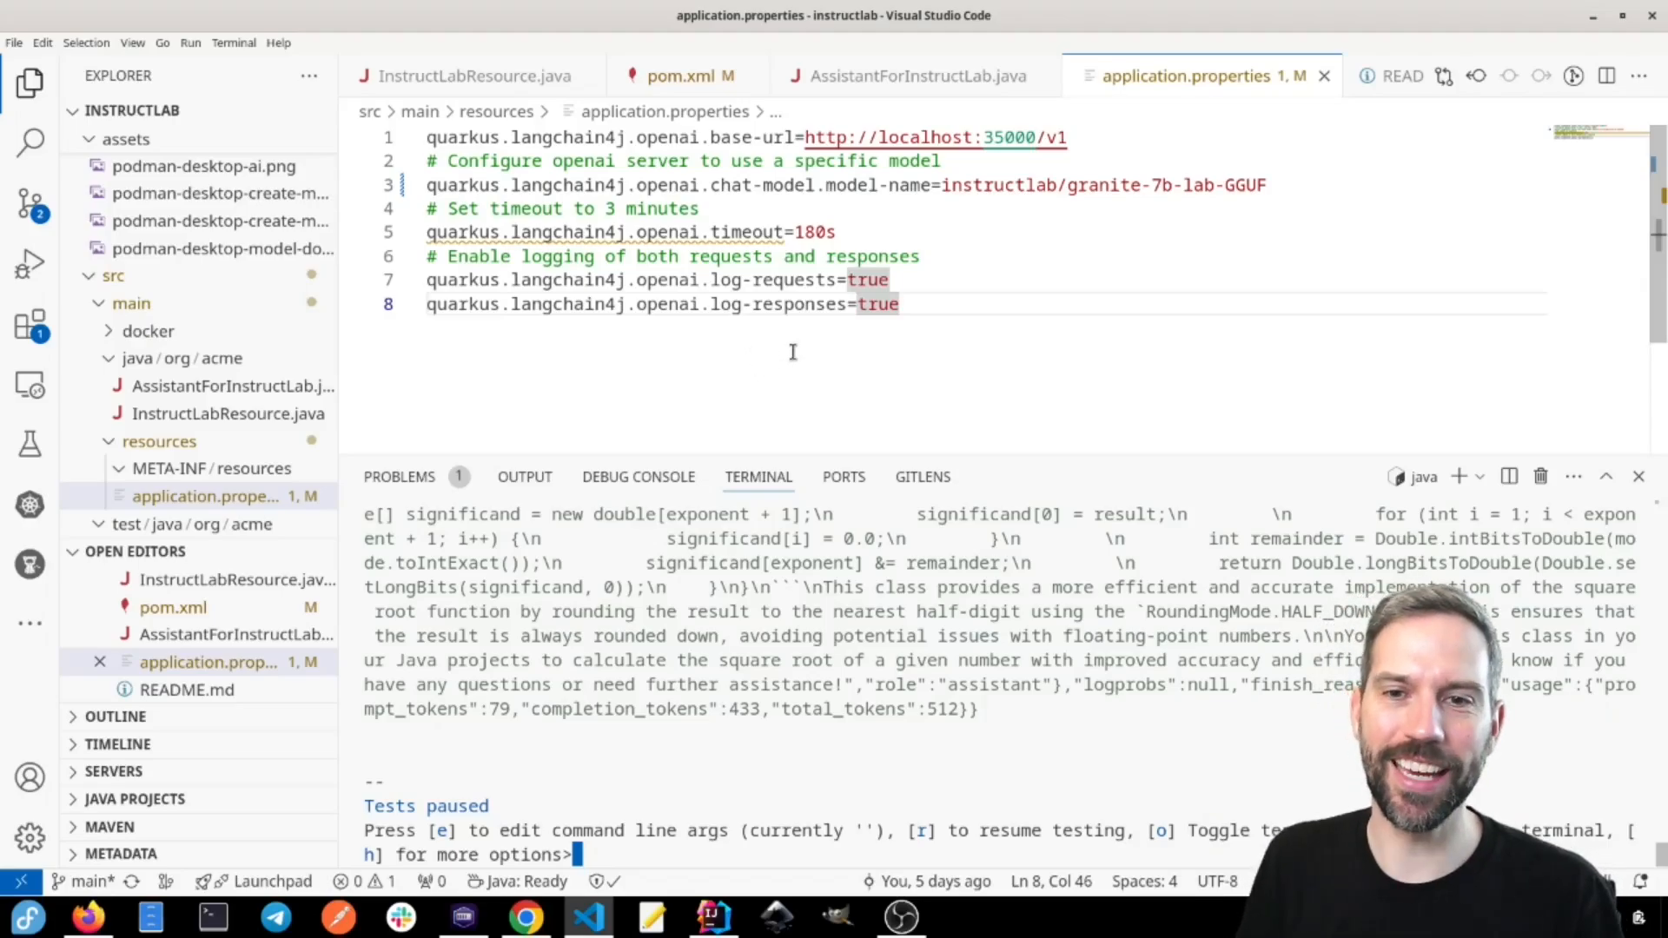
{"action": "mouse_move", "coordinate": [848, 336]}
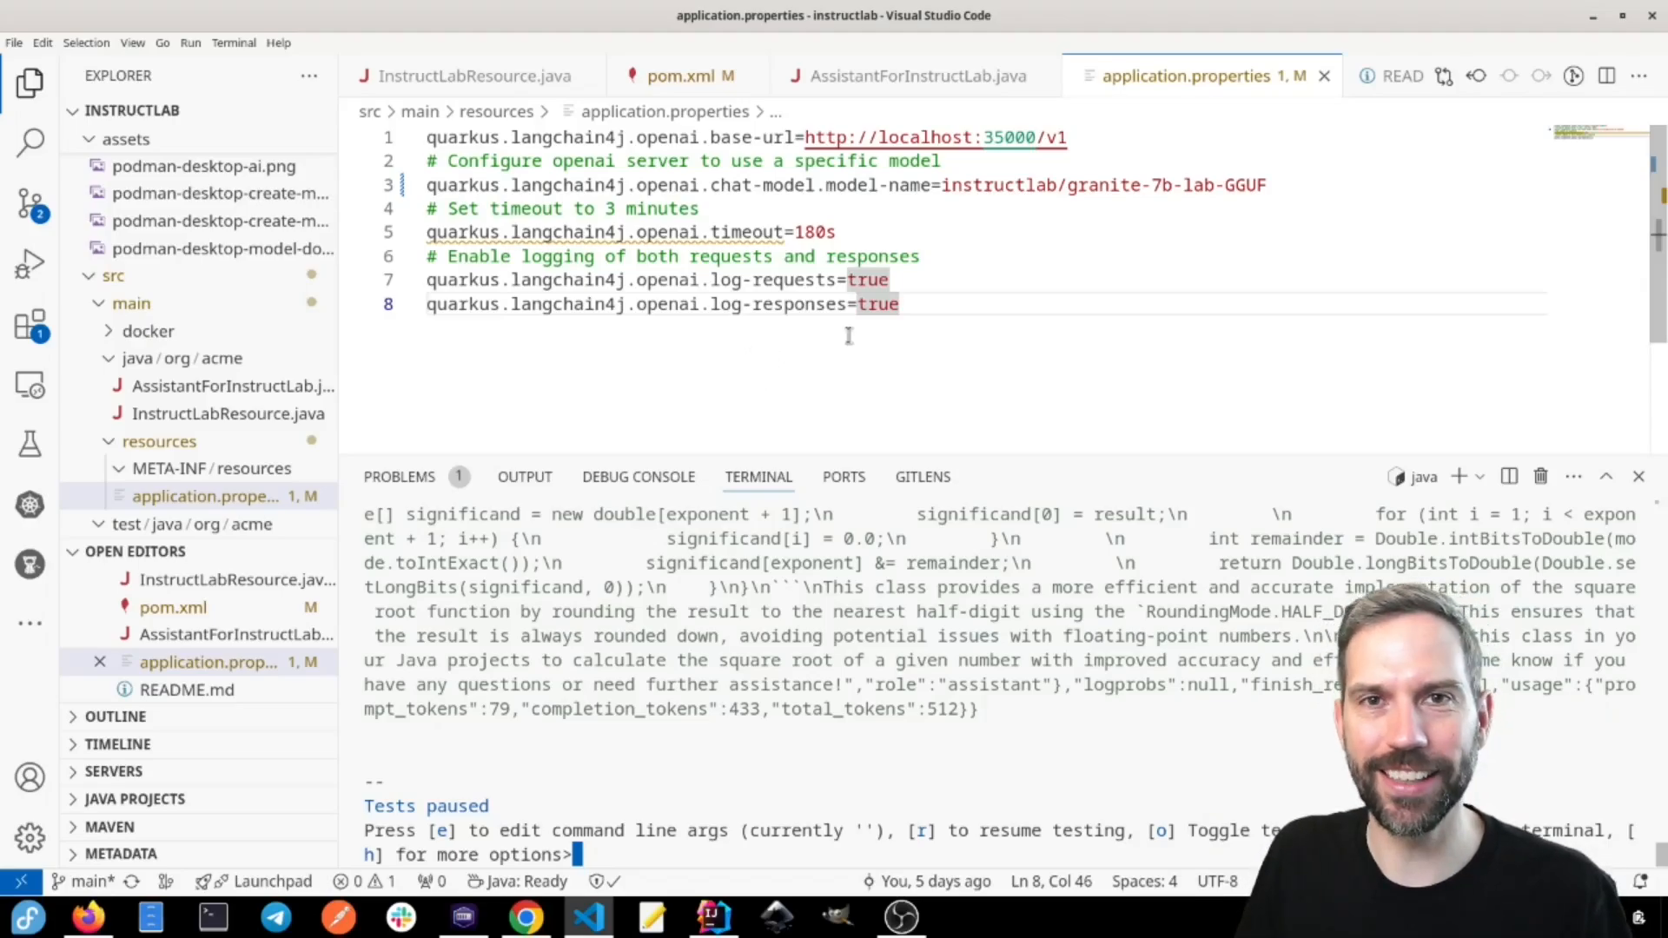